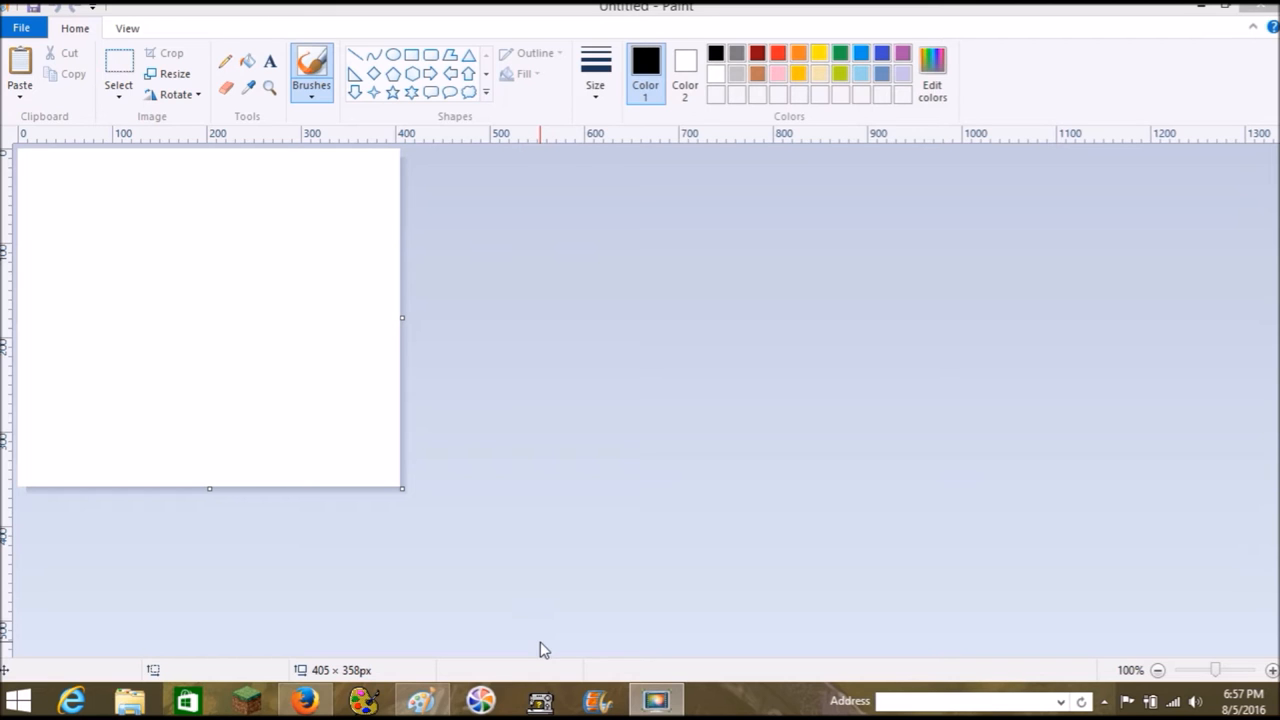
Stretch the blank canvas wider to 720 pixels and taller to about 531 pixels.
{"action": "left_click_drag", "start_coordinate": [400, 318], "coordinate": [418, 318]}
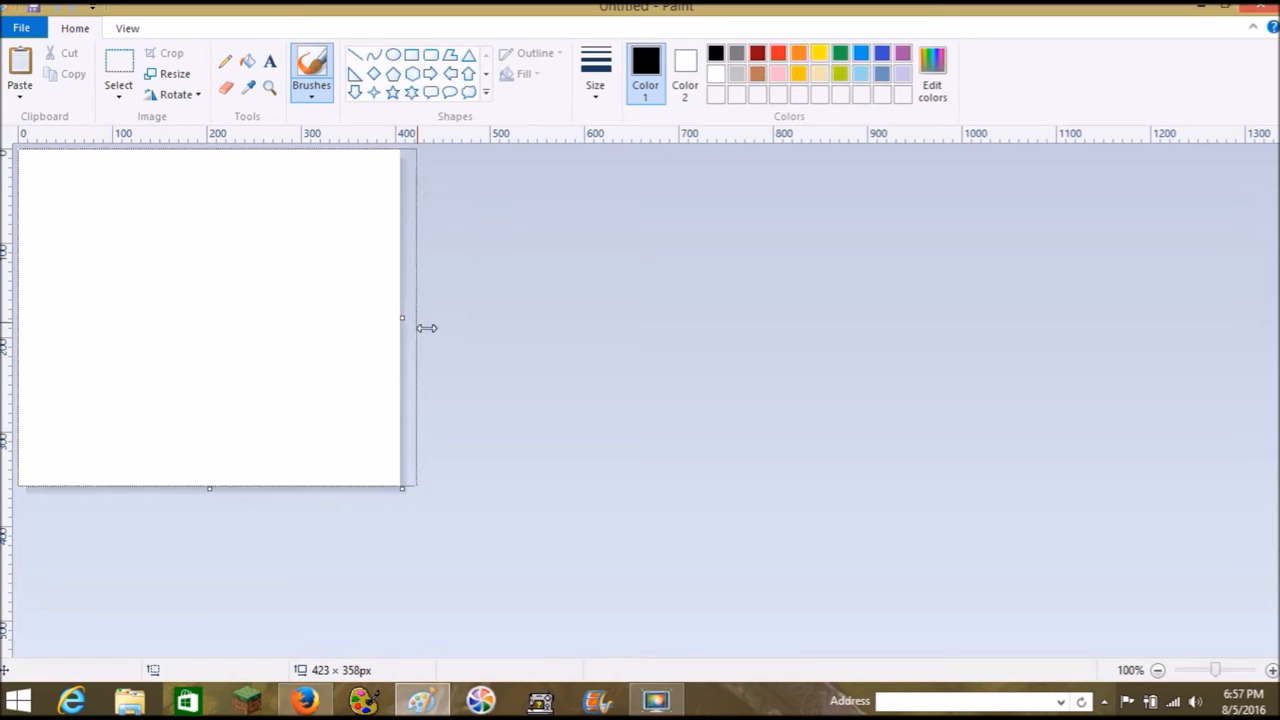
{"action": "left_click_drag", "start_coordinate": [400, 318], "coordinate": [700, 318]}
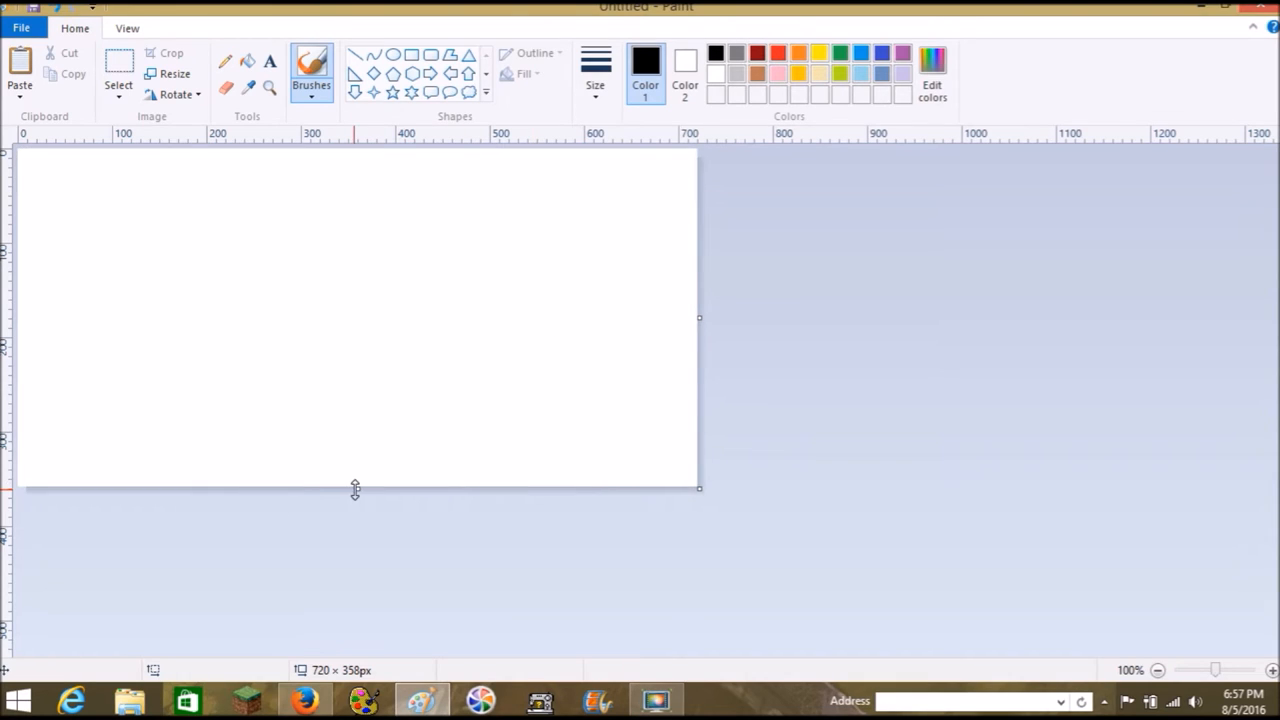
{"action": "left_click_drag", "start_coordinate": [356, 490], "coordinate": [356, 652]}
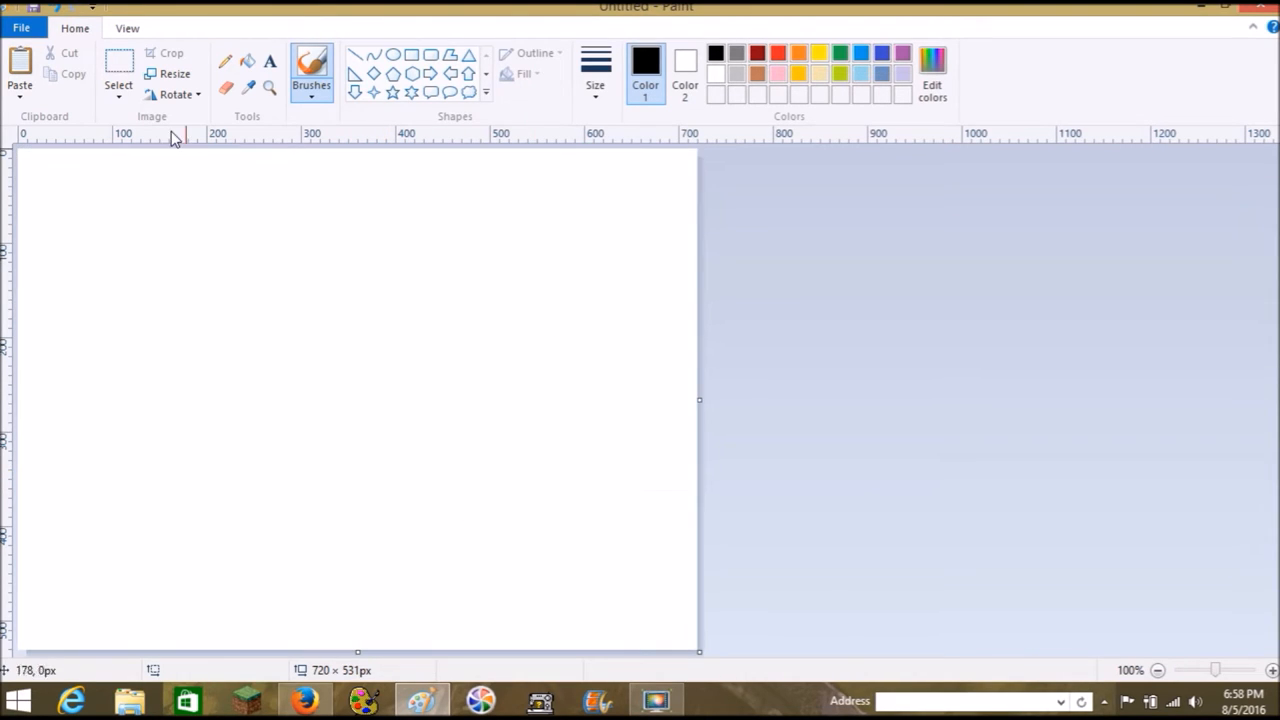
{"action": "mouse_move", "coordinate": [576, 180]}
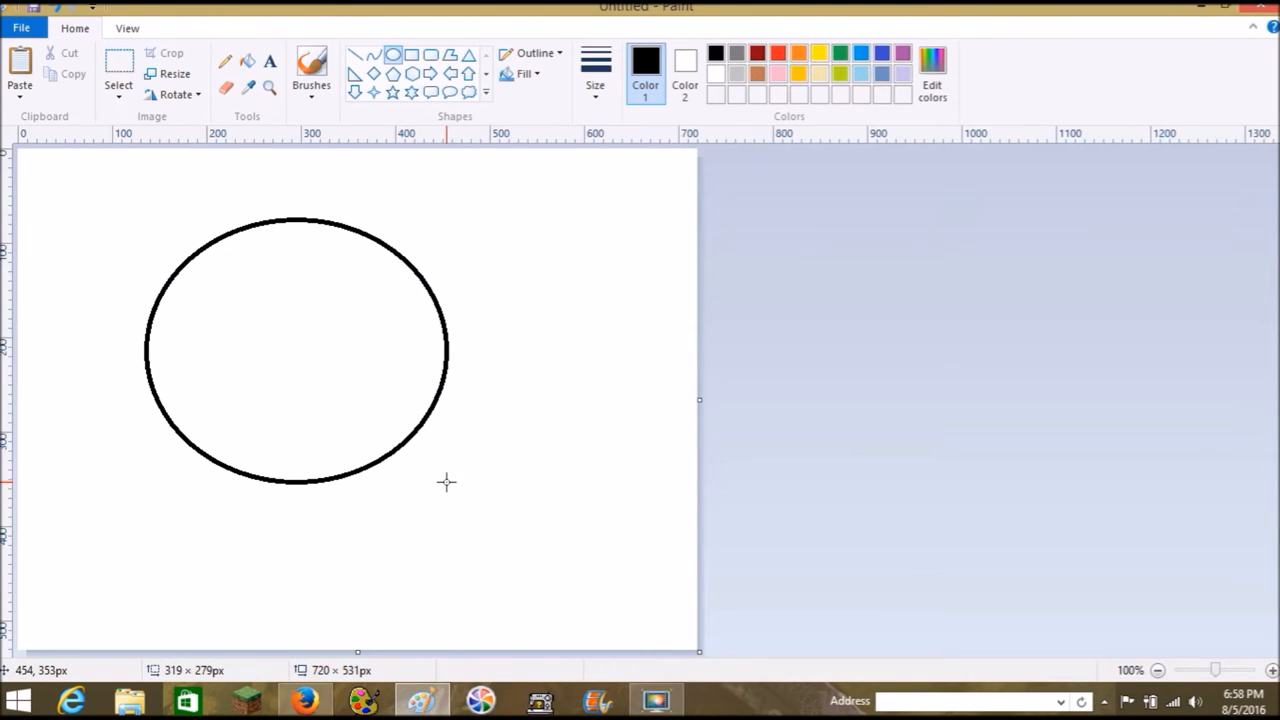
Draw a large black oval outline, commit it, and pull the canvas in to about 610 × 459 pixels.
{"action": "left_click_drag", "start_coordinate": [448, 482], "coordinate": [548, 532]}
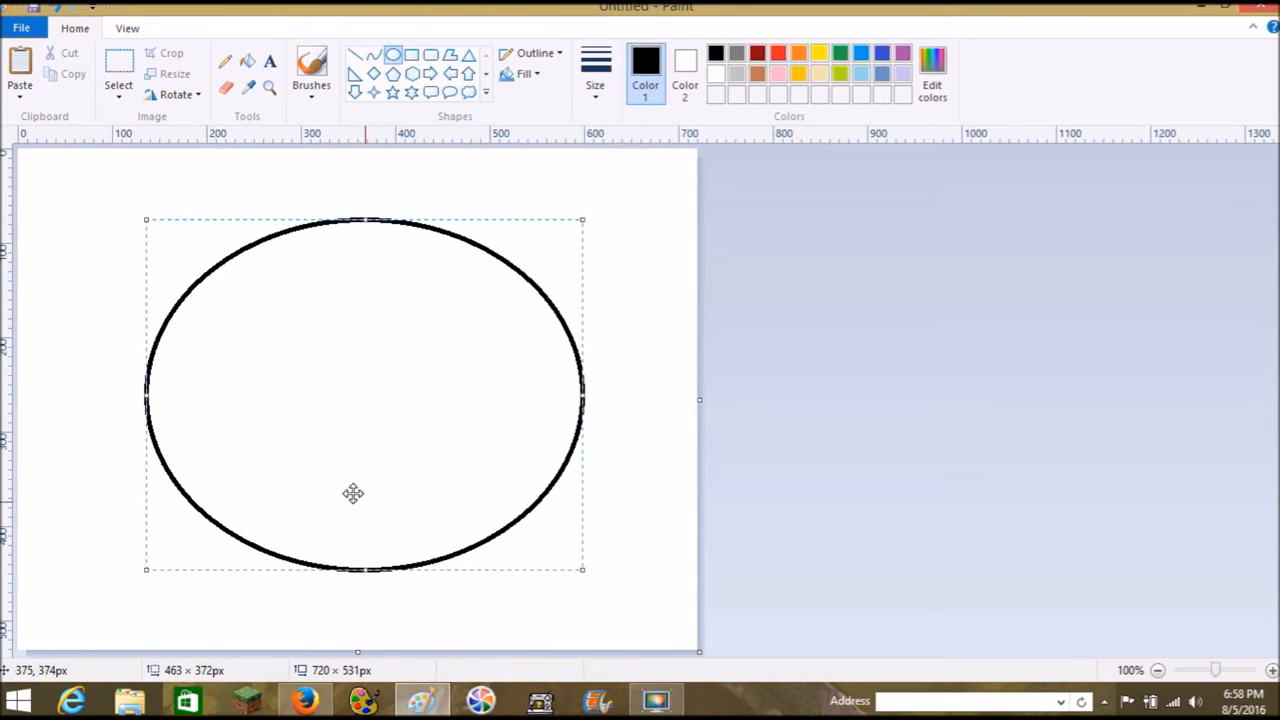
{"action": "mouse_move", "coordinate": [378, 386]}
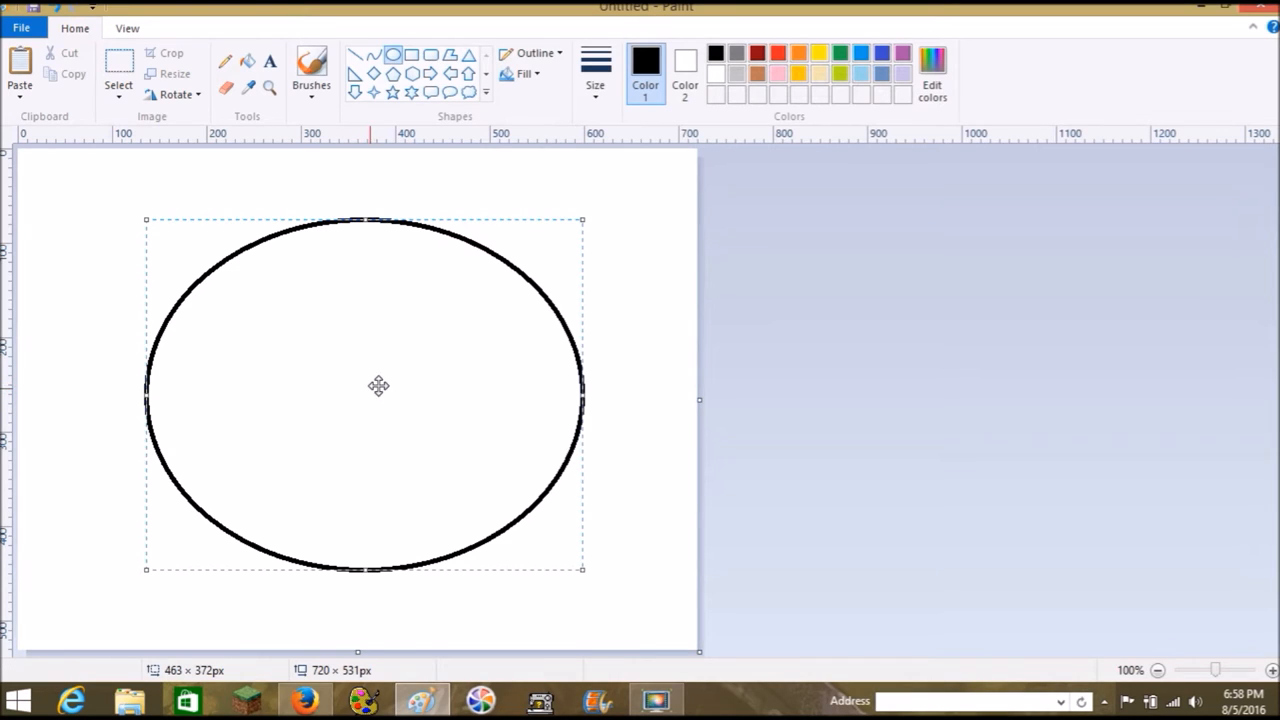
{"action": "mouse_move", "coordinate": [104, 228]}
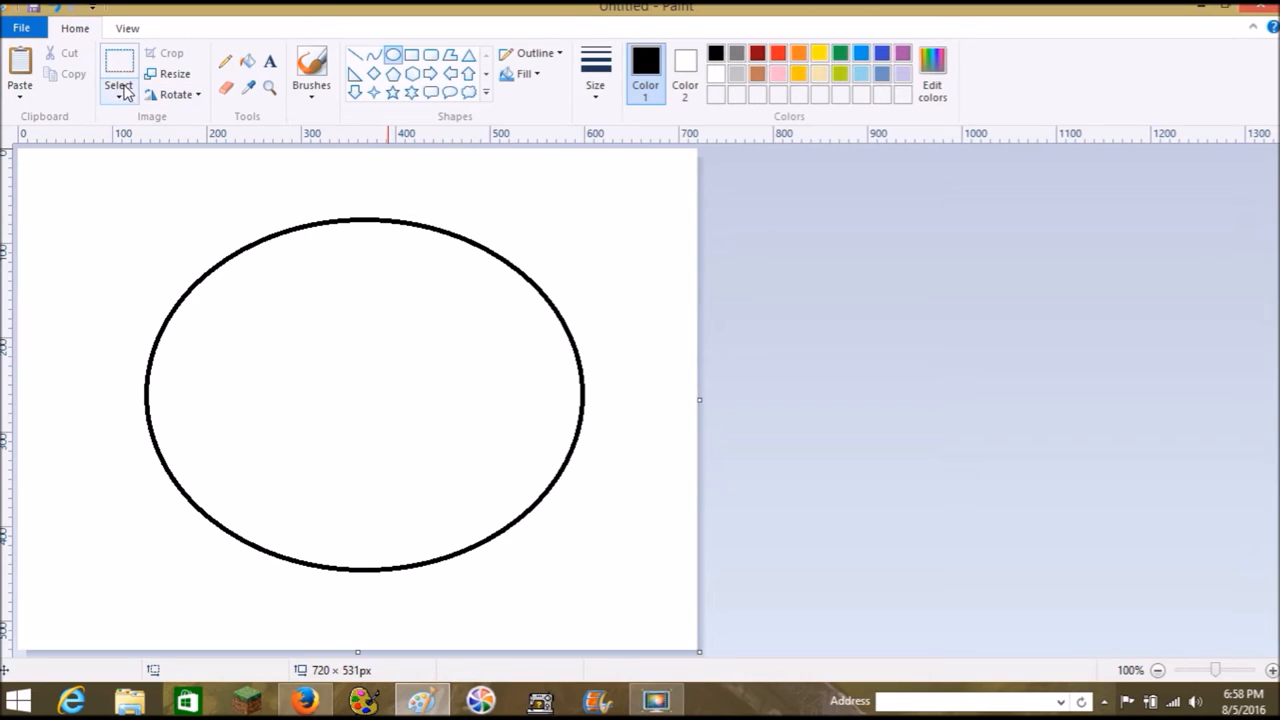
{"action": "left_click", "coordinate": [118, 76]}
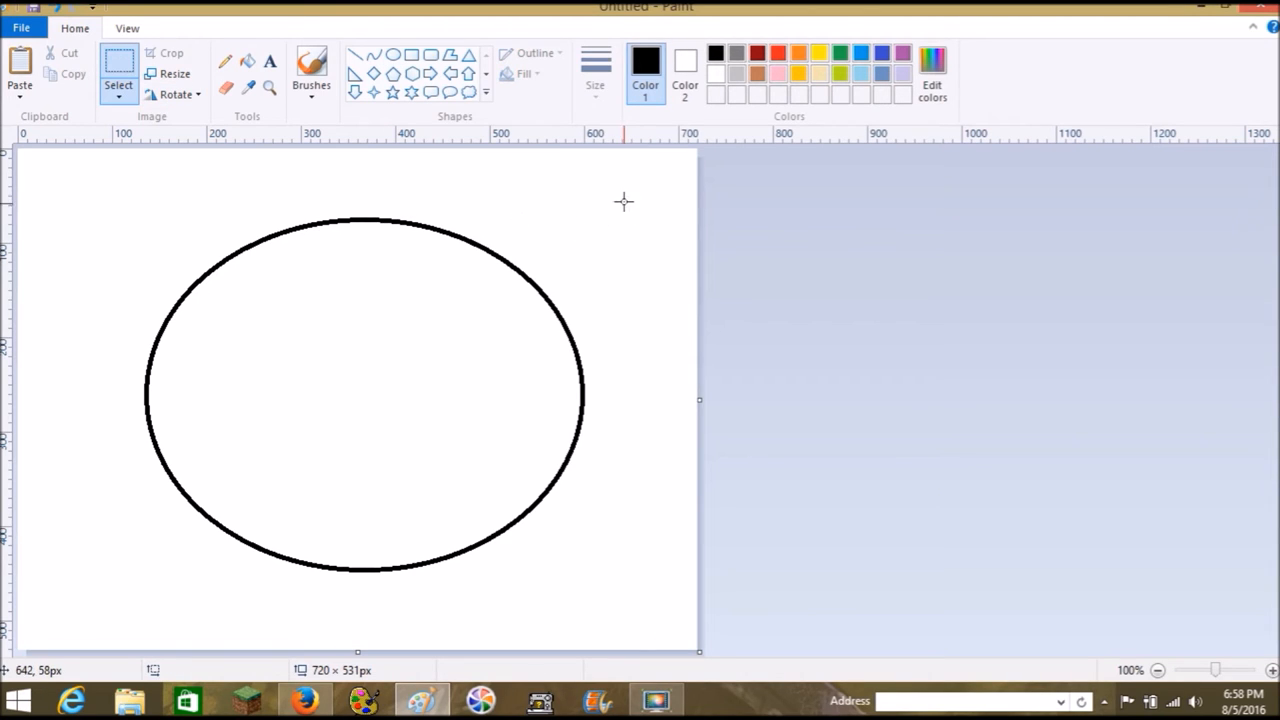
{"action": "left_click_drag", "start_coordinate": [624, 202], "coordinate": [148, 580]}
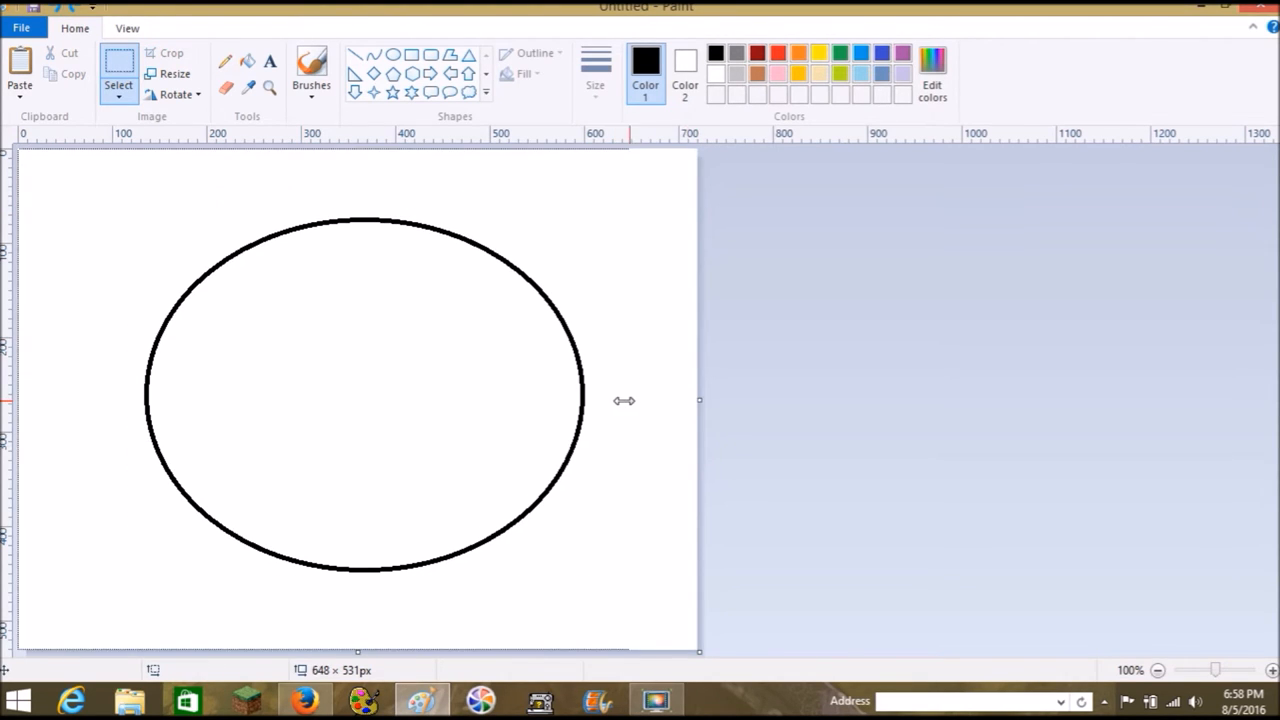
{"action": "left_click_drag", "start_coordinate": [700, 400], "coordinate": [596, 400]}
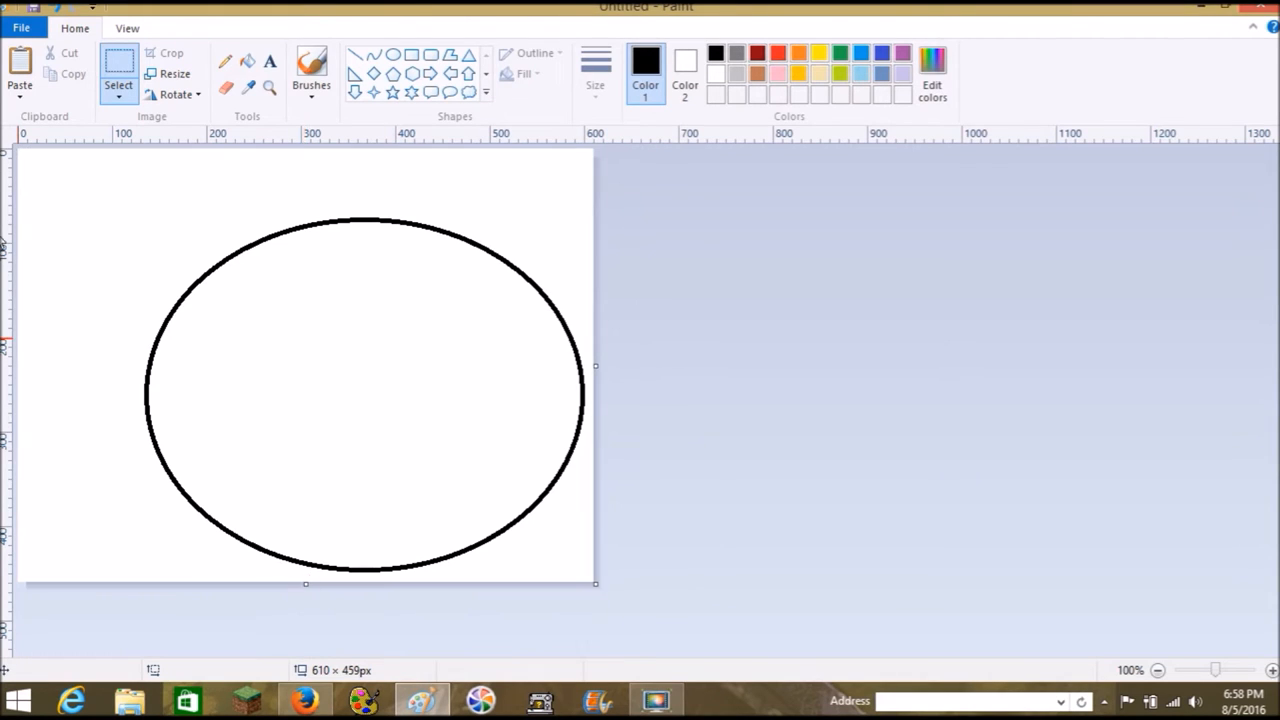
{"action": "mouse_move", "coordinate": [308, 136]}
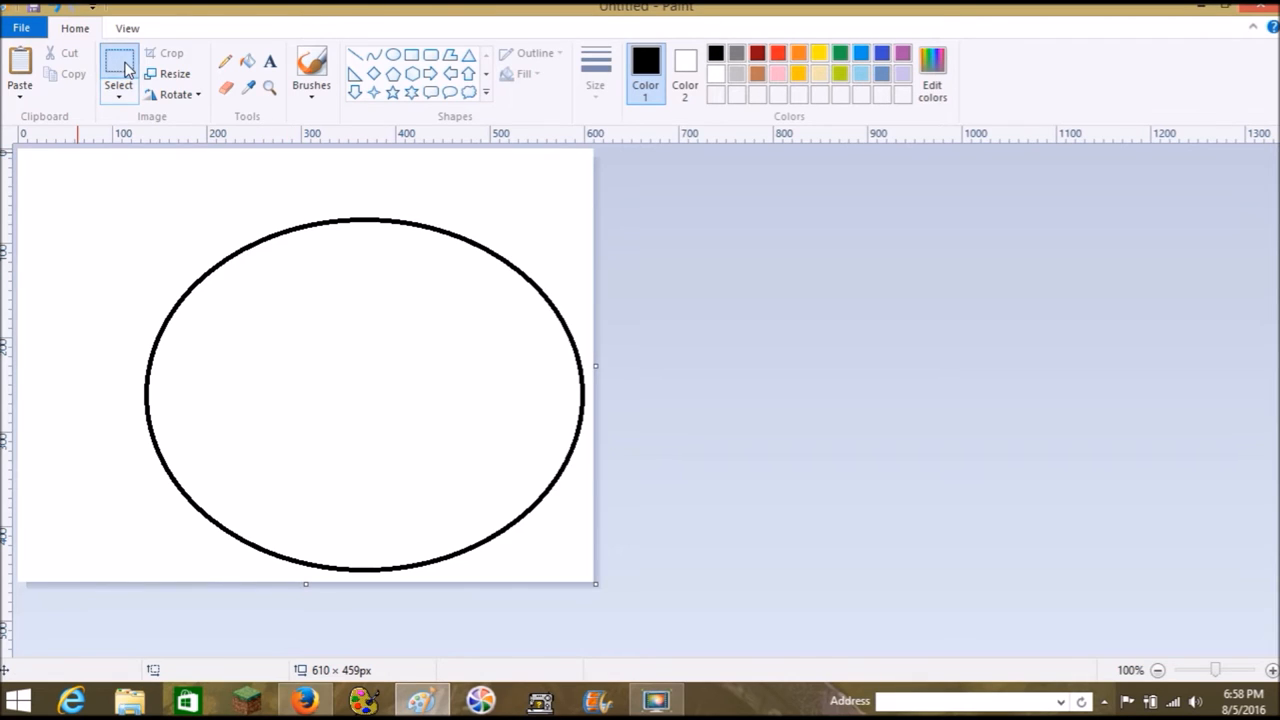
Crop the picture tightly around the oval, down to about 483 × 389 pixels.
{"action": "left_click", "coordinate": [118, 76]}
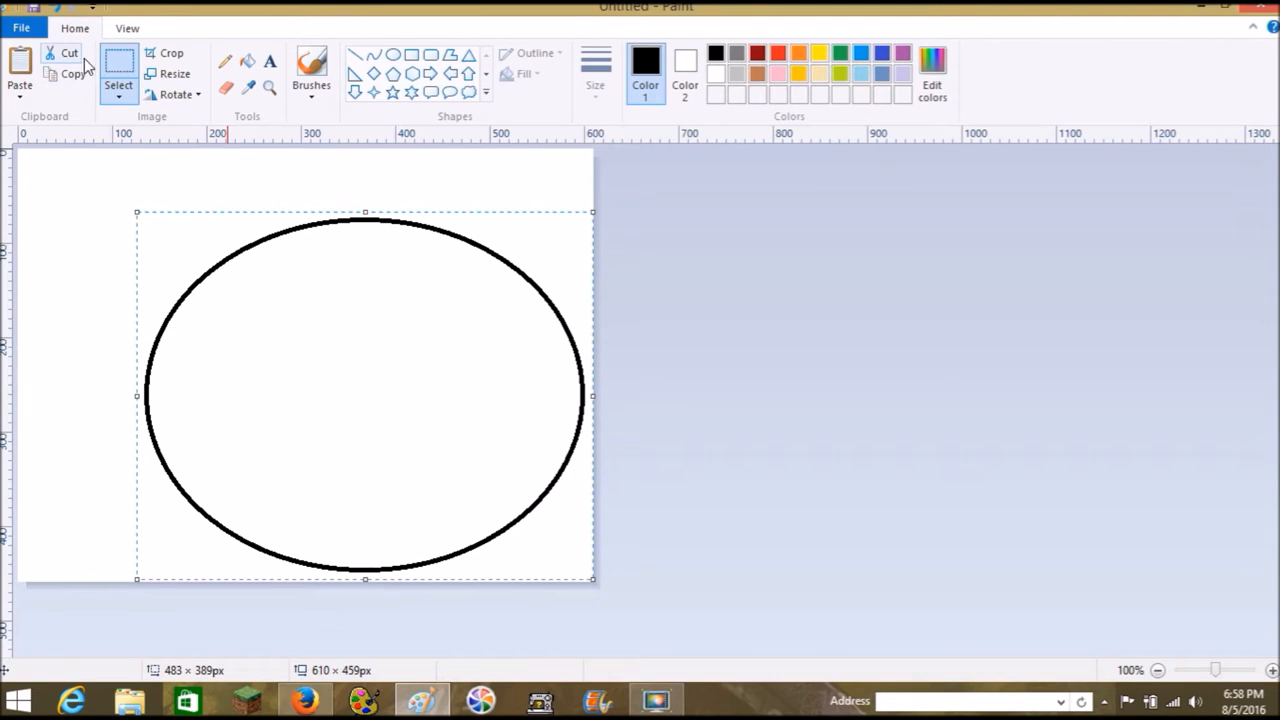
{"action": "left_click", "coordinate": [172, 52]}
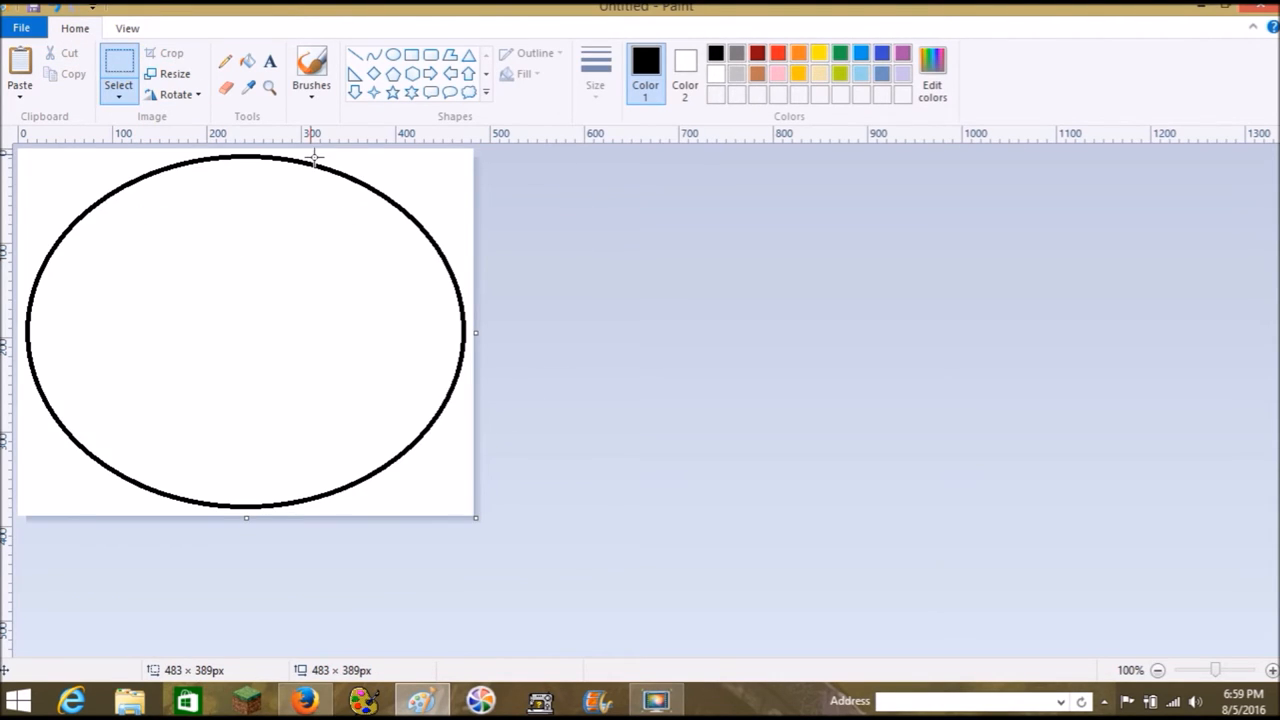
{"action": "mouse_move", "coordinate": [462, 368]}
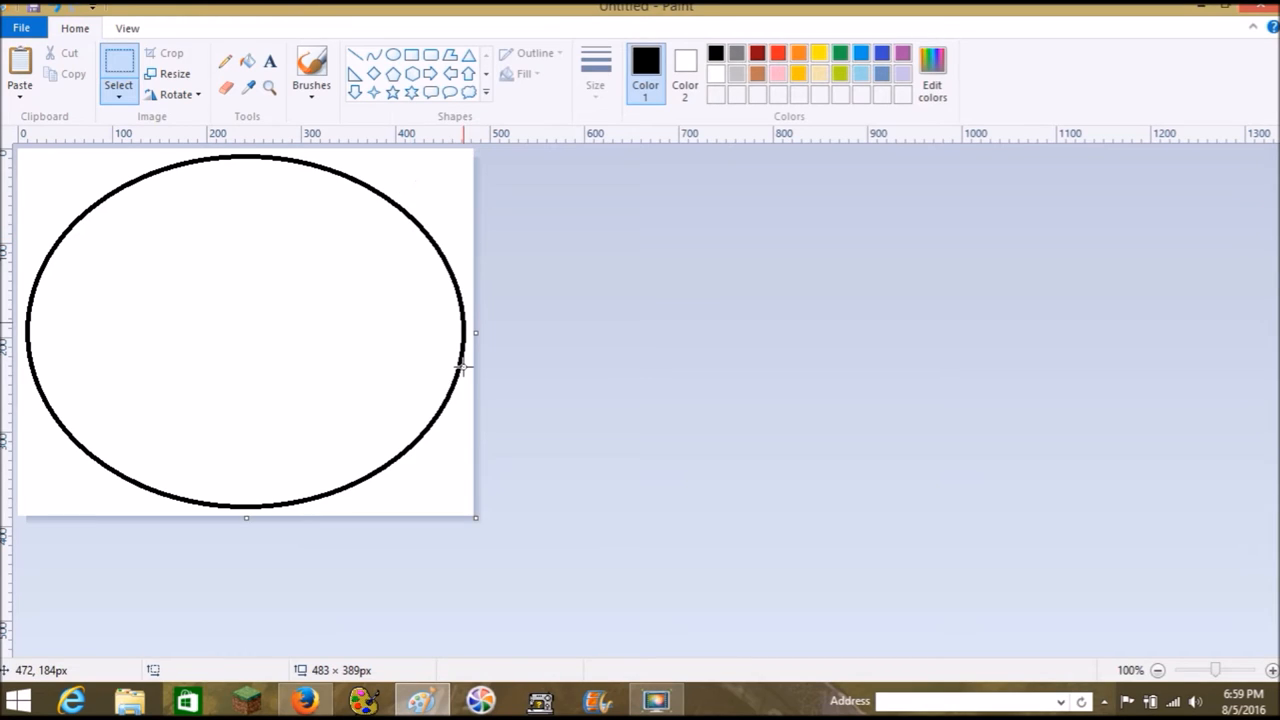
{"action": "mouse_move", "coordinate": [592, 488]}
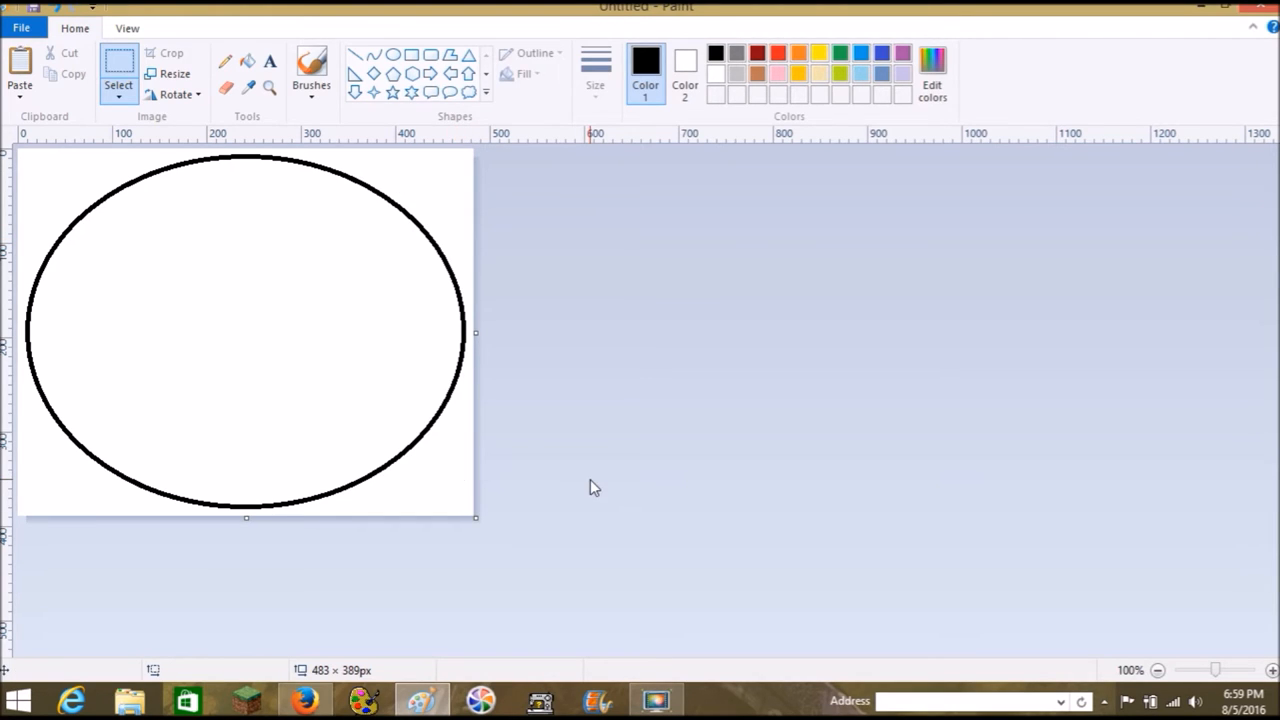
{"action": "mouse_move", "coordinate": [160, 264]}
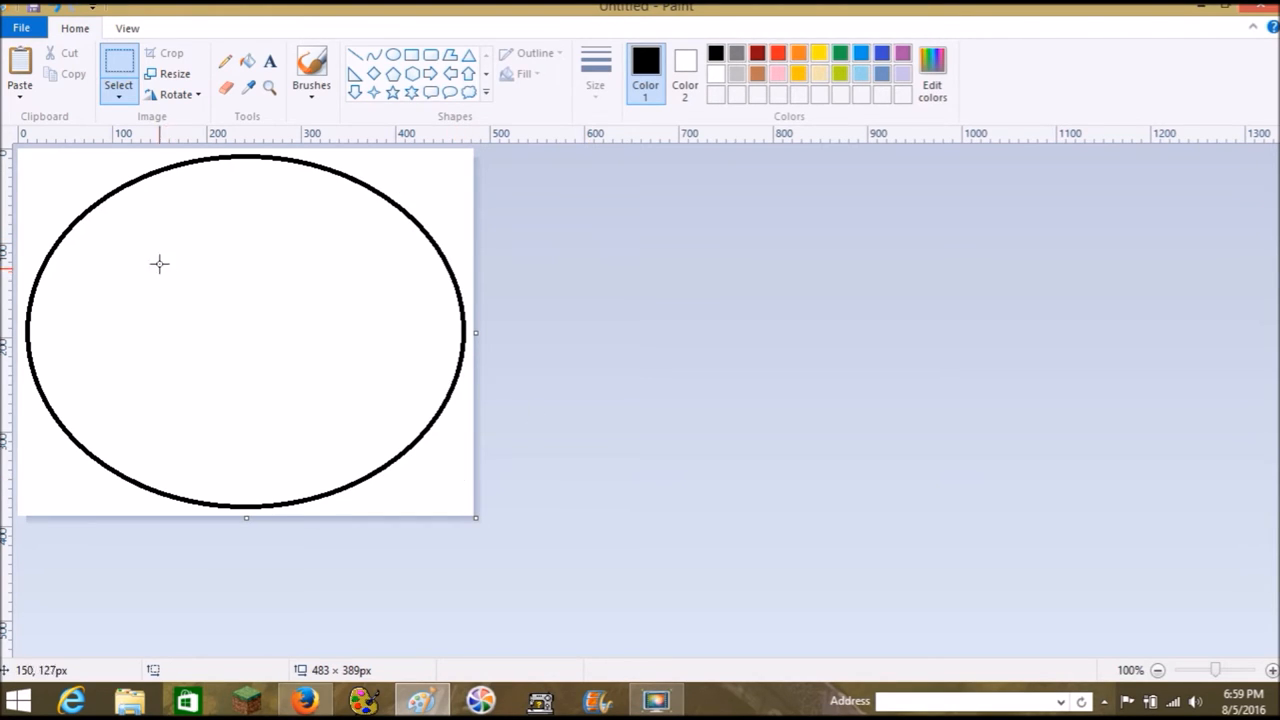
{"action": "mouse_move", "coordinate": [386, 164]}
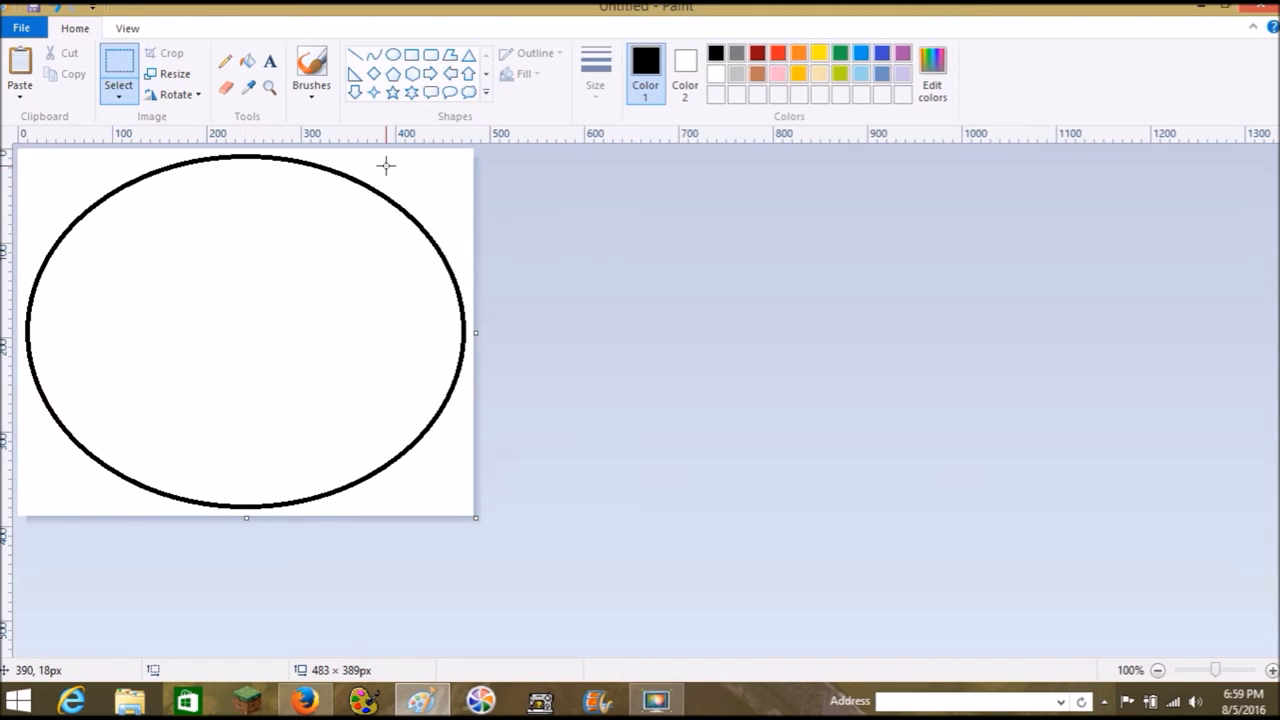
{"action": "mouse_move", "coordinate": [398, 128]}
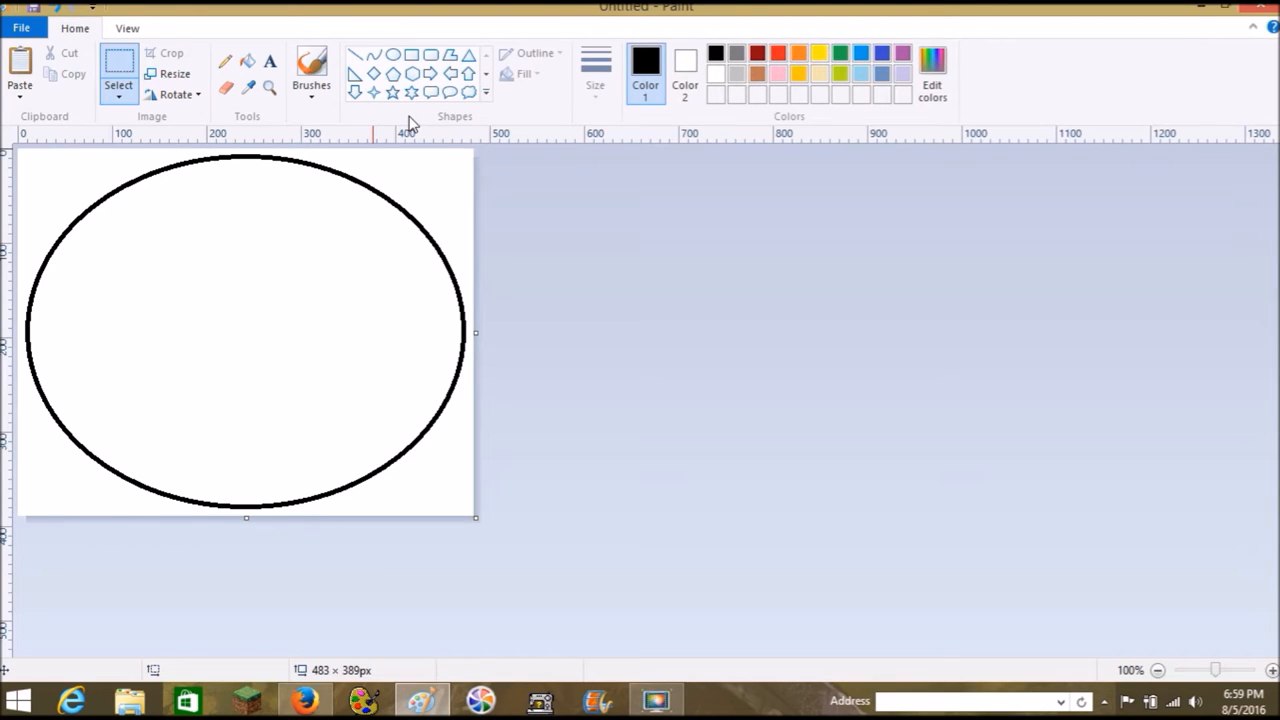
{"action": "mouse_move", "coordinate": [338, 62]}
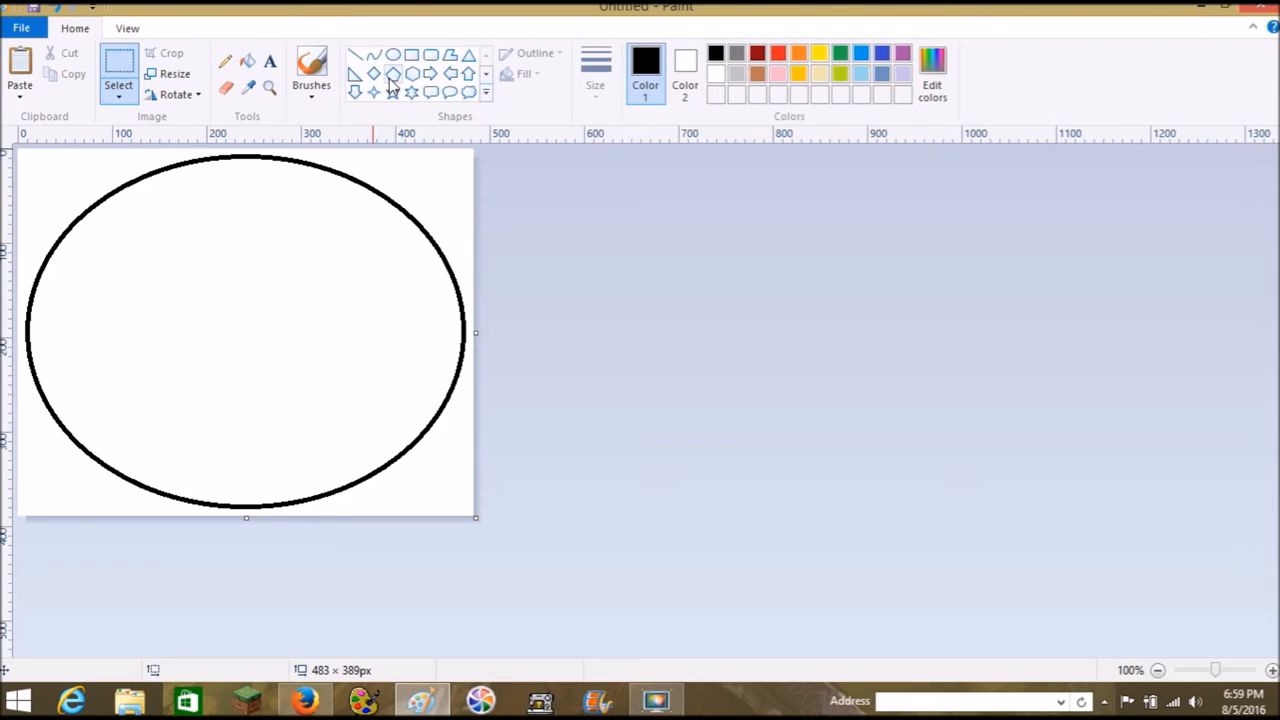
{"action": "mouse_move", "coordinate": [392, 76]}
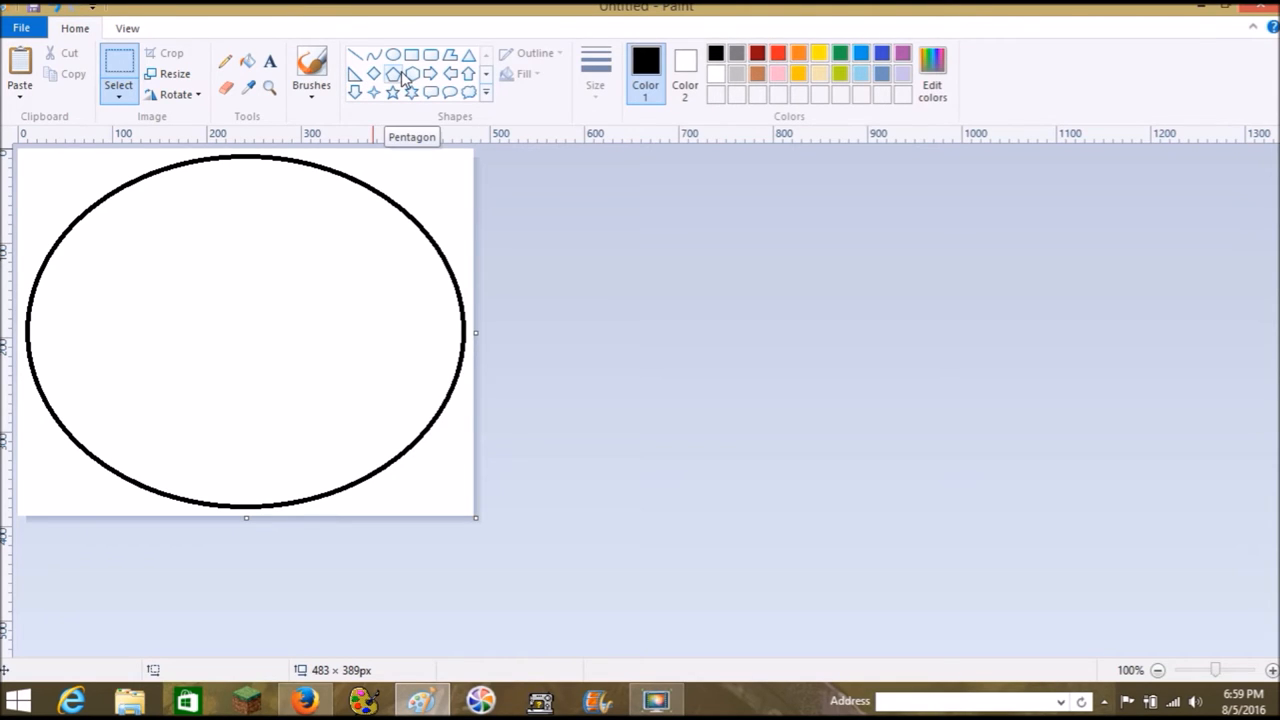
{"action": "mouse_move", "coordinate": [398, 82]}
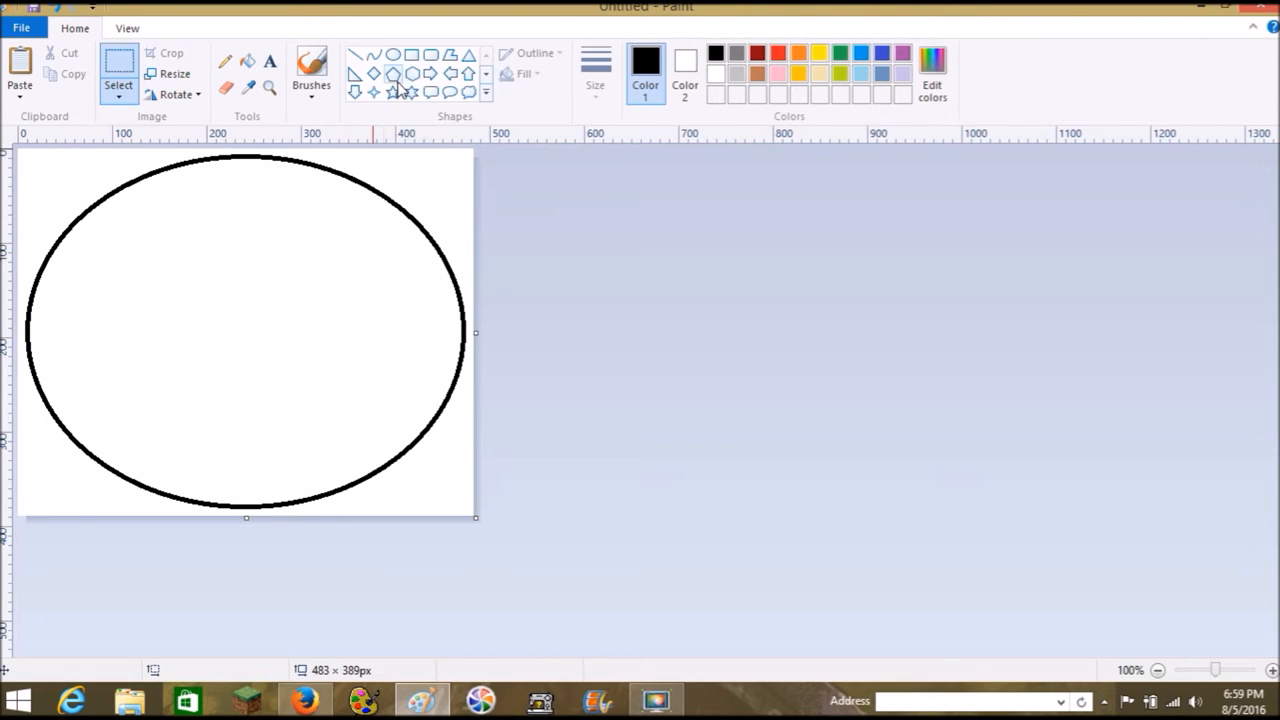
{"action": "mouse_move", "coordinate": [392, 92]}
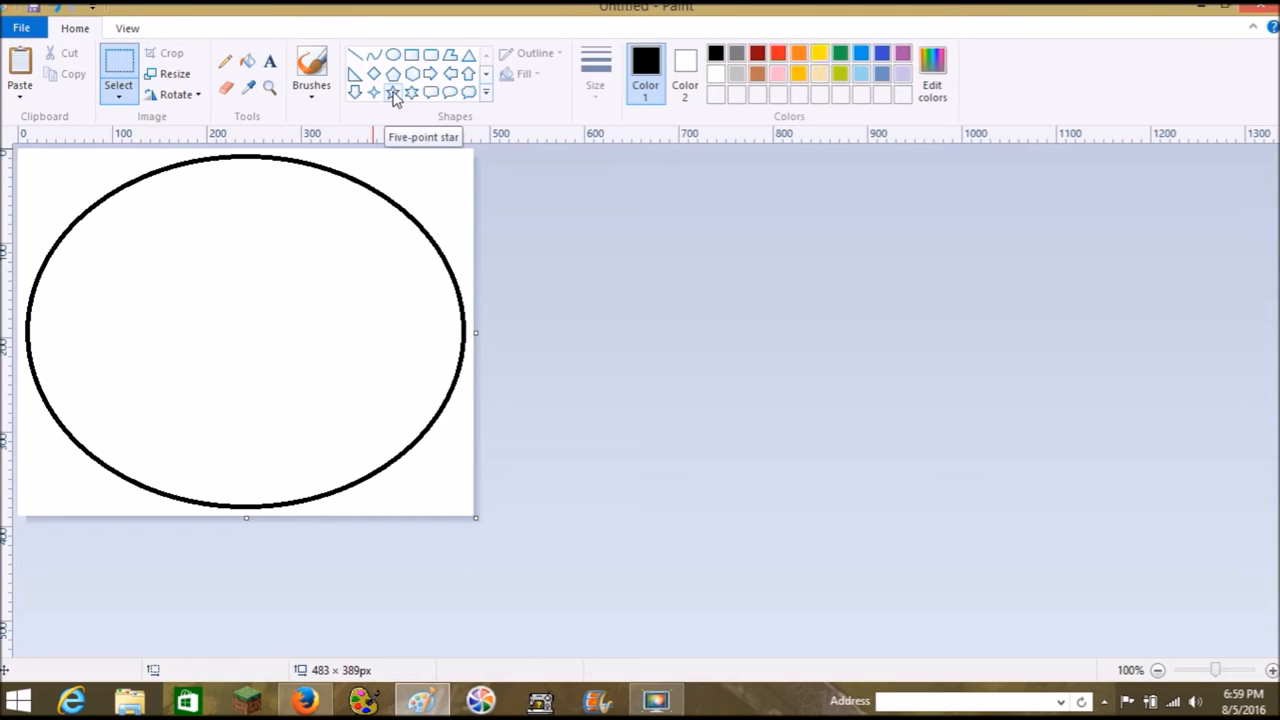
{"action": "mouse_move", "coordinate": [390, 104]}
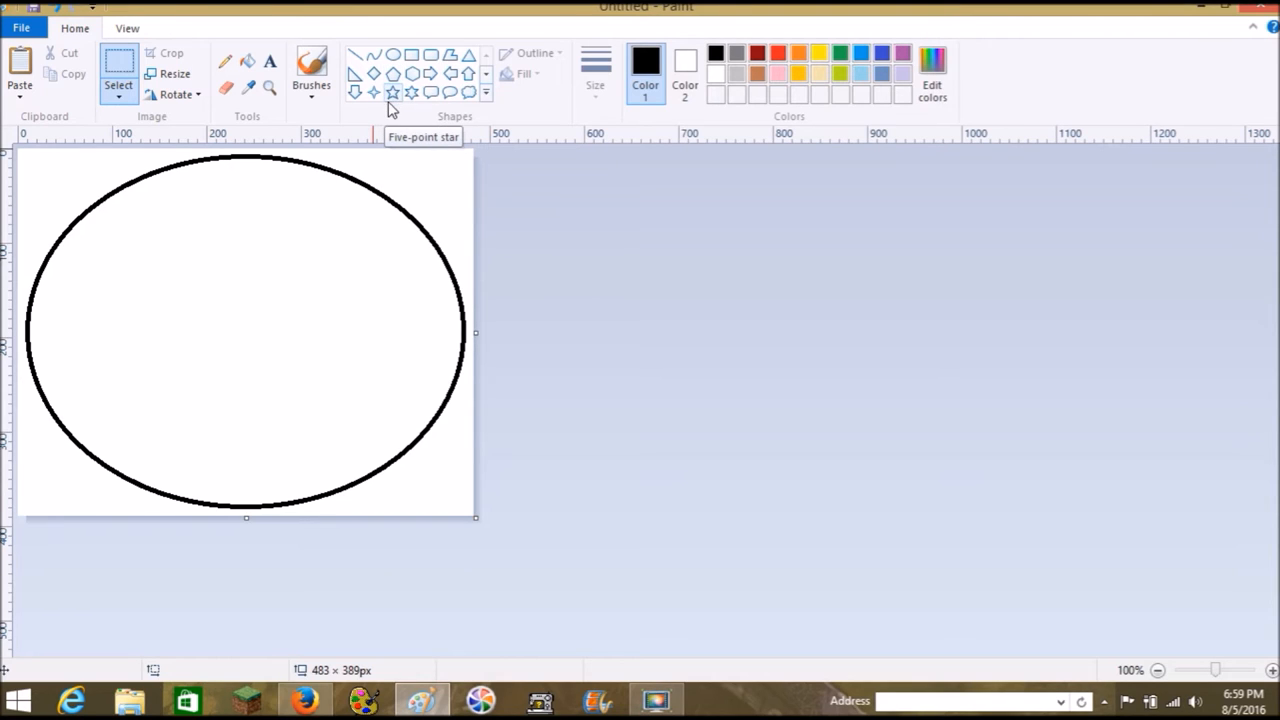
{"action": "mouse_move", "coordinate": [396, 108]}
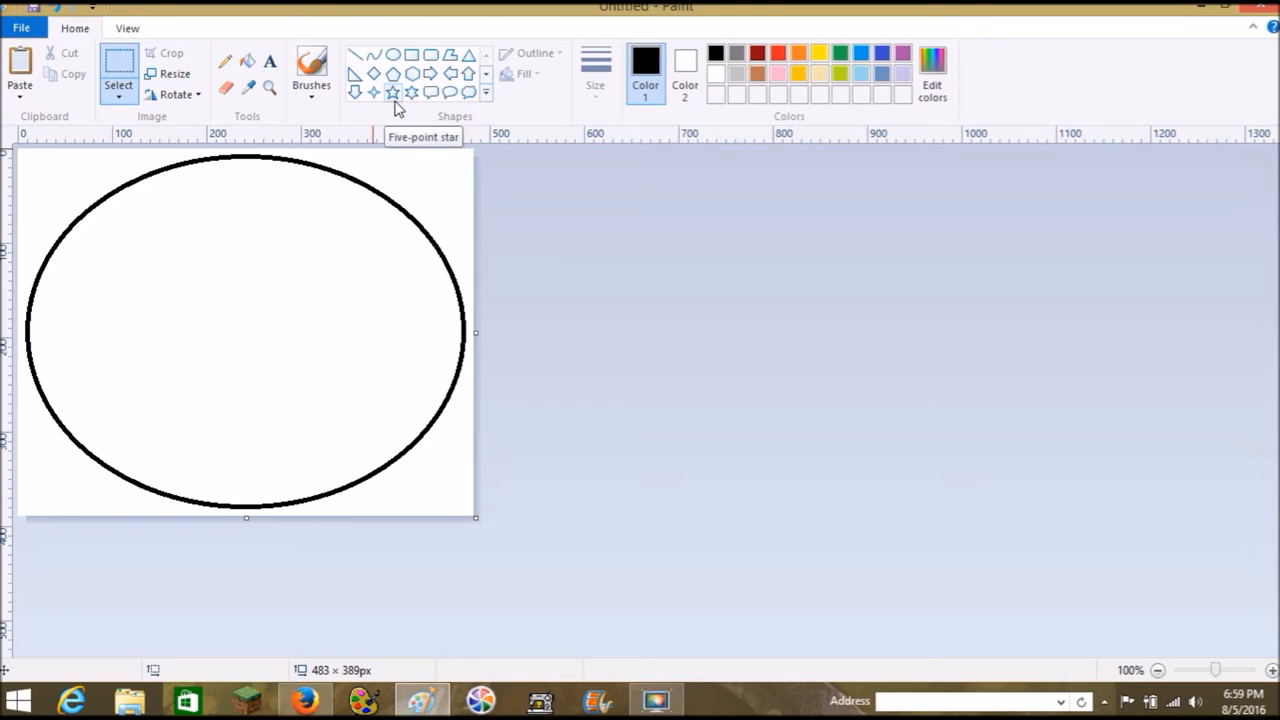
{"action": "mouse_move", "coordinate": [396, 96]}
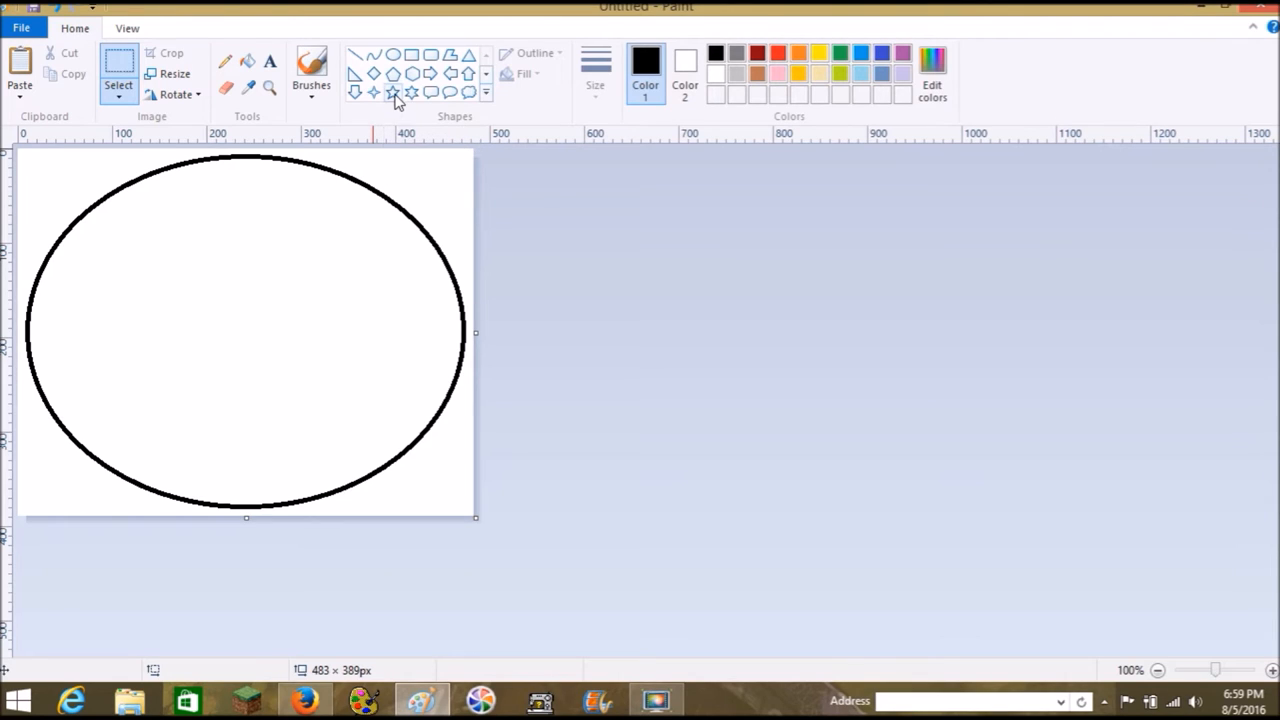
{"action": "mouse_move", "coordinate": [398, 108]}
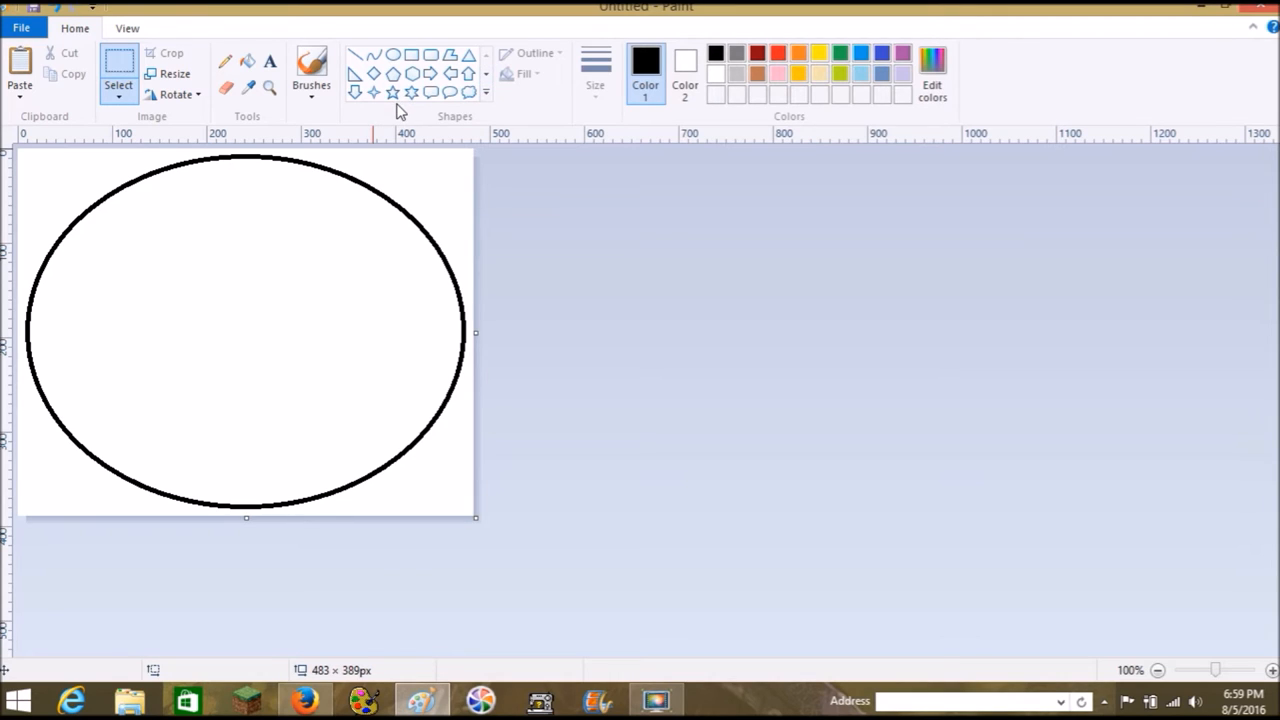
{"action": "mouse_move", "coordinate": [464, 210]}
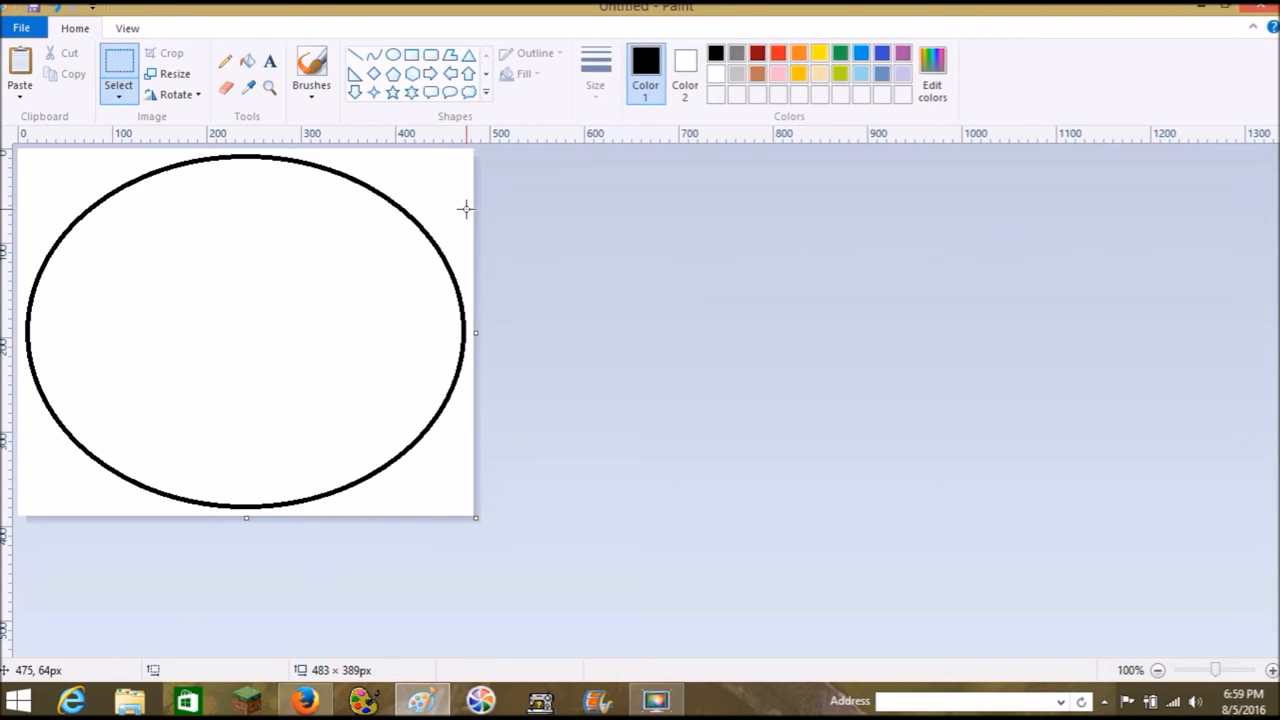
{"action": "mouse_move", "coordinate": [196, 276]}
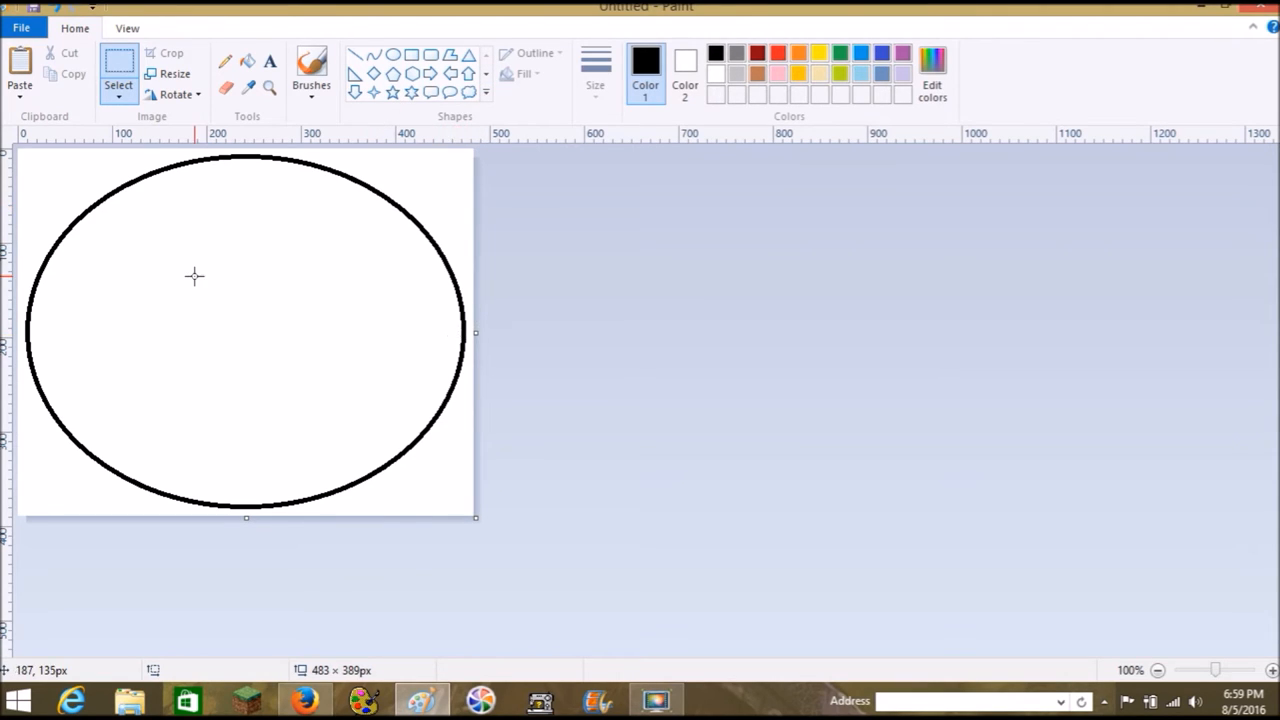
{"action": "mouse_move", "coordinate": [258, 374]}
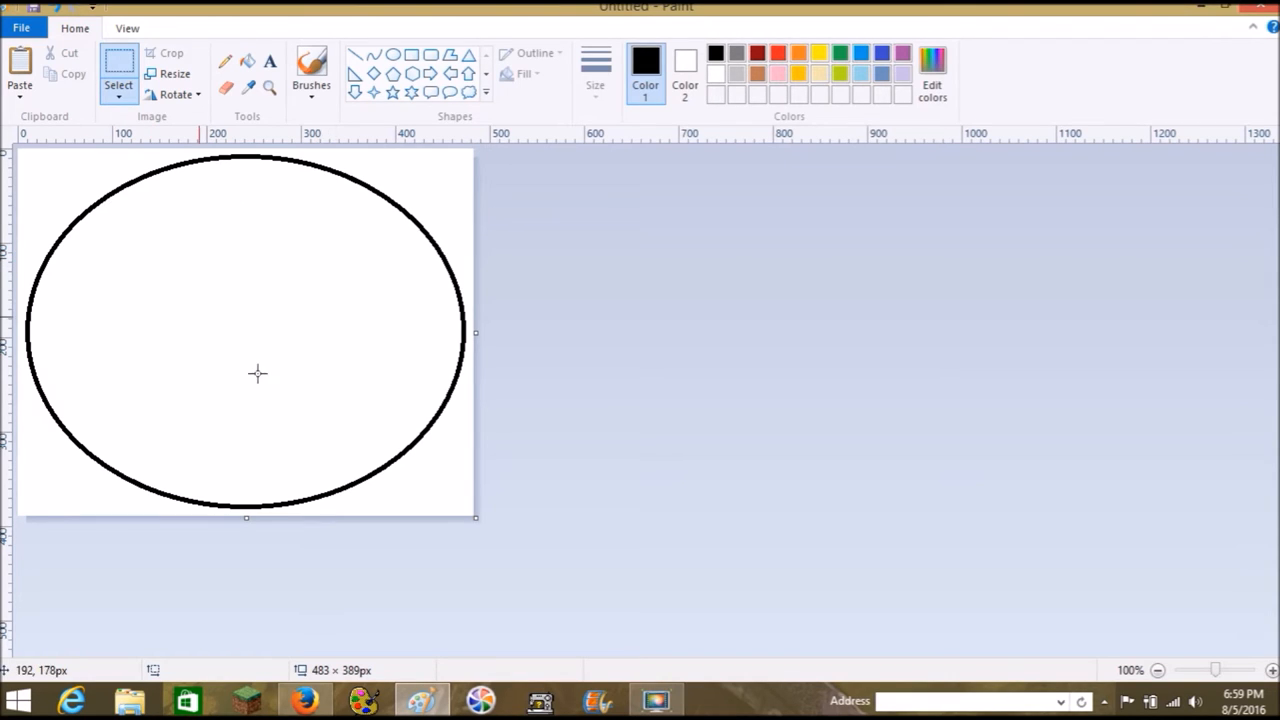
{"action": "mouse_move", "coordinate": [22, 144]}
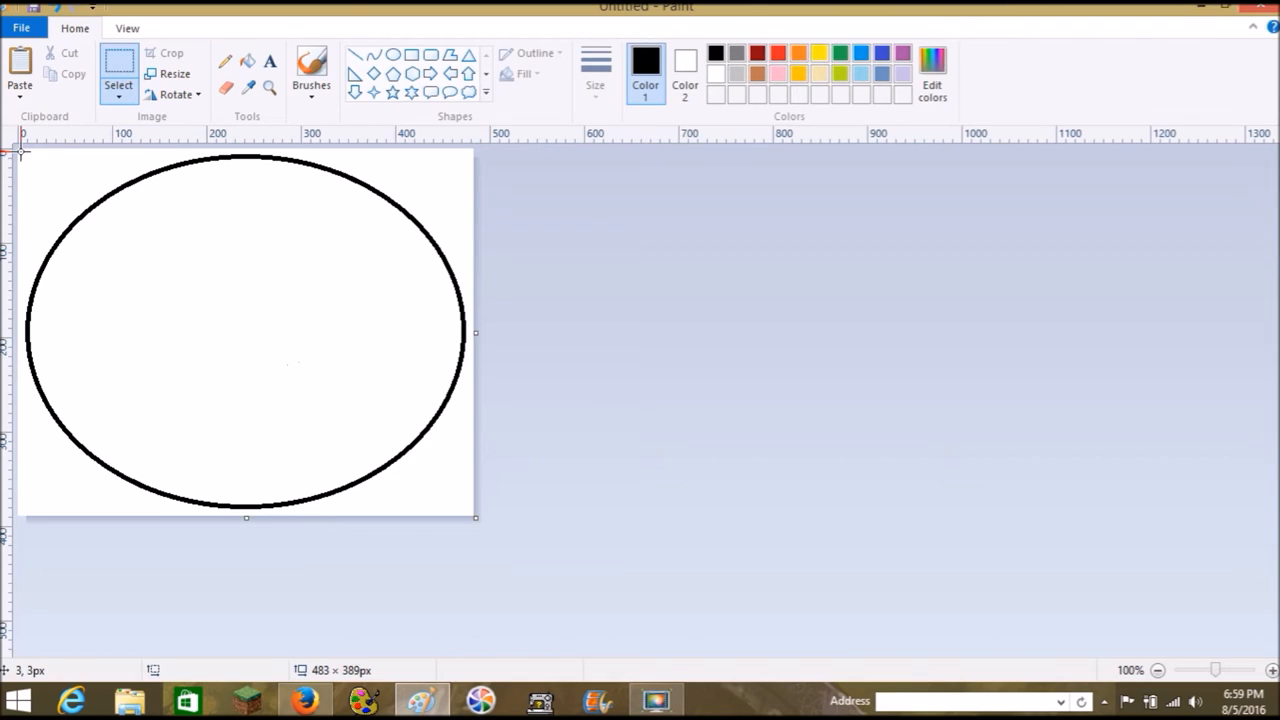
{"action": "mouse_move", "coordinate": [42, 238]}
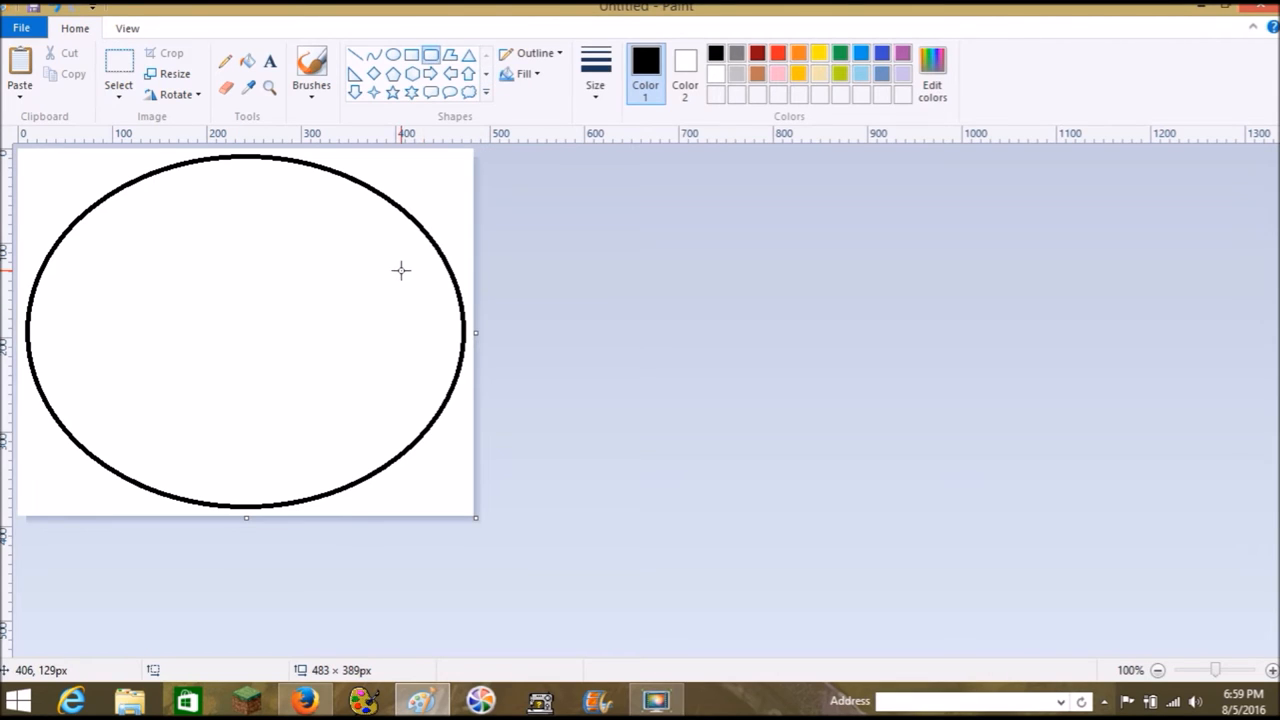
Draw a narrow rounded slot, about 18 × 94 pixels, inside the oval's right edge.
{"action": "left_click_drag", "start_coordinate": [420, 292], "coordinate": [420, 376]}
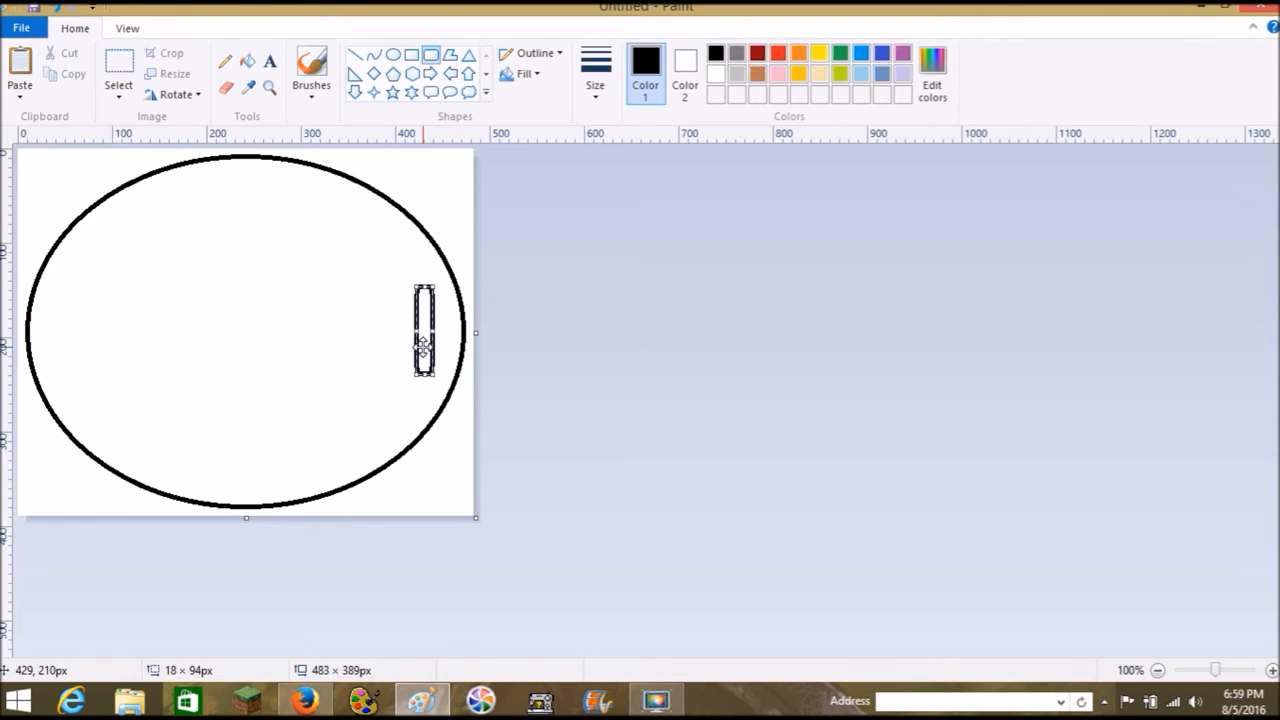
{"action": "mouse_move", "coordinate": [472, 334]}
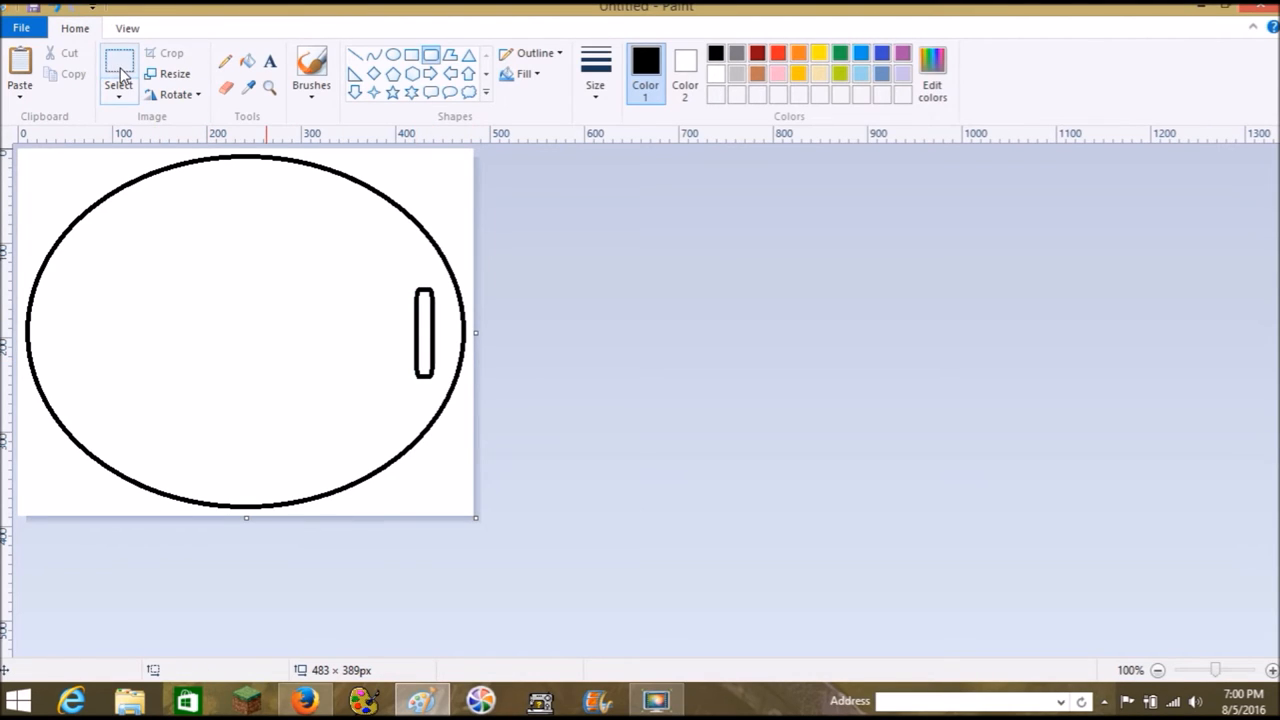
{"action": "left_click_drag", "start_coordinate": [404, 276], "coordinate": [440, 372]}
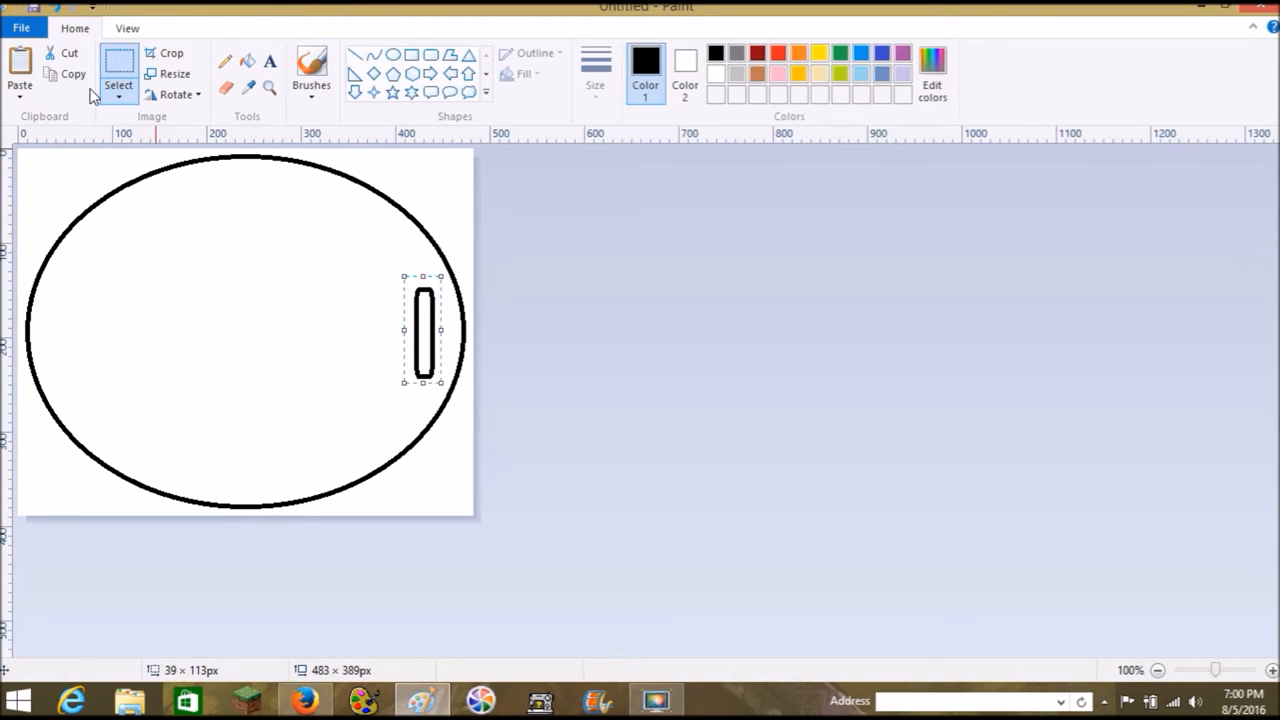
{"action": "mouse_move", "coordinate": [20, 70]}
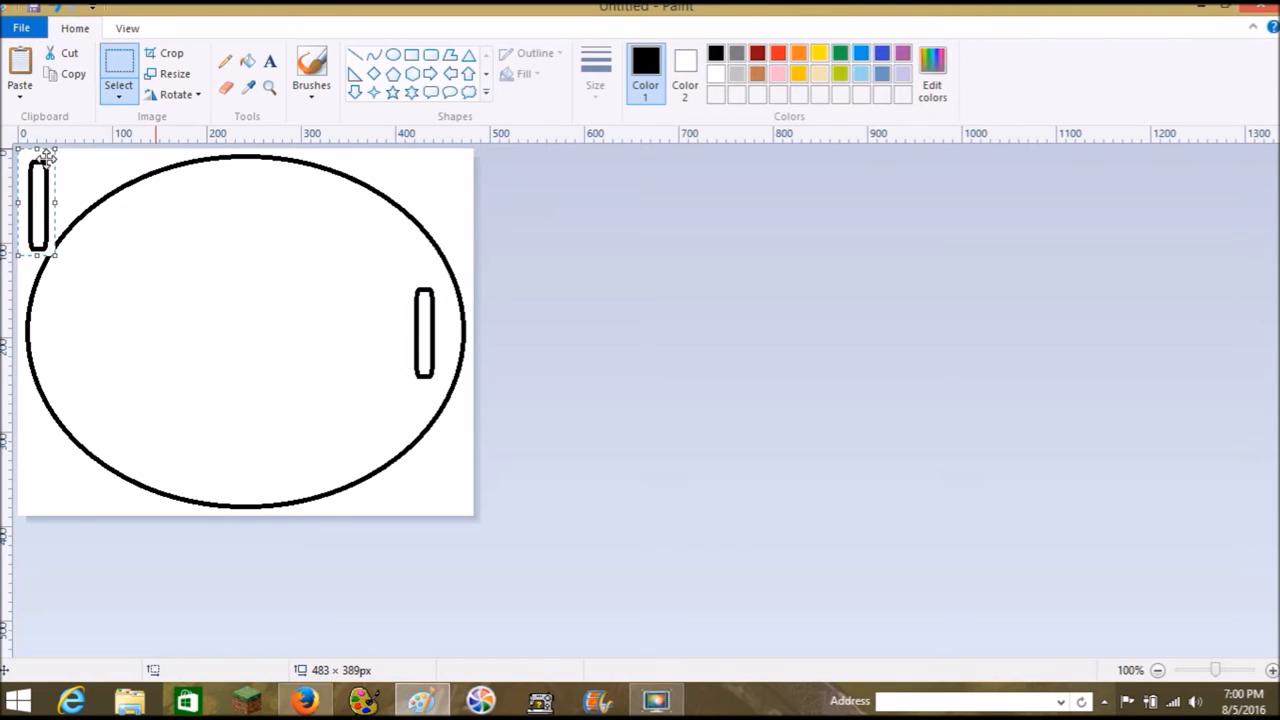
{"action": "left_click_drag", "start_coordinate": [40, 204], "coordinate": [56, 330]}
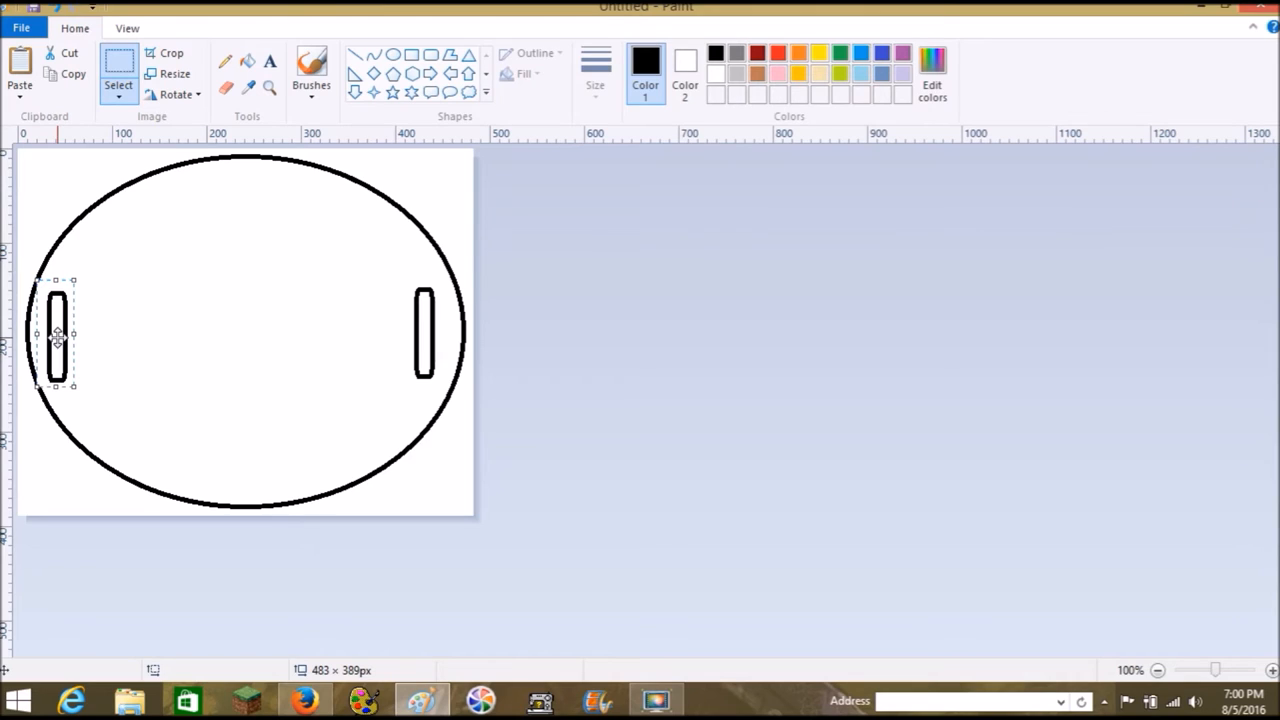
{"action": "mouse_move", "coordinate": [42, 48]}
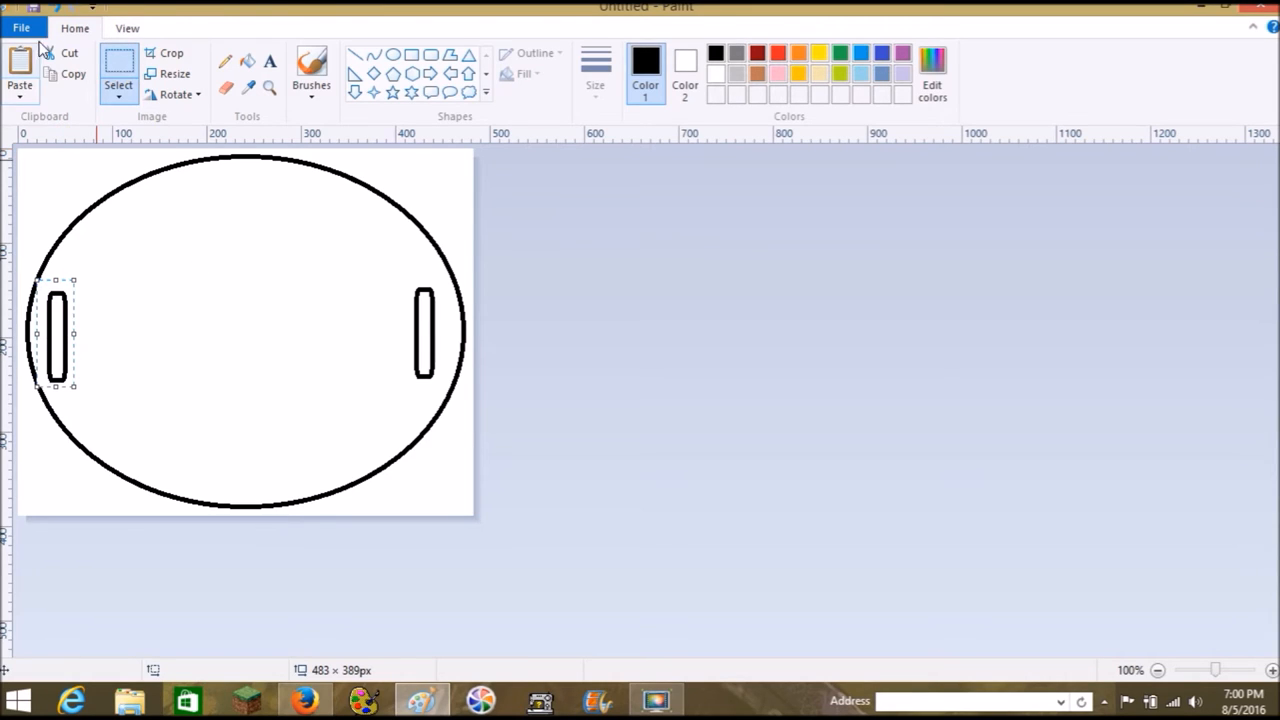
{"action": "key", "text": "Delete"}
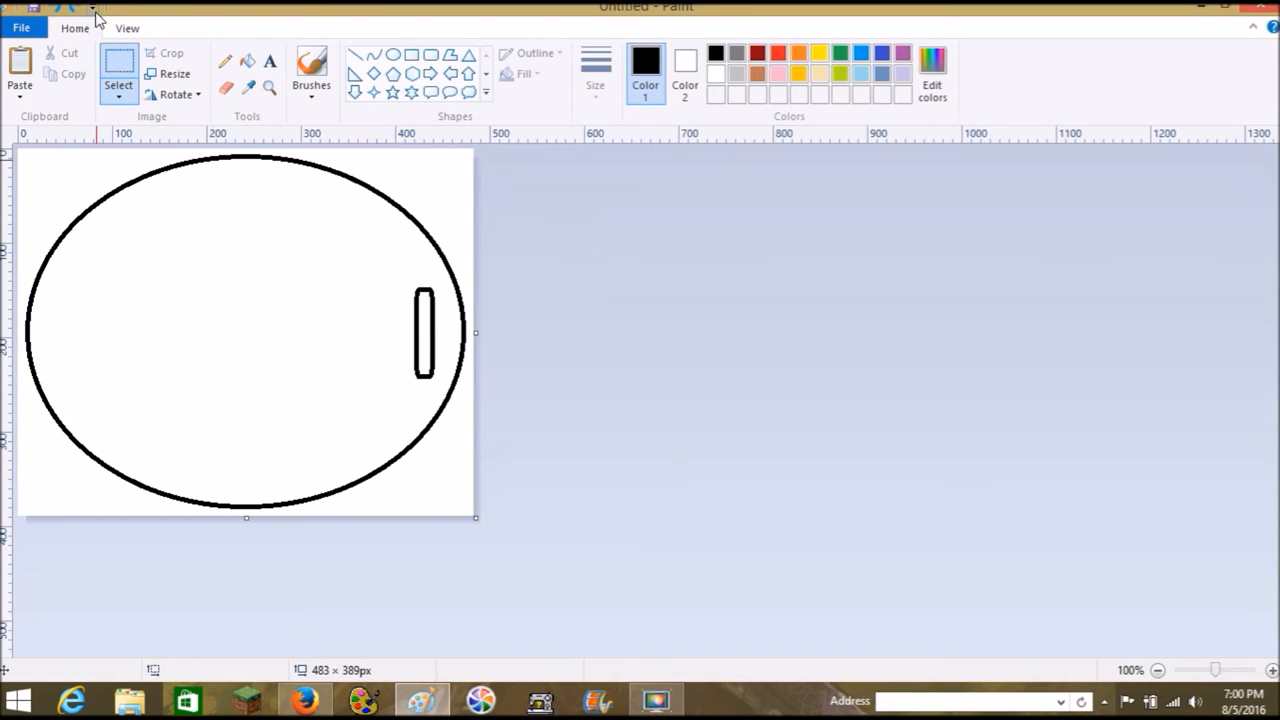
{"action": "left_click", "coordinate": [92, 12]}
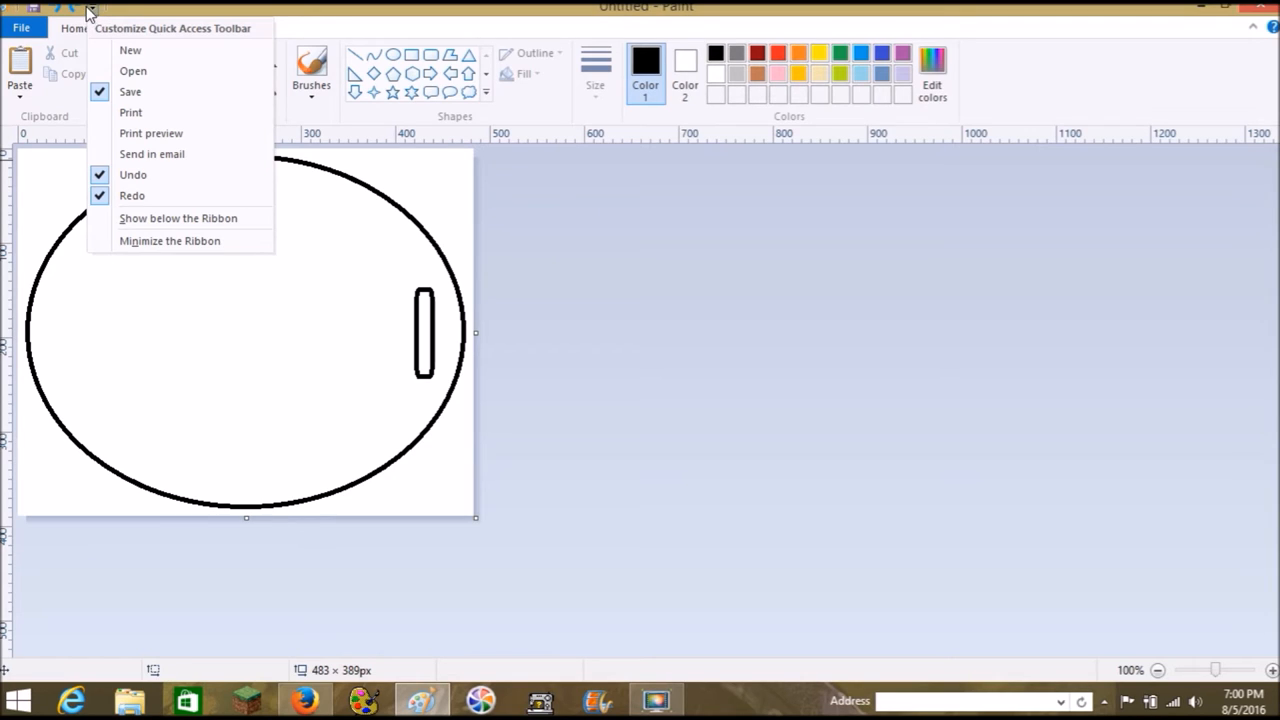
Turn on gridlines over the canvas from the View options.
{"action": "left_click", "coordinate": [76, 28]}
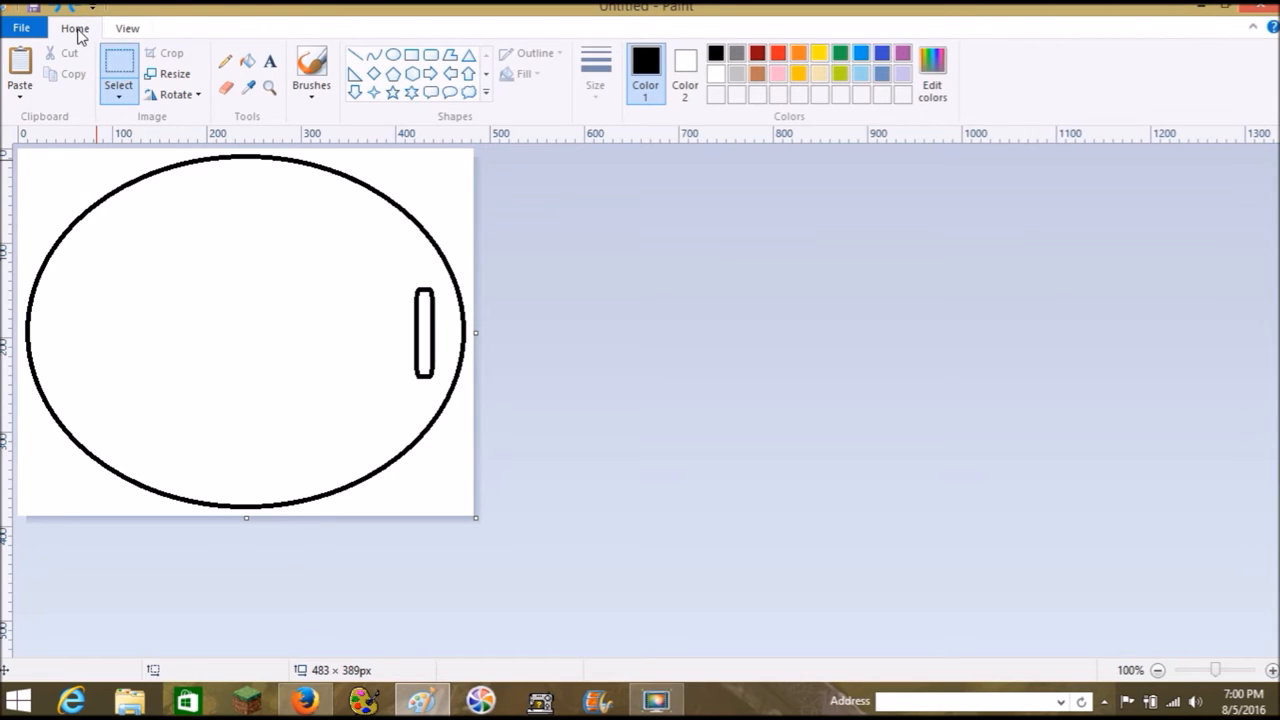
{"action": "left_click", "coordinate": [128, 28]}
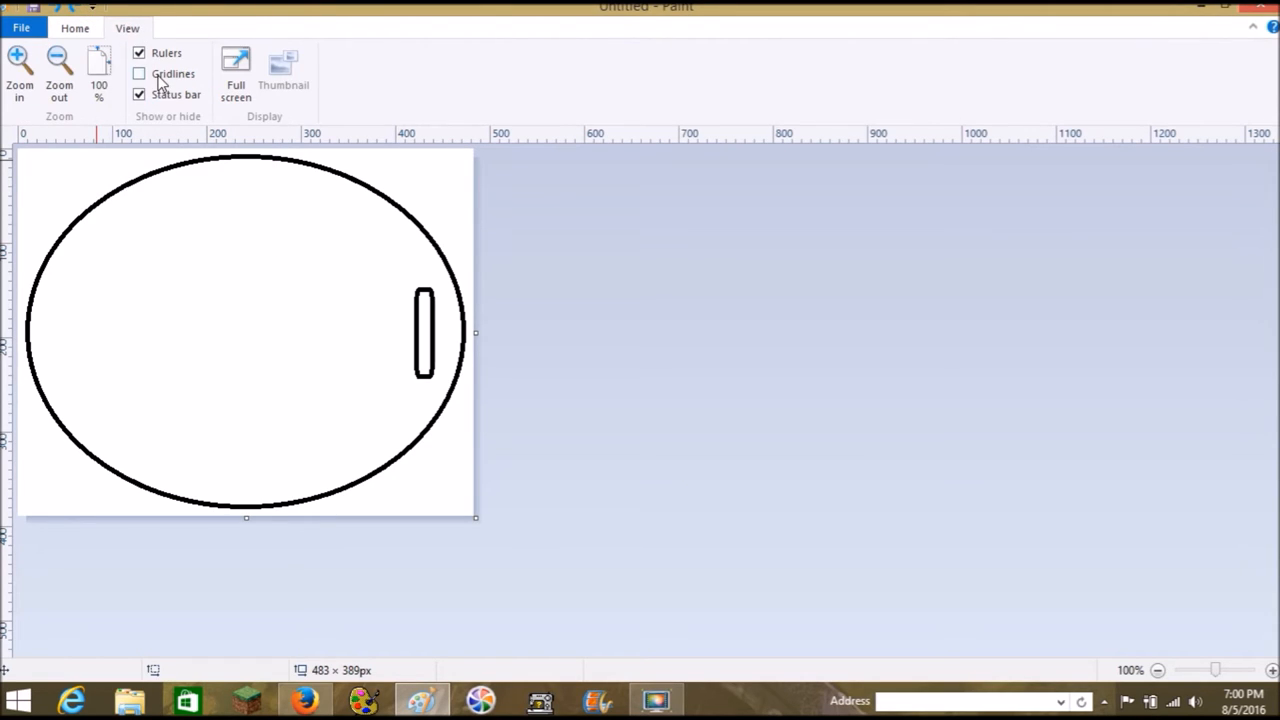
{"action": "left_click", "coordinate": [140, 72]}
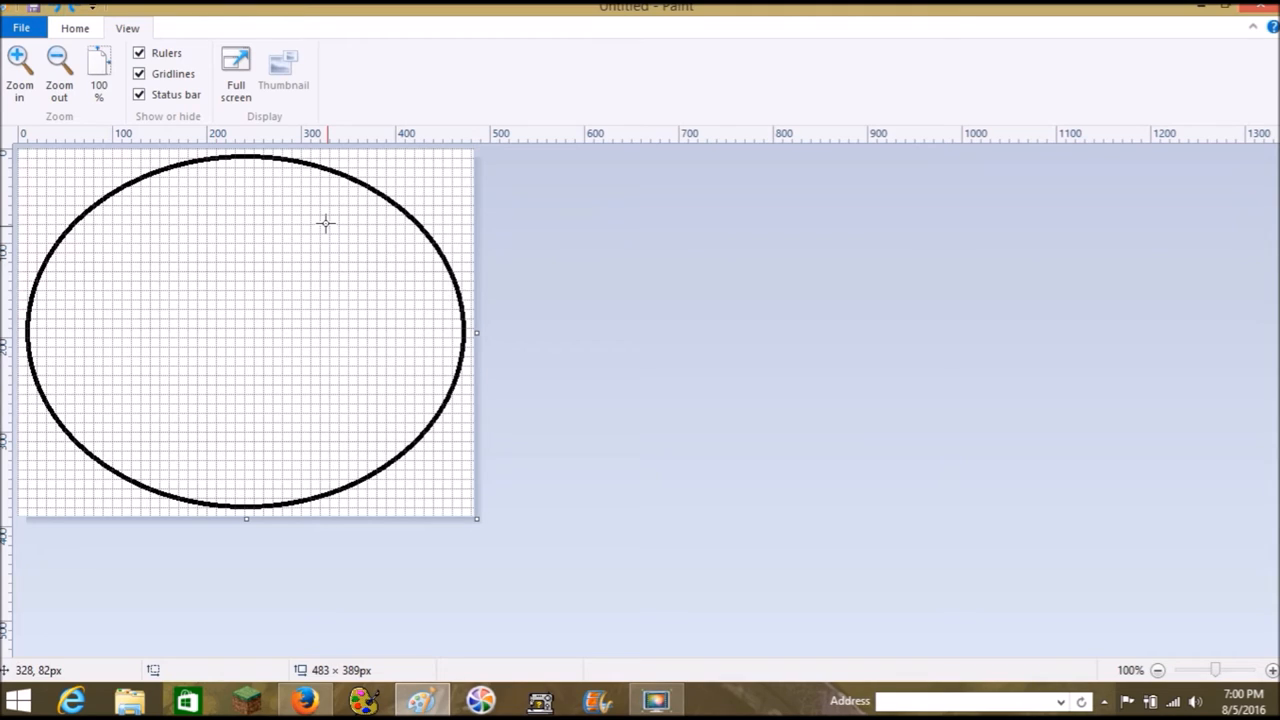
{"action": "mouse_move", "coordinate": [484, 330]}
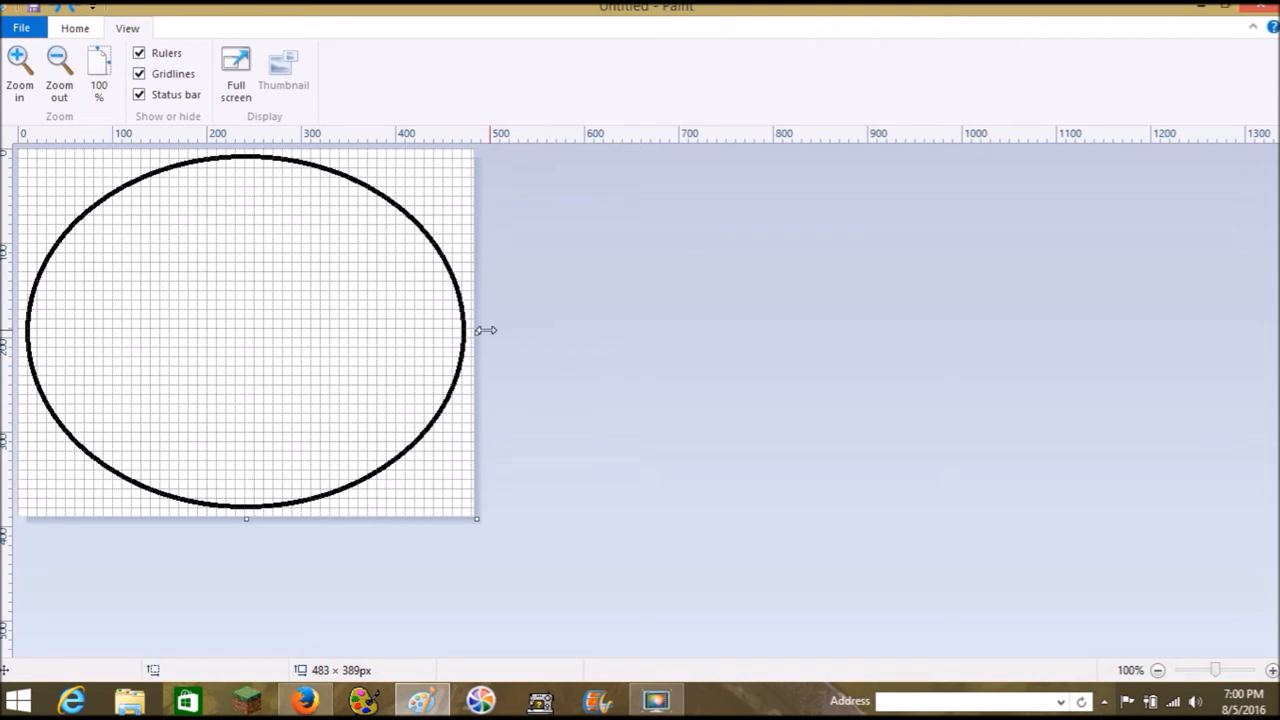
{"action": "mouse_move", "coordinate": [52, 336]}
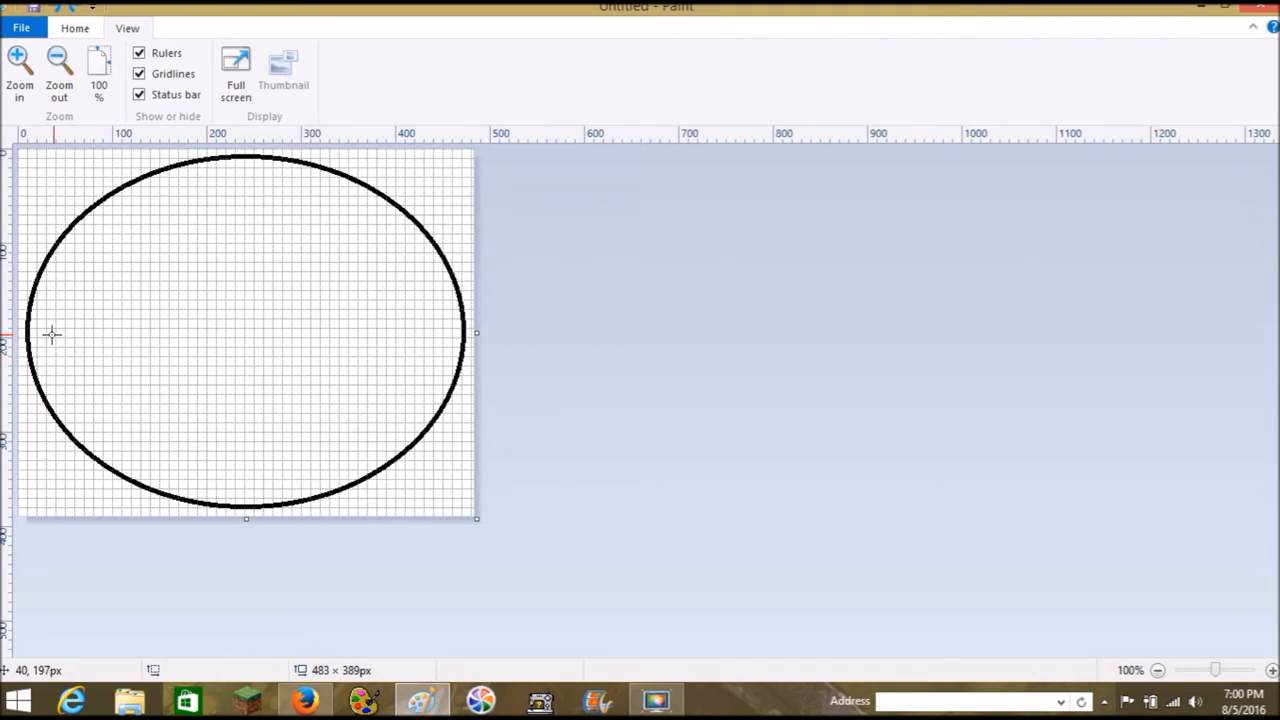
{"action": "mouse_move", "coordinate": [420, 284]}
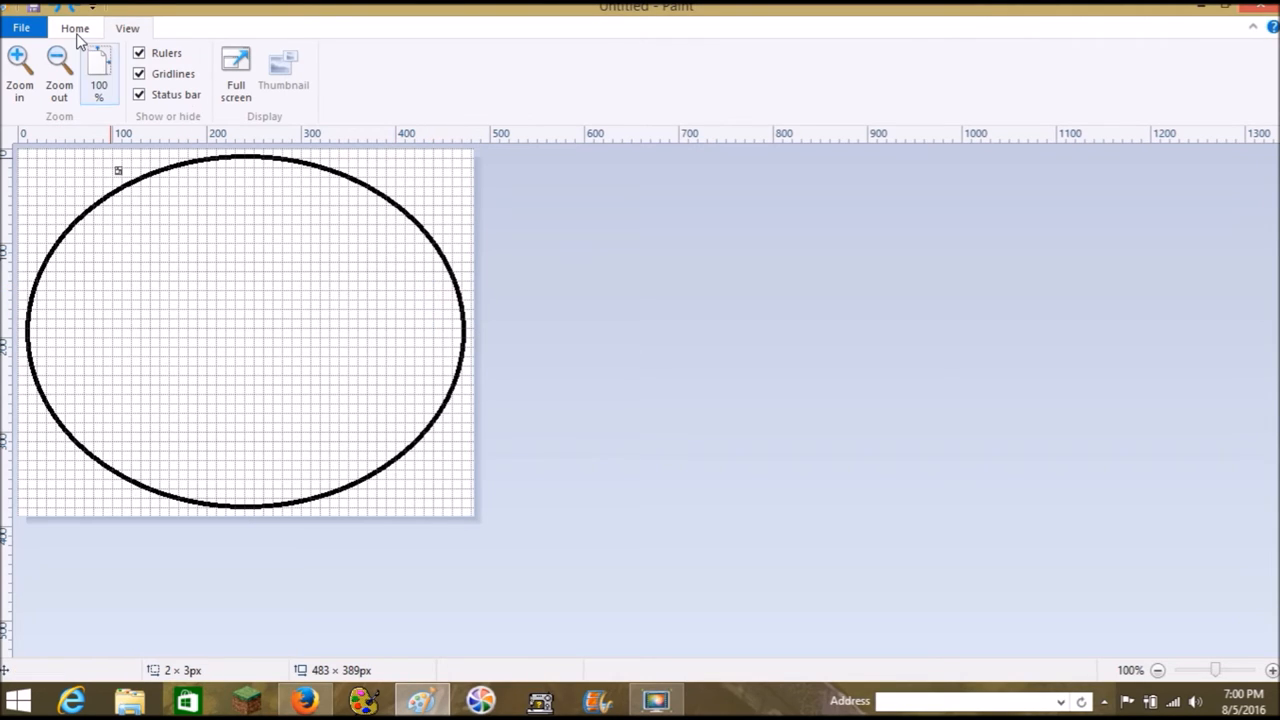
Redraw a narrow rounded-rectangle slot, about 19 × 99 pixels, inside the oval's right edge.
{"action": "left_click", "coordinate": [74, 28]}
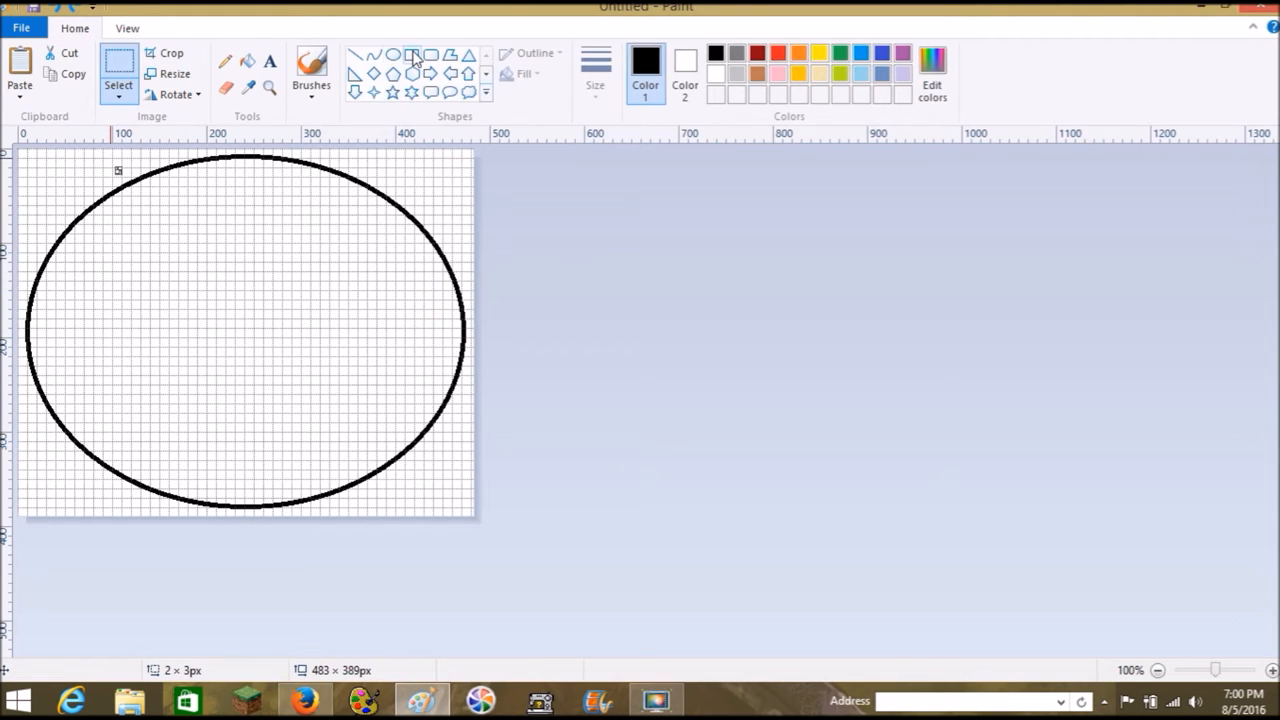
{"action": "left_click", "coordinate": [430, 56]}
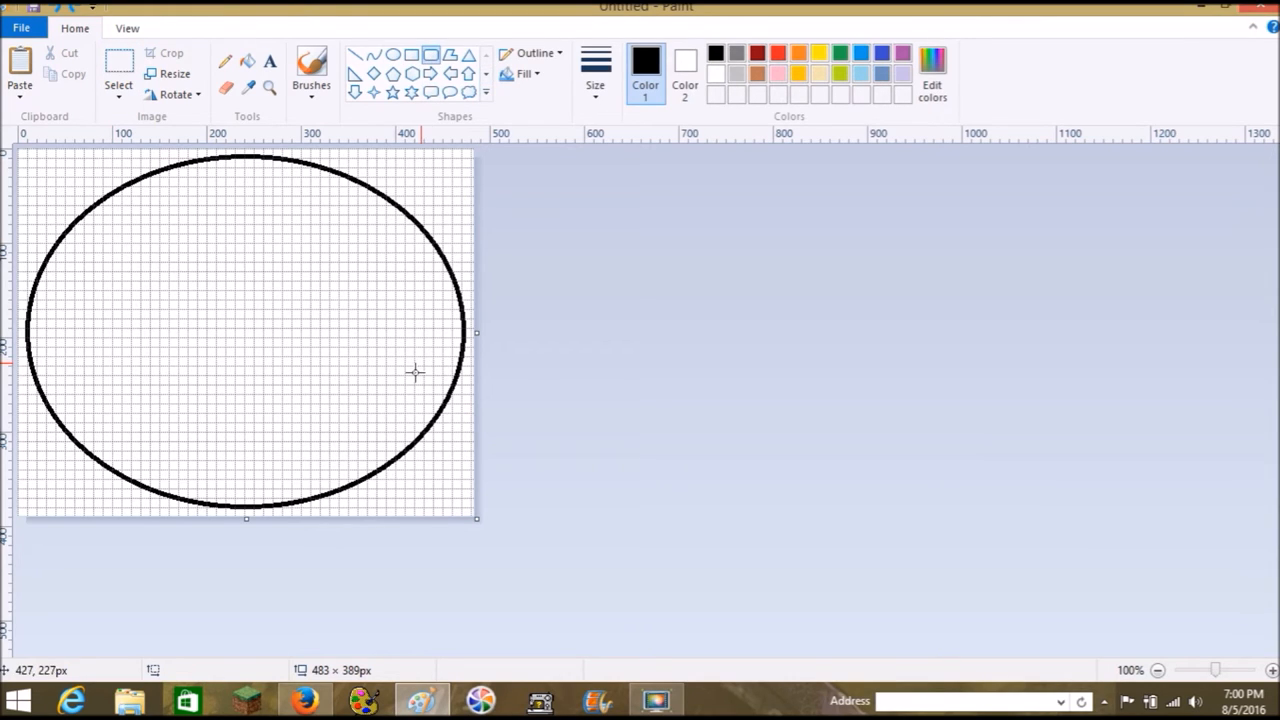
{"action": "left_click_drag", "start_coordinate": [422, 292], "coordinate": [422, 370]}
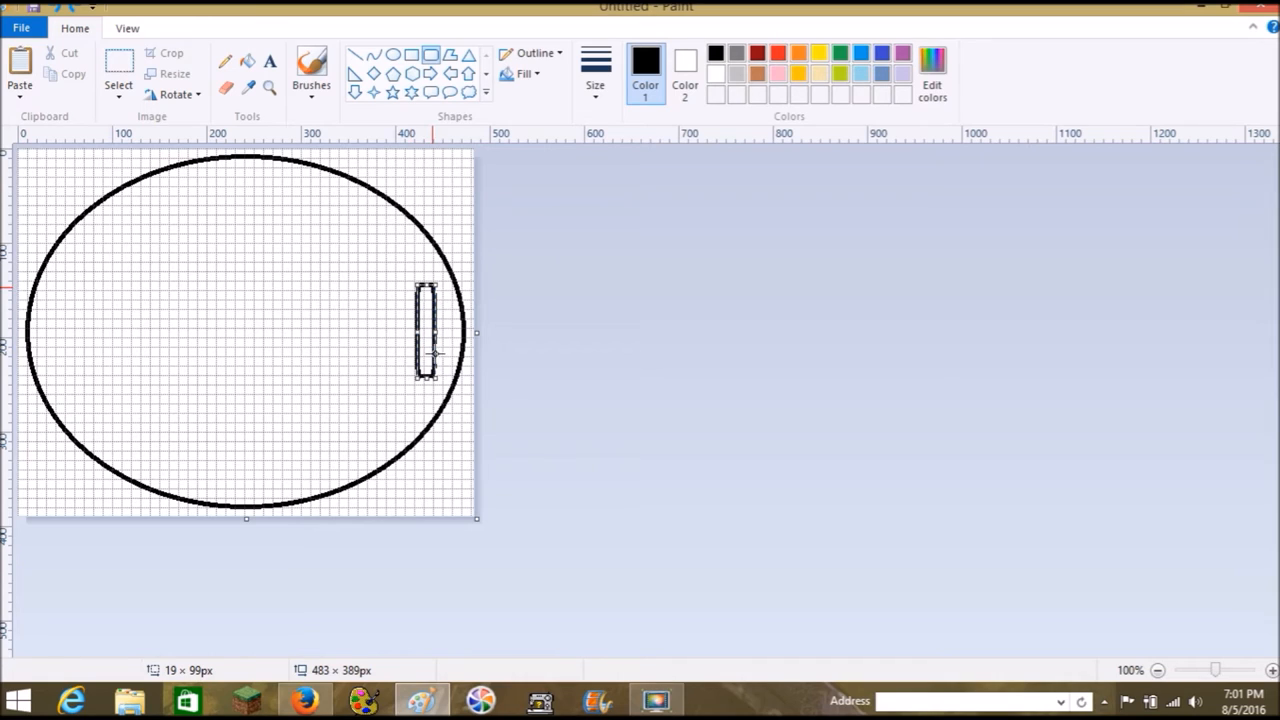
{"action": "mouse_move", "coordinate": [364, 280]}
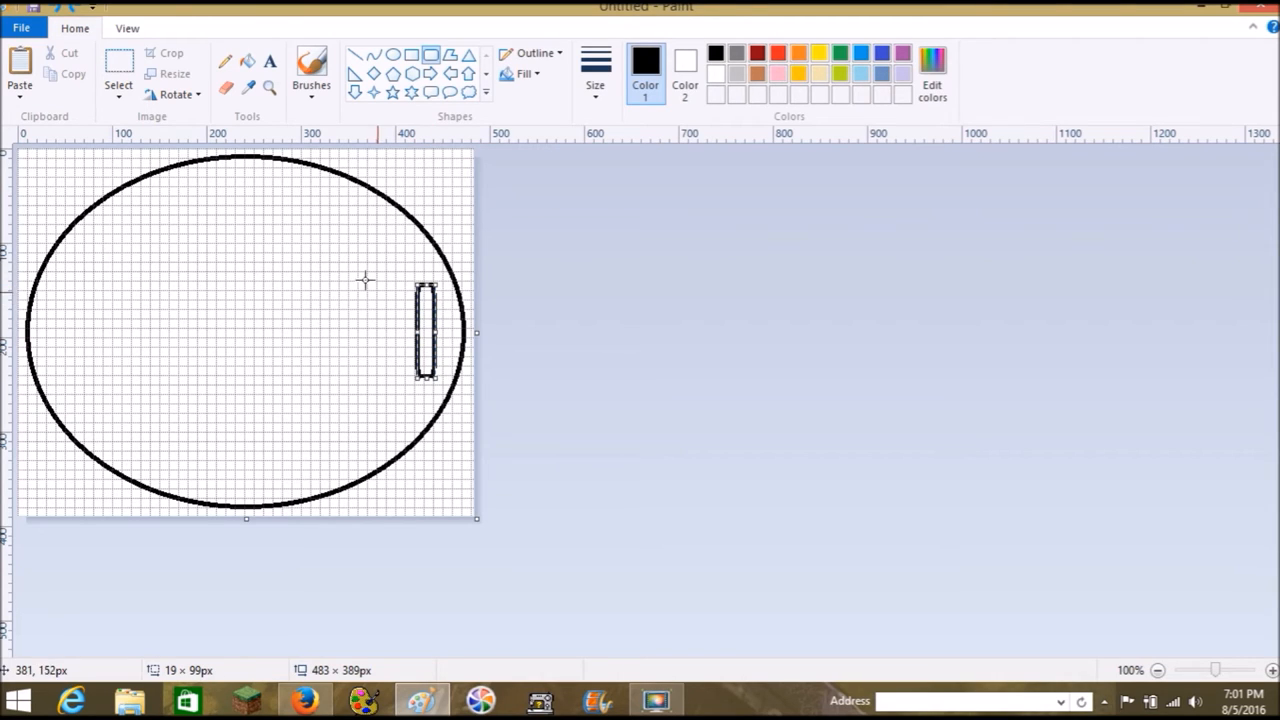
{"action": "mouse_move", "coordinate": [364, 412]}
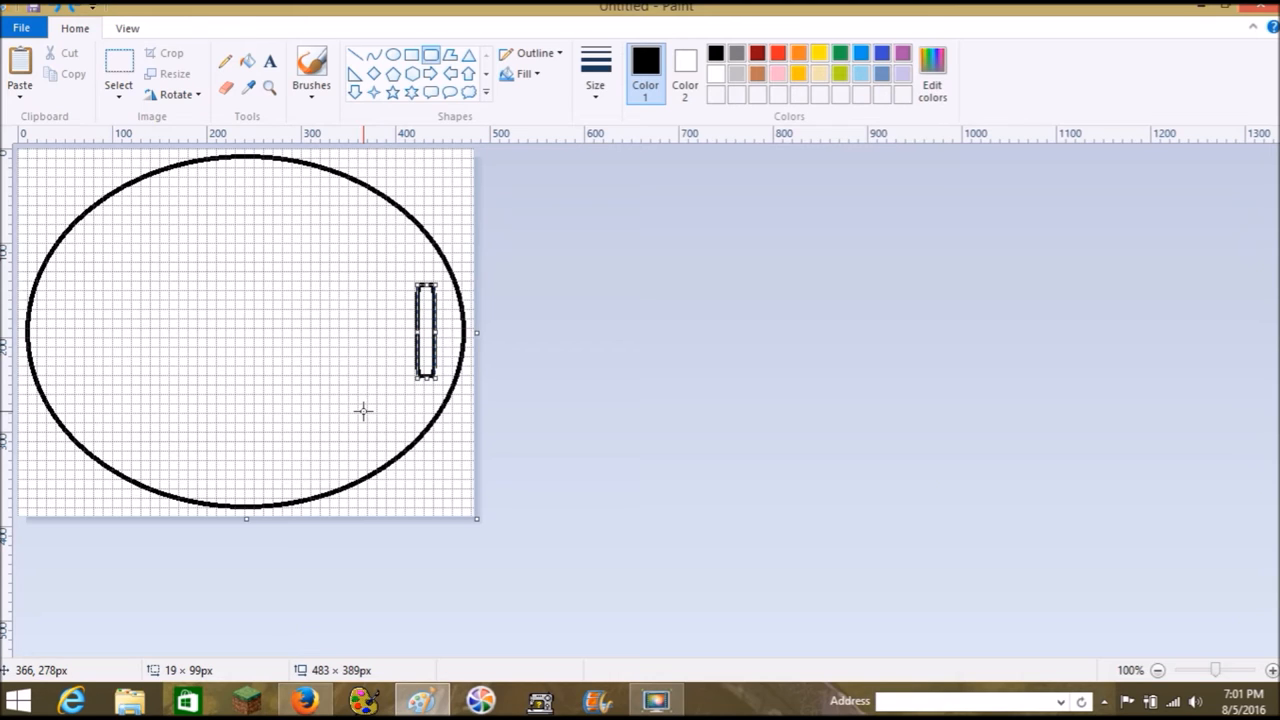
{"action": "mouse_move", "coordinate": [410, 414]}
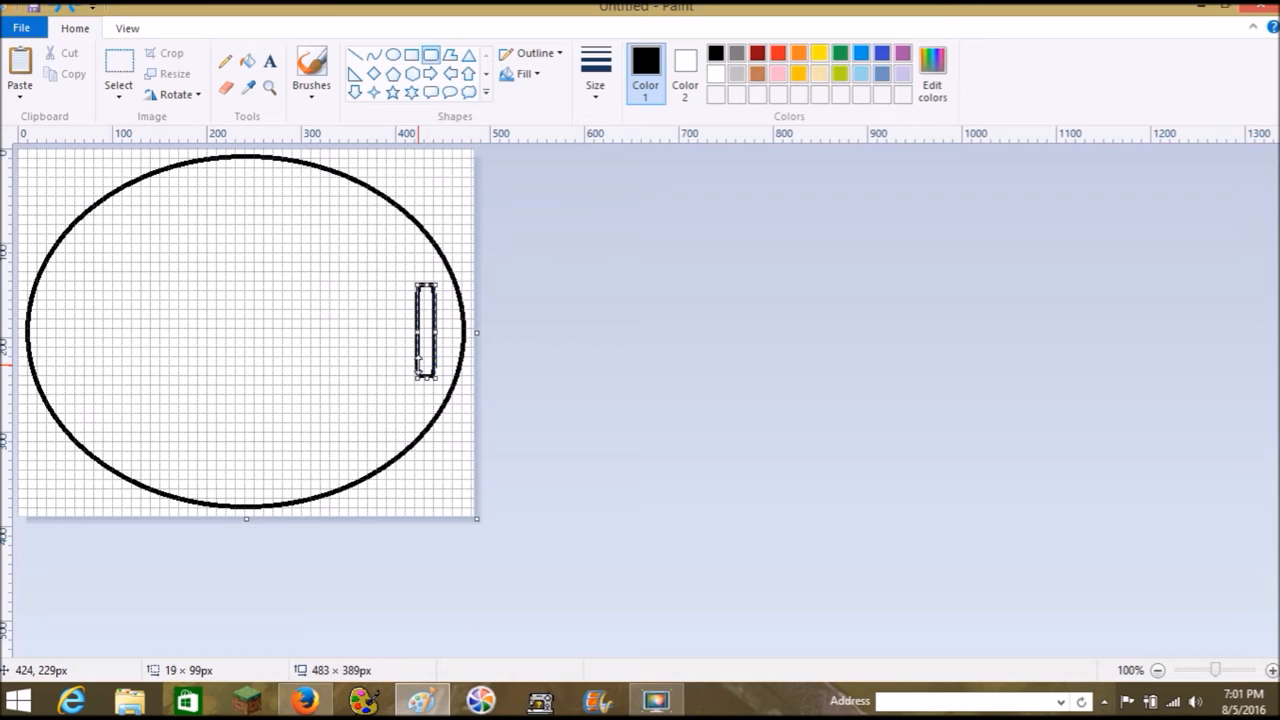
{"action": "mouse_move", "coordinate": [412, 350]}
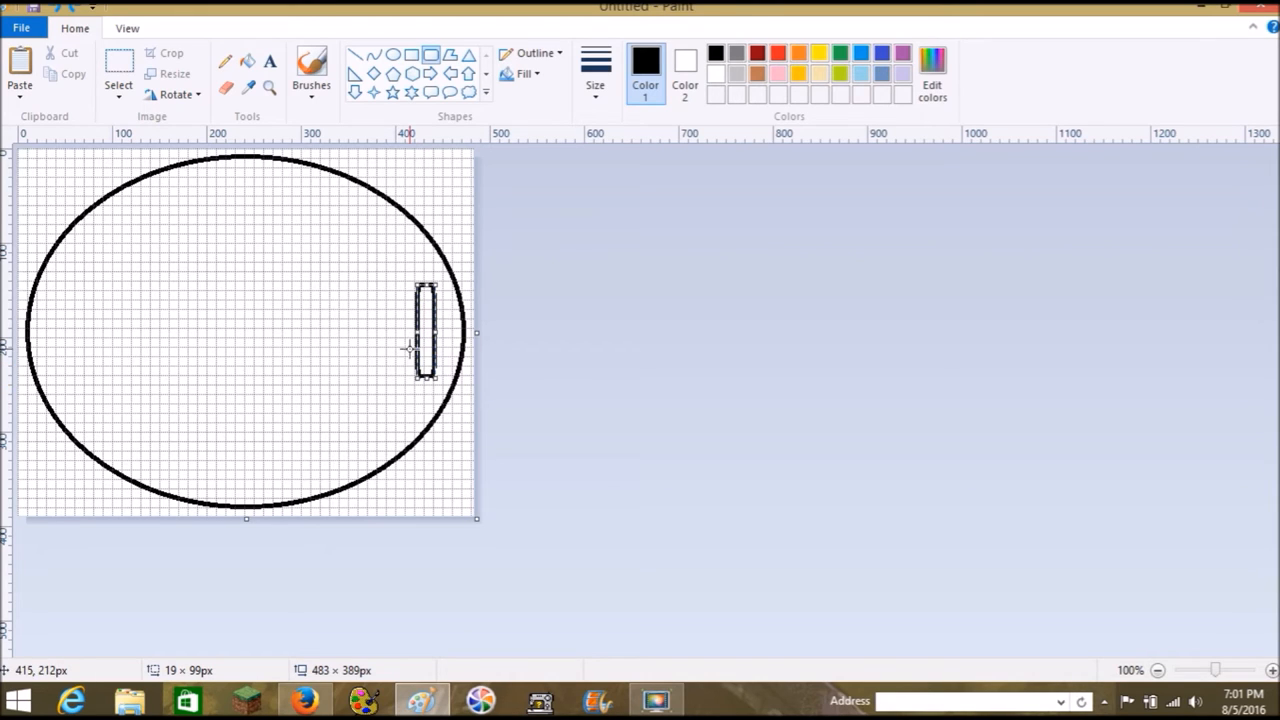
{"action": "mouse_move", "coordinate": [88, 304]}
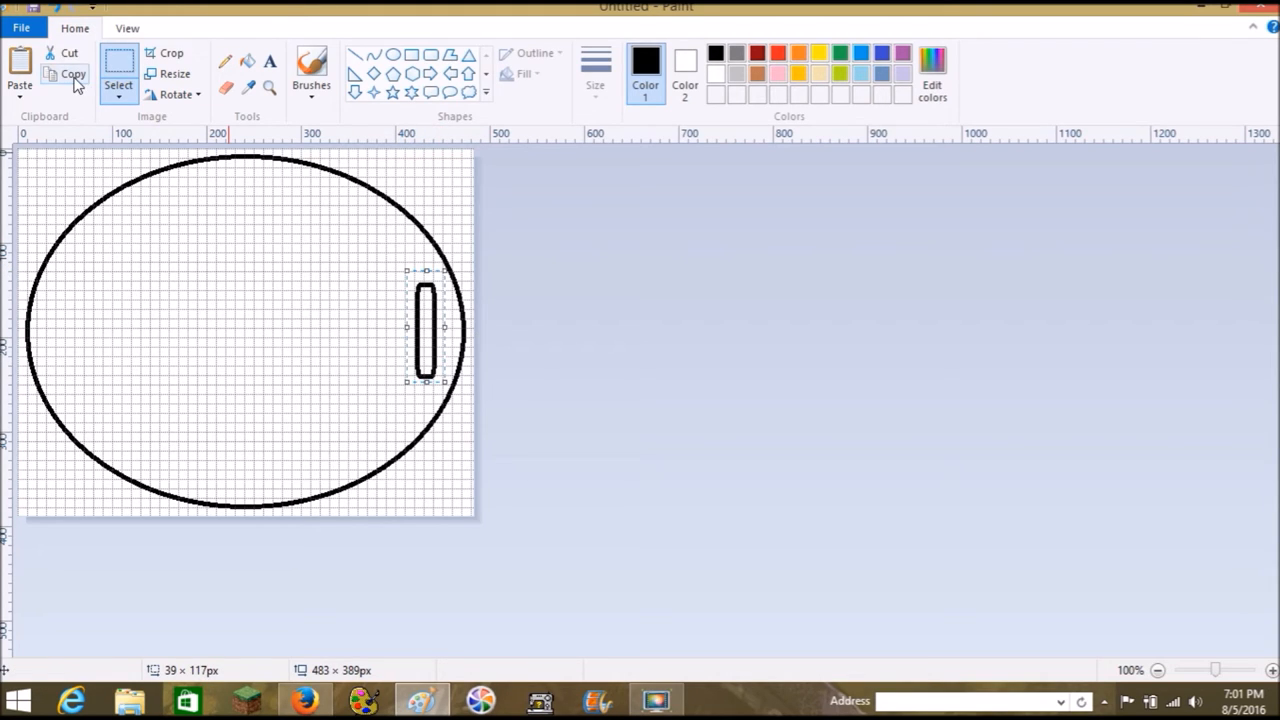
Nudge the slot around, settle it back inside the right edge, and select it for copying.
{"action": "left_click_drag", "start_coordinate": [424, 330], "coordinate": [192, 330]}
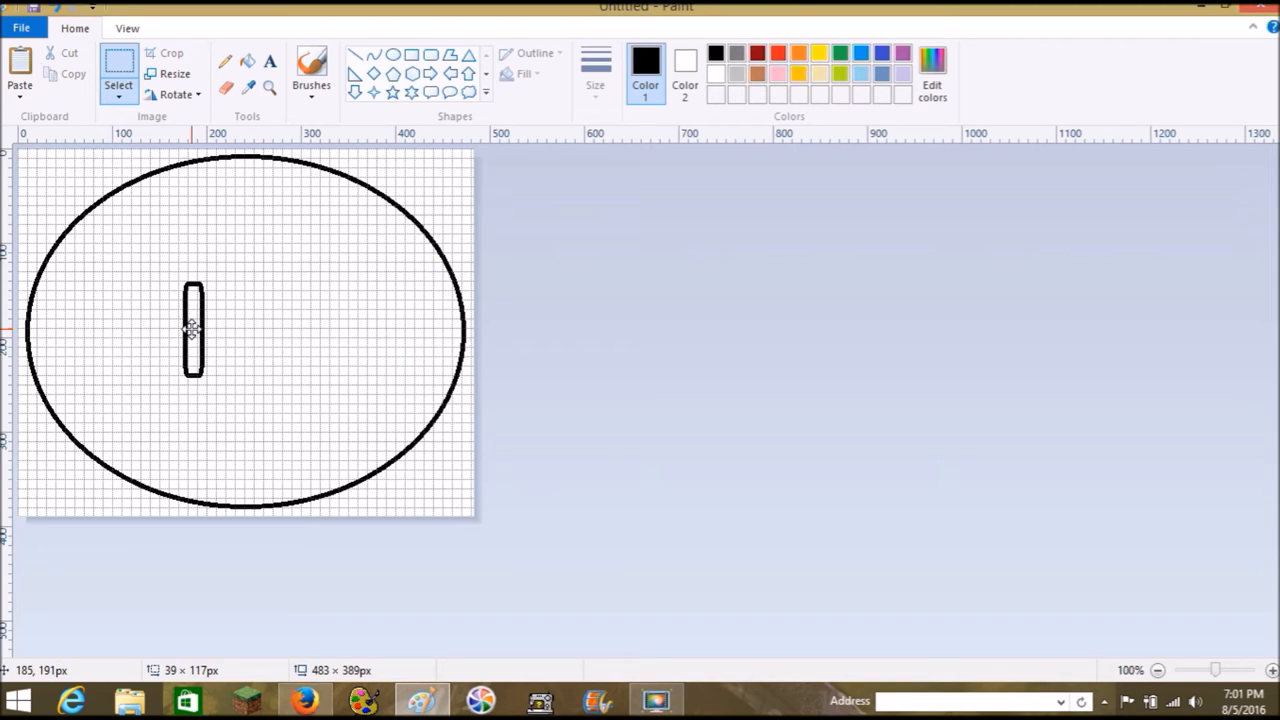
{"action": "left_click_drag", "start_coordinate": [192, 330], "coordinate": [418, 330]}
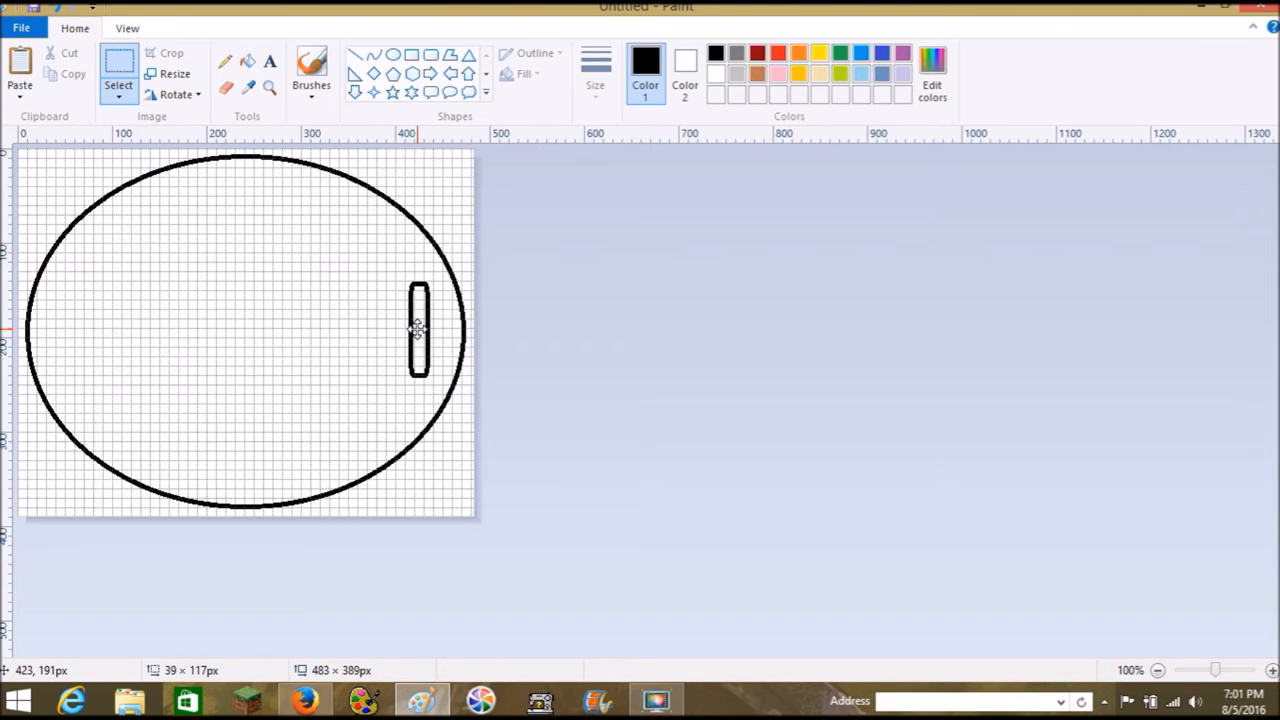
{"action": "left_click", "coordinate": [420, 330]}
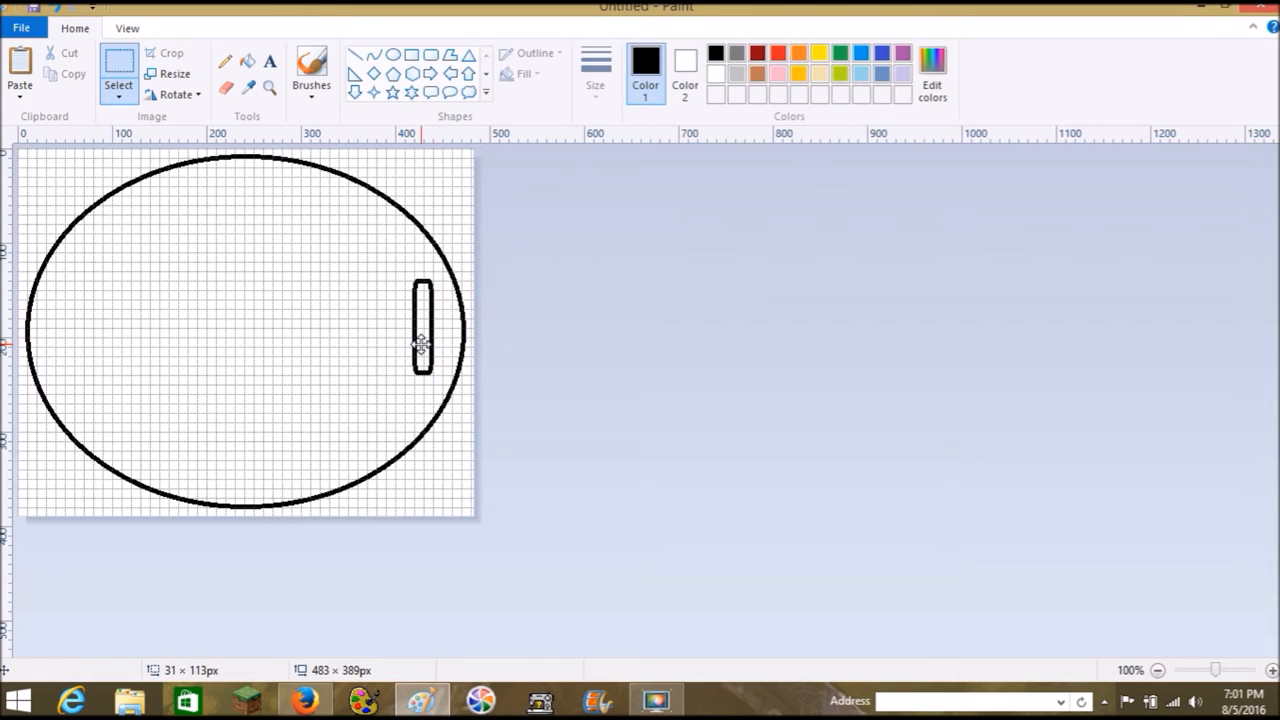
{"action": "left_click", "coordinate": [422, 332]}
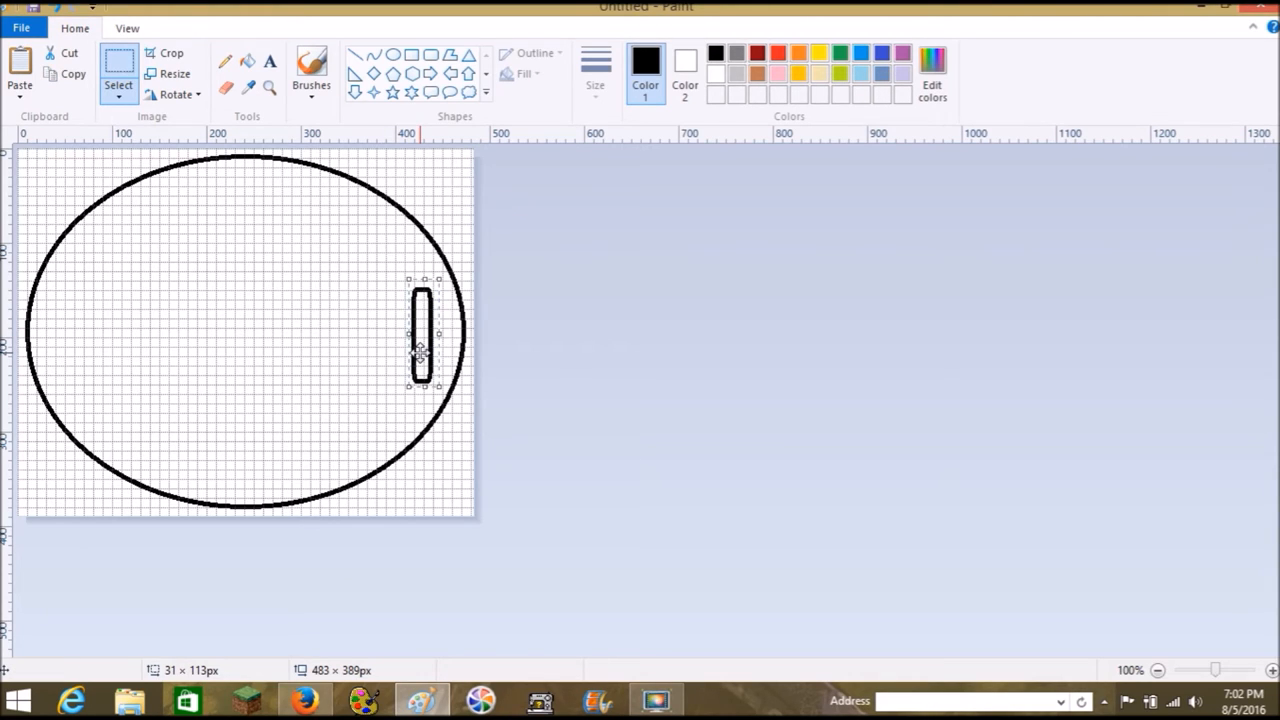
{"action": "left_click", "coordinate": [304, 700]}
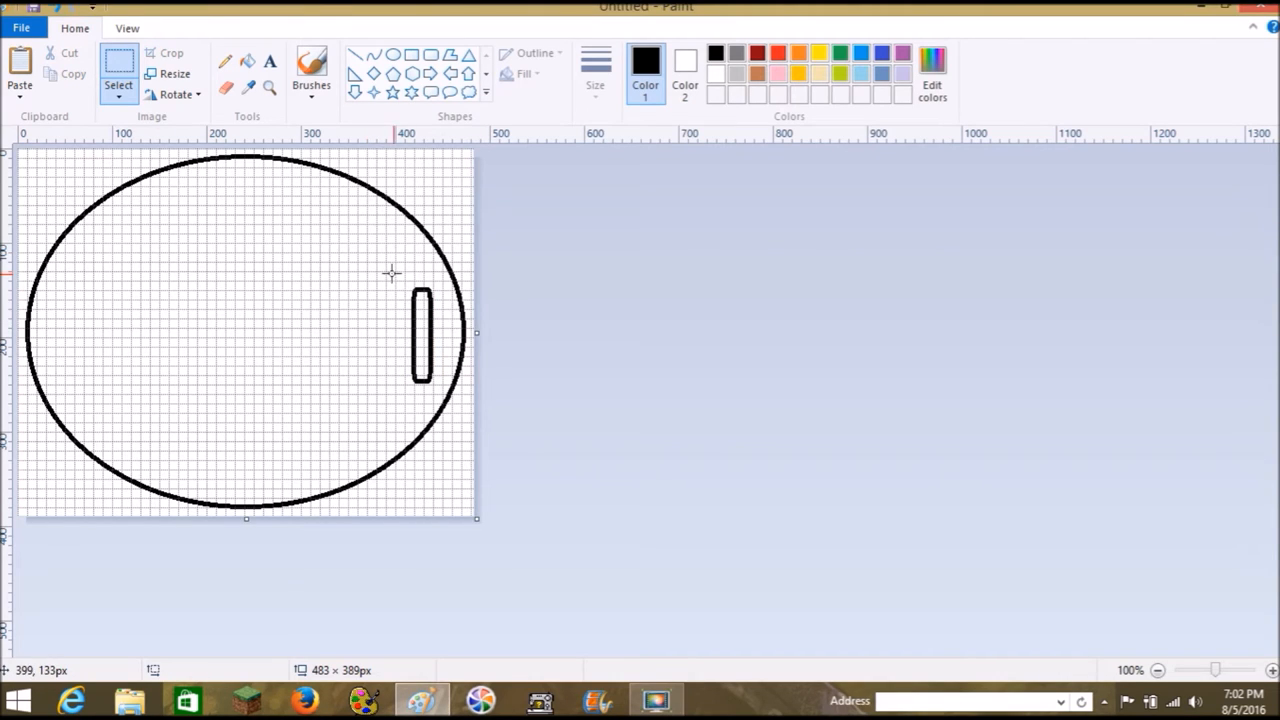
{"action": "mouse_move", "coordinate": [416, 276]}
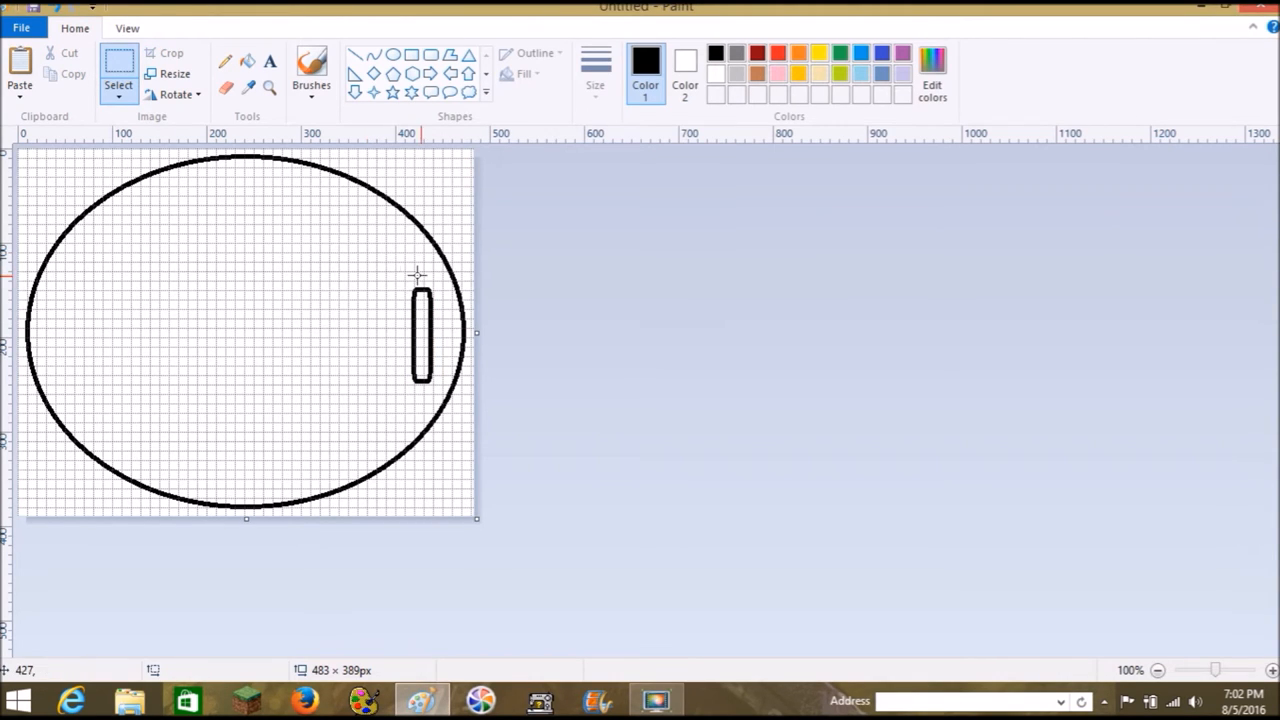
{"action": "left_click_drag", "start_coordinate": [416, 276], "coordinate": [444, 384]}
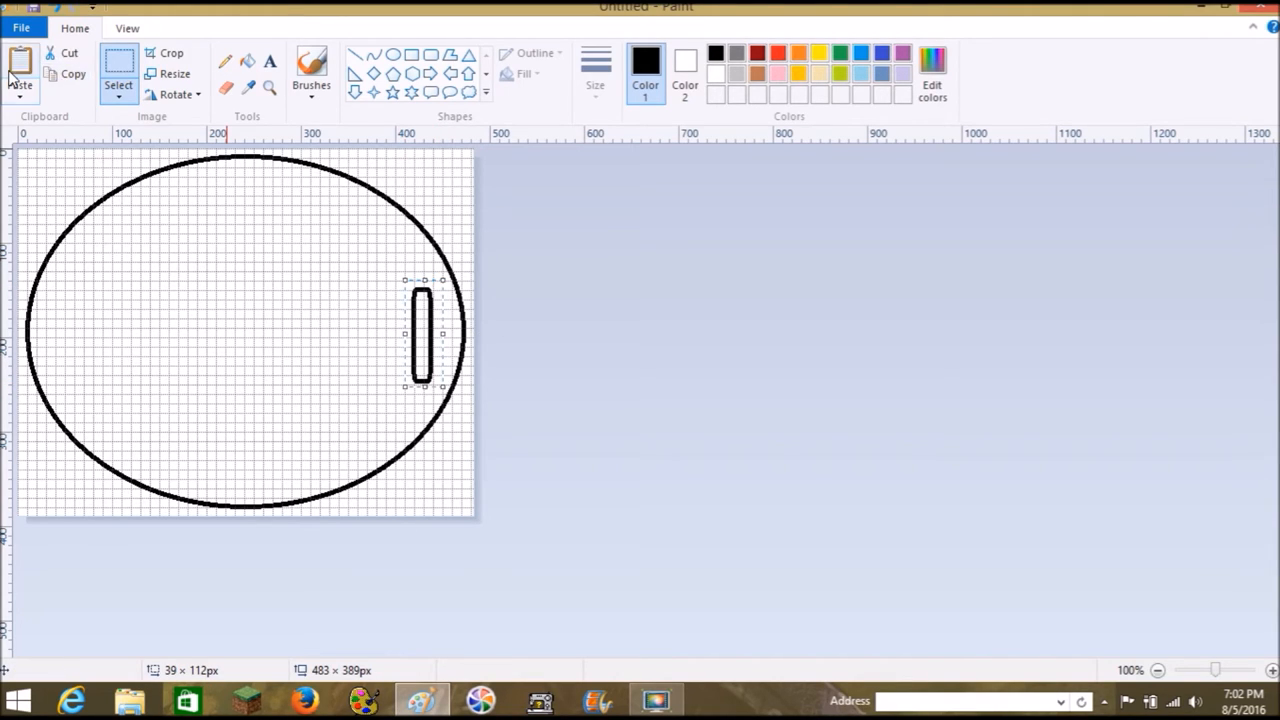
Move the pasted slot copy into place inside the oval's left edge, mirroring the right one.
{"action": "left_click_drag", "start_coordinate": [420, 330], "coordinate": [32, 204]}
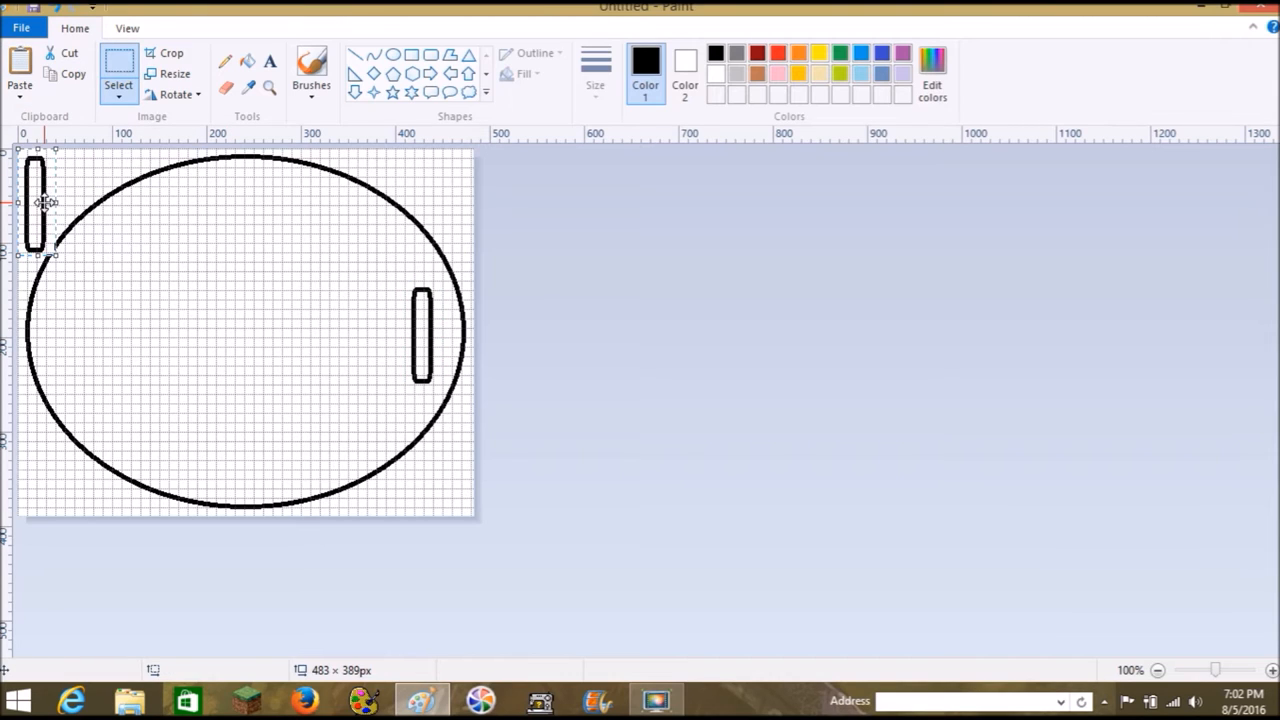
{"action": "left_click_drag", "start_coordinate": [36, 204], "coordinate": [70, 330]}
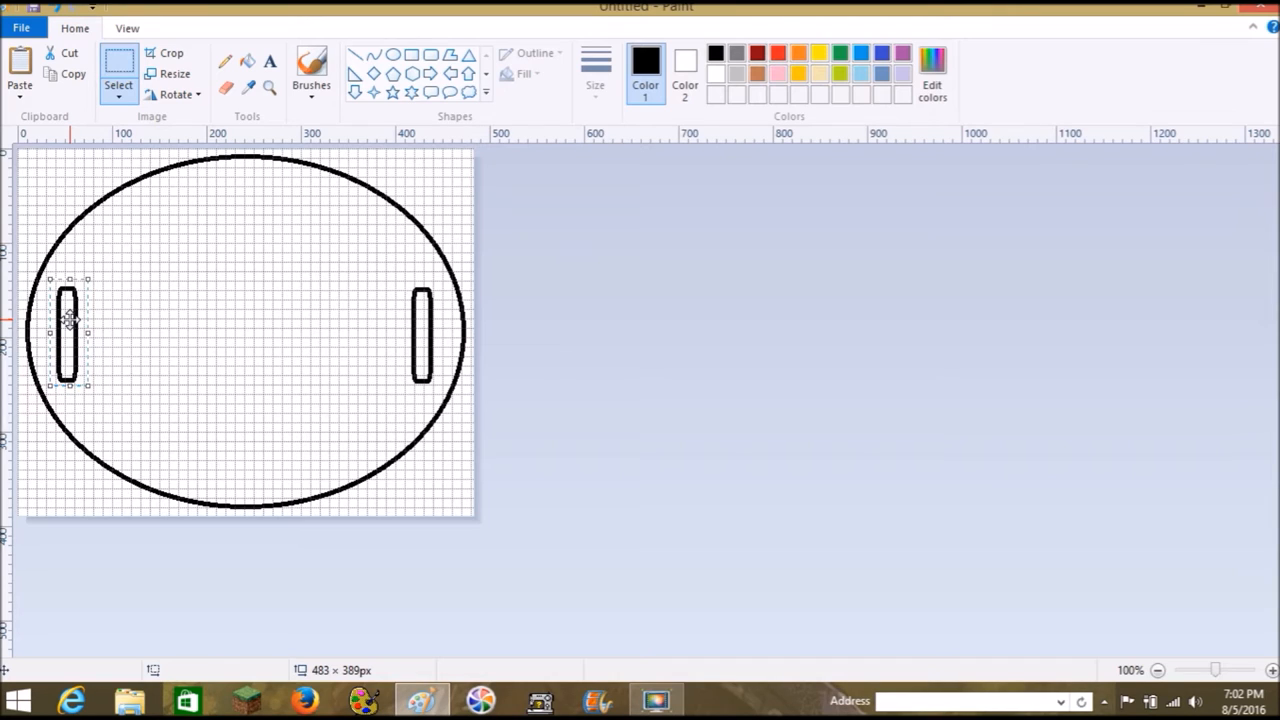
{"action": "mouse_move", "coordinate": [400, 380]}
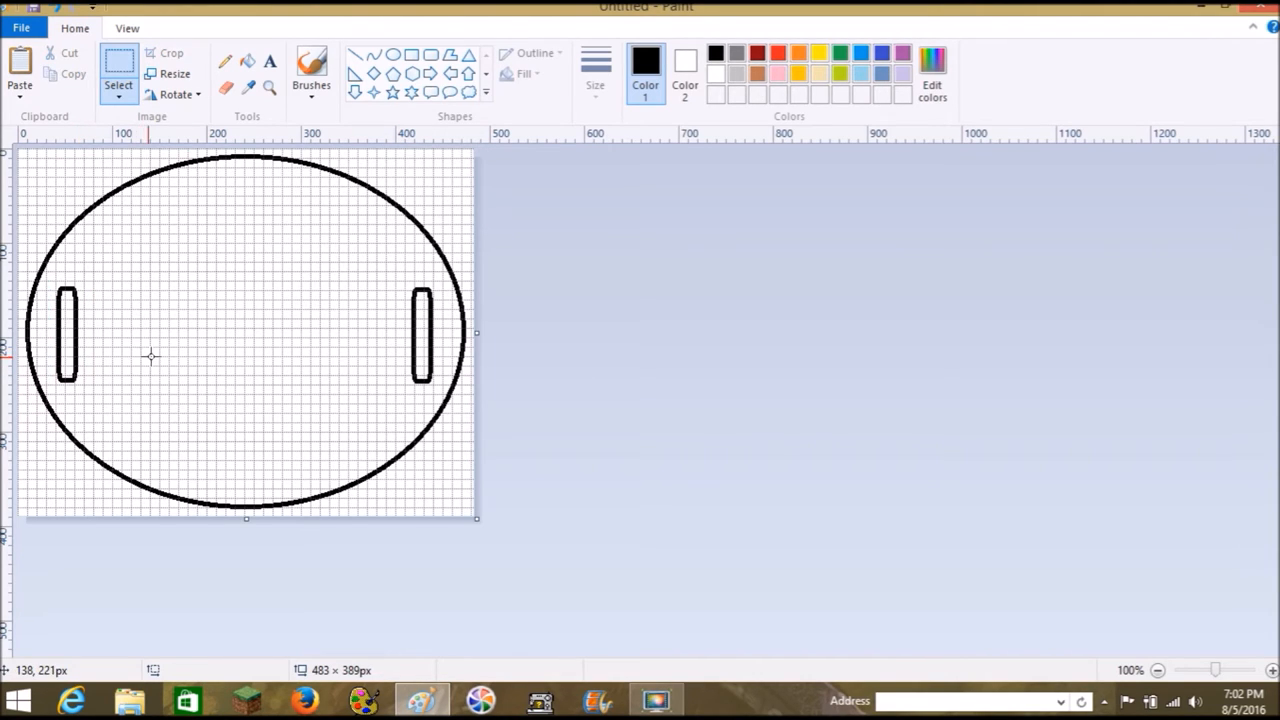
{"action": "mouse_move", "coordinate": [44, 328]}
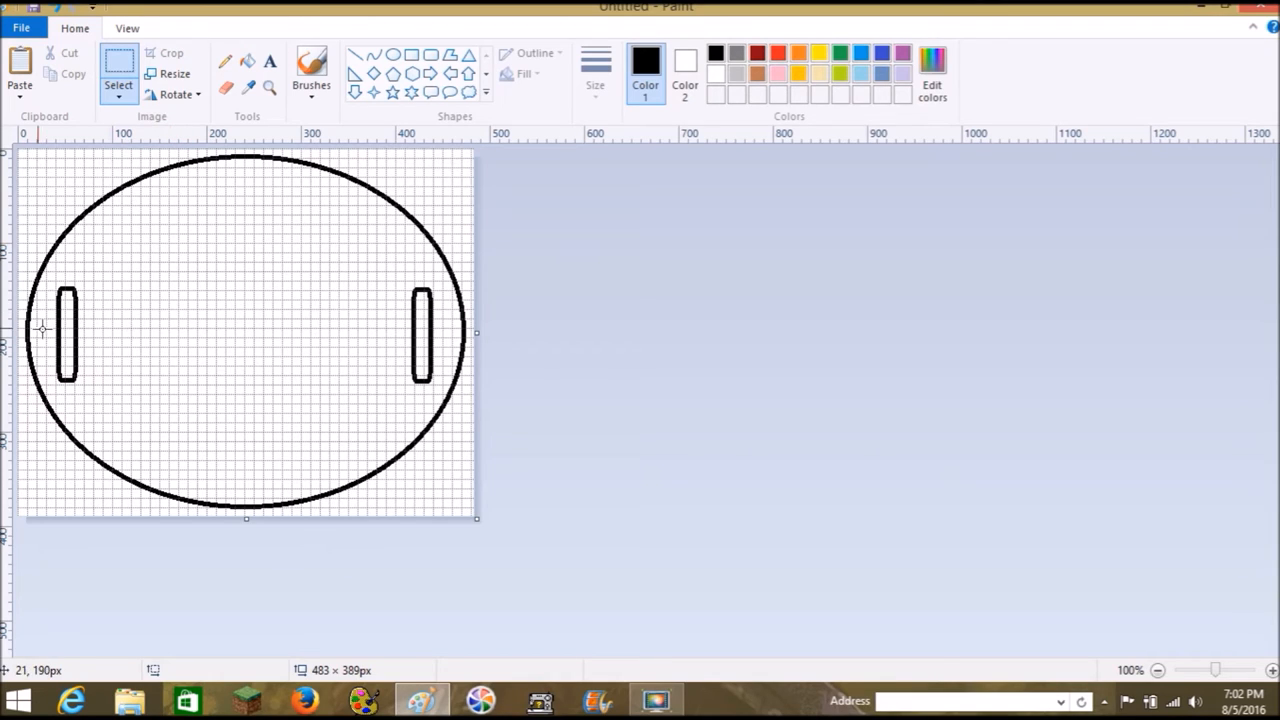
{"action": "mouse_move", "coordinate": [352, 304]}
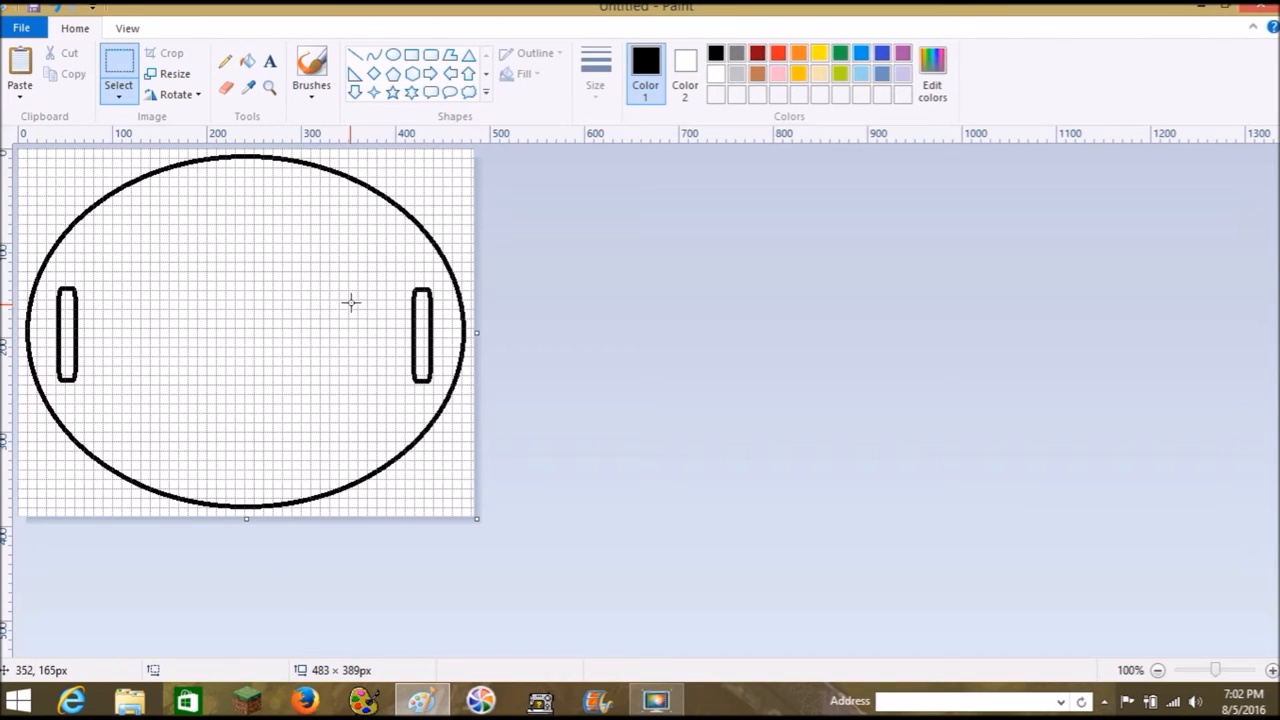
{"action": "mouse_move", "coordinate": [218, 164]}
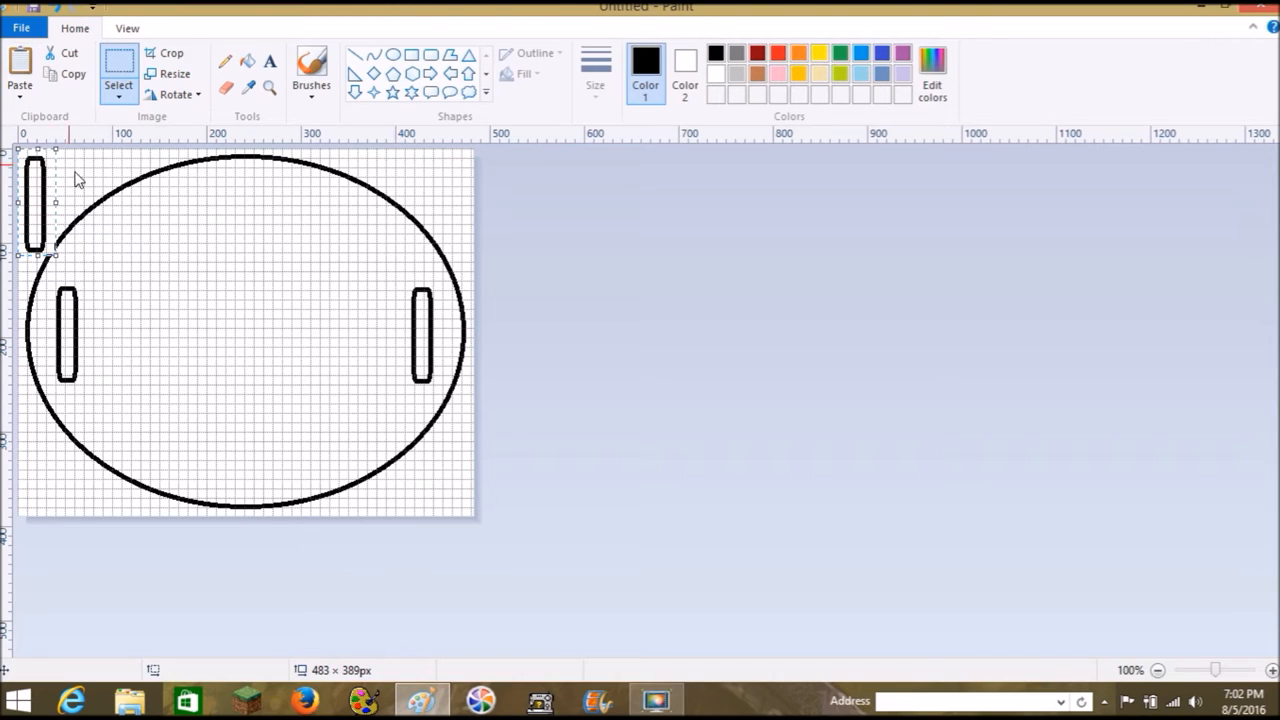
Try rotated slot copies near the top and bottom of the oval.
{"action": "left_click", "coordinate": [176, 94]}
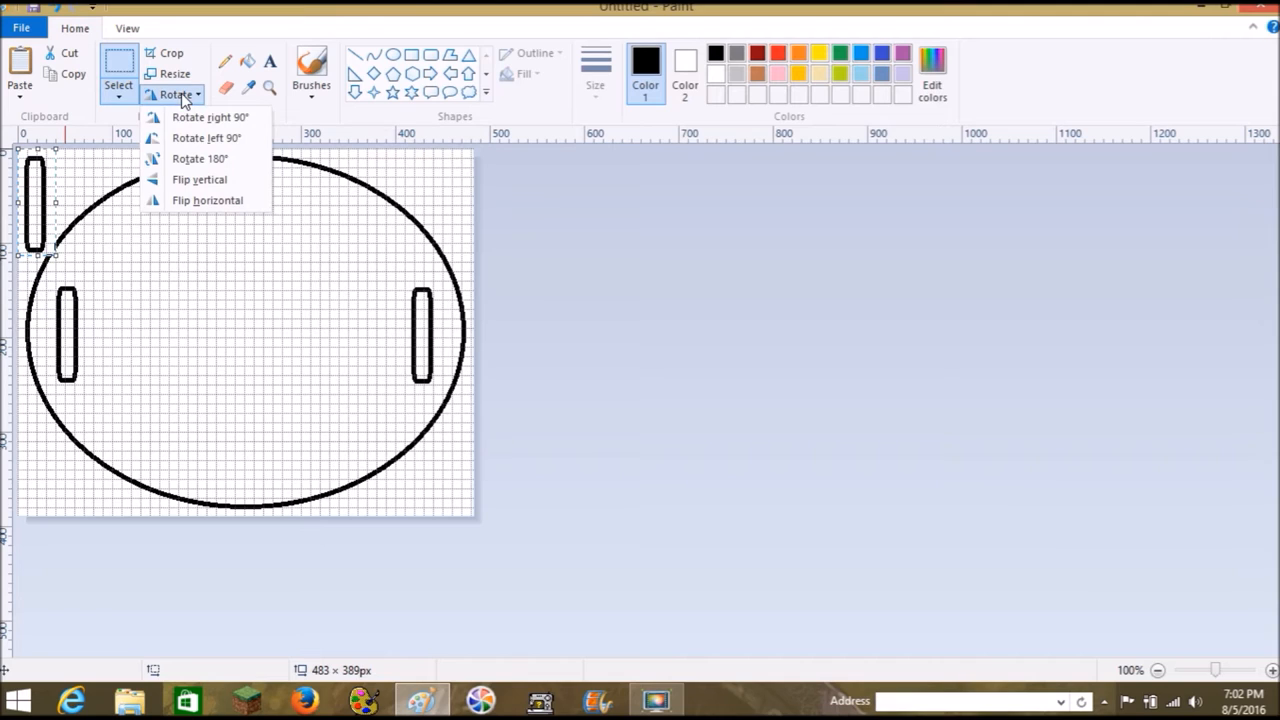
{"action": "mouse_move", "coordinate": [200, 180]}
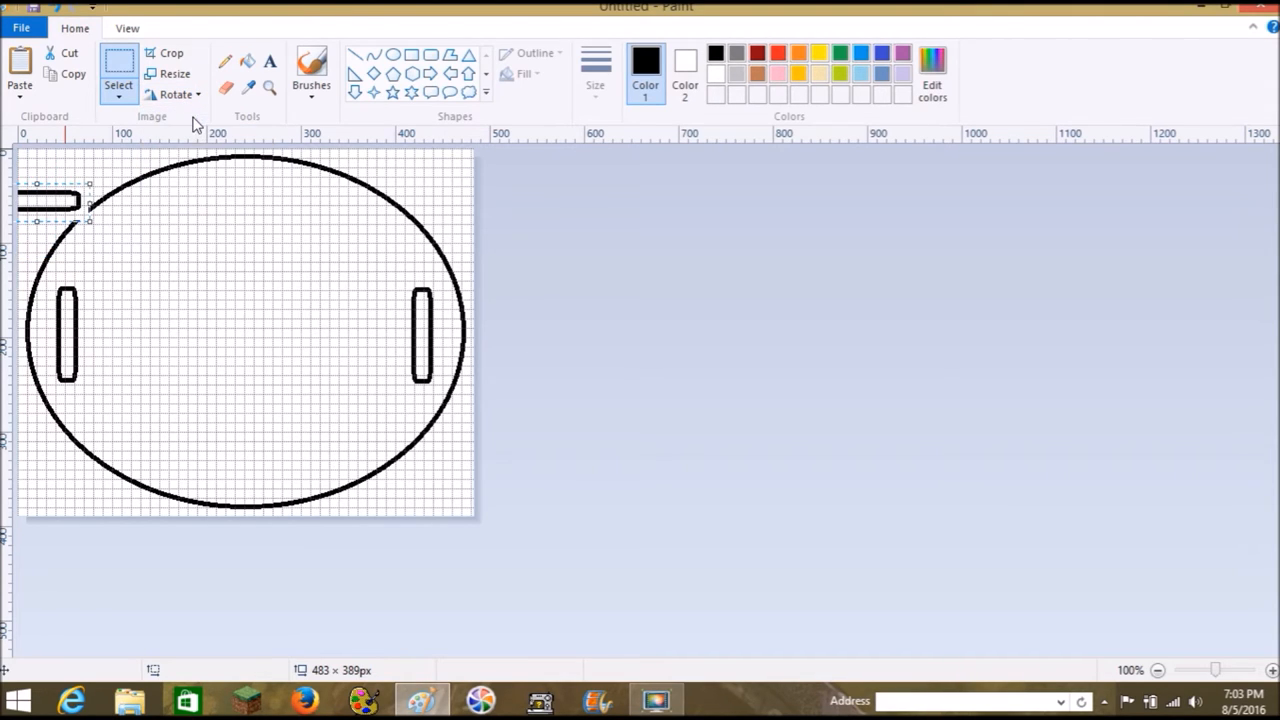
{"action": "left_click_drag", "start_coordinate": [50, 200], "coordinate": [236, 192]}
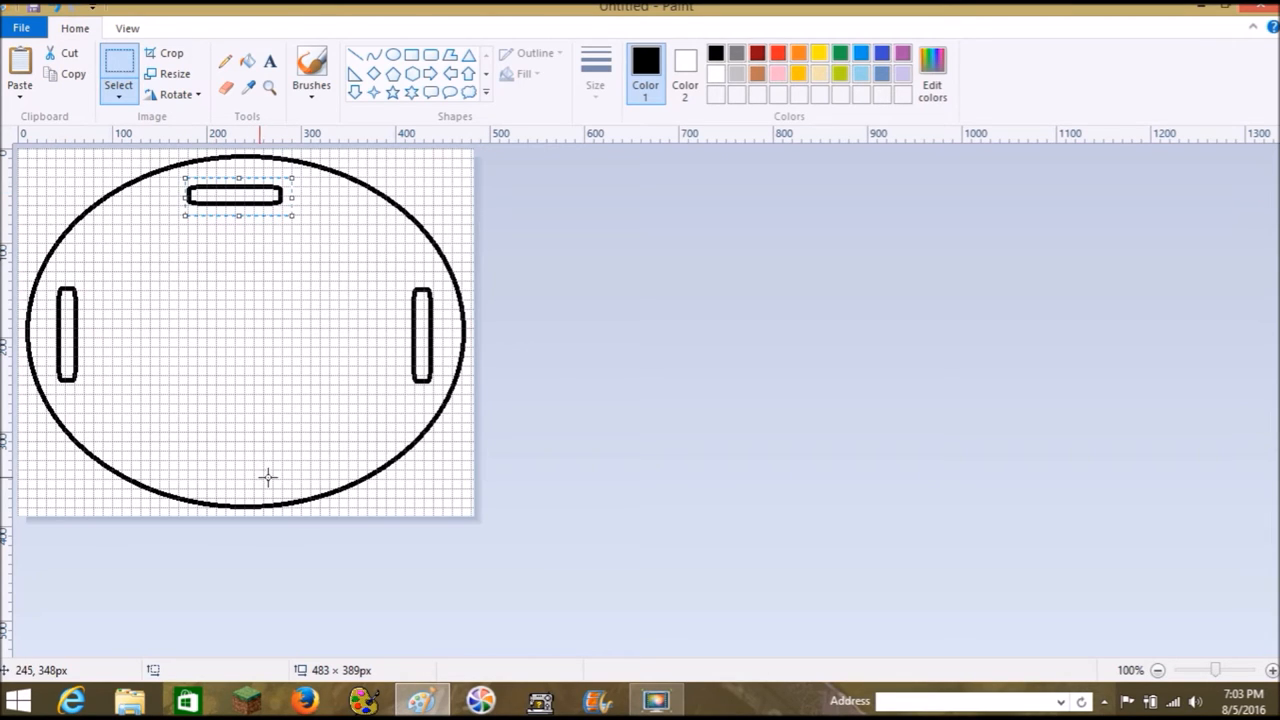
{"action": "mouse_move", "coordinate": [444, 324]}
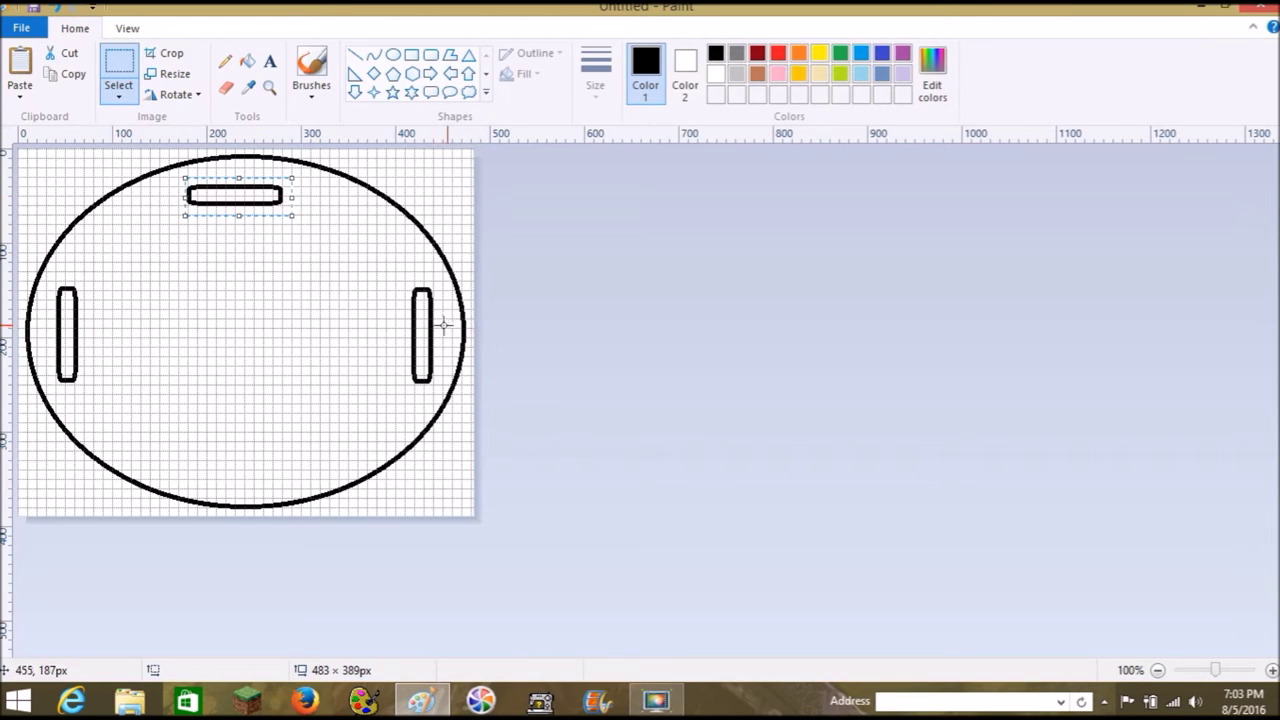
{"action": "mouse_move", "coordinate": [424, 328]}
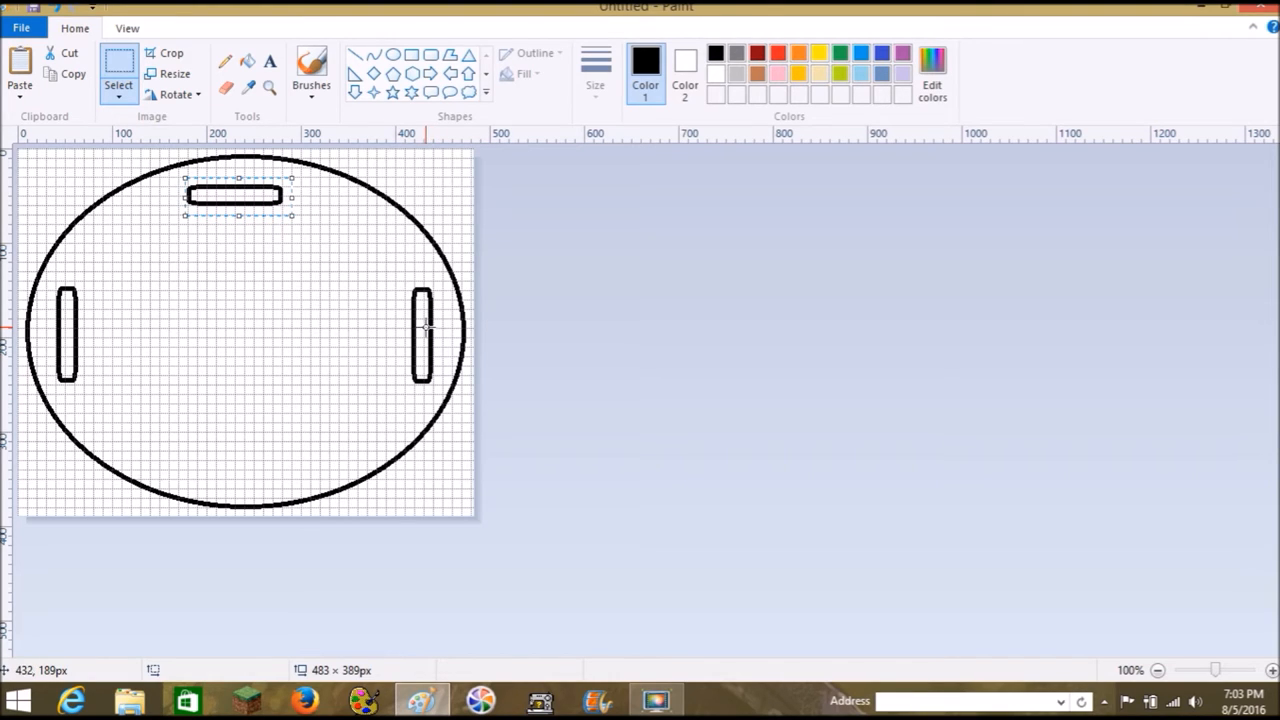
{"action": "mouse_move", "coordinate": [60, 340]}
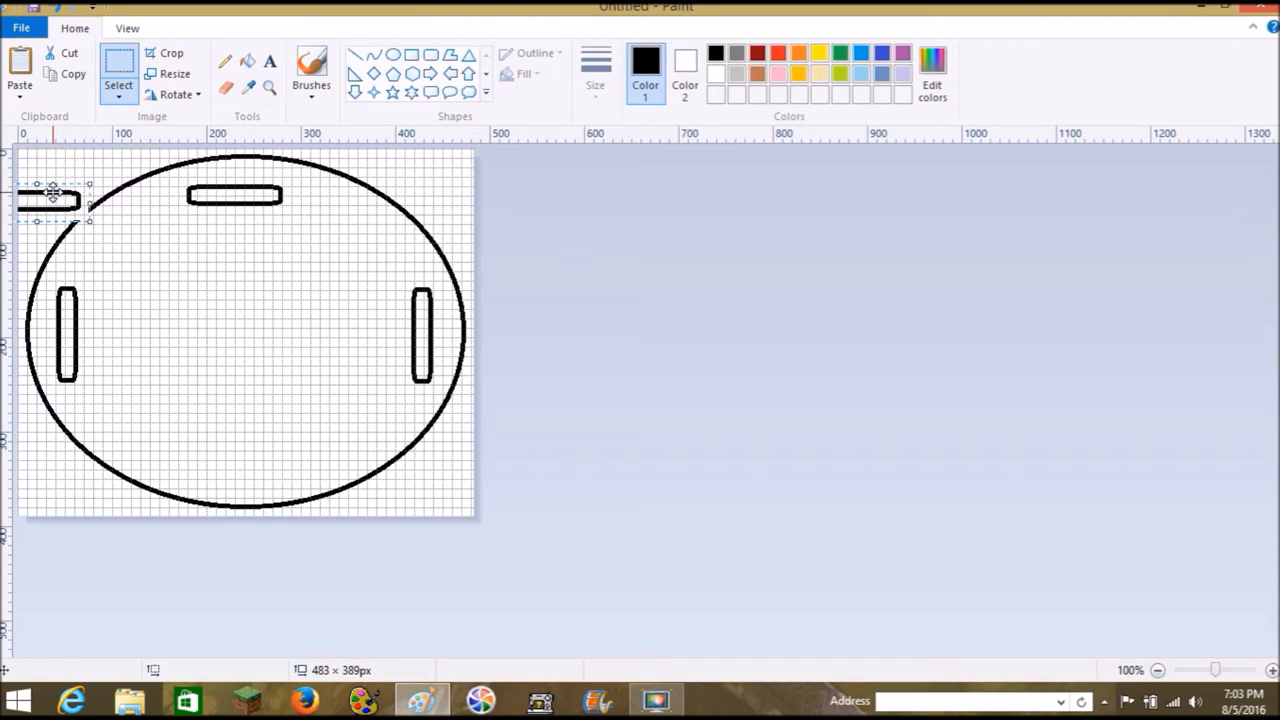
{"action": "left_click_drag", "start_coordinate": [52, 198], "coordinate": [240, 472]}
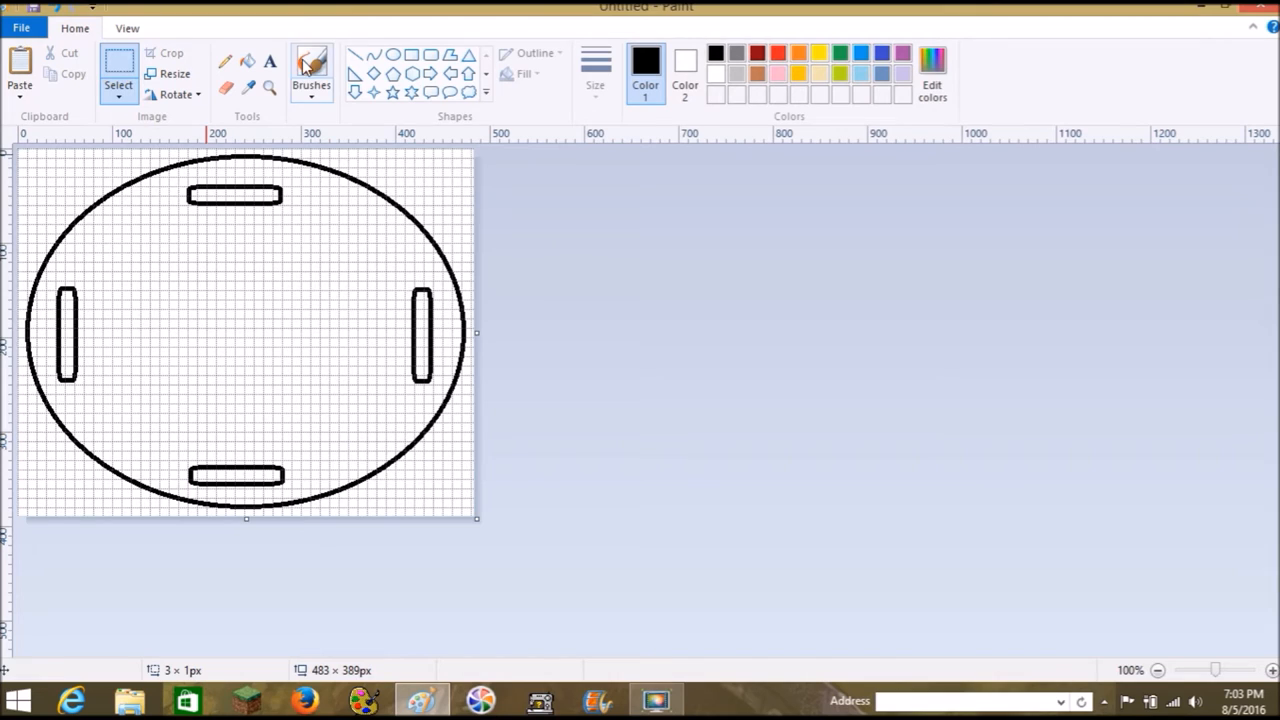
{"action": "mouse_move", "coordinate": [248, 160]}
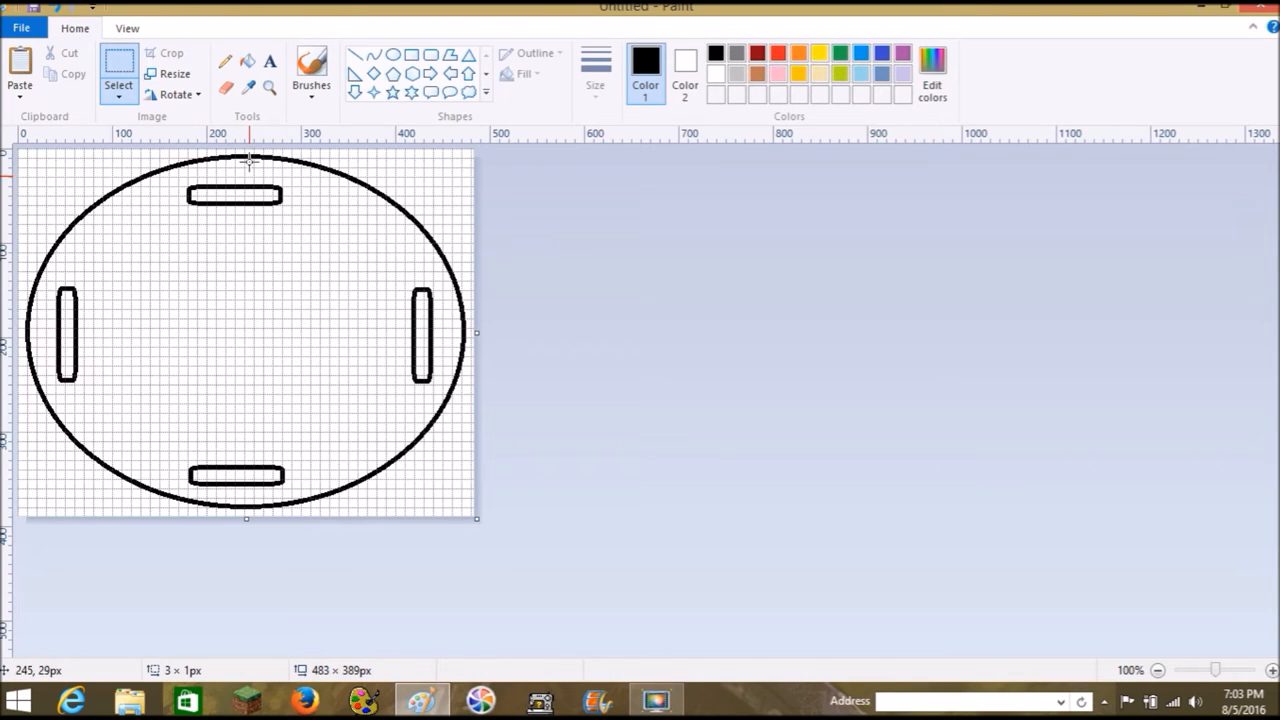
{"action": "mouse_move", "coordinate": [284, 260]}
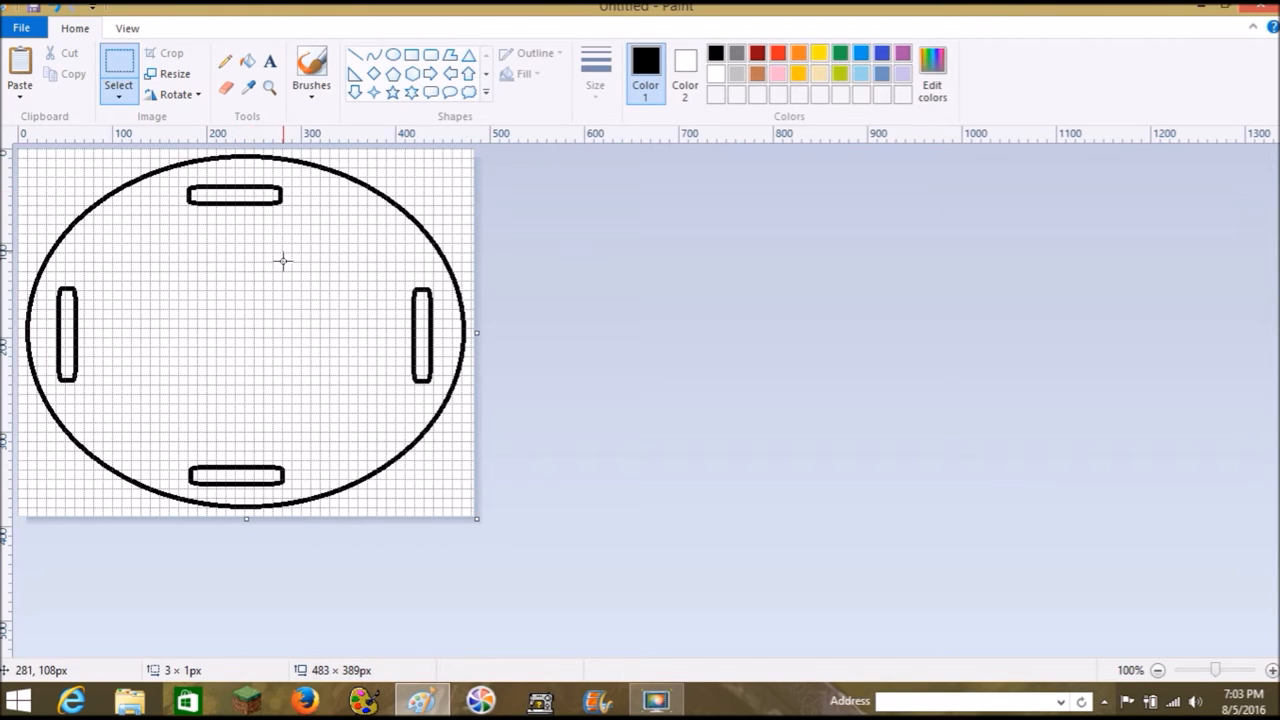
{"action": "mouse_move", "coordinate": [304, 602]}
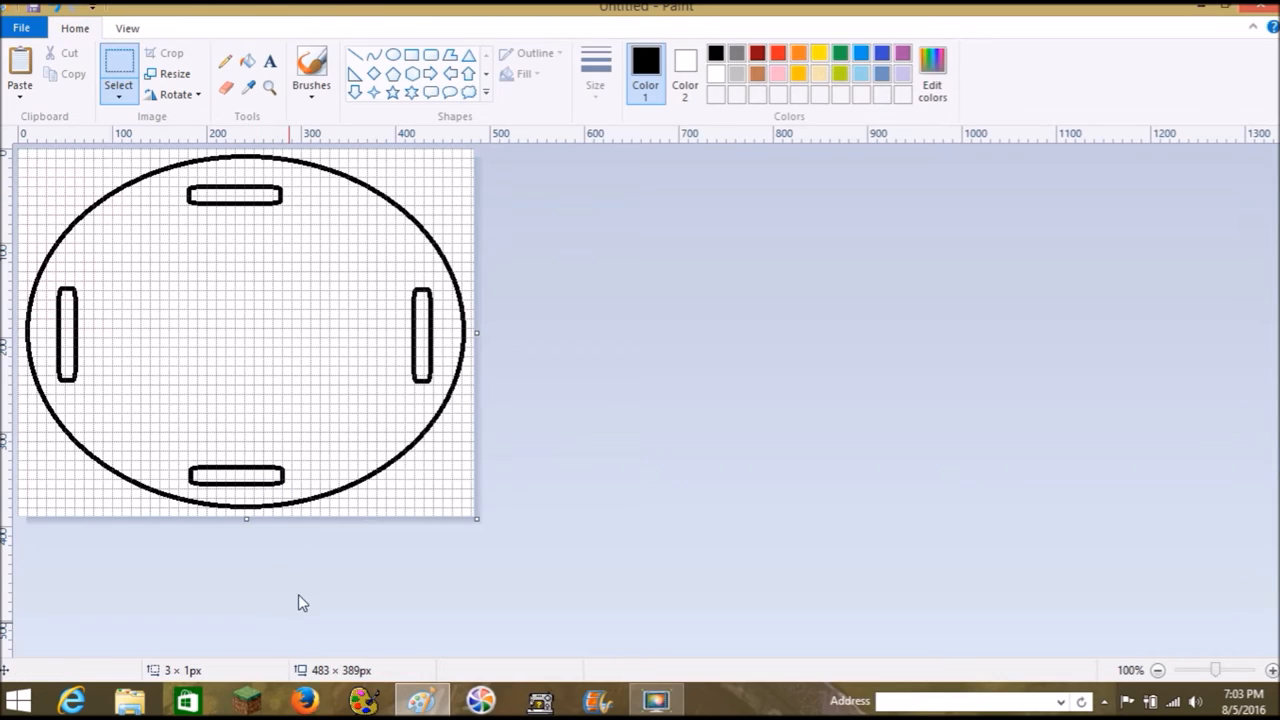
{"action": "mouse_move", "coordinate": [342, 244]}
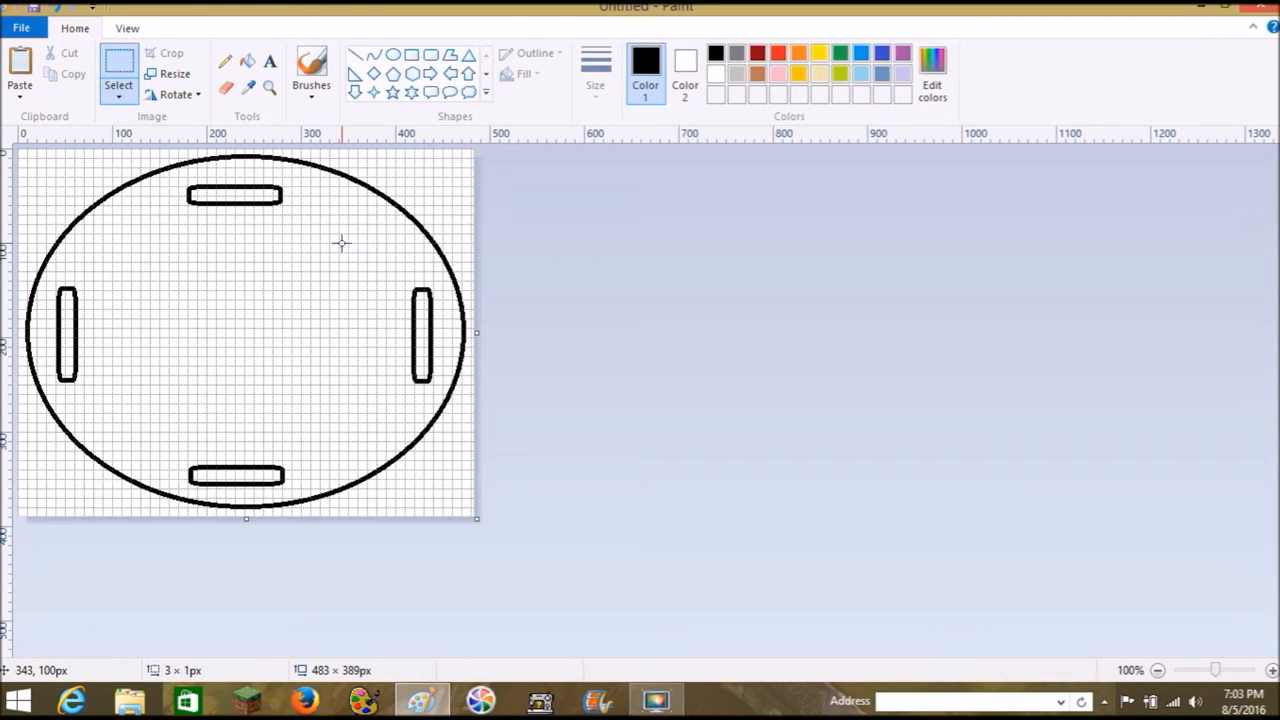
{"action": "mouse_move", "coordinate": [224, 290]}
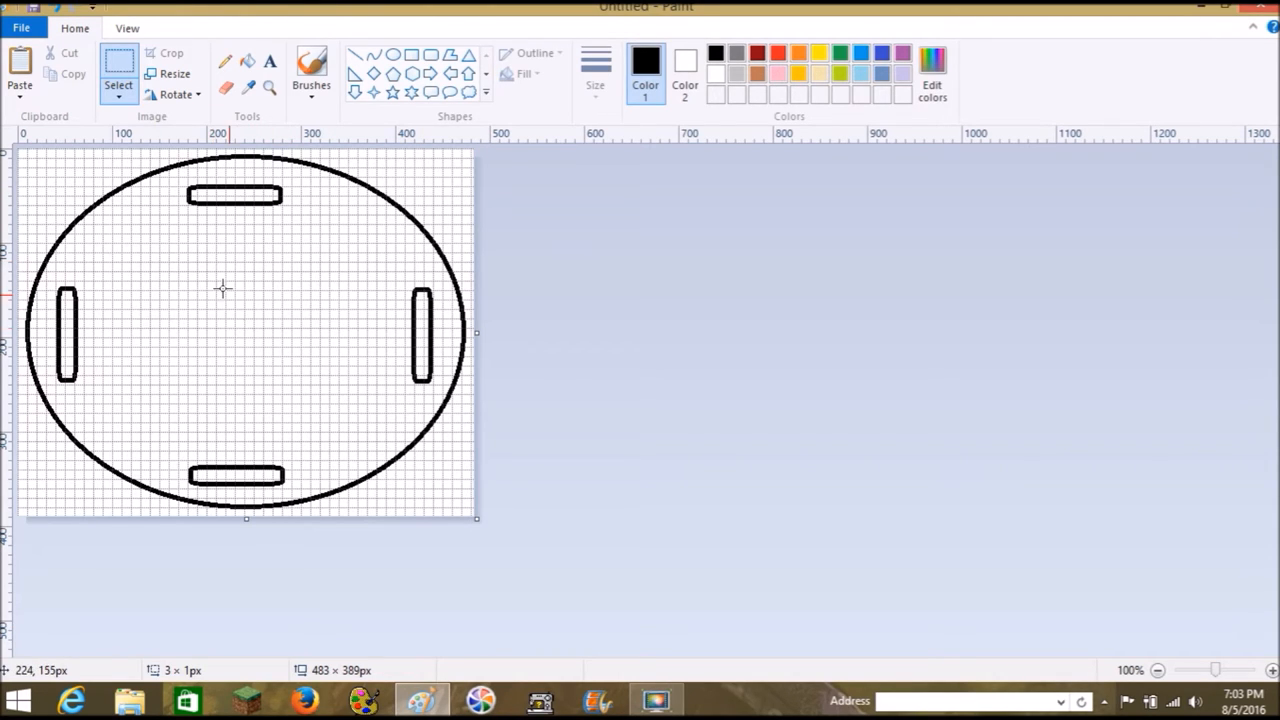
{"action": "mouse_move", "coordinate": [204, 138]}
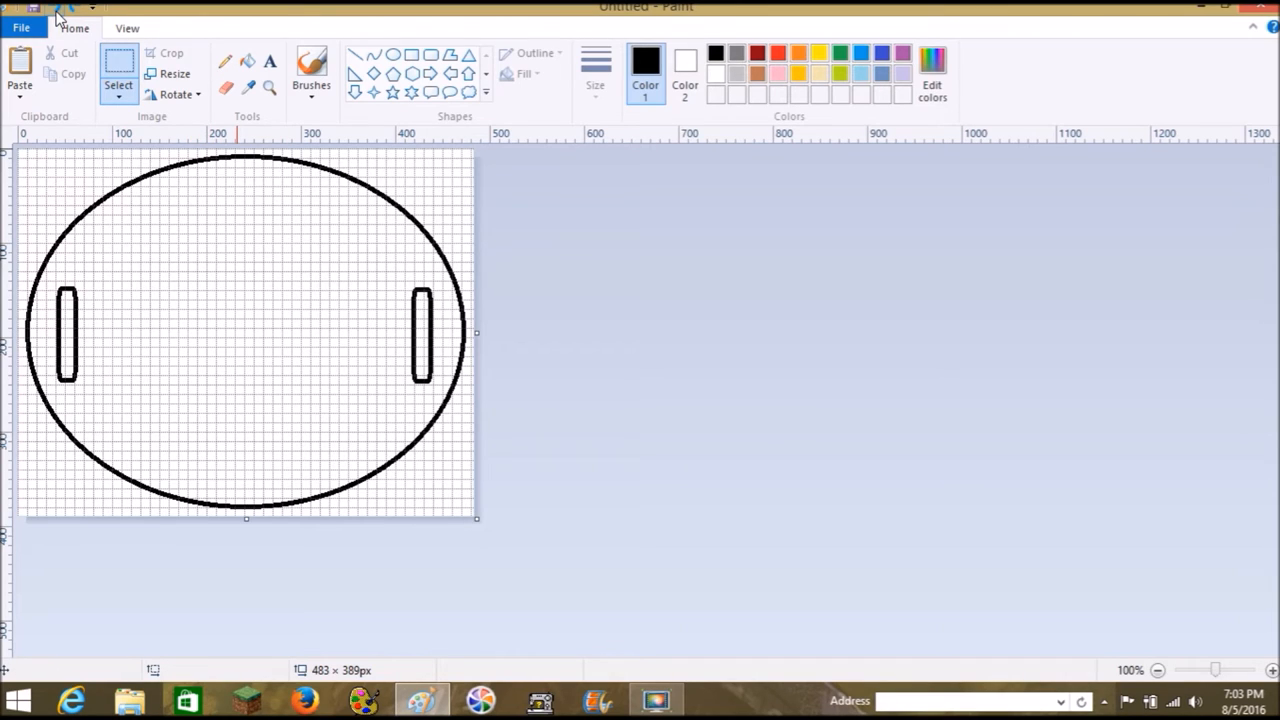
{"action": "mouse_move", "coordinate": [508, 194]}
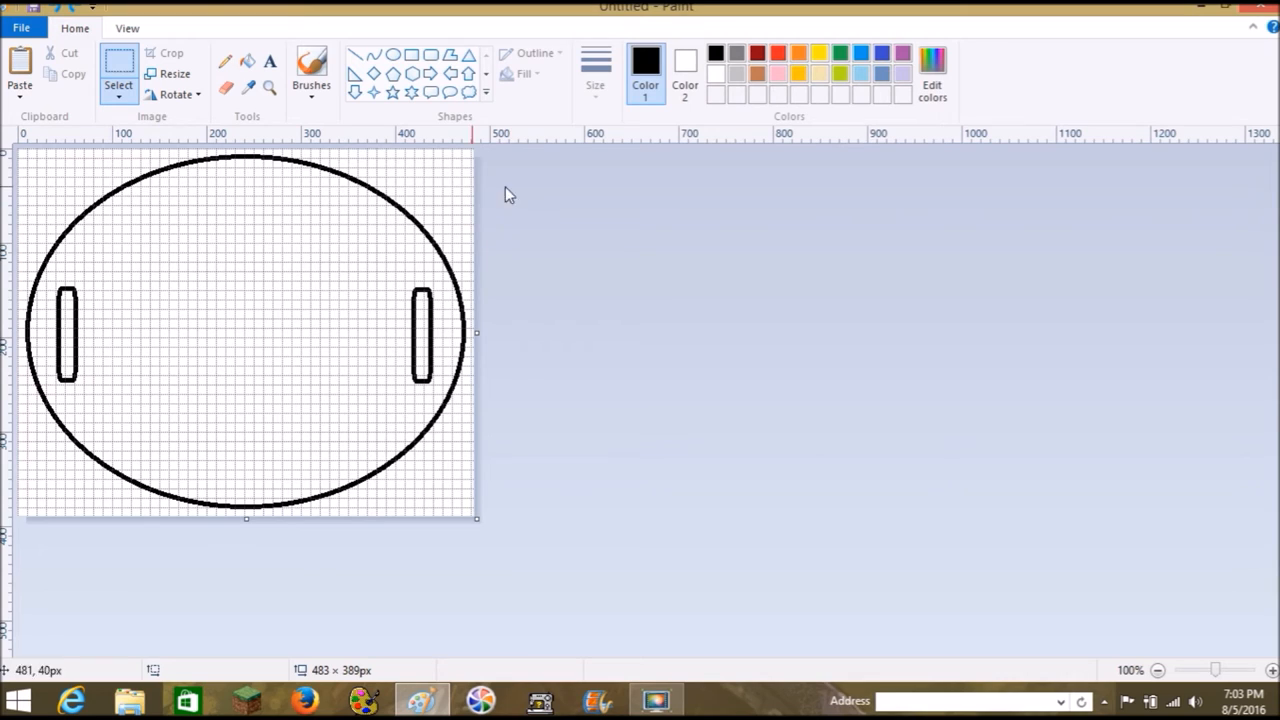
{"action": "mouse_move", "coordinate": [478, 190]}
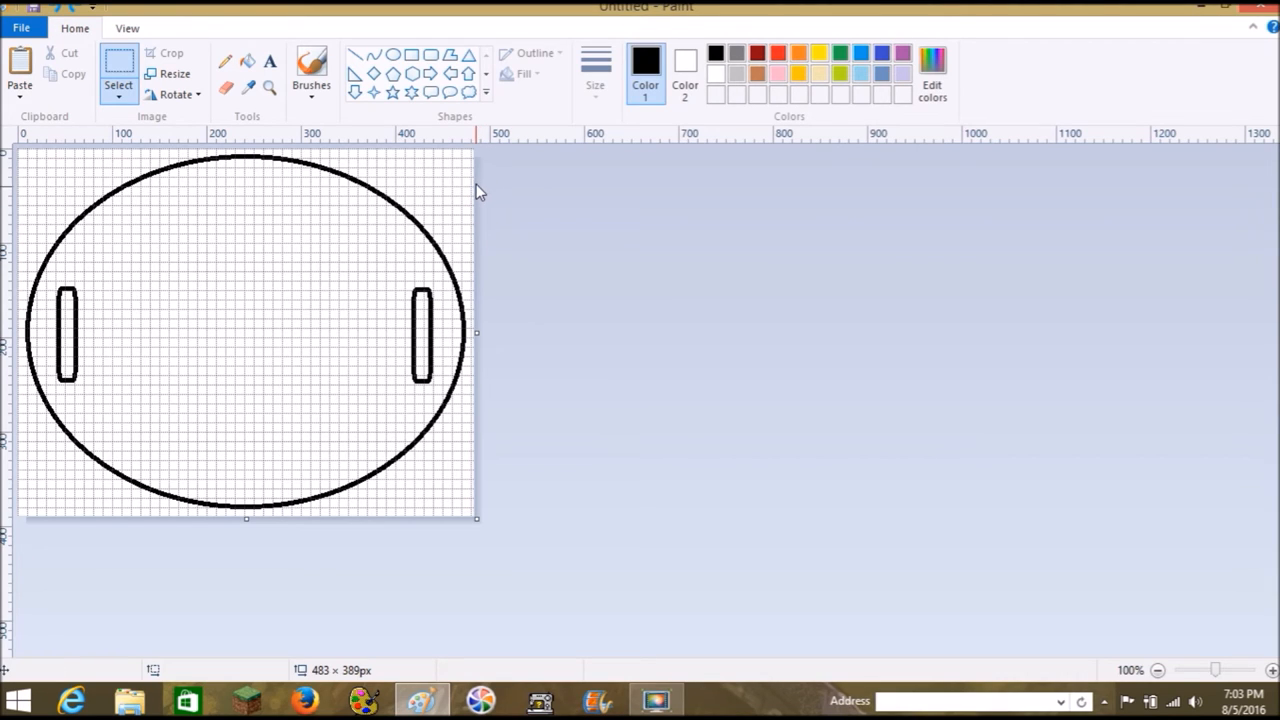
{"action": "mouse_move", "coordinate": [484, 248]}
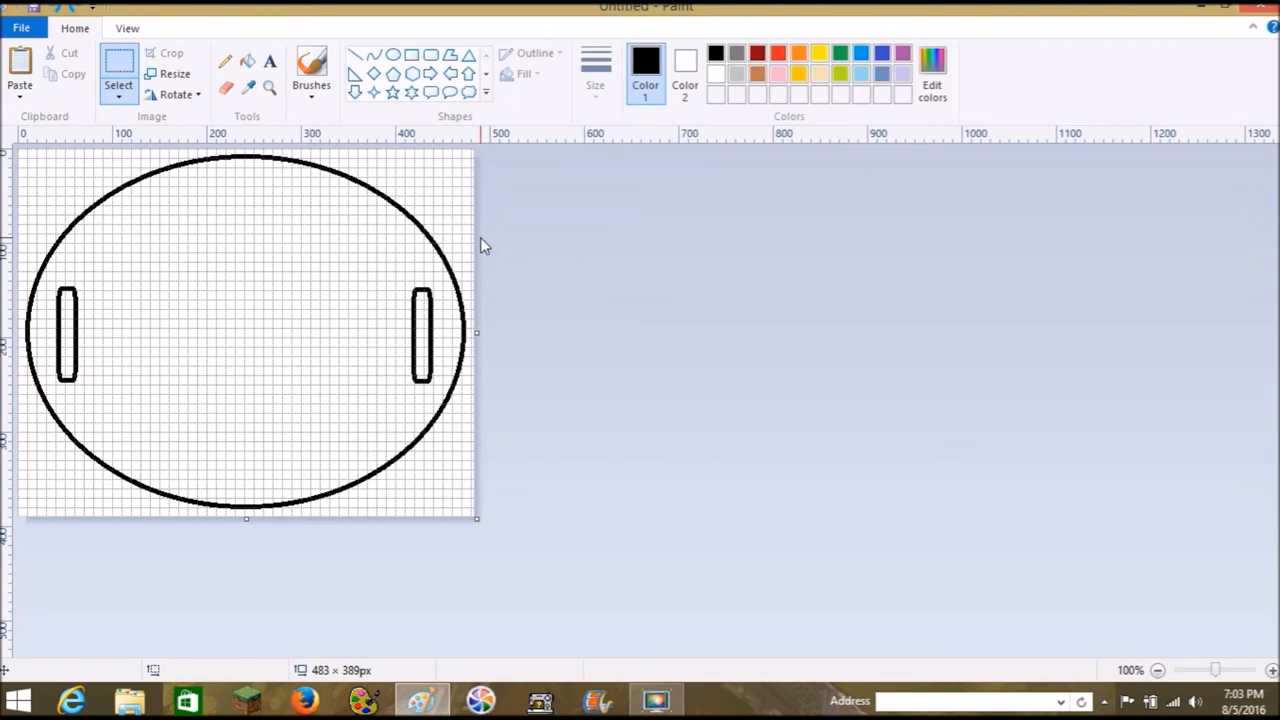
{"action": "mouse_move", "coordinate": [20, 68]}
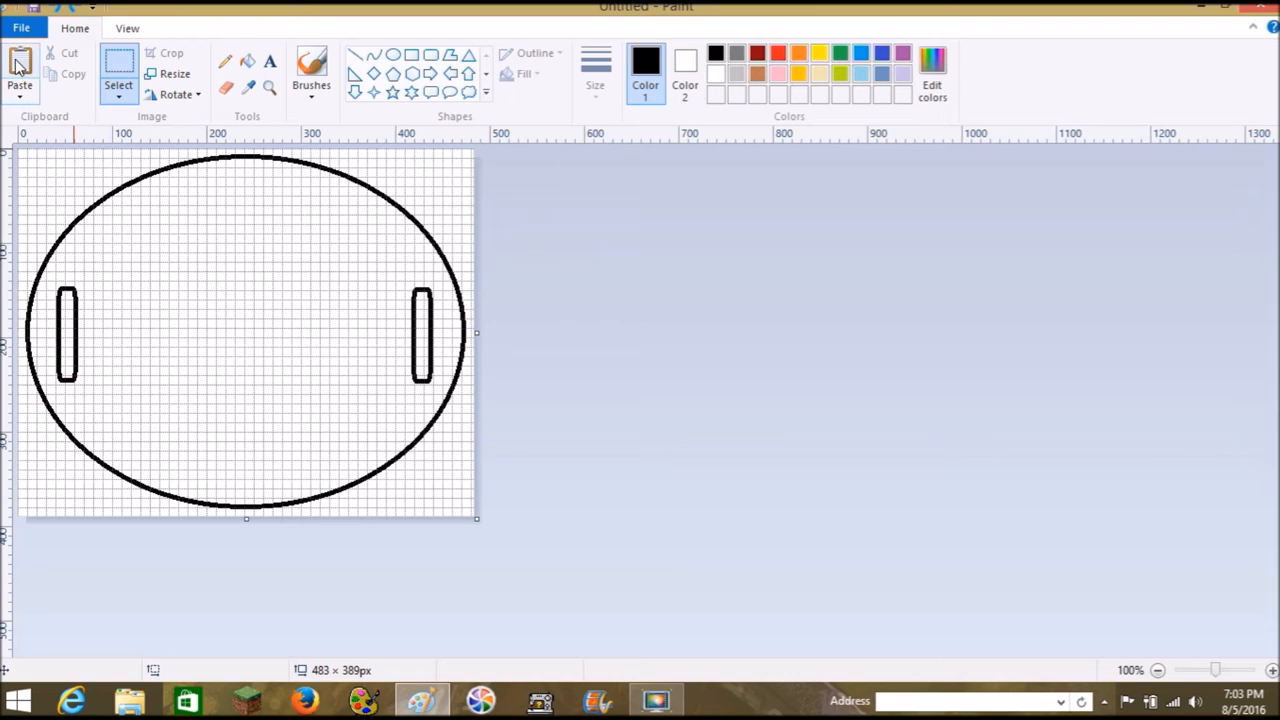
{"action": "mouse_move", "coordinate": [44, 82]}
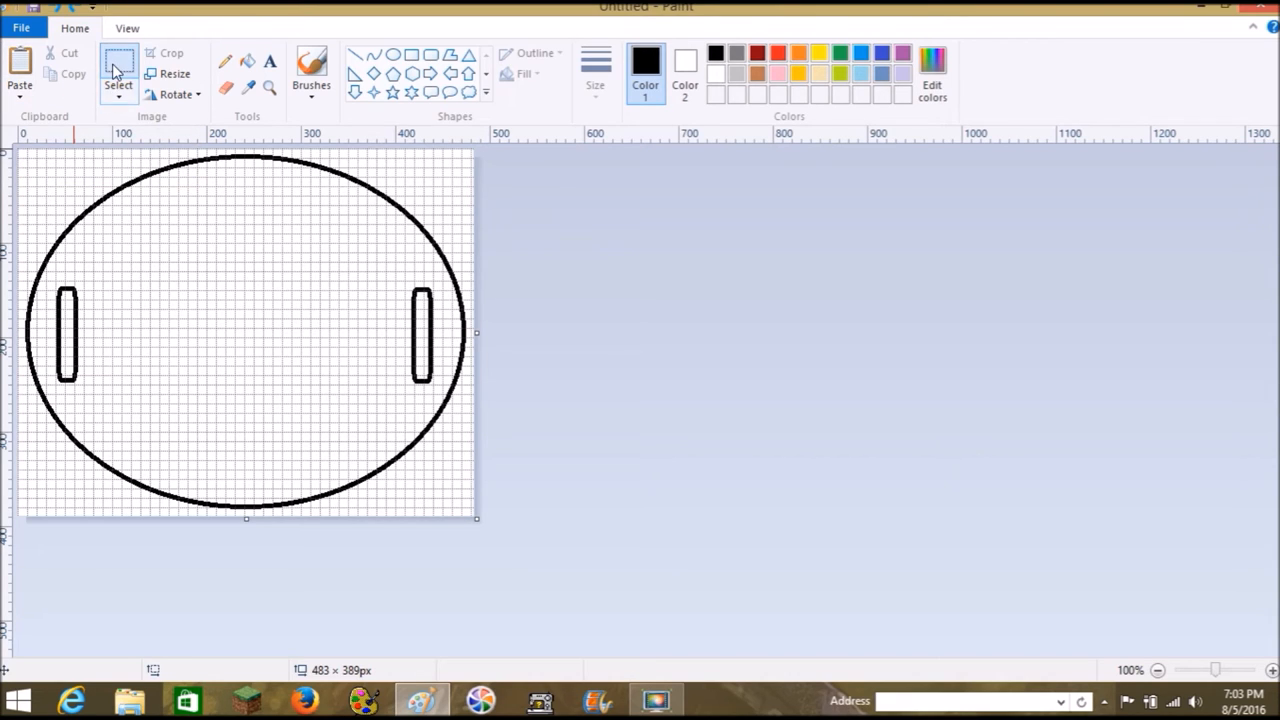
Select the entire picture so the finished label can be copied.
{"action": "left_click", "coordinate": [118, 84]}
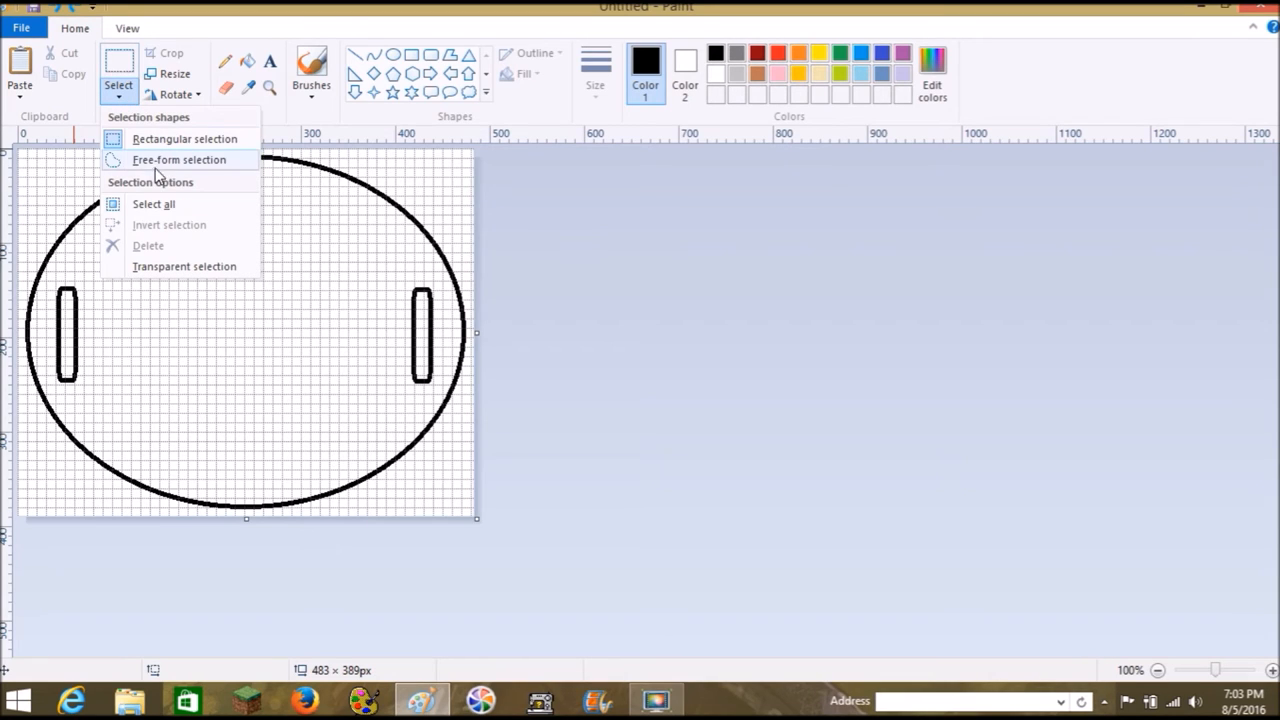
{"action": "left_click", "coordinate": [152, 204]}
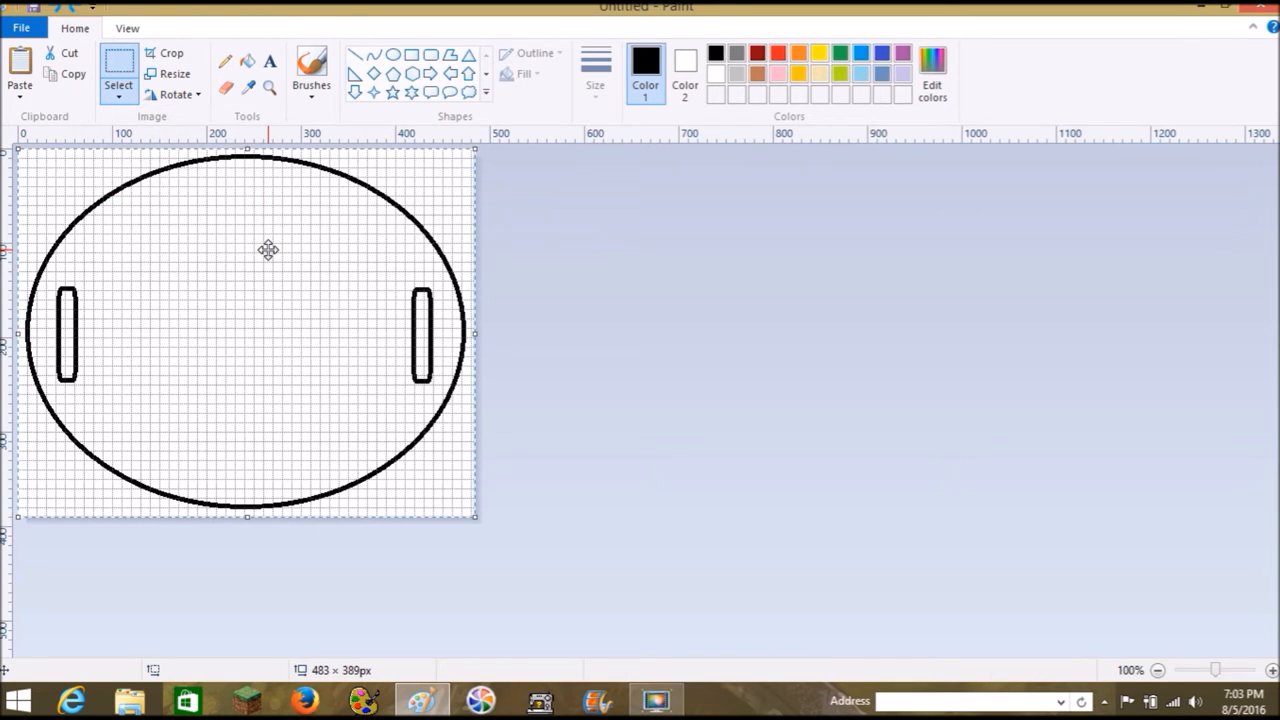
{"action": "mouse_move", "coordinate": [248, 314]}
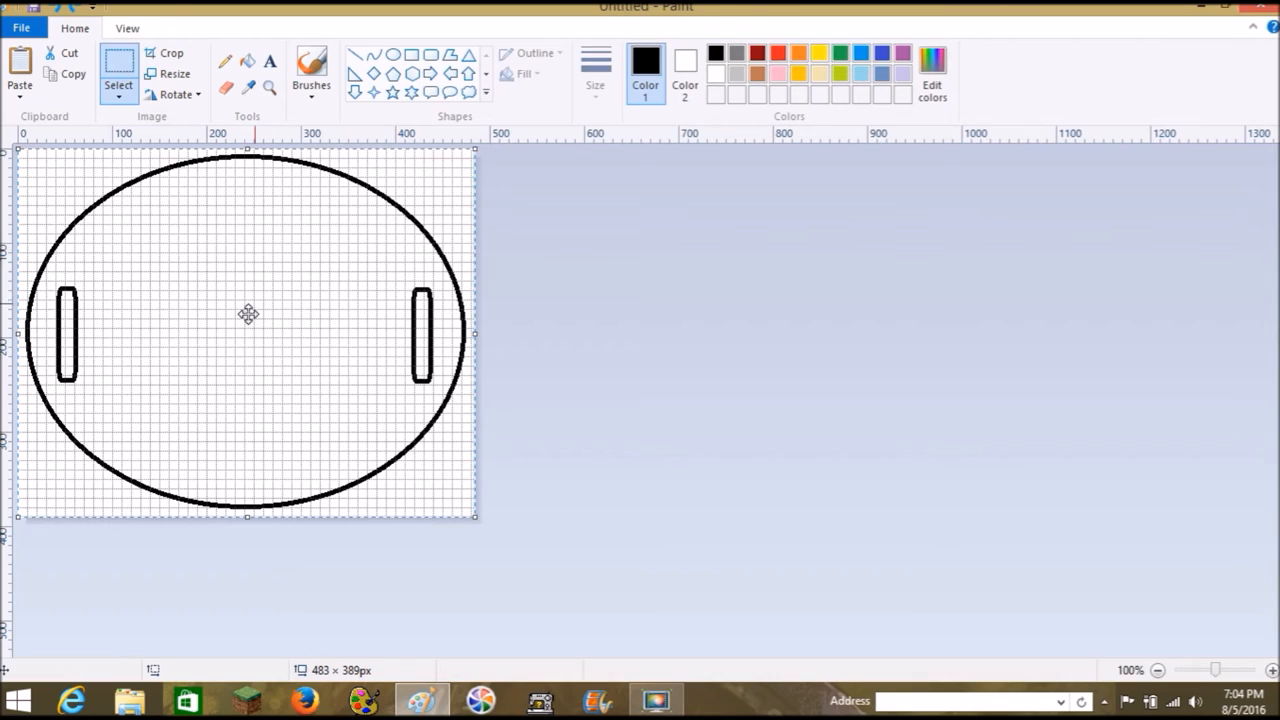
{"action": "mouse_move", "coordinate": [404, 314]}
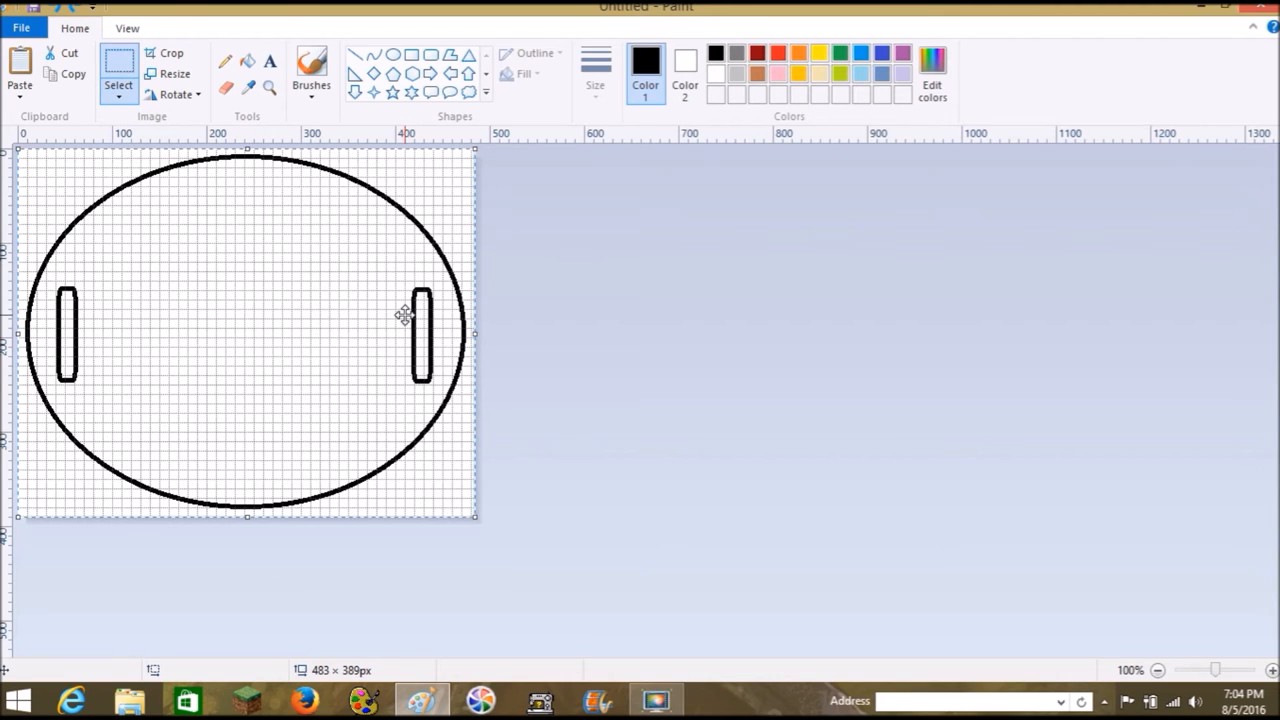
{"action": "mouse_move", "coordinate": [388, 690]}
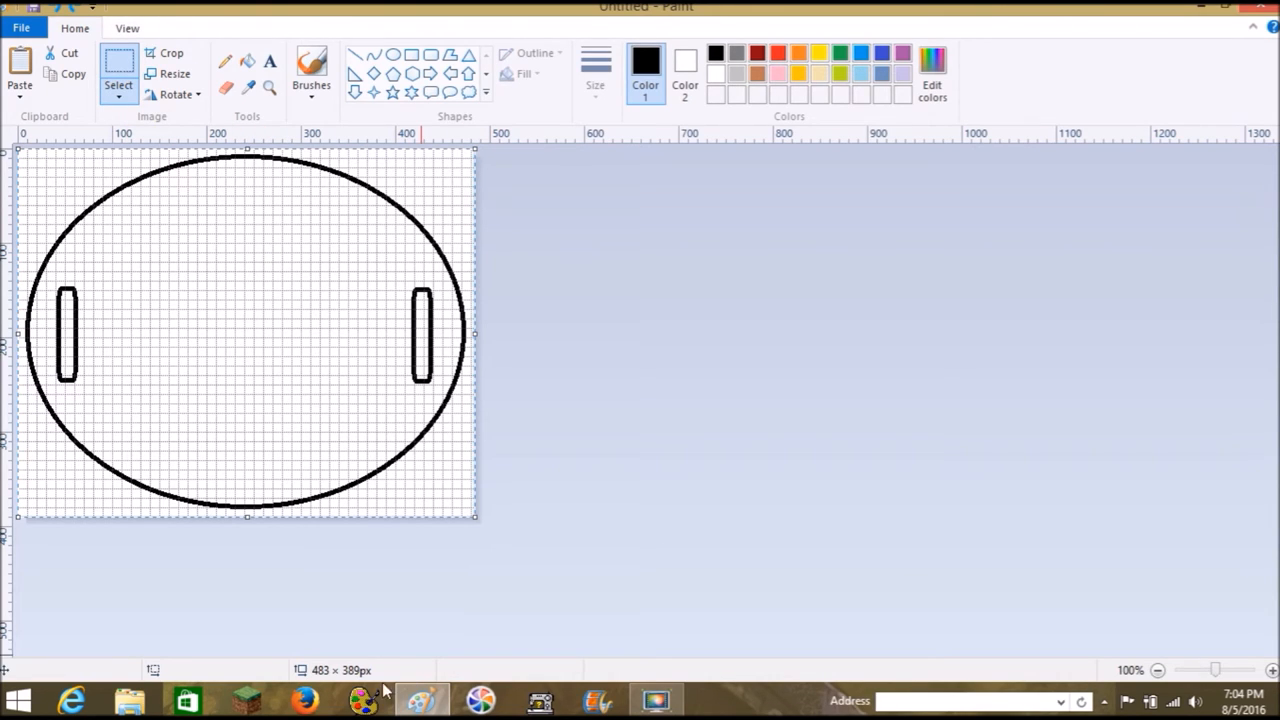
{"action": "mouse_move", "coordinate": [744, 380]}
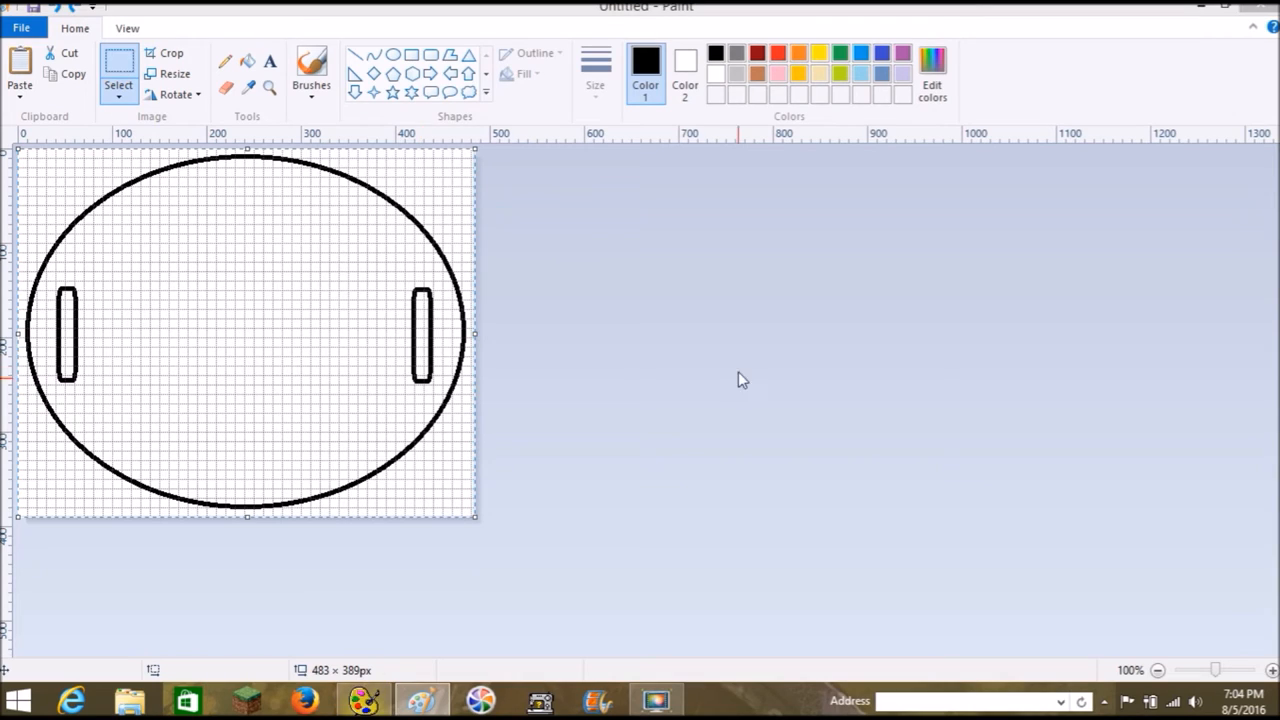
{"action": "mouse_move", "coordinate": [704, 510]}
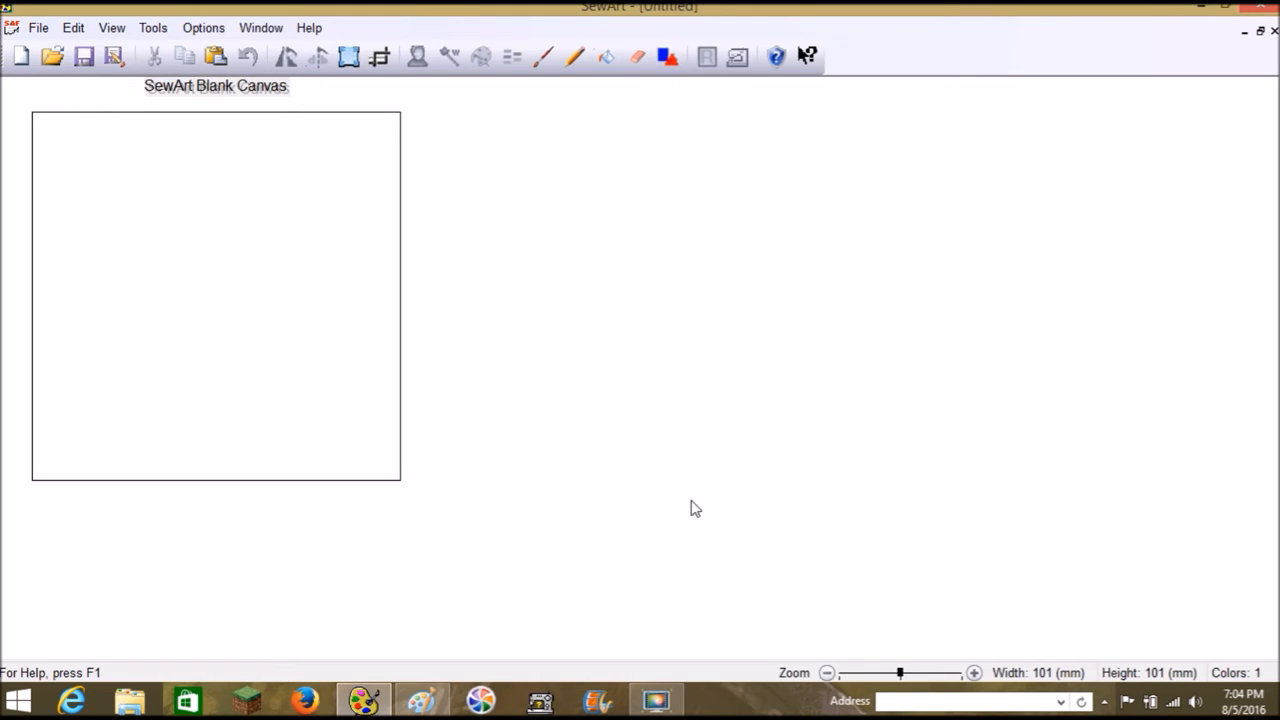
Paste the copied oval label drawing into SewArt as a 127 × 102 mm working image.
{"action": "left_click", "coordinate": [72, 28]}
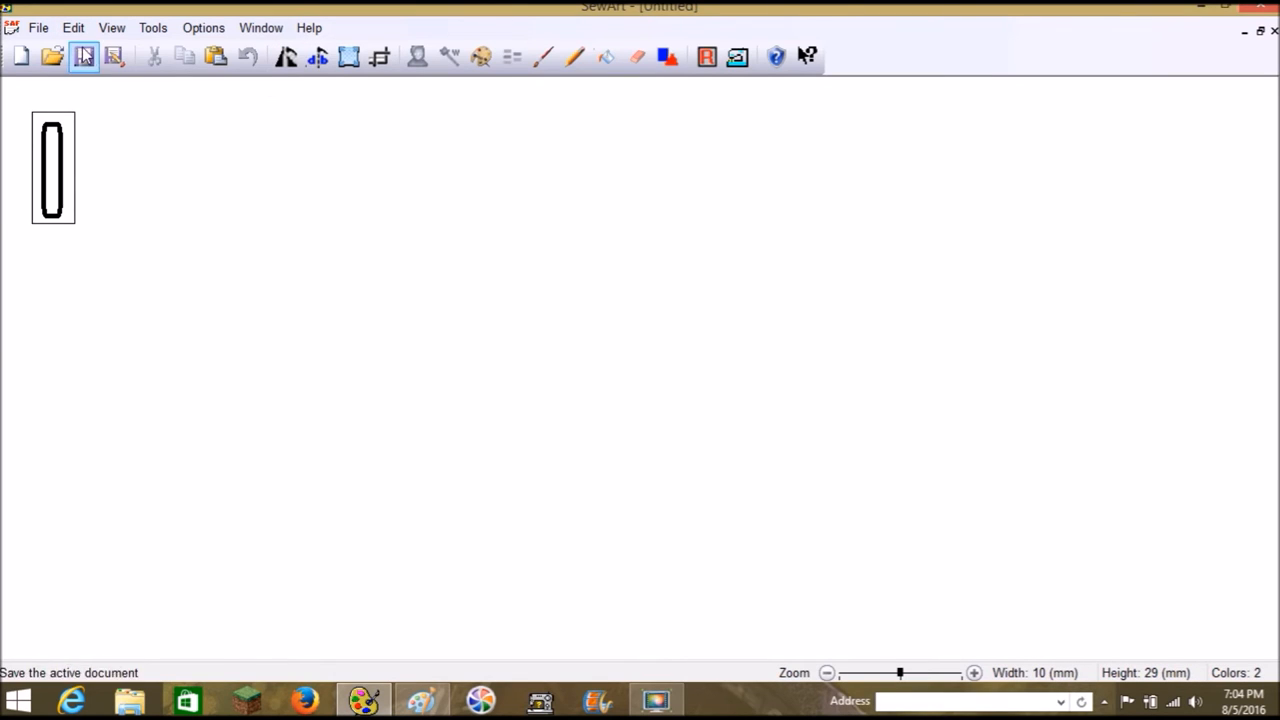
{"action": "left_click", "coordinate": [20, 56]}
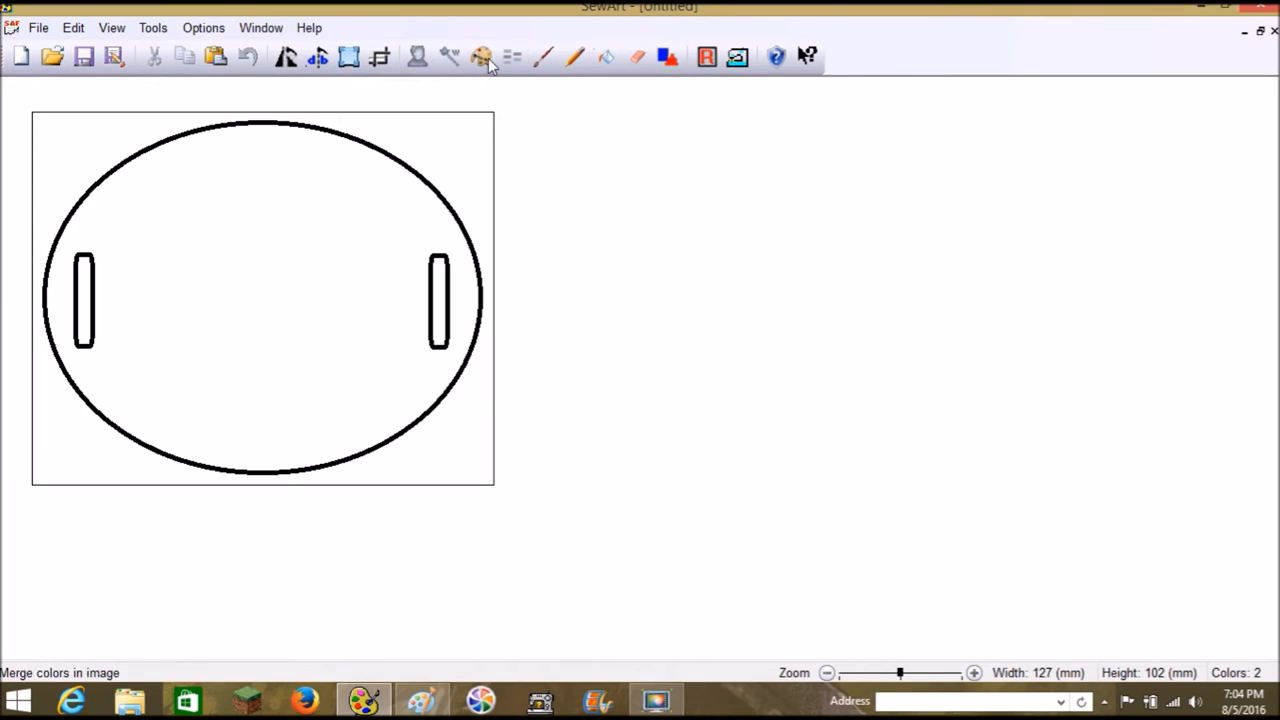
{"action": "left_click", "coordinate": [480, 56]}
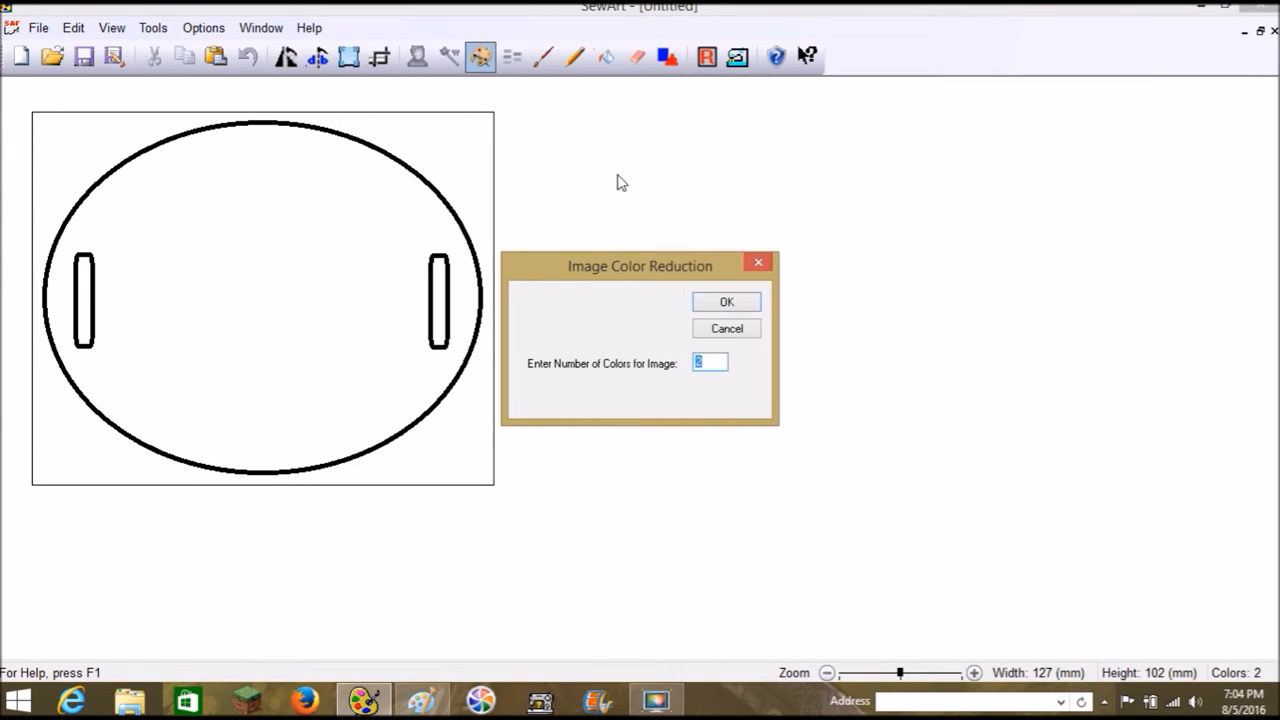
{"action": "left_click", "coordinate": [726, 300]}
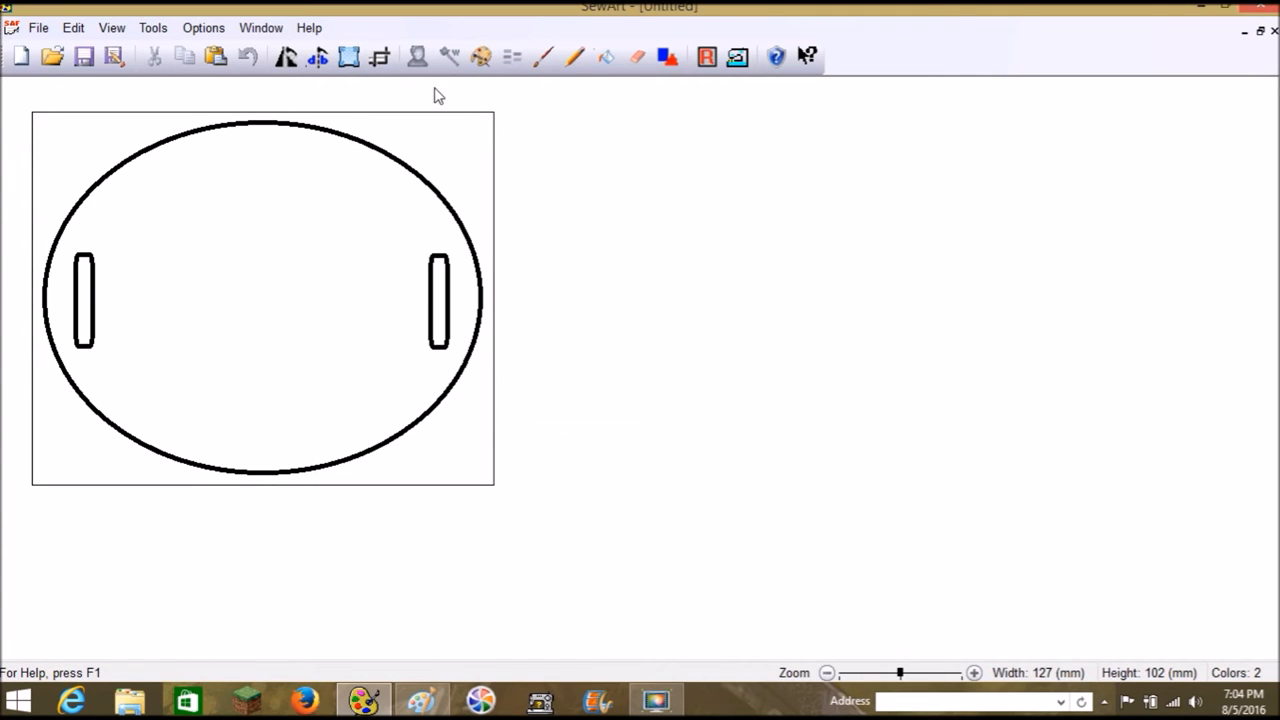
{"action": "mouse_move", "coordinate": [436, 104]}
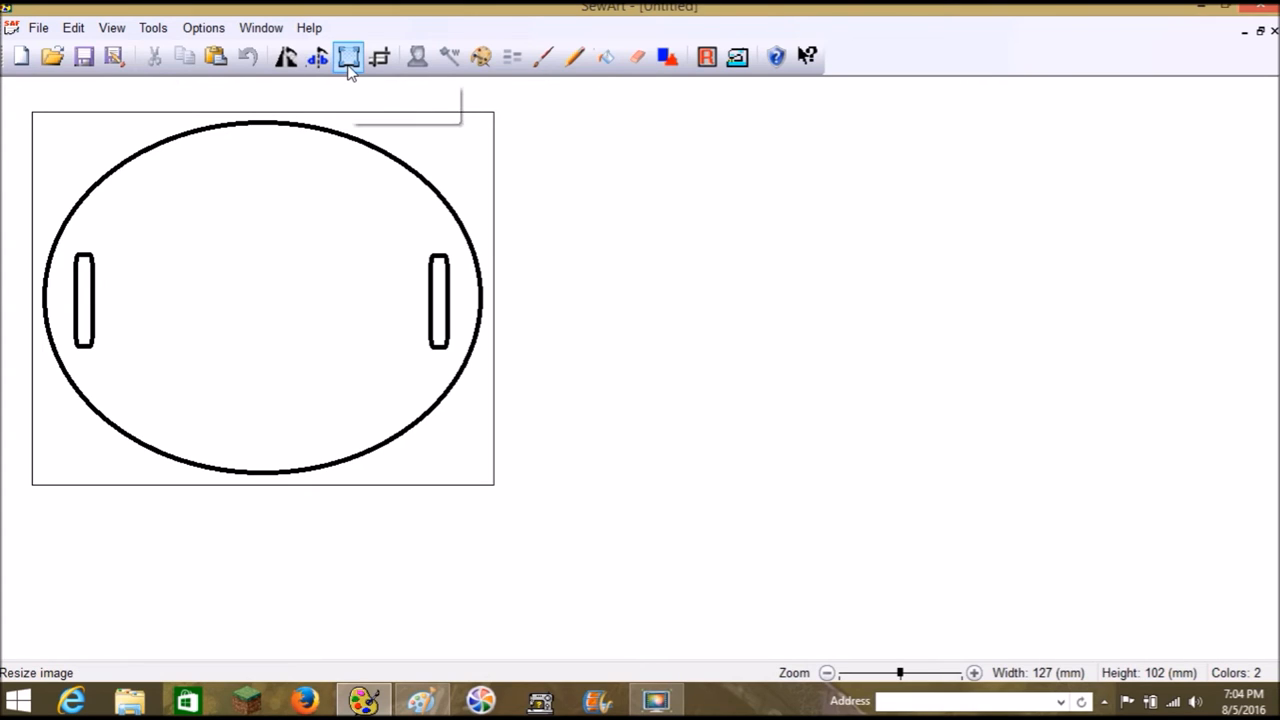
{"action": "mouse_move", "coordinate": [348, 56]}
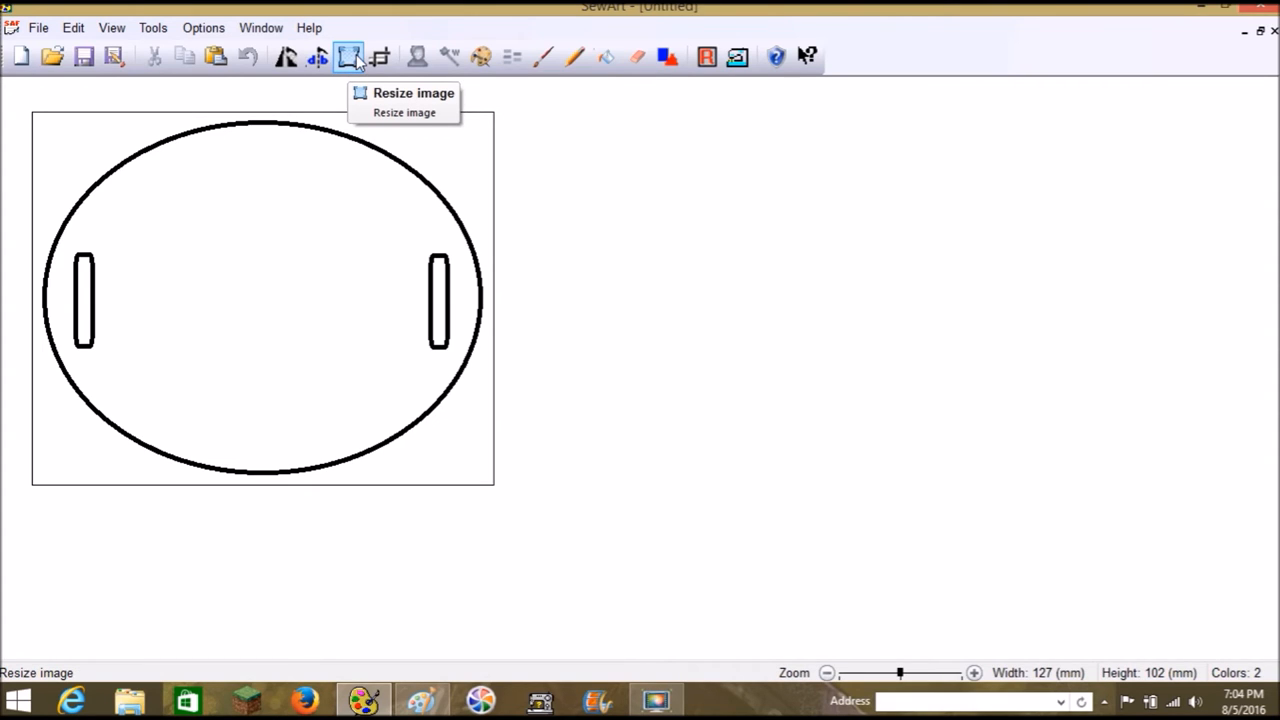
Resize the label image to 94 by 75 mm with Lock Aspect Ratio kept on.
{"action": "left_click", "coordinate": [348, 56]}
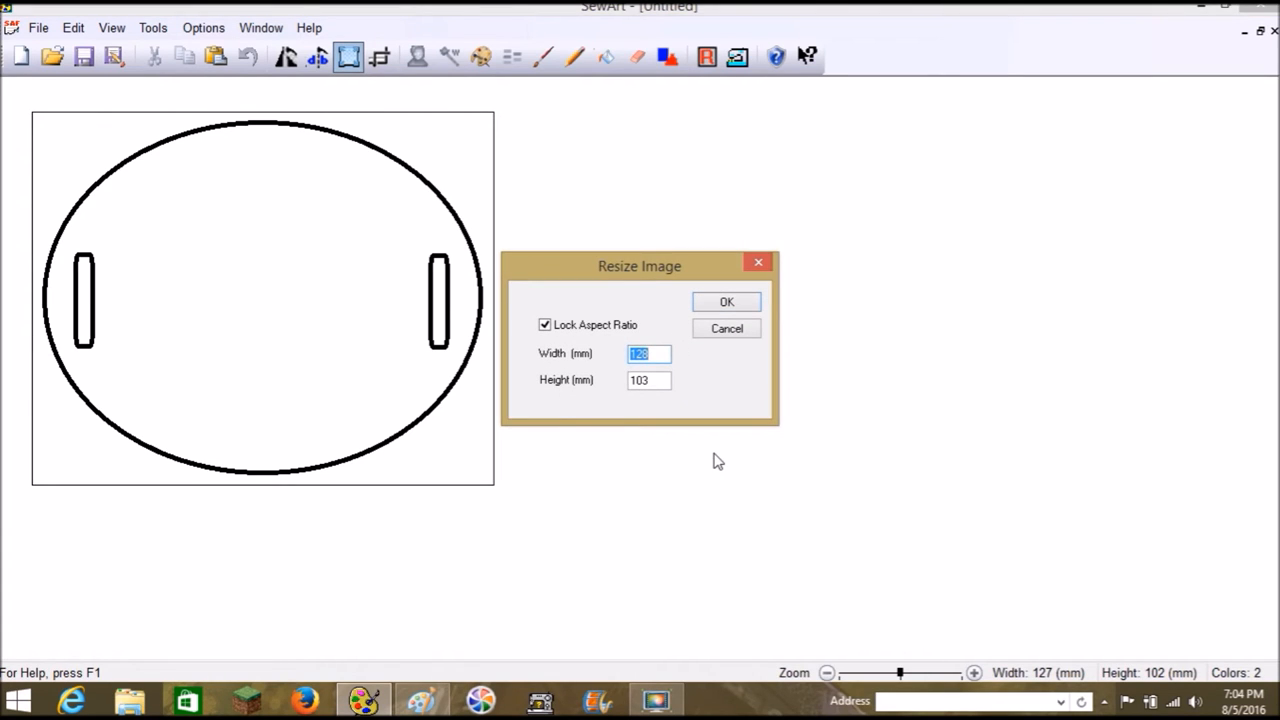
{"action": "left_click", "coordinate": [726, 302]}
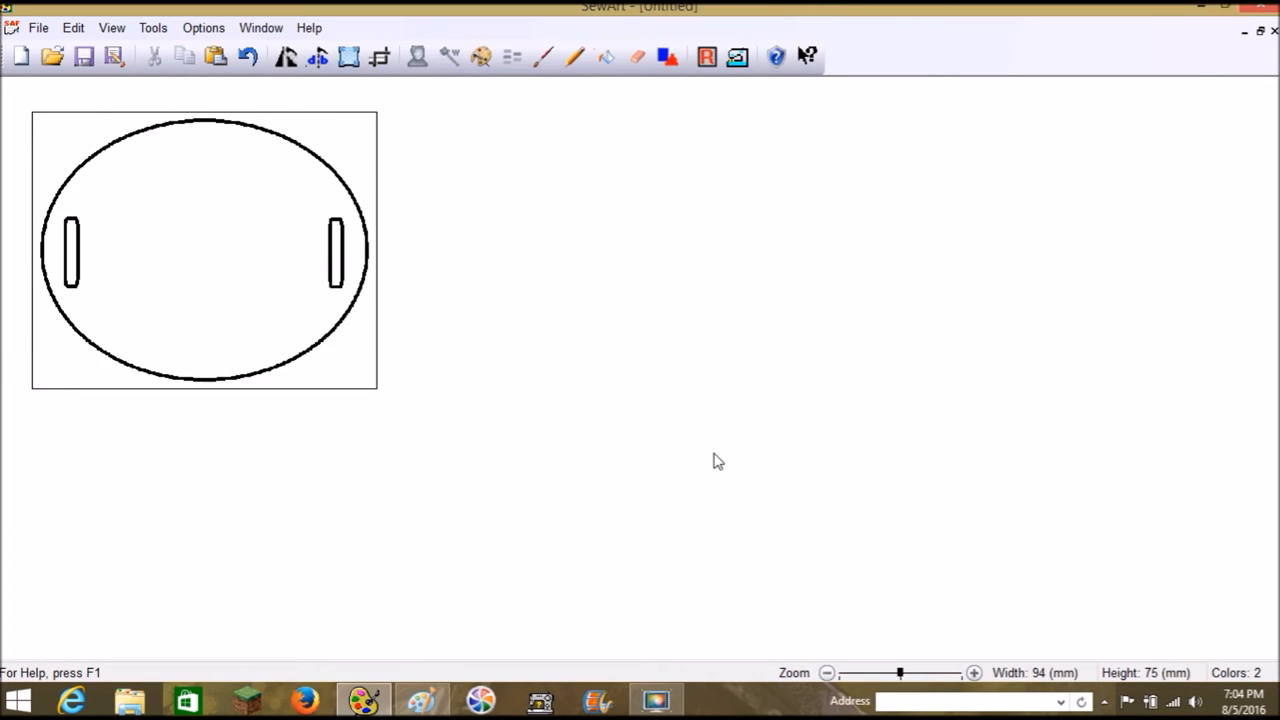
{"action": "mouse_move", "coordinate": [392, 100]}
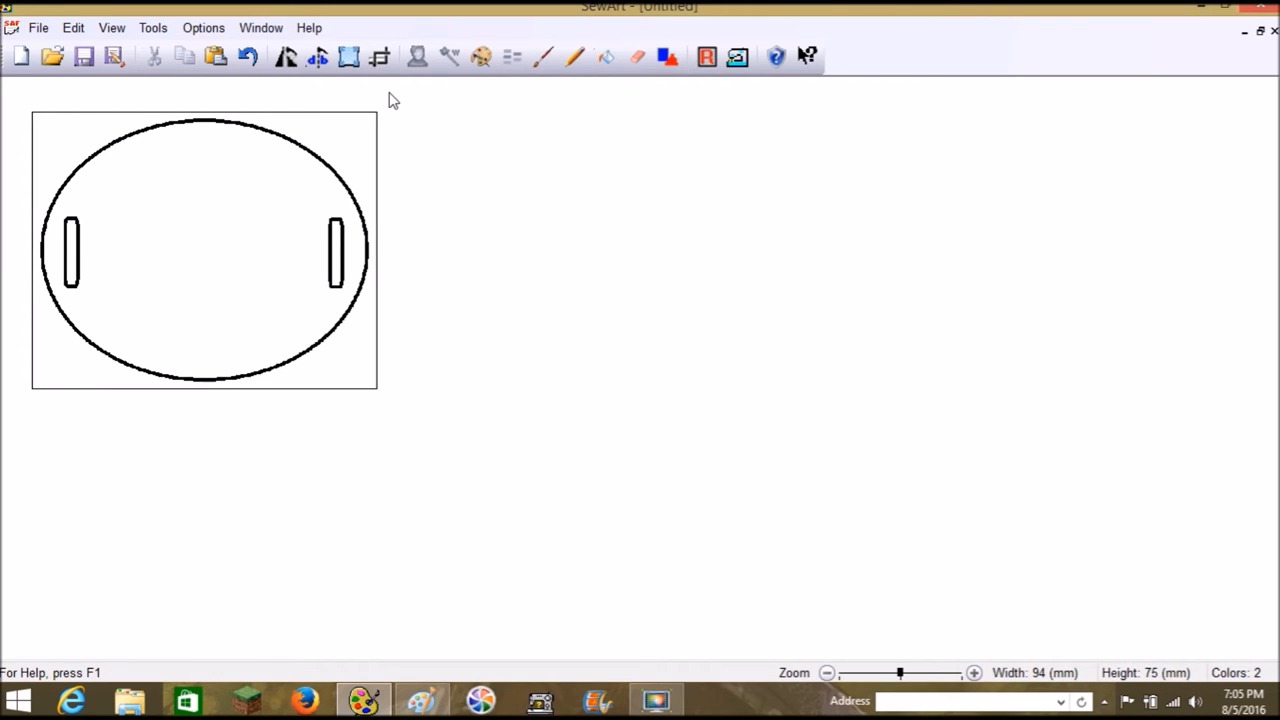
{"action": "mouse_move", "coordinate": [380, 56]}
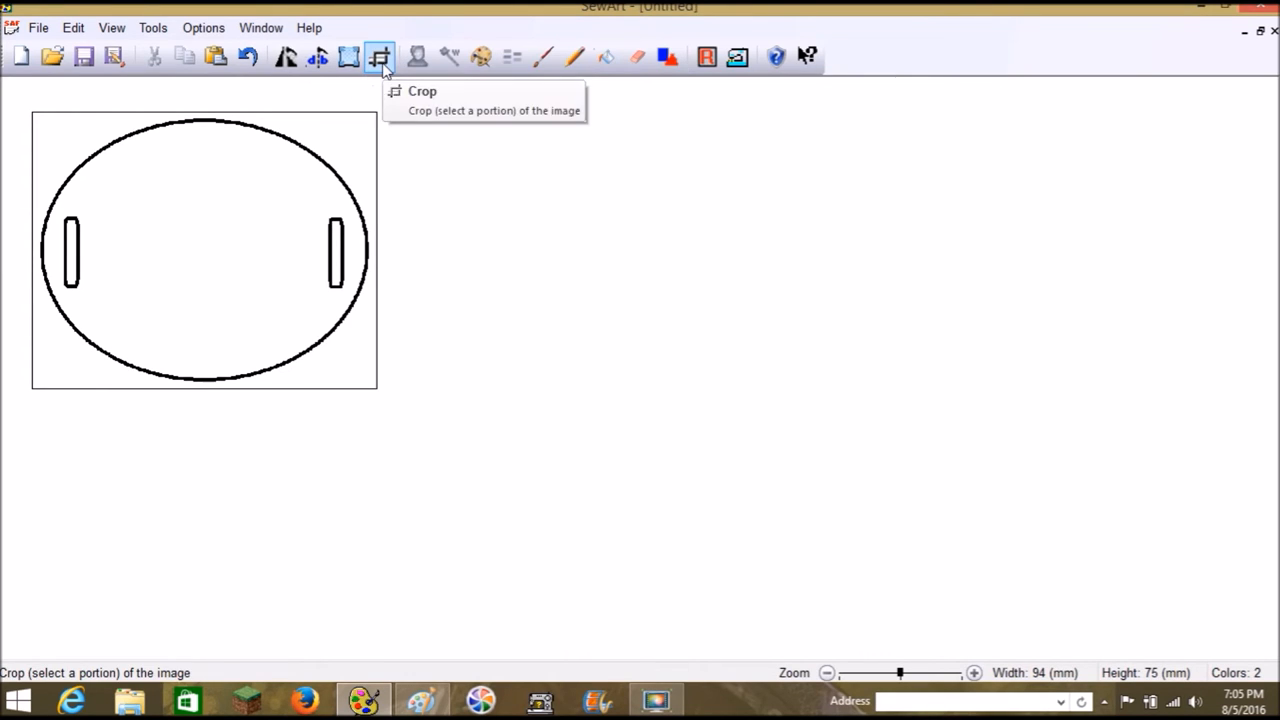
{"action": "mouse_move", "coordinate": [690, 70]}
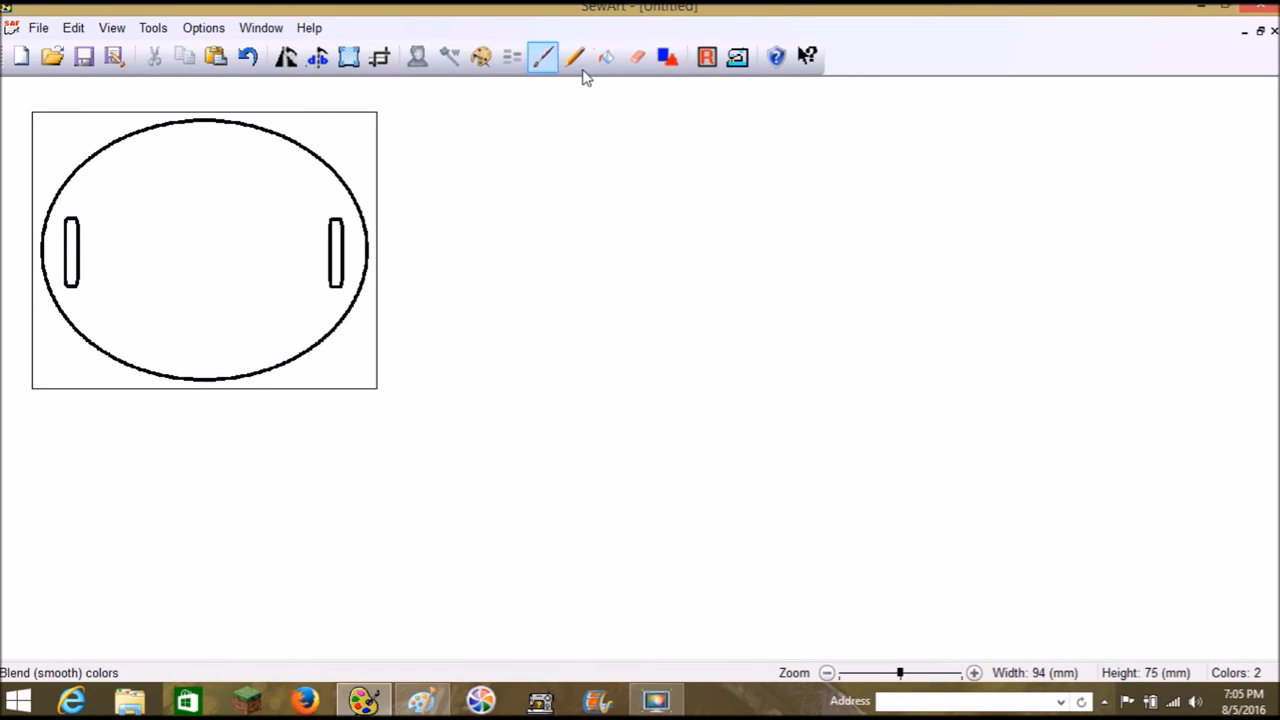
Enter Stitch Mode and choose Appliqué (CenterLine) with the 2 Bean stitch type.
{"action": "left_click", "coordinate": [736, 56]}
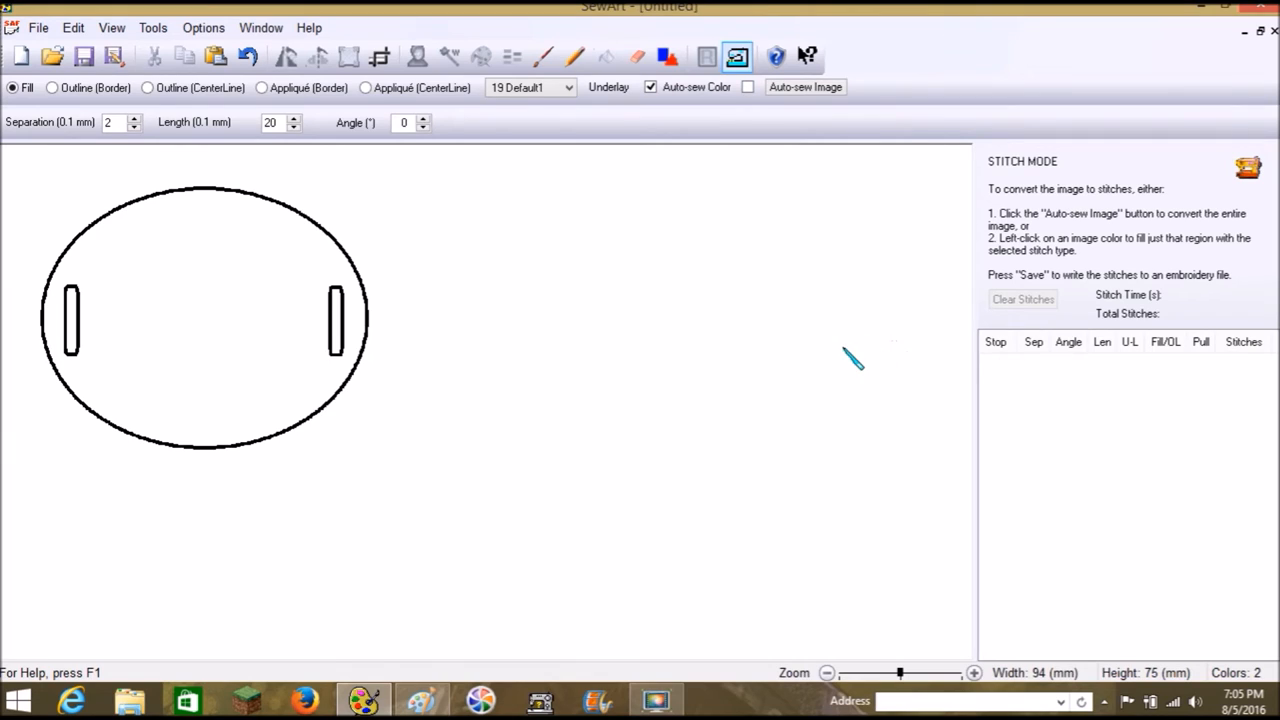
{"action": "mouse_move", "coordinate": [462, 230]}
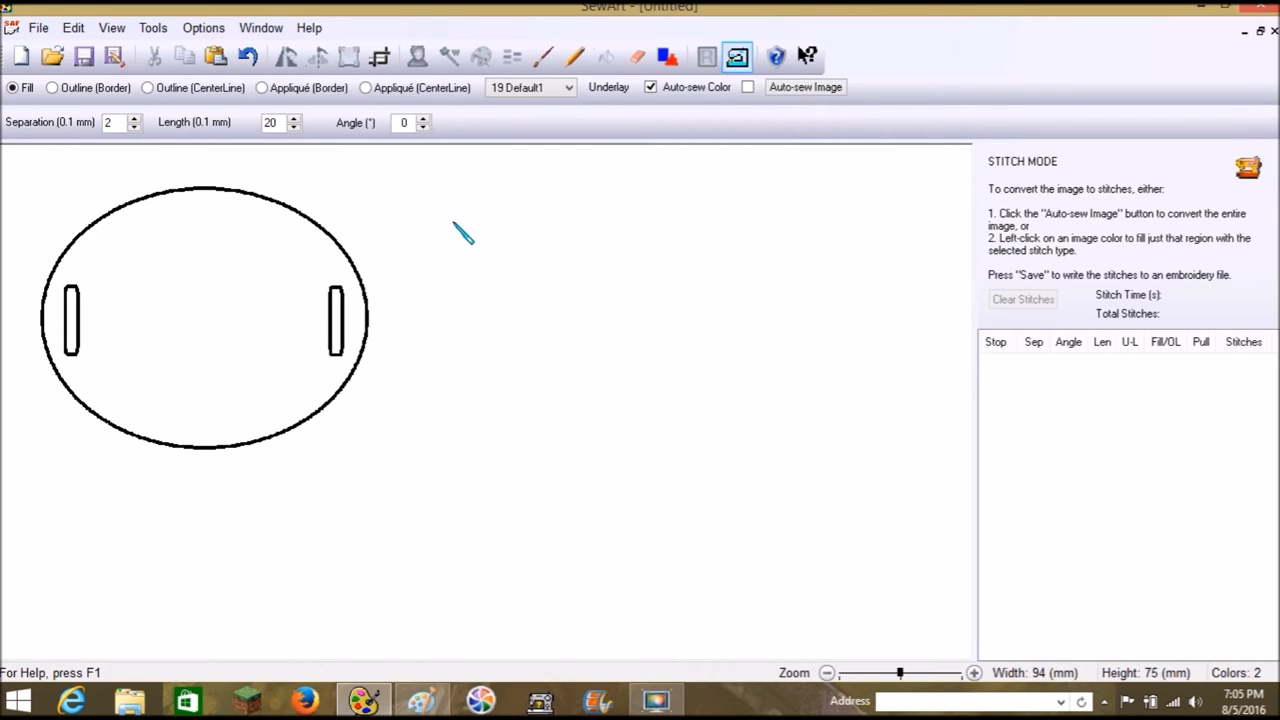
{"action": "mouse_move", "coordinate": [378, 94]}
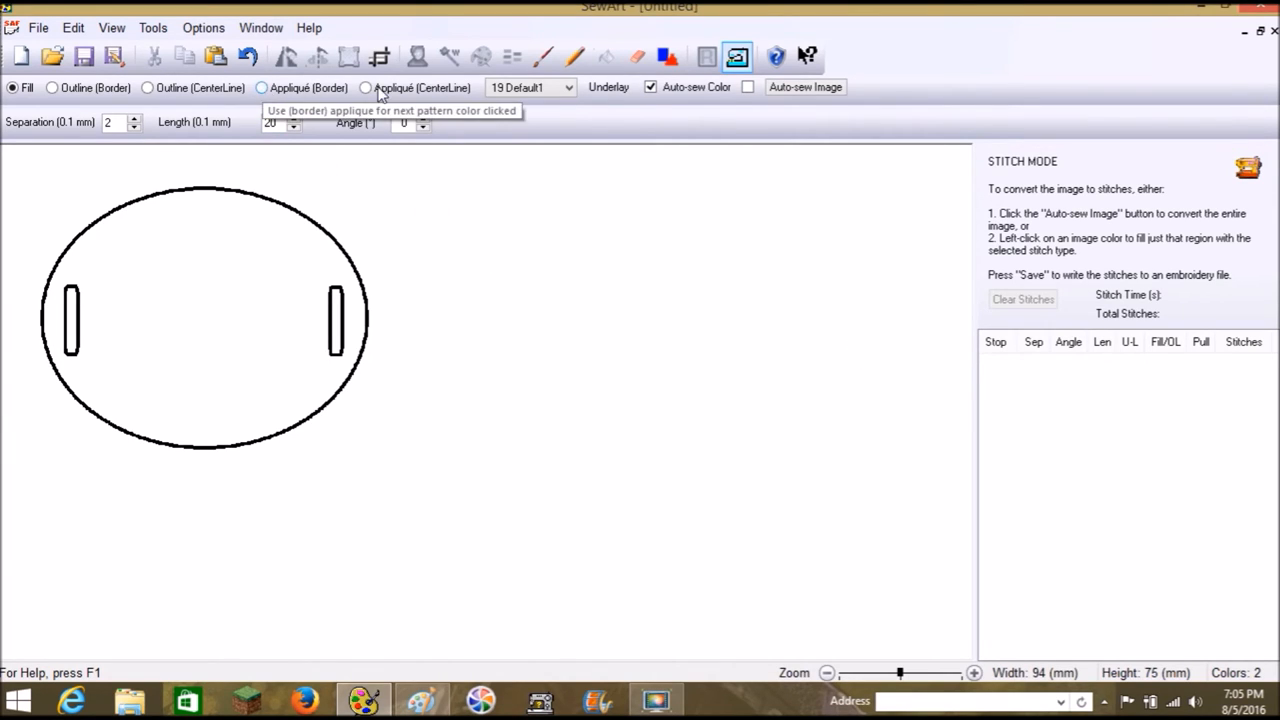
{"action": "left_click", "coordinate": [366, 88]}
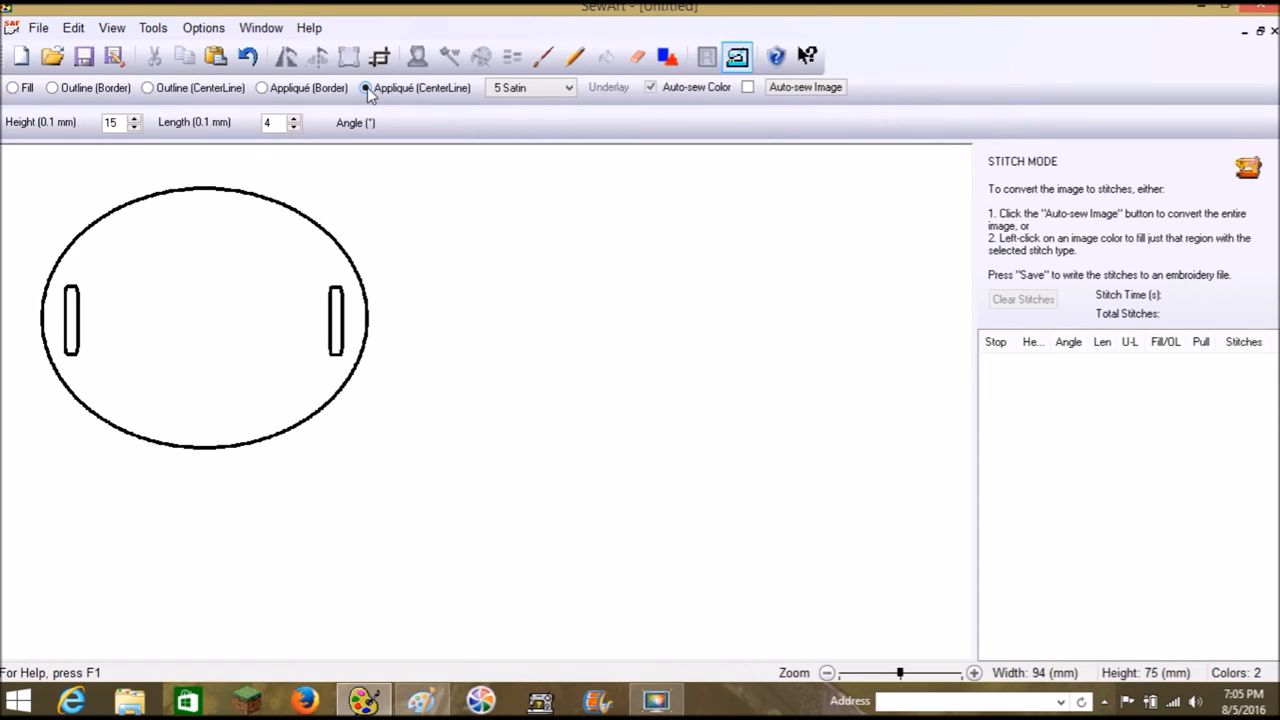
{"action": "left_click", "coordinate": [568, 88]}
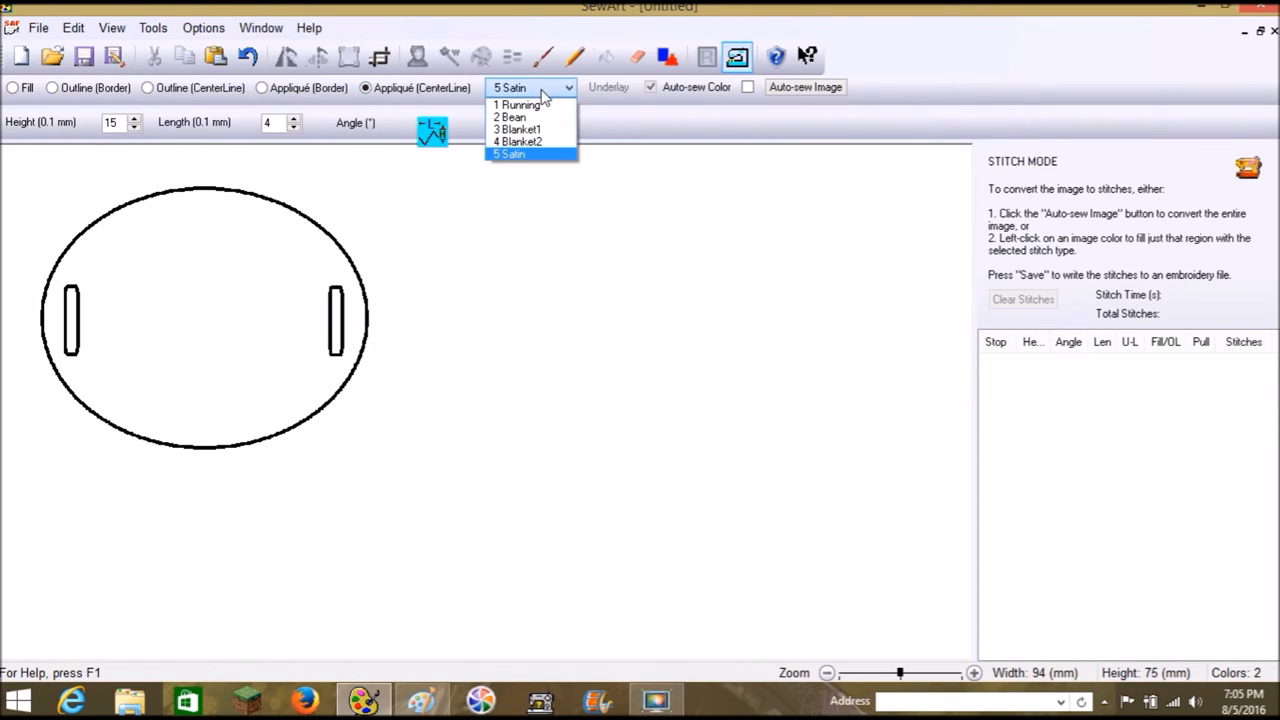
{"action": "left_click", "coordinate": [510, 116]}
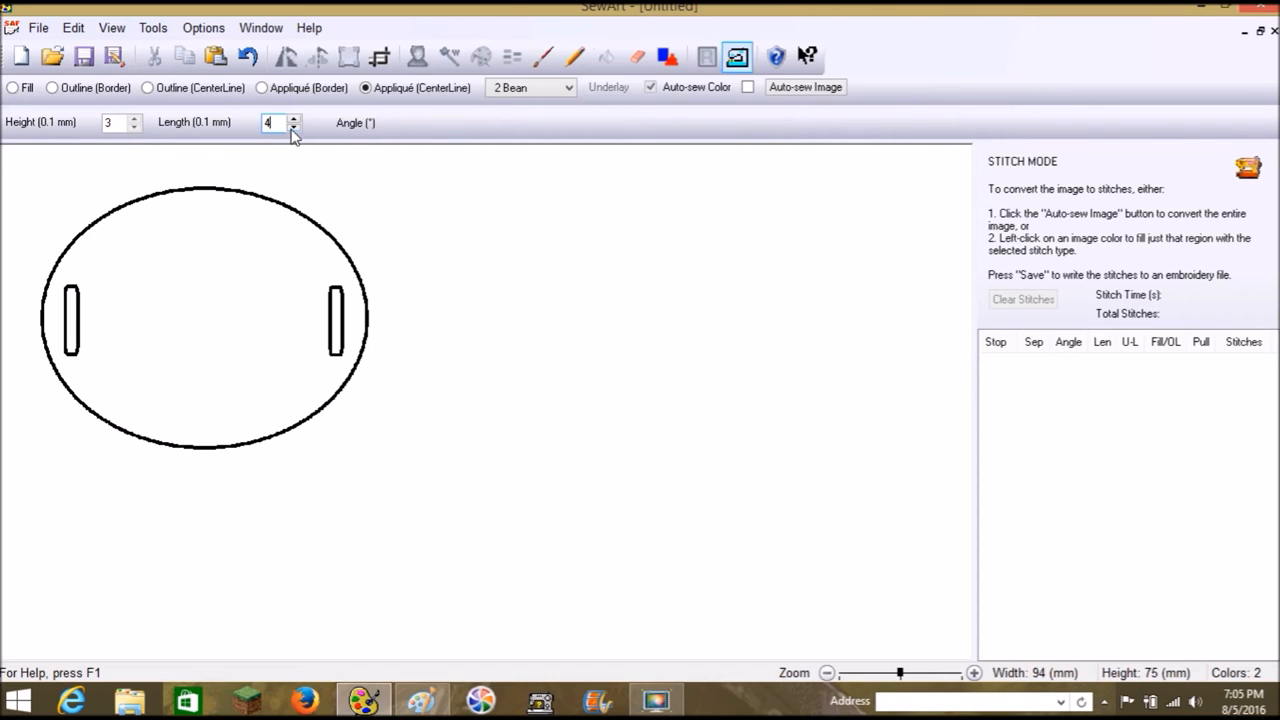
{"action": "mouse_move", "coordinate": [290, 130]}
{"action": "type", "text": "5"}
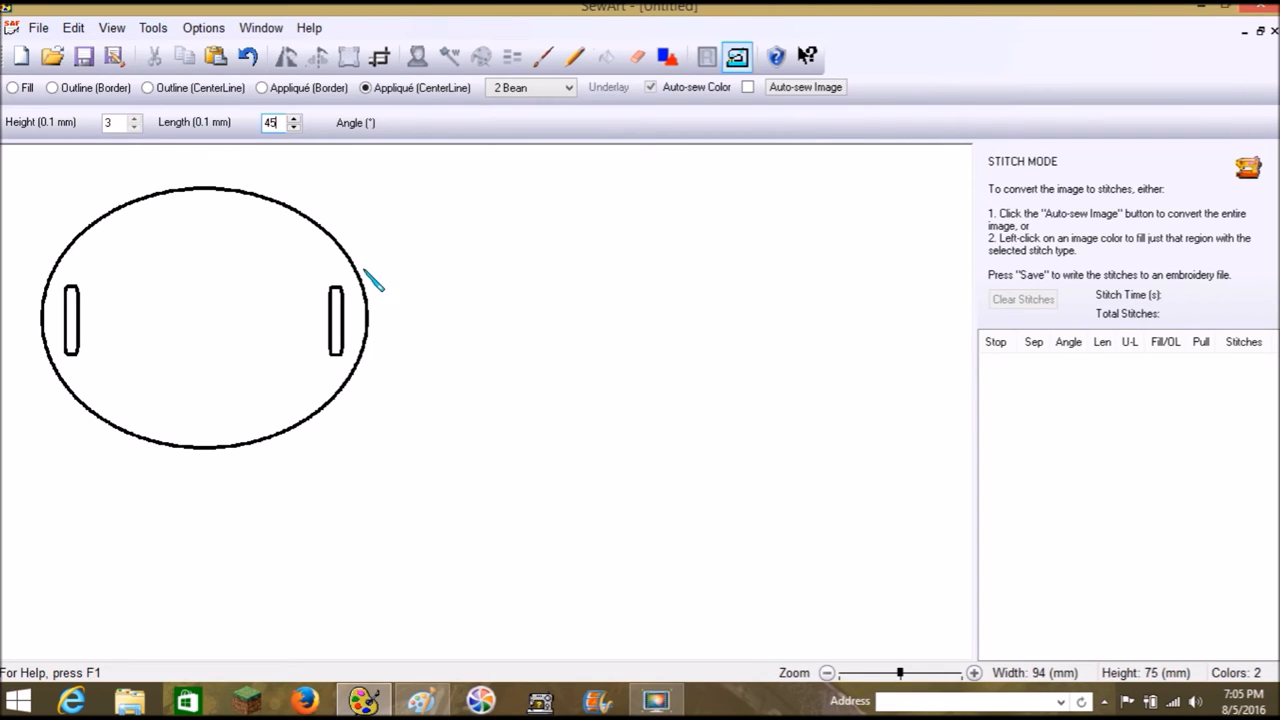
{"action": "mouse_move", "coordinate": [204, 200]}
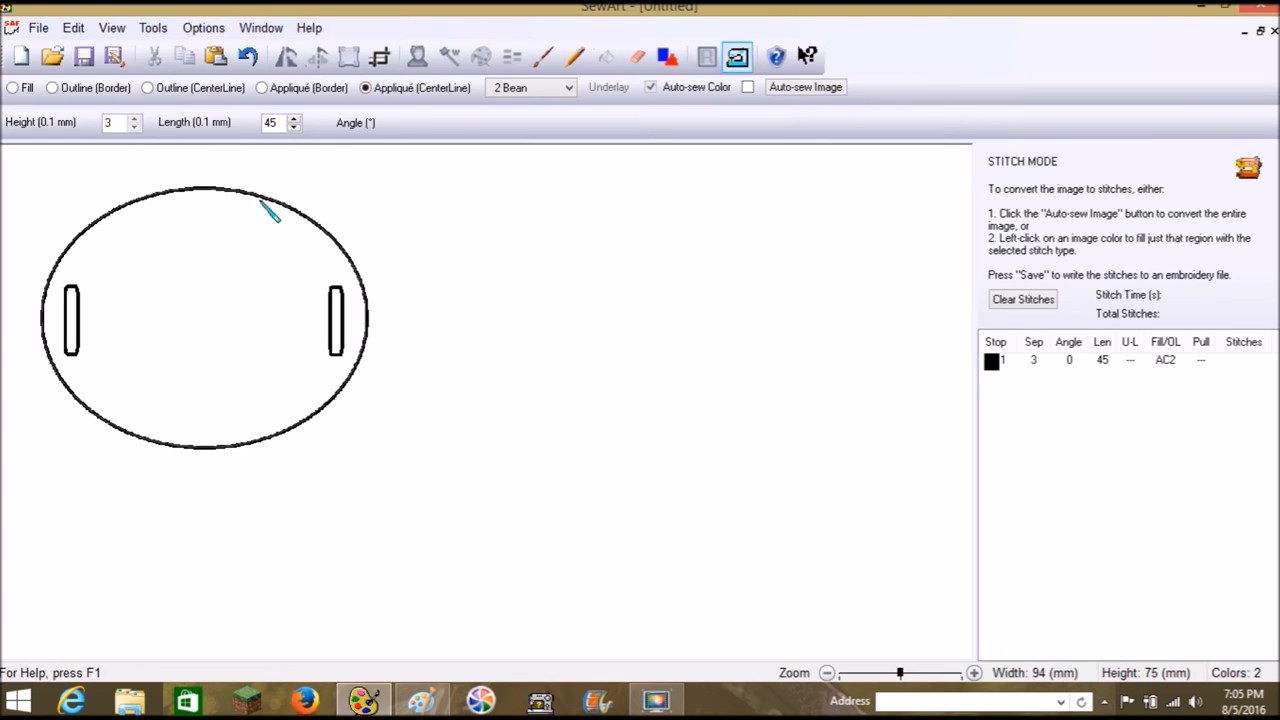
{"action": "right_click", "coordinate": [992, 360]}
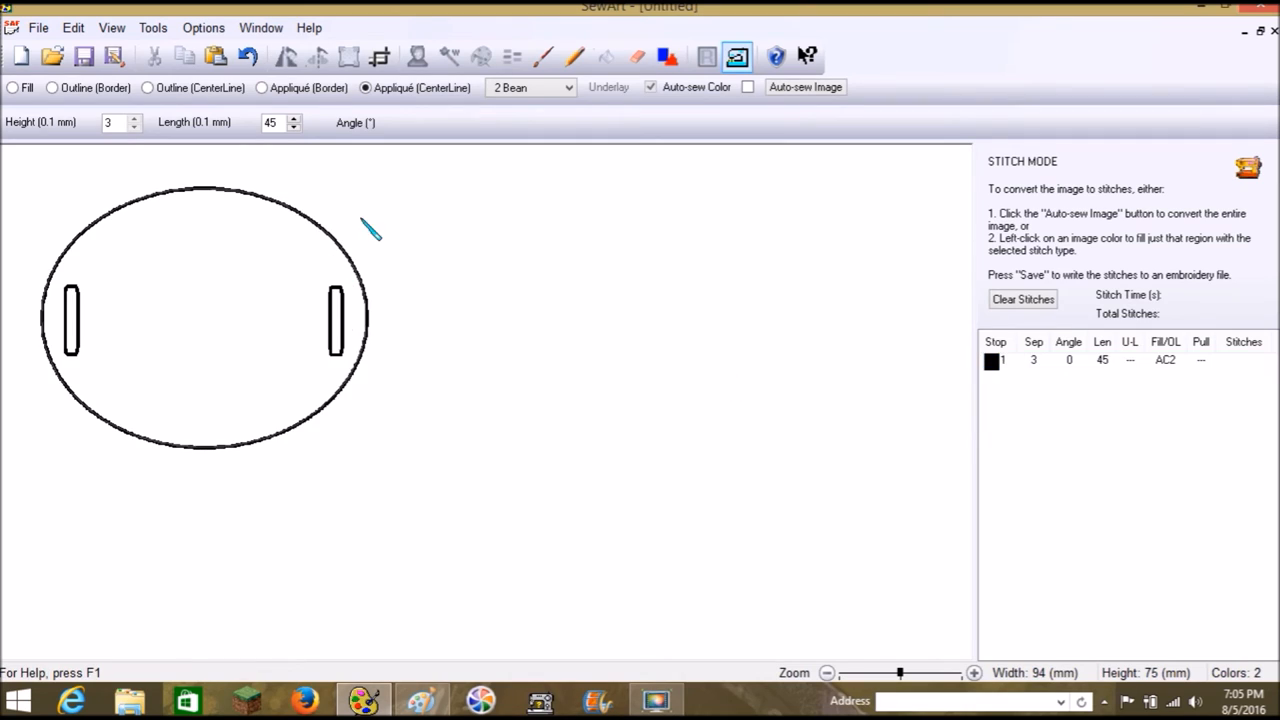
{"action": "mouse_move", "coordinate": [548, 228]}
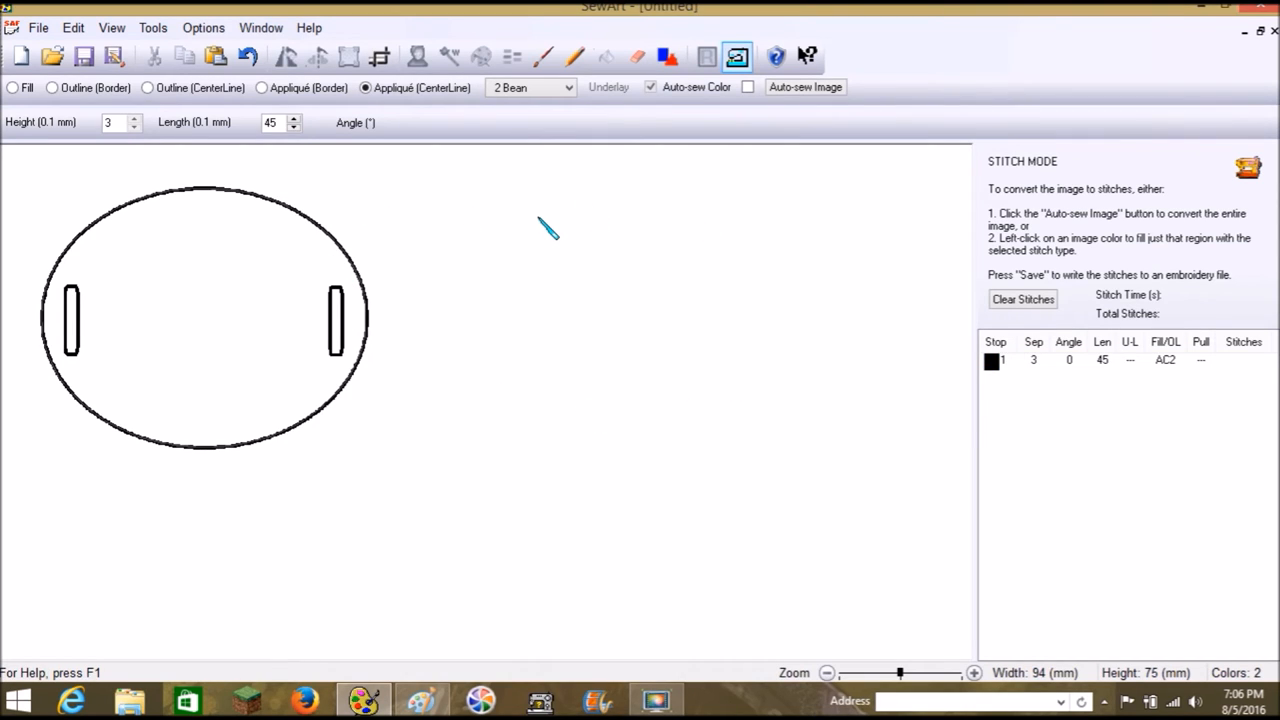
{"action": "mouse_move", "coordinate": [456, 268]}
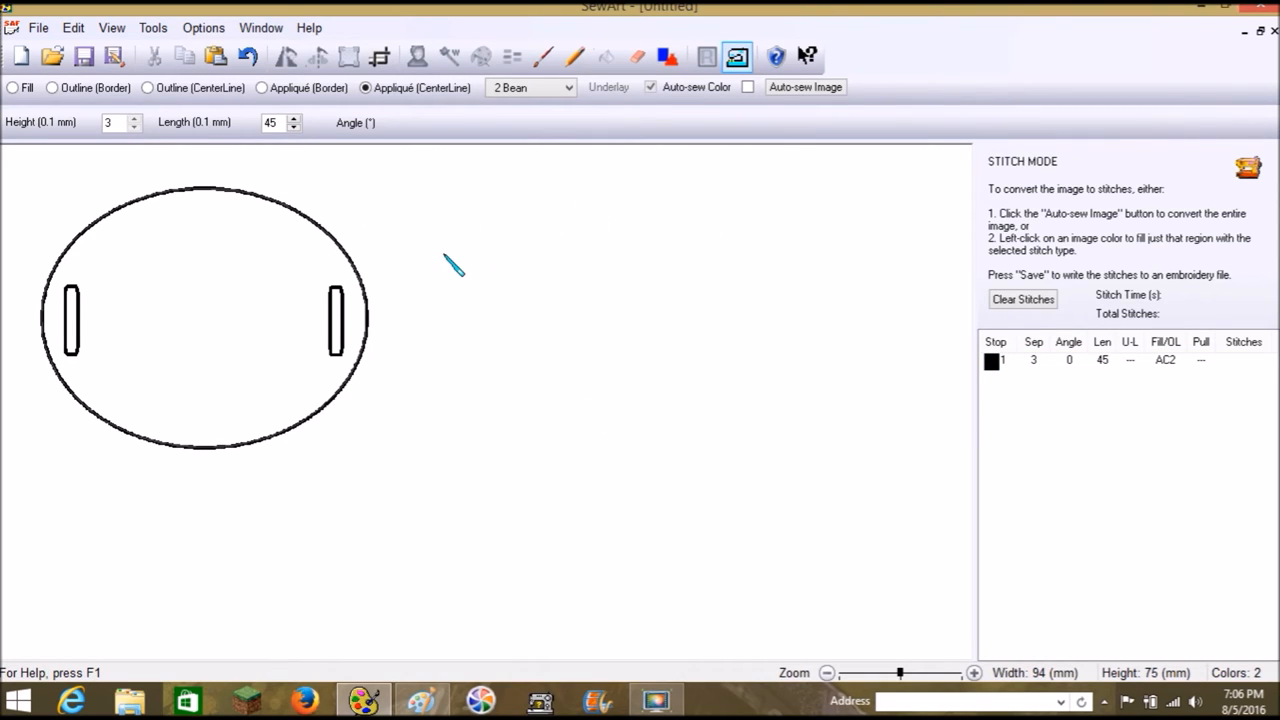
{"action": "mouse_move", "coordinate": [650, 344]}
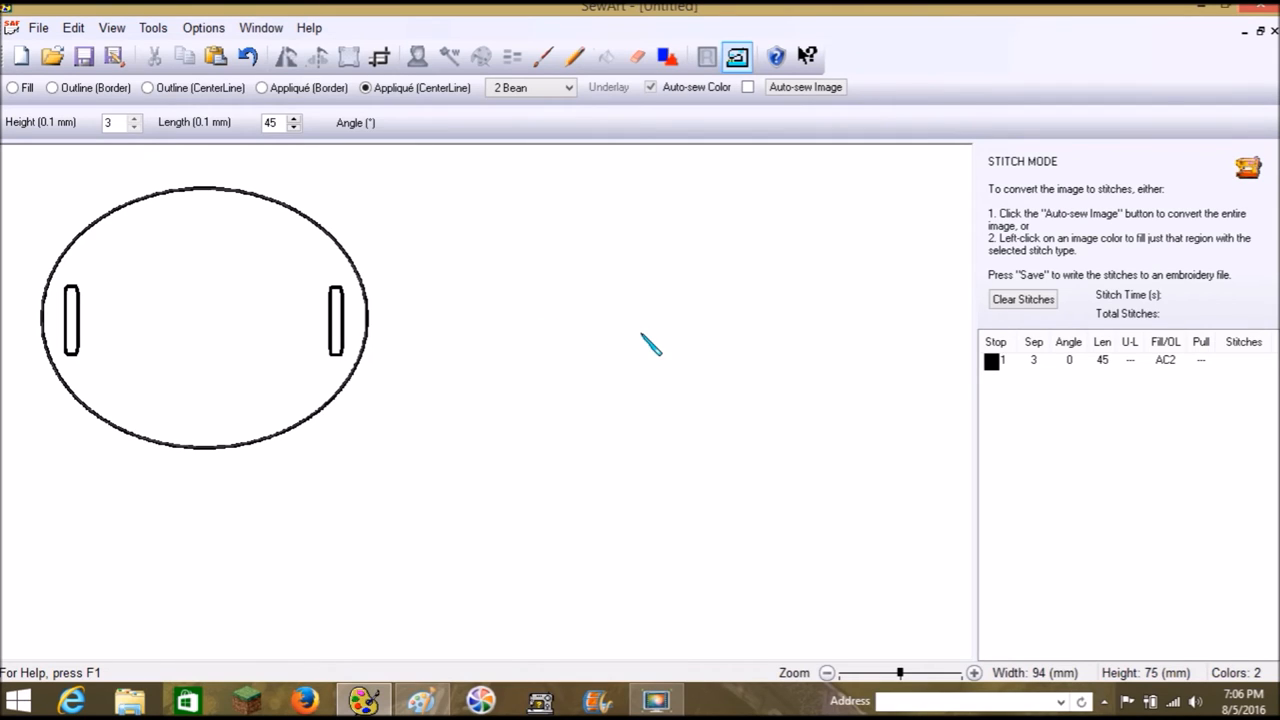
{"action": "mouse_move", "coordinate": [430, 204]}
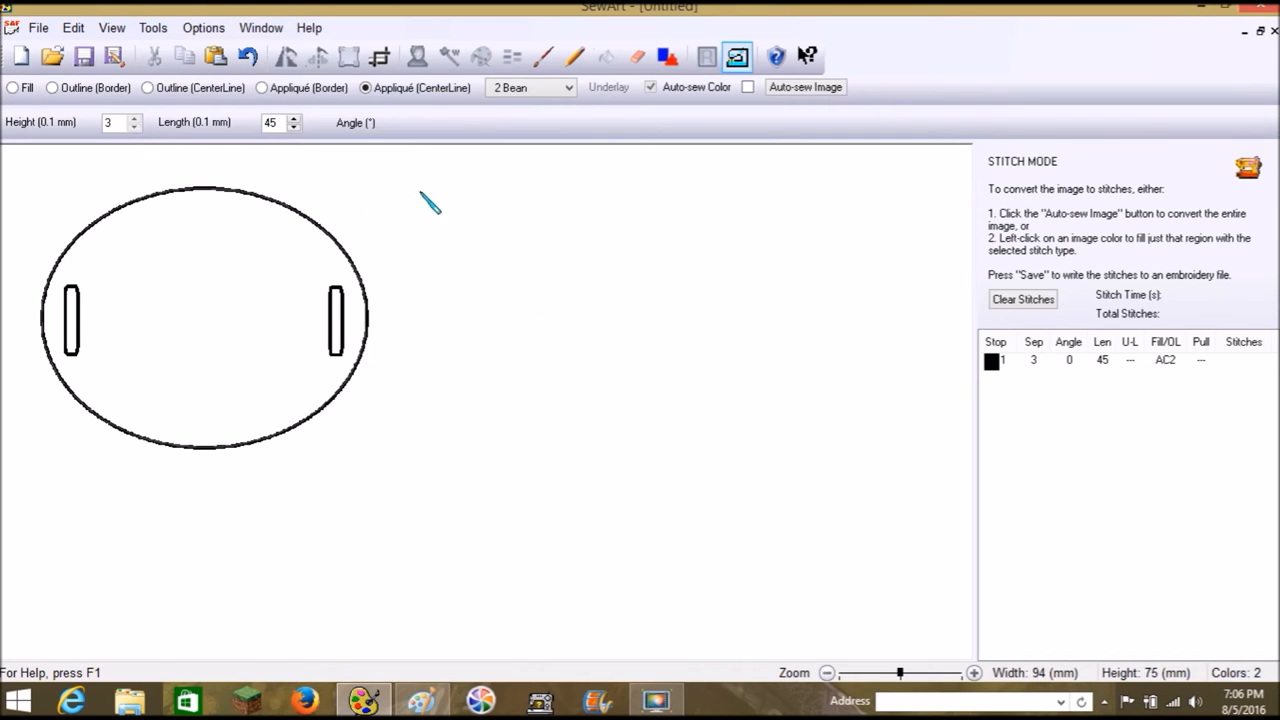
{"action": "mouse_move", "coordinate": [56, 338]}
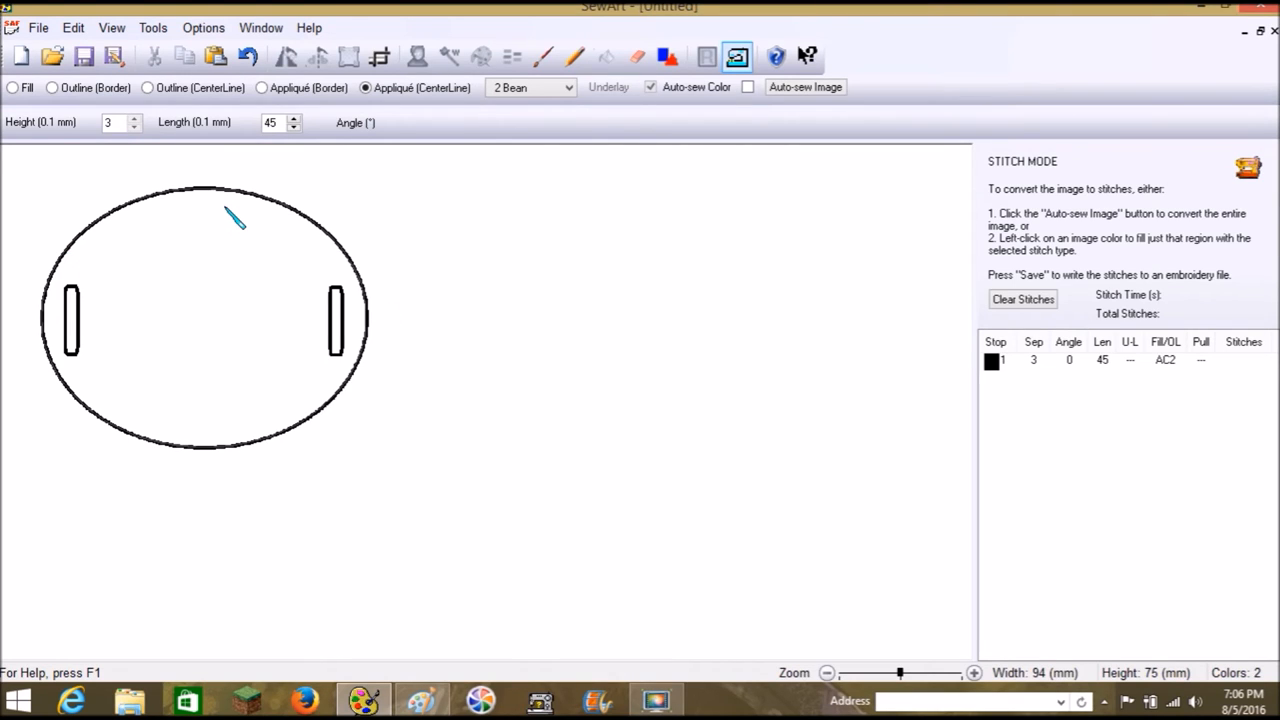
{"action": "mouse_move", "coordinate": [276, 216]}
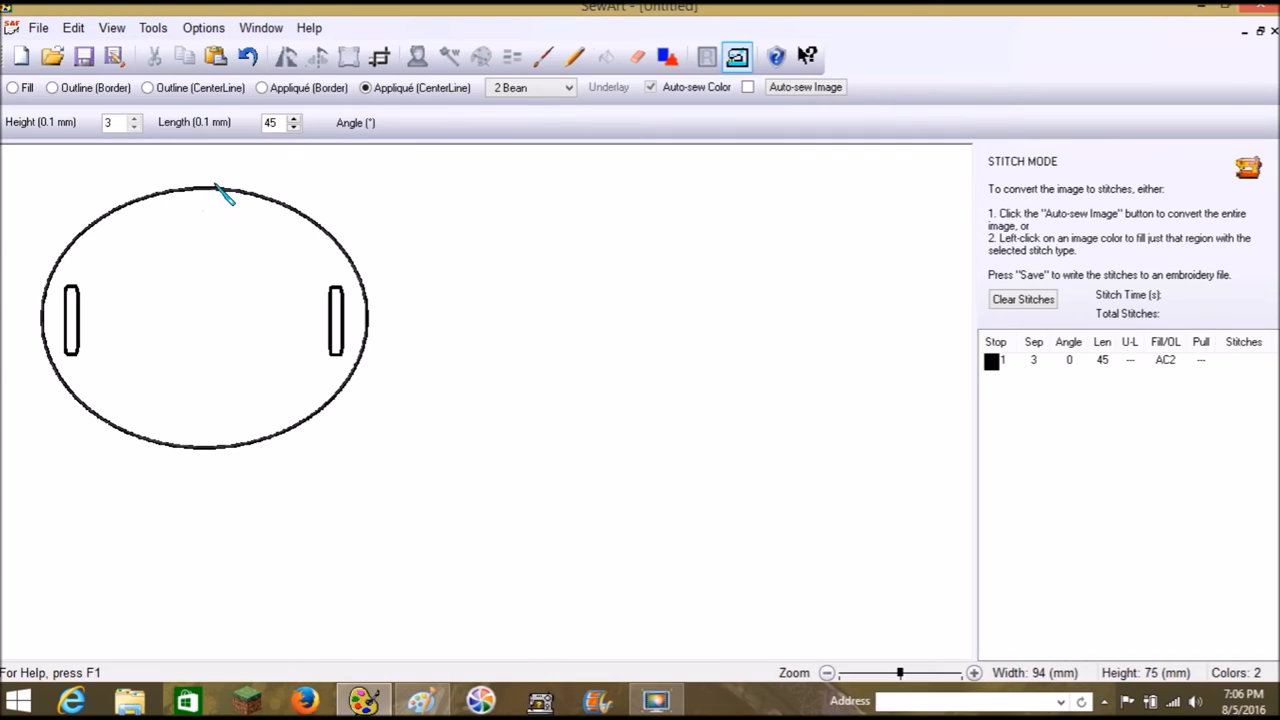
{"action": "mouse_move", "coordinate": [198, 248]}
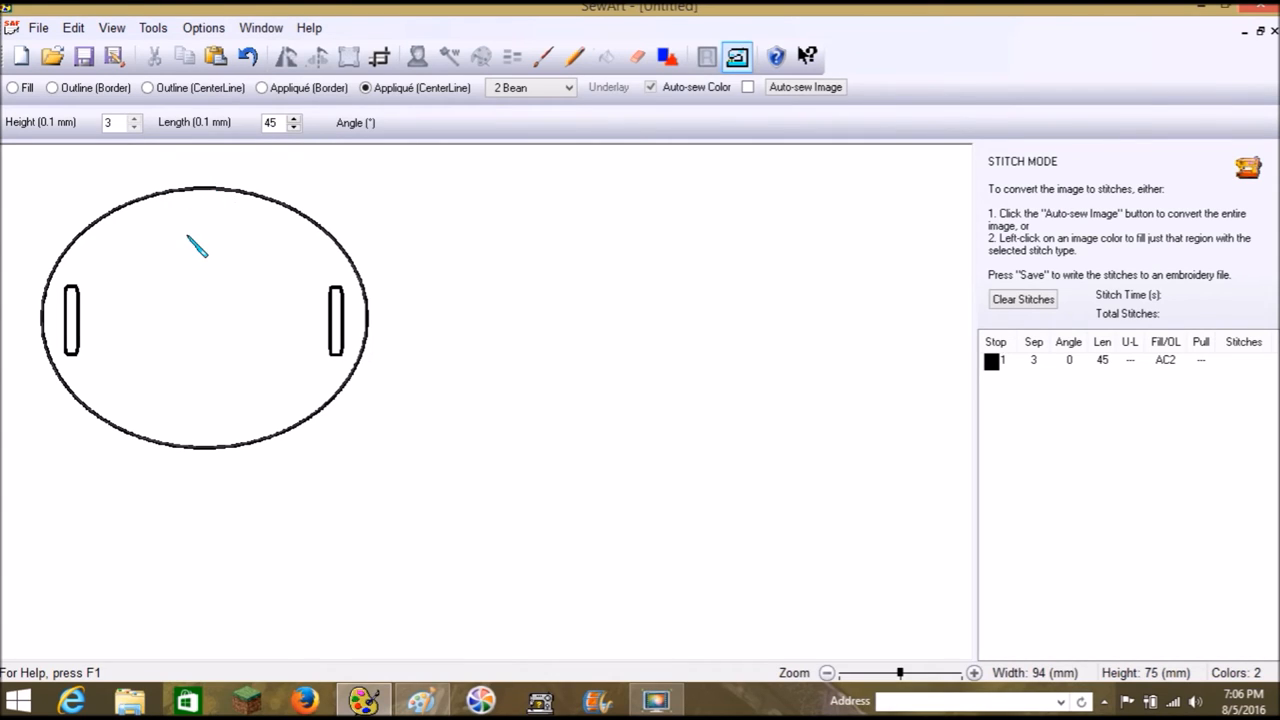
{"action": "mouse_move", "coordinate": [88, 338]}
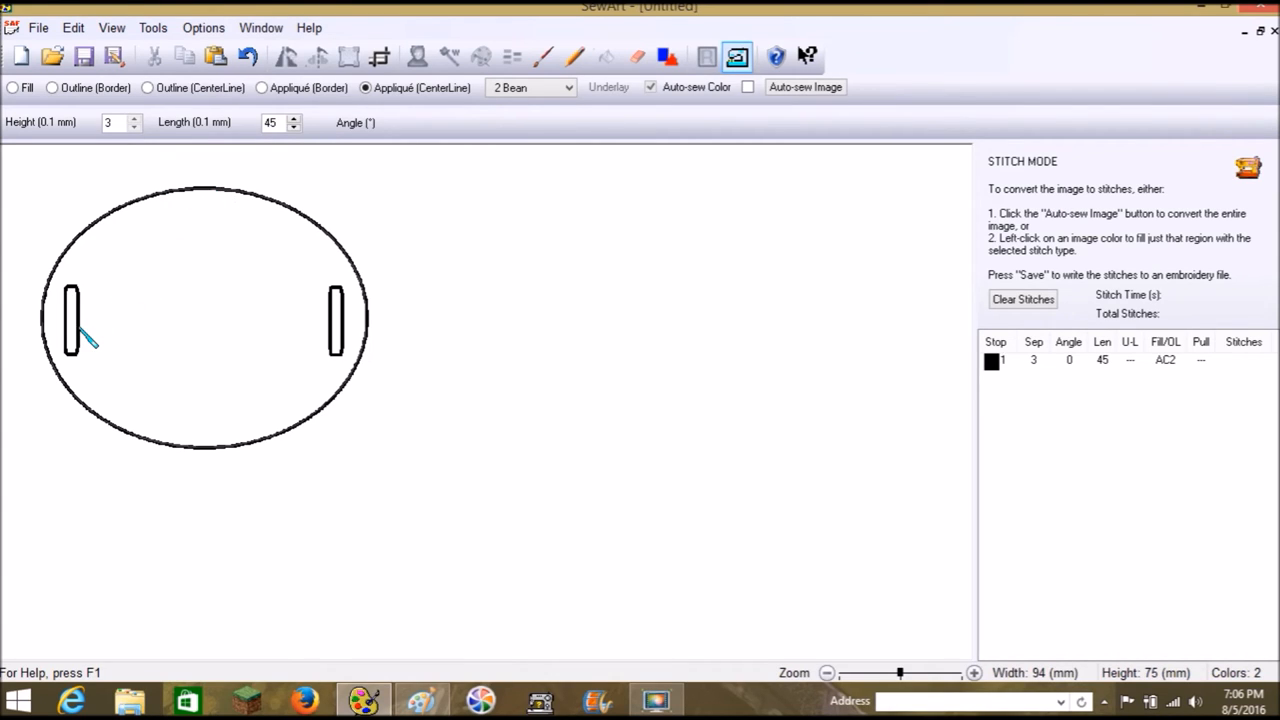
{"action": "mouse_move", "coordinate": [80, 330]}
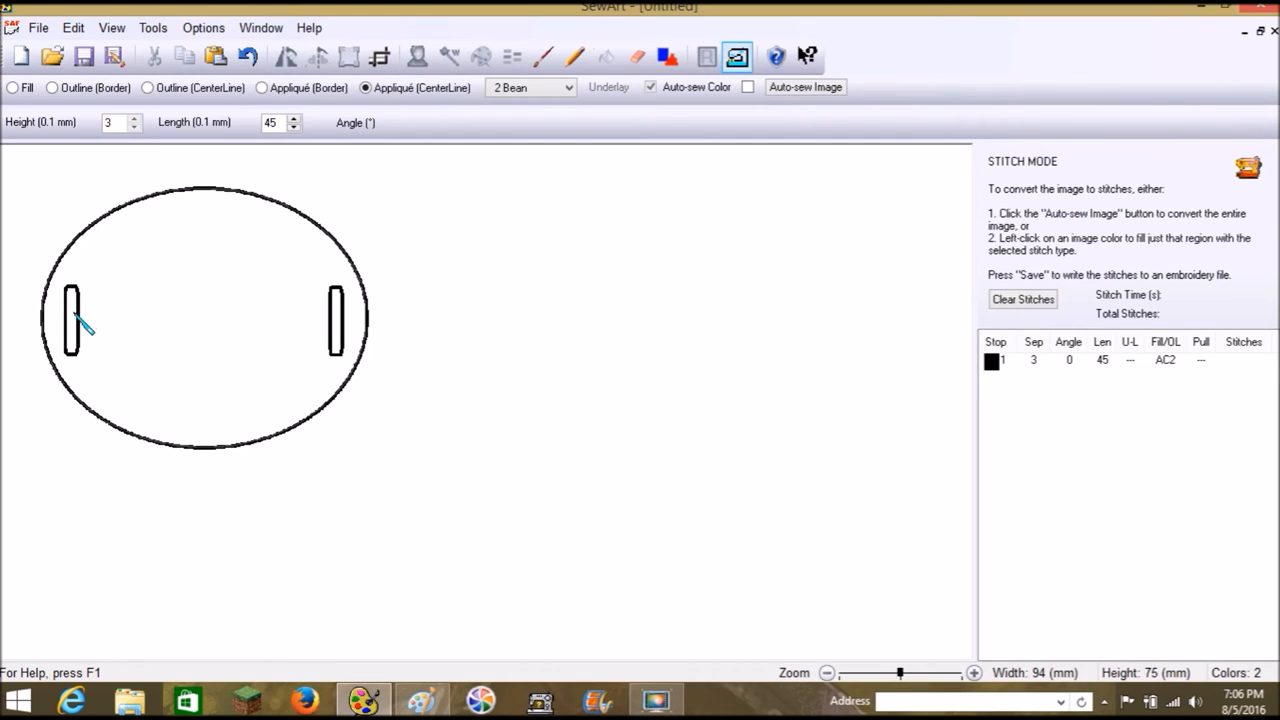
{"action": "mouse_move", "coordinate": [82, 358]}
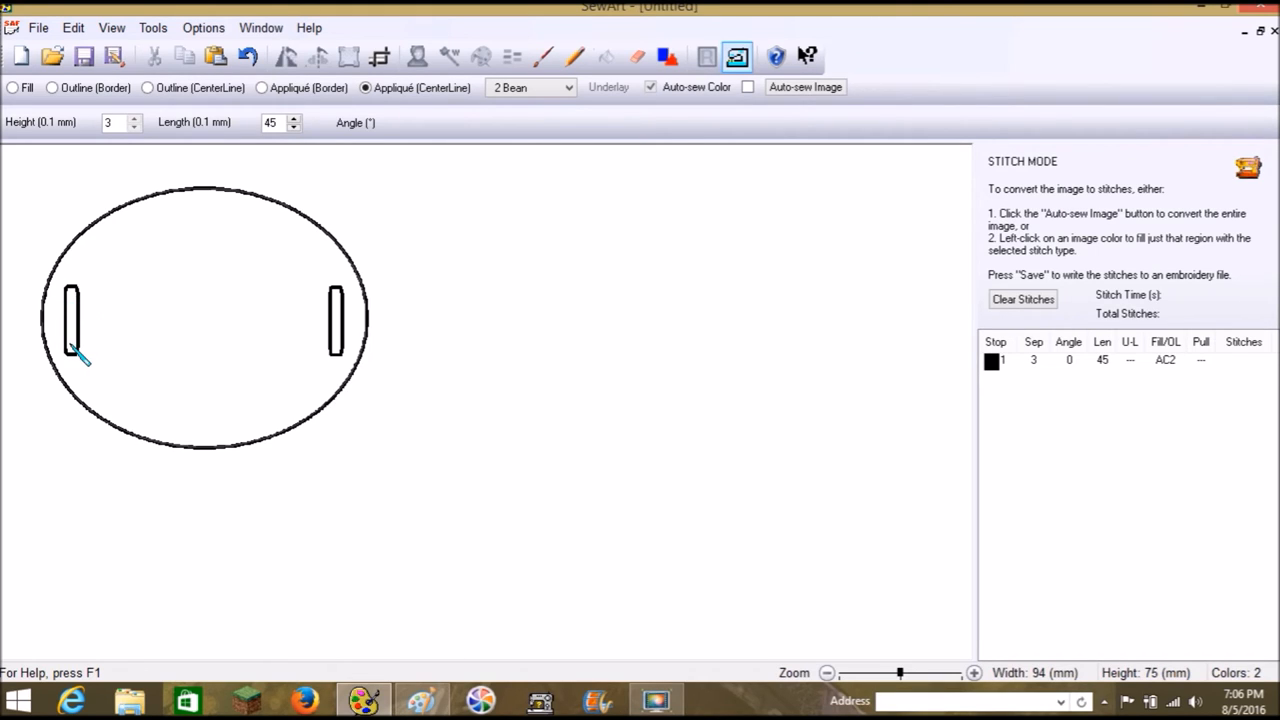
{"action": "mouse_move", "coordinate": [80, 260]}
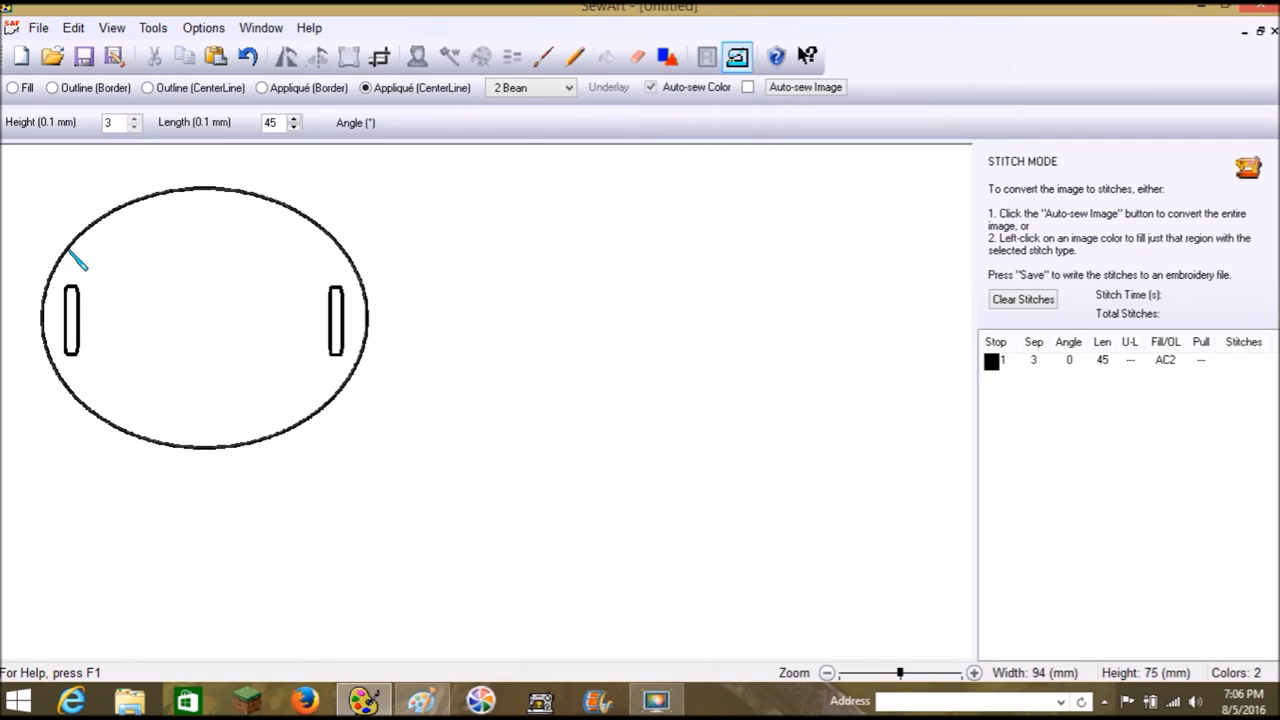
{"action": "mouse_move", "coordinate": [198, 424]}
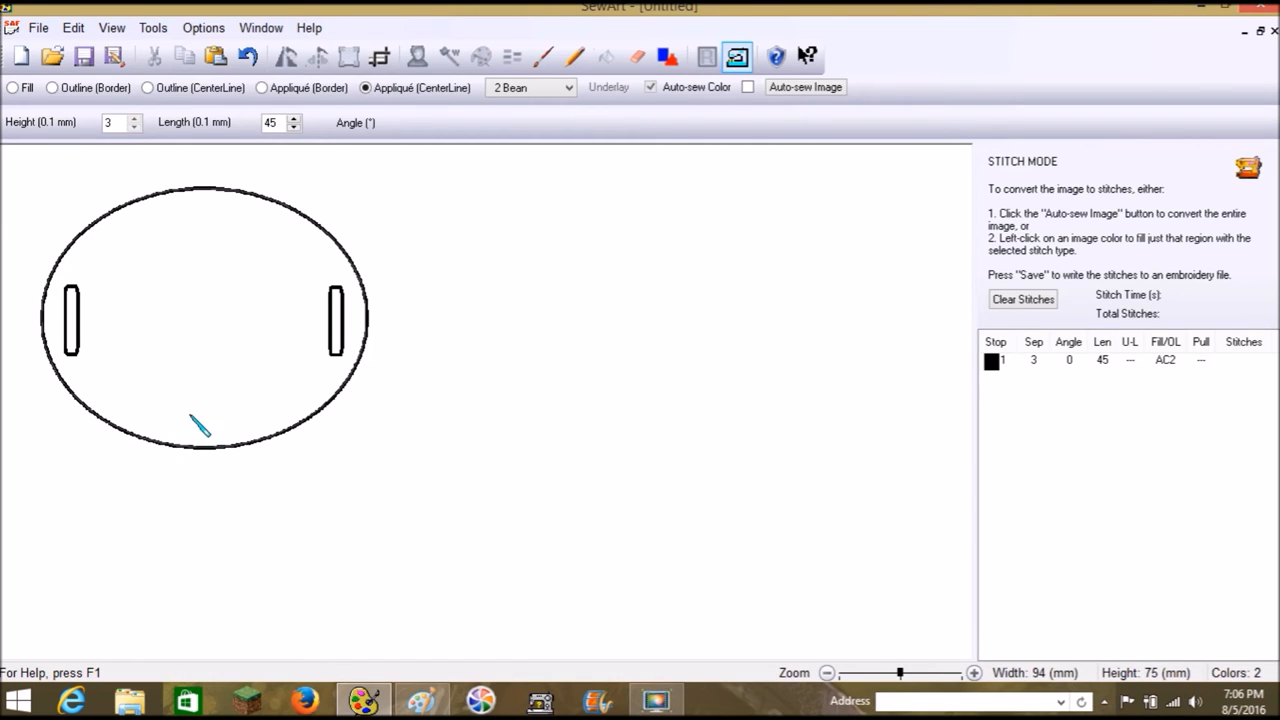
{"action": "mouse_move", "coordinate": [118, 290]}
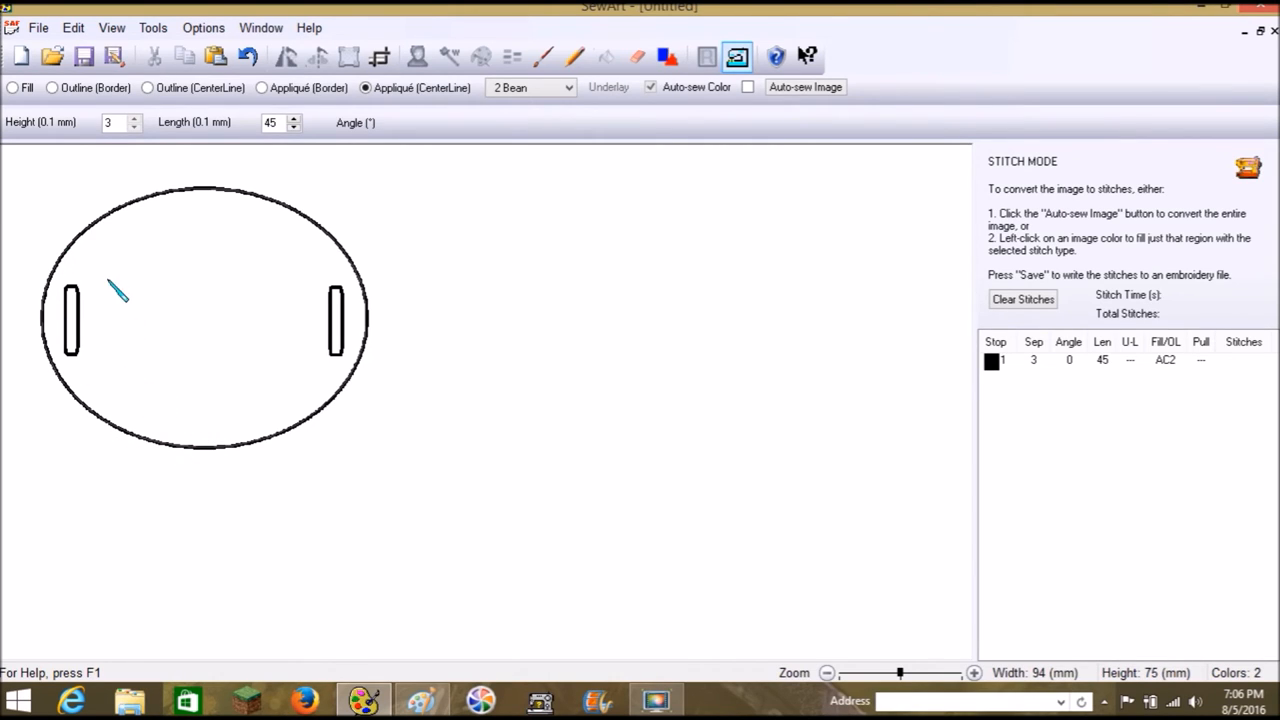
{"action": "mouse_move", "coordinate": [148, 208]}
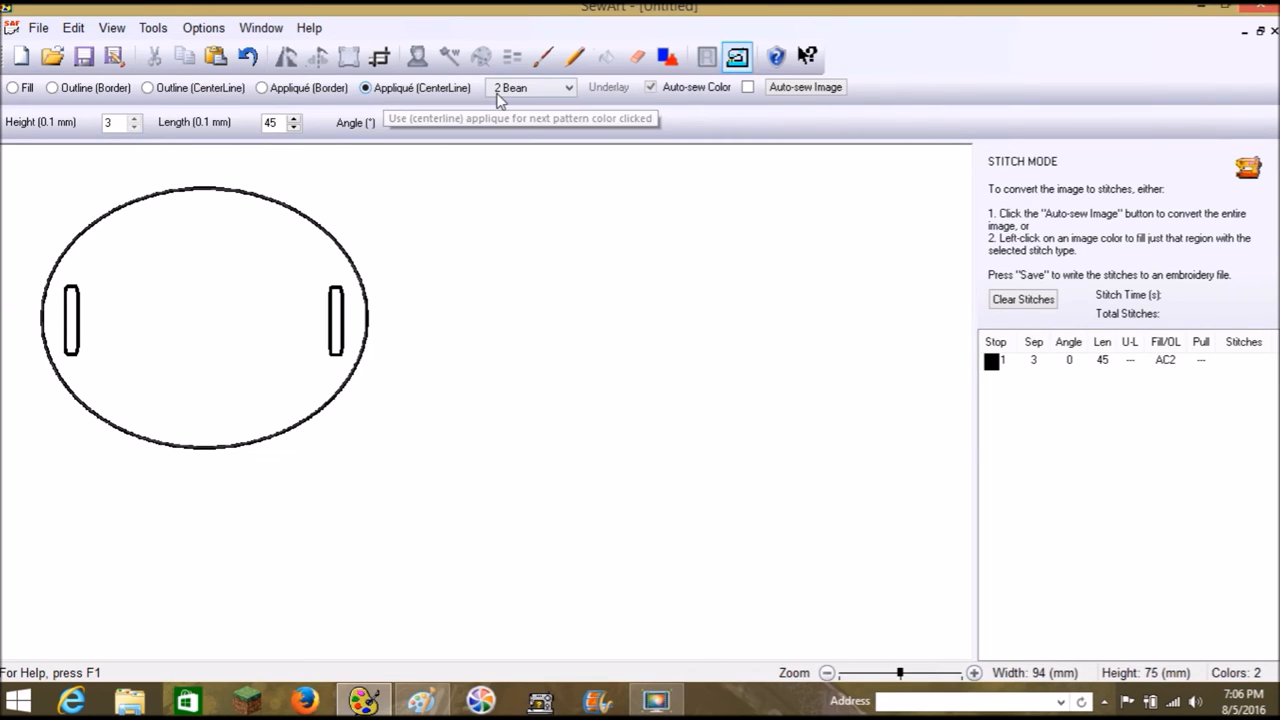
{"action": "mouse_move", "coordinate": [118, 138]}
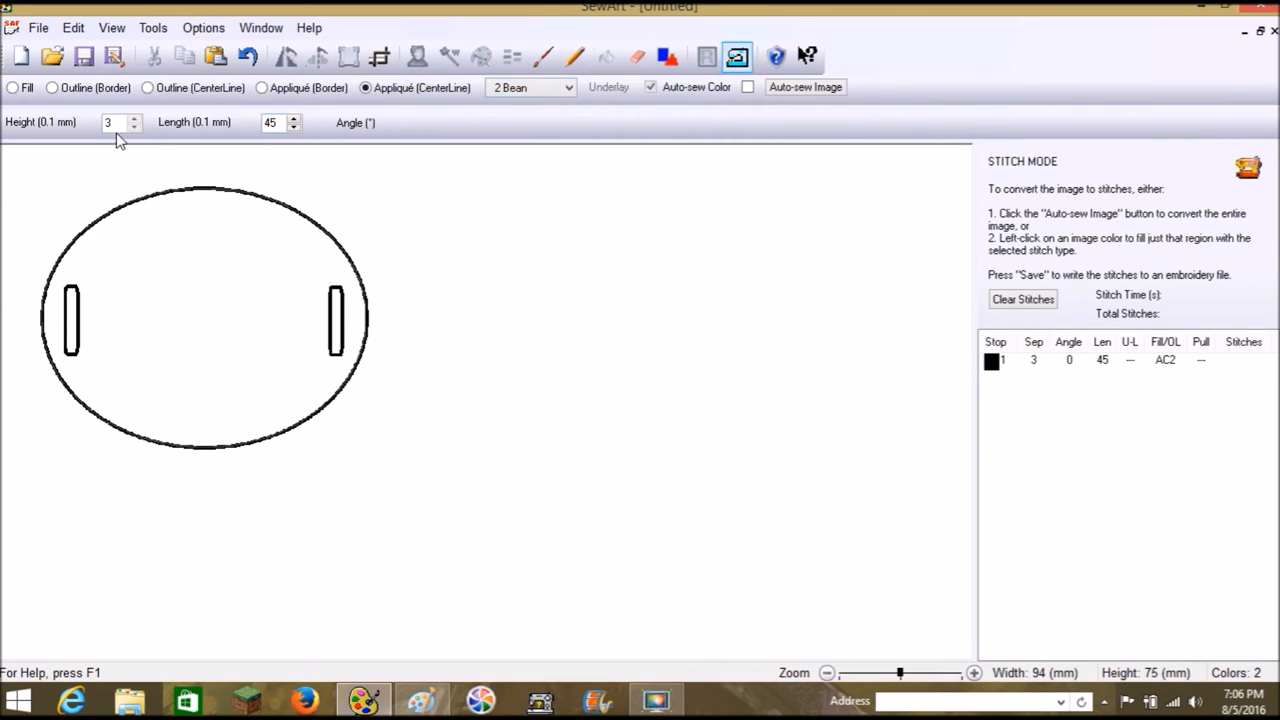
{"action": "left_click", "coordinate": [272, 122]}
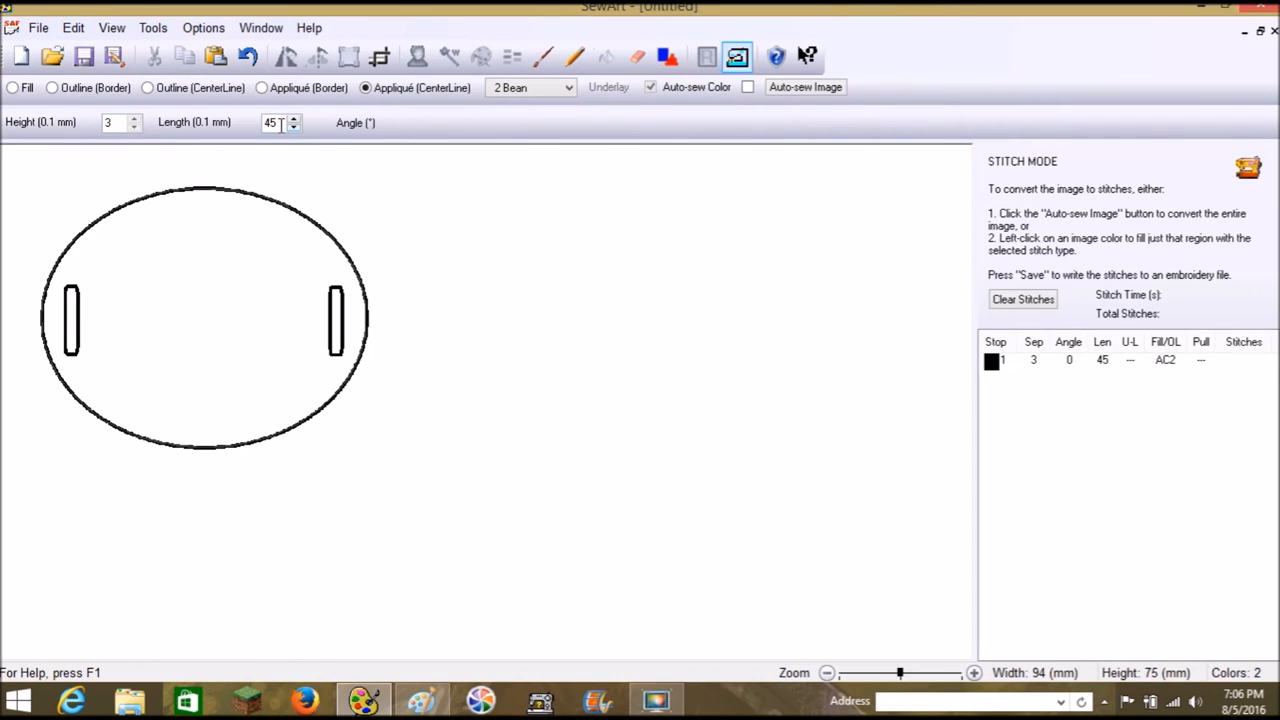
{"action": "mouse_move", "coordinate": [1044, 368]}
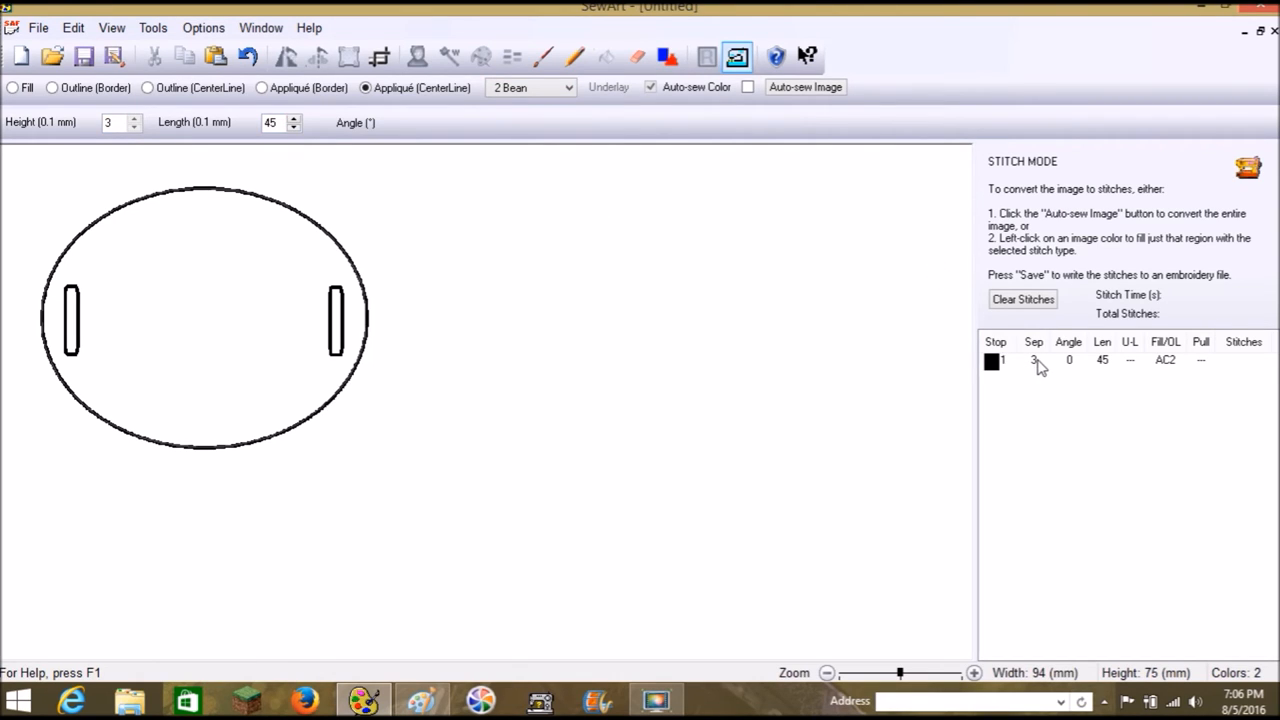
{"action": "mouse_move", "coordinate": [1108, 370]}
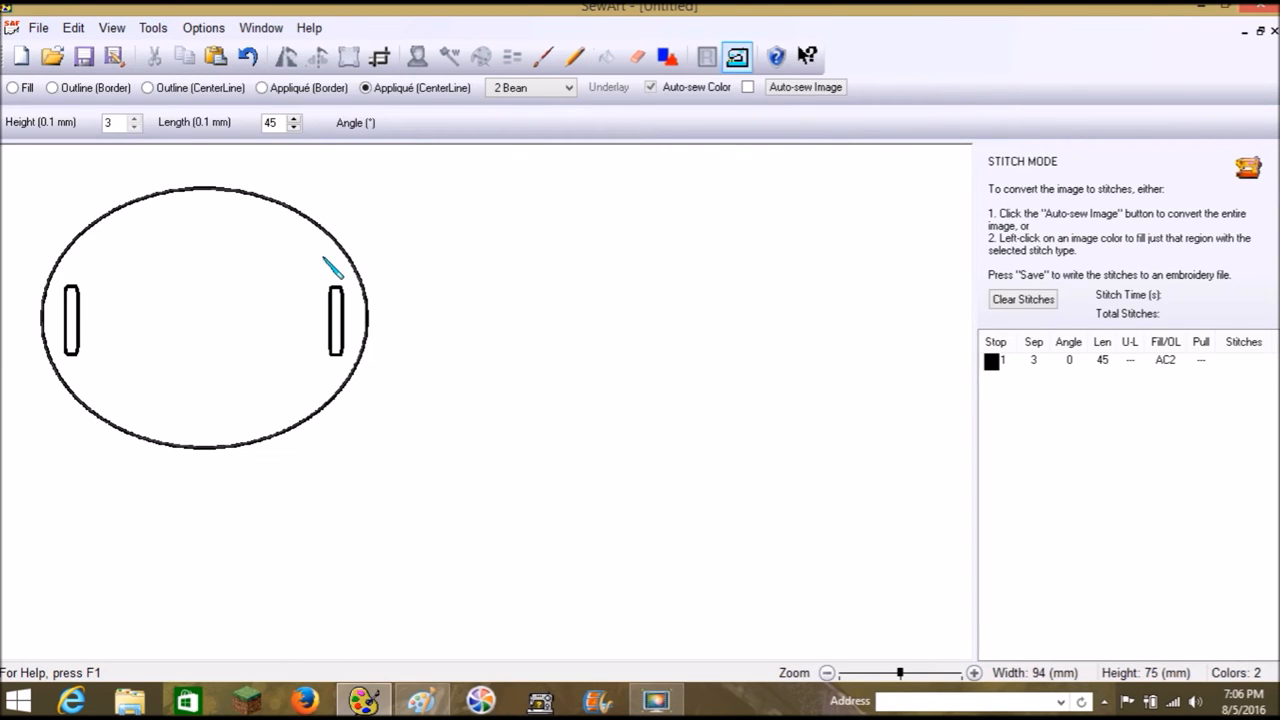
{"action": "mouse_move", "coordinate": [114, 130]}
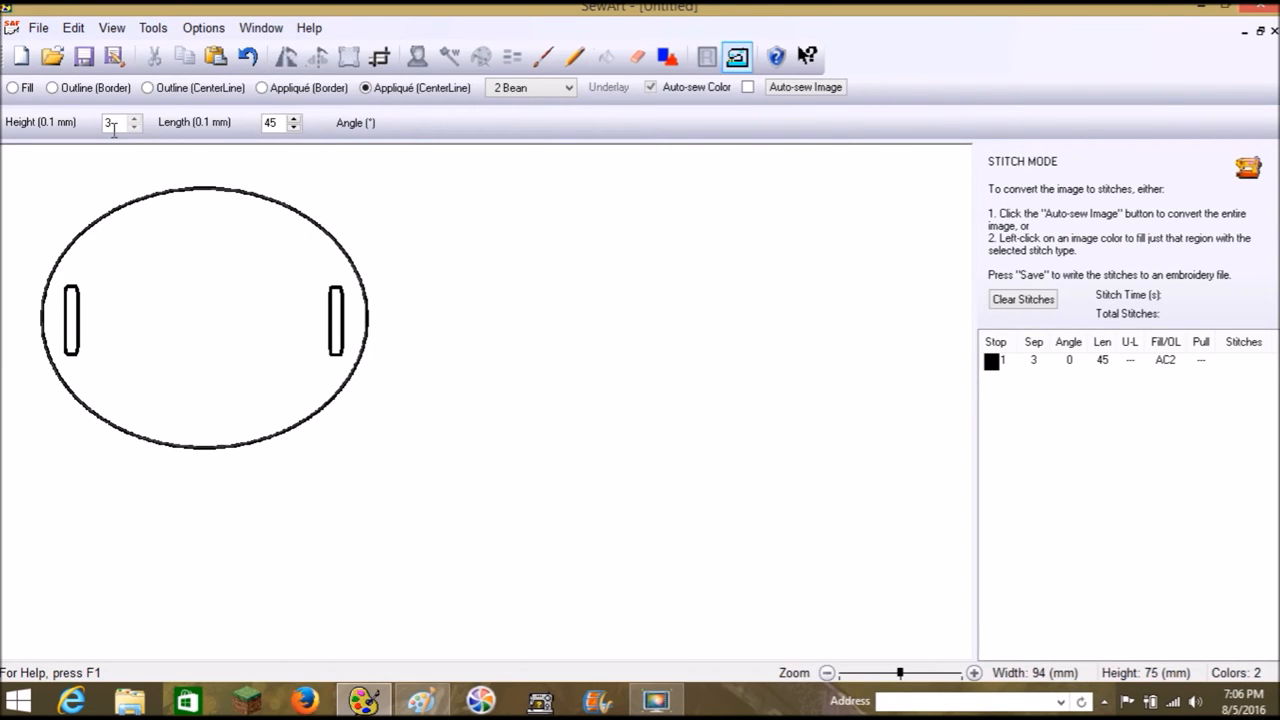
{"action": "mouse_move", "coordinate": [104, 96]}
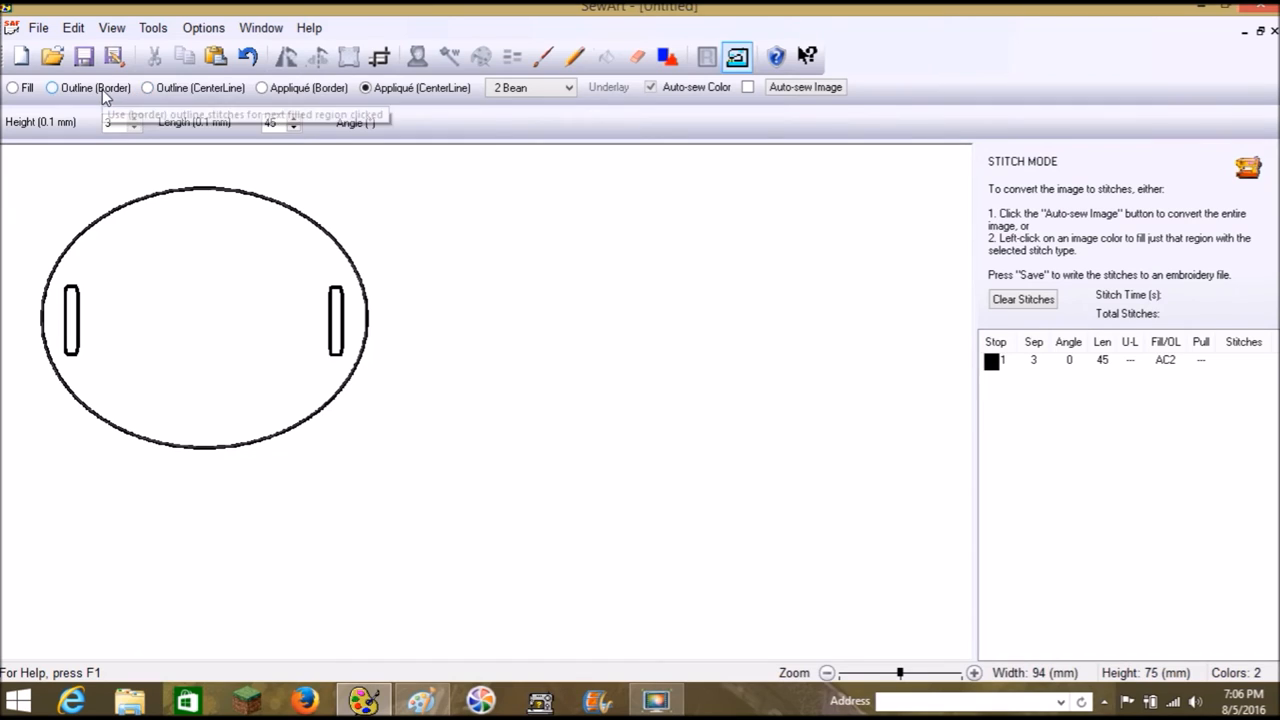
Choose Outline (CenterLine) with the 5 Satin stitch type for the slot stitching.
{"action": "left_click", "coordinate": [148, 88]}
{"action": "type", "text": "2"}
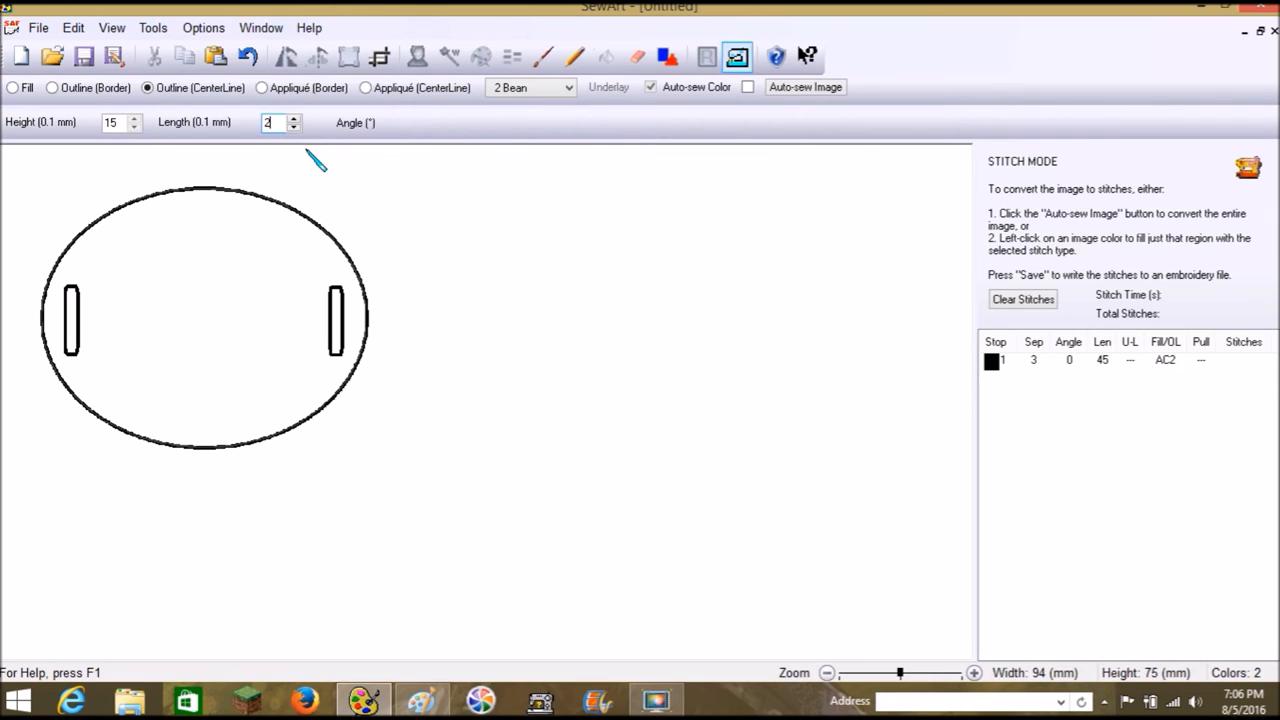
{"action": "left_click", "coordinate": [568, 88]}
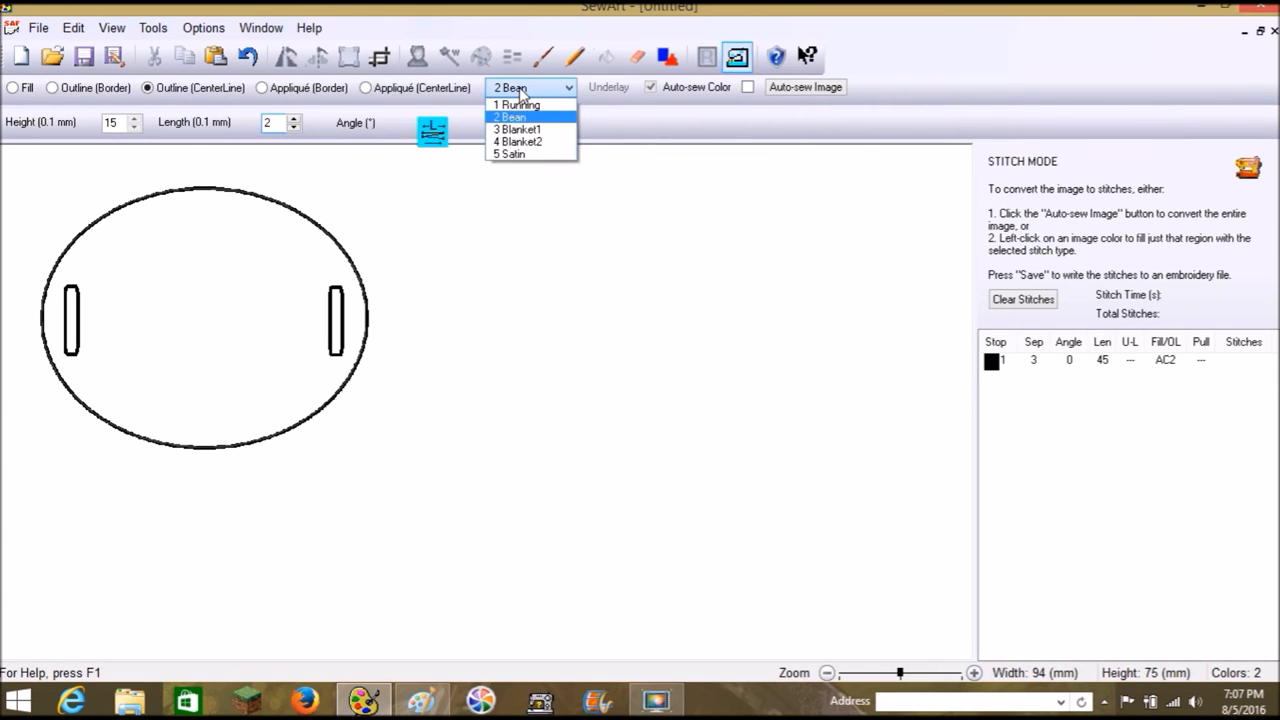
{"action": "left_click", "coordinate": [510, 154]}
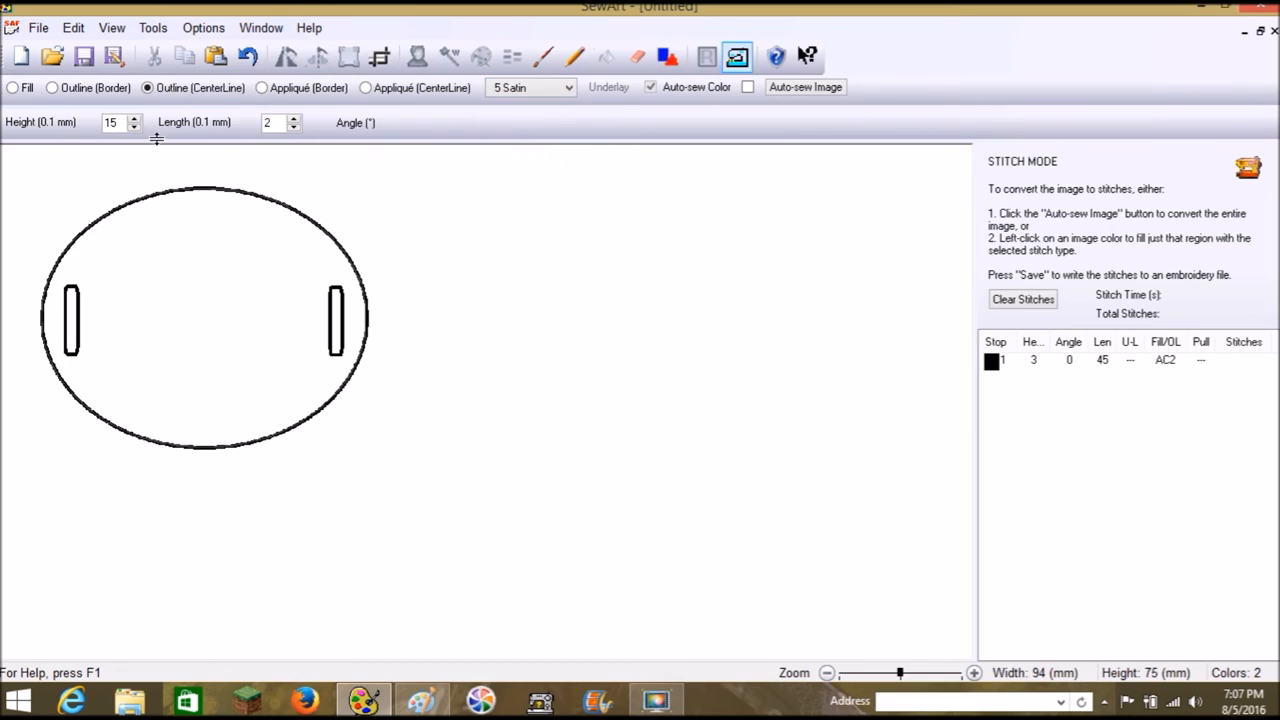
{"action": "mouse_move", "coordinate": [130, 140]}
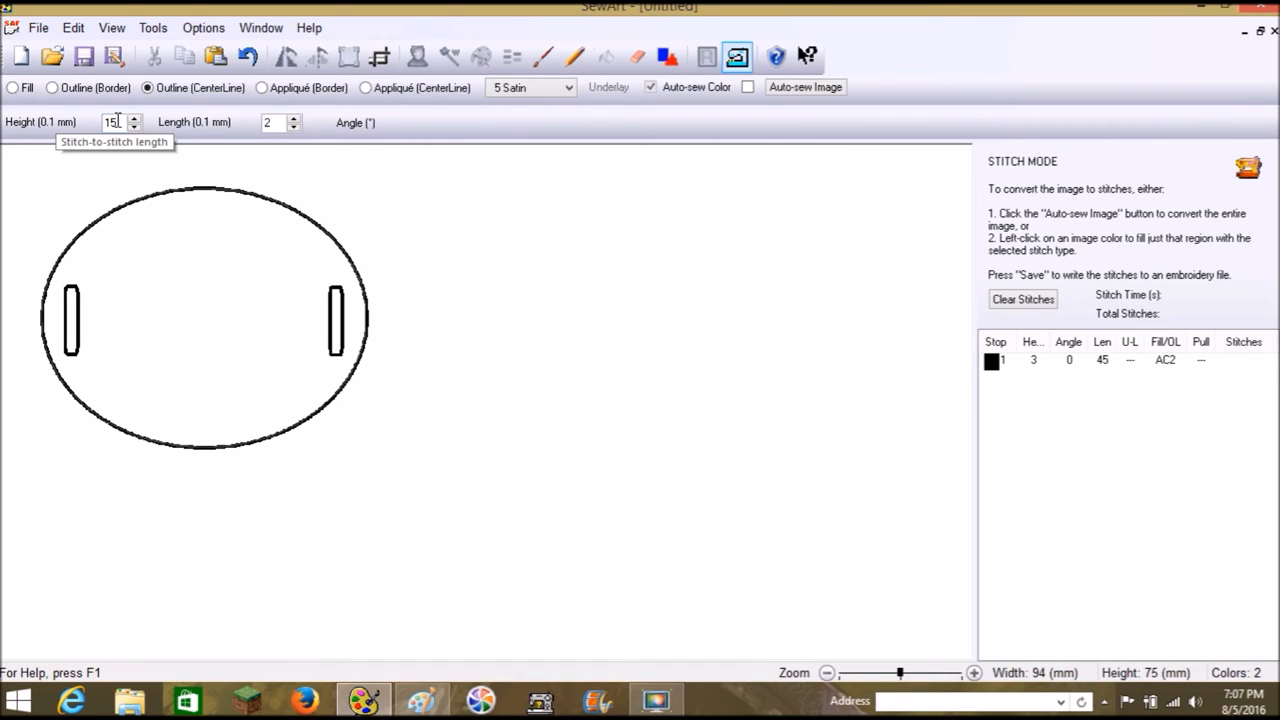
{"action": "mouse_move", "coordinate": [248, 132]}
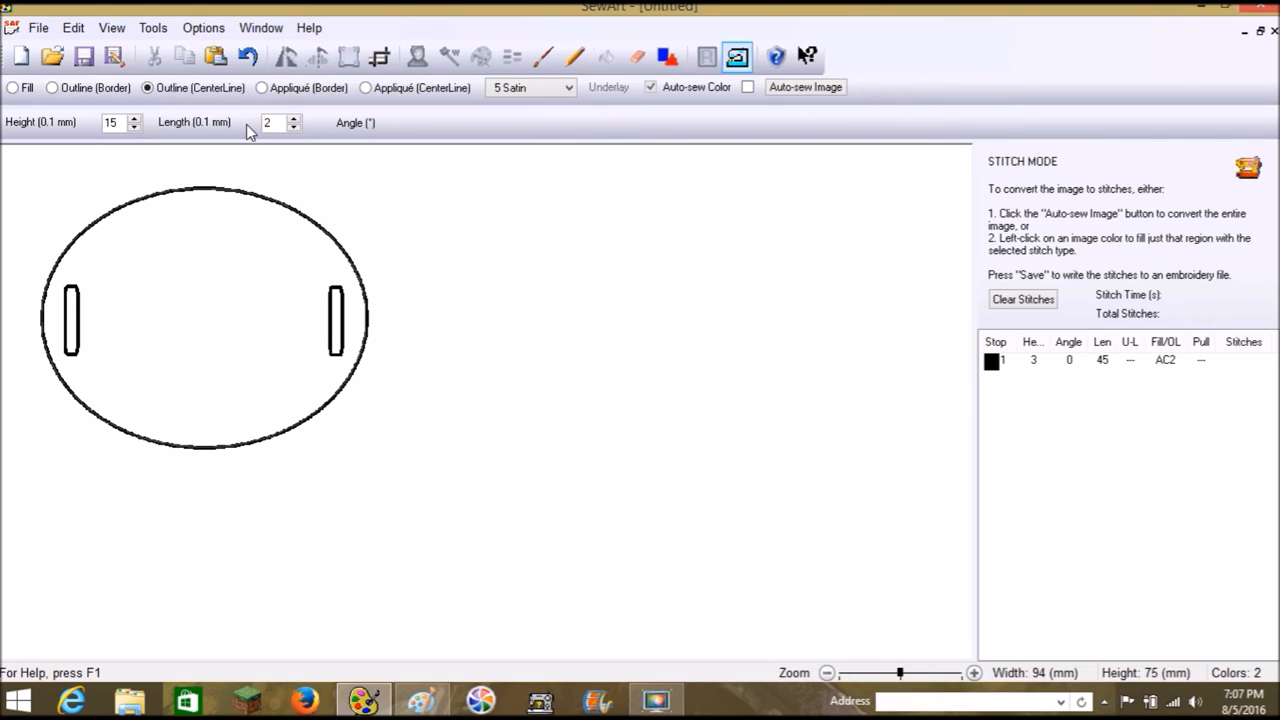
{"action": "mouse_move", "coordinate": [364, 132]}
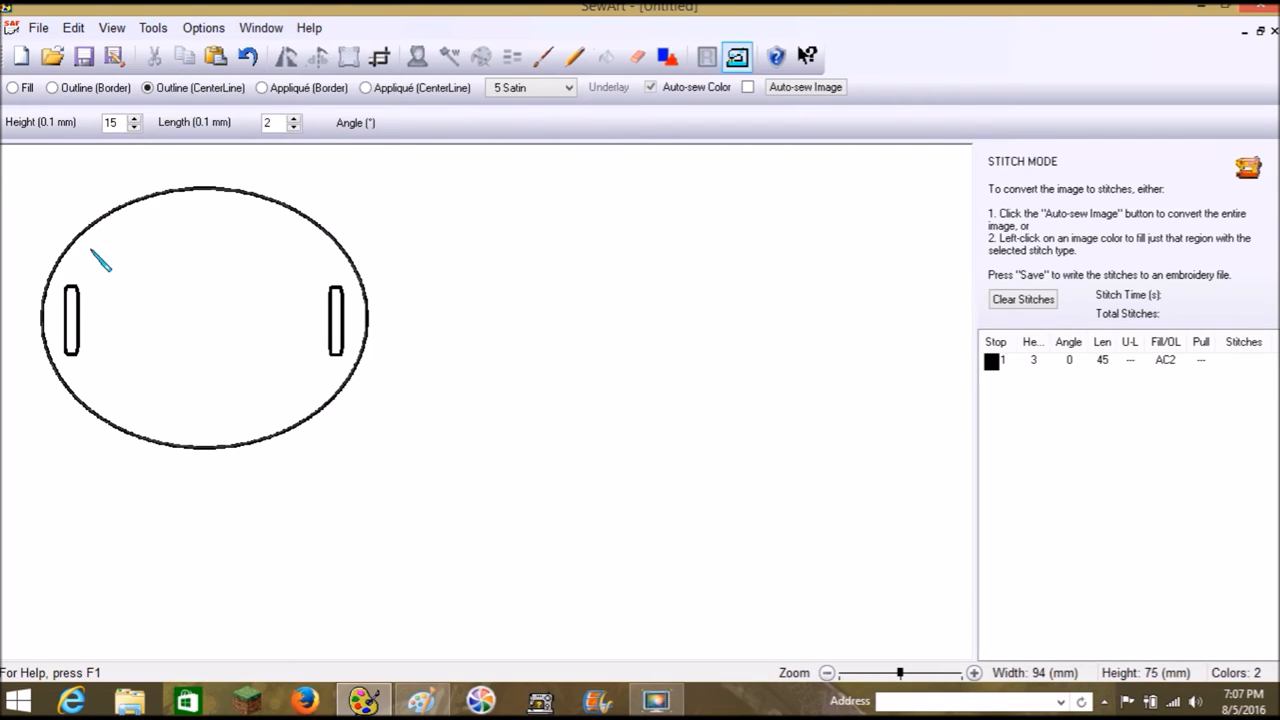
{"action": "mouse_move", "coordinate": [82, 296]}
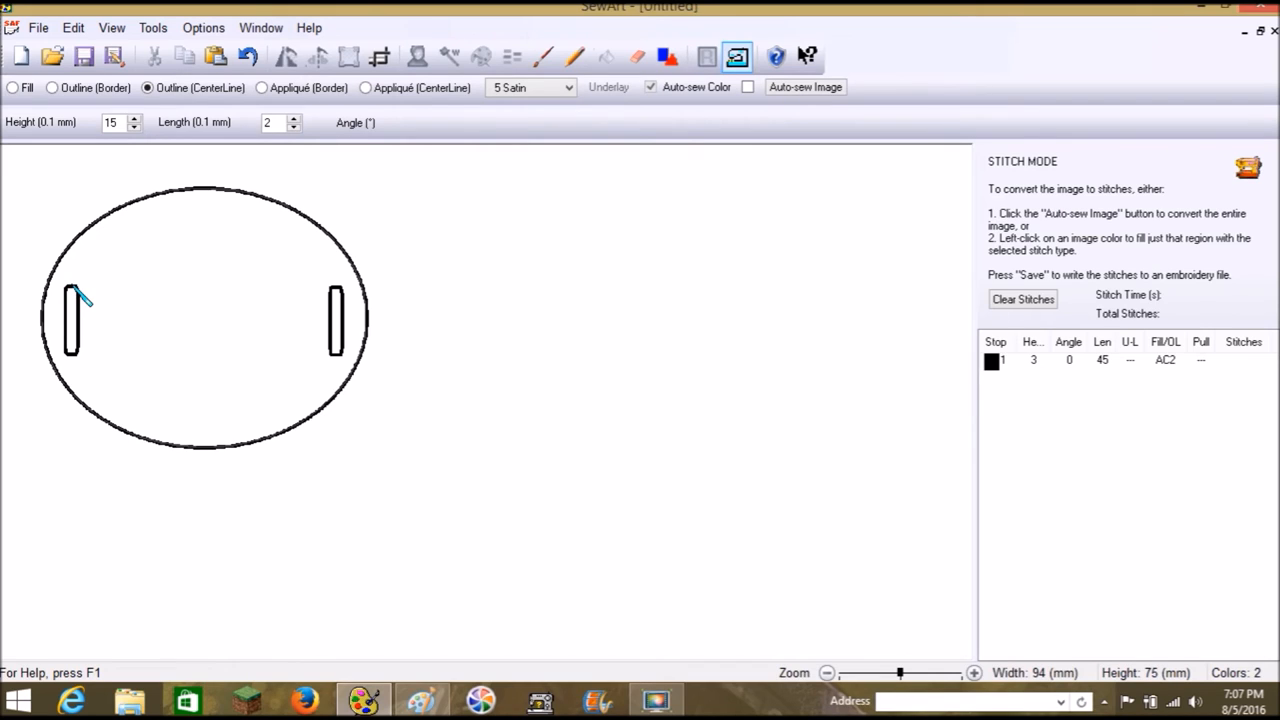
Satin-stitch both slot outlines, adding two height-15 entries after the oval.
{"action": "left_click", "coordinate": [74, 288]}
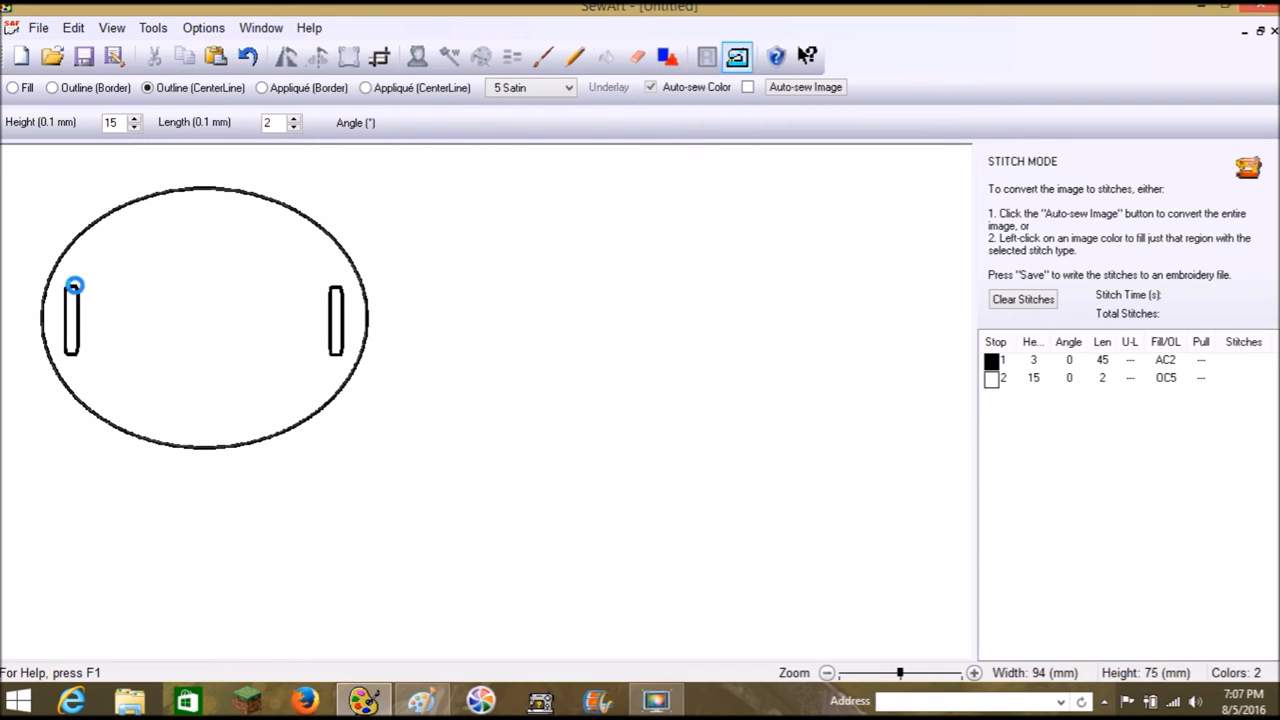
{"action": "left_click", "coordinate": [72, 288]}
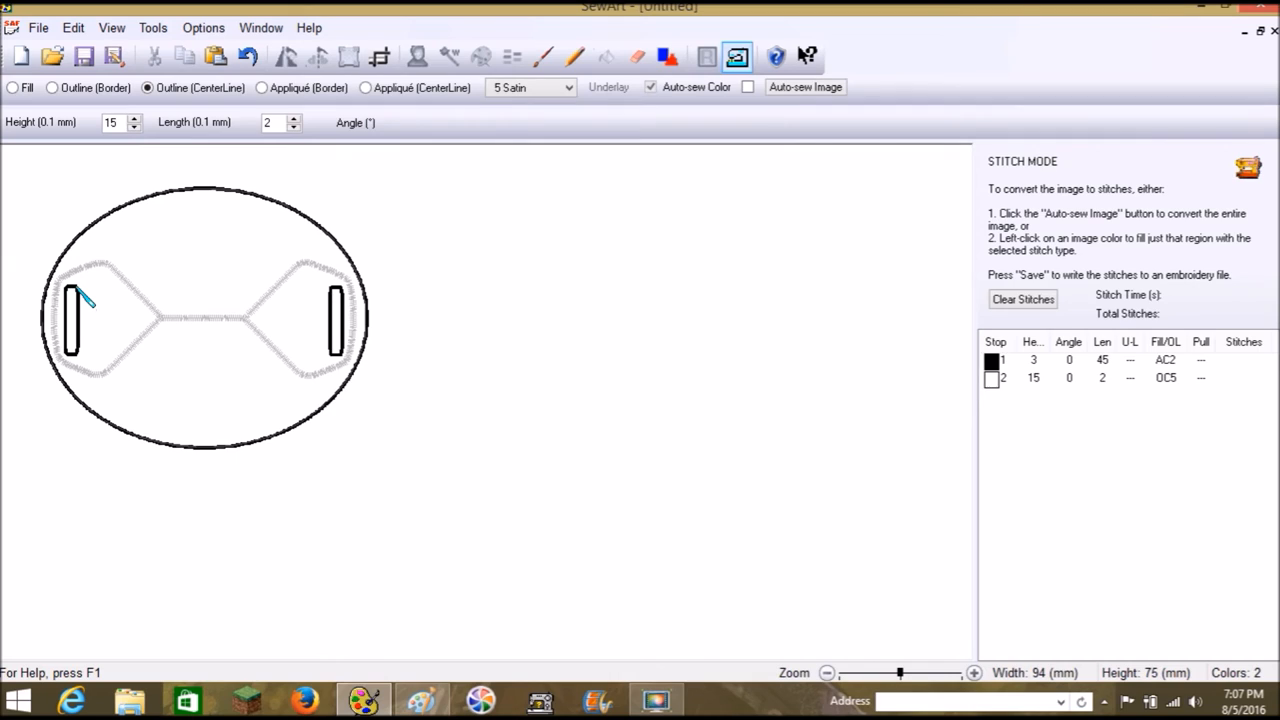
{"action": "left_click", "coordinate": [72, 320]}
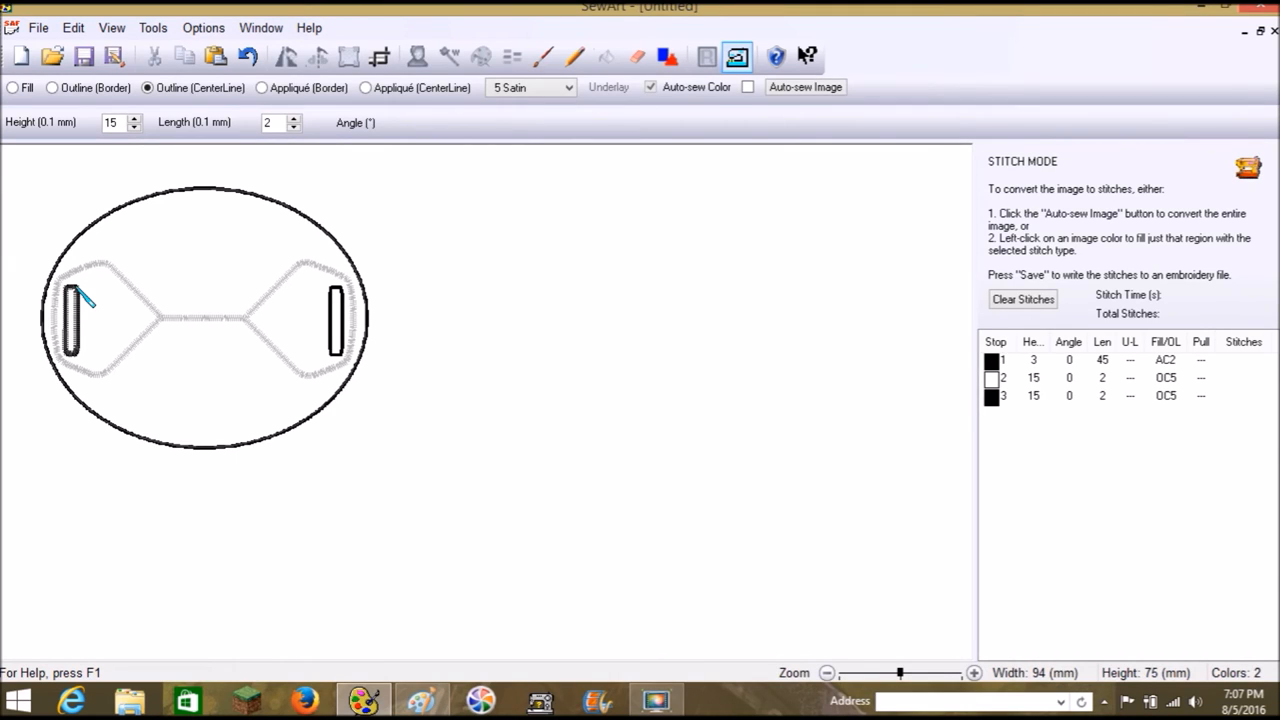
{"action": "mouse_move", "coordinate": [90, 292]}
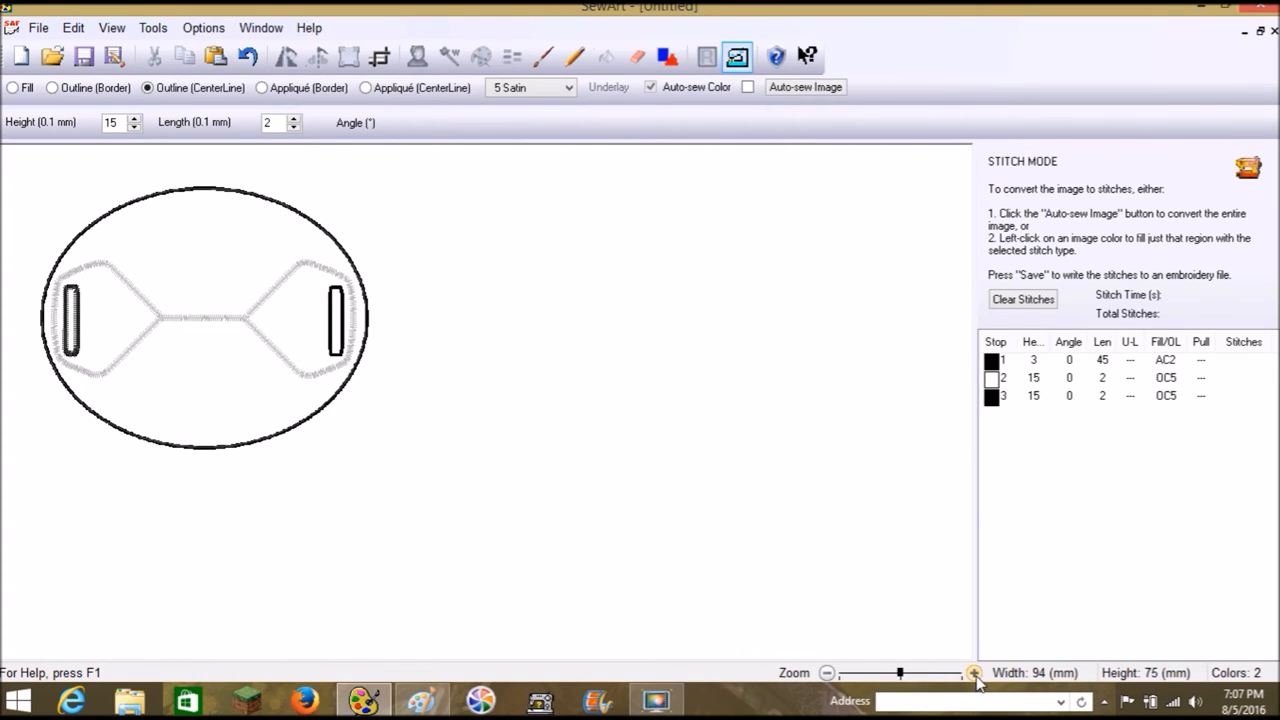
Zoom in on the slots to inspect the satin stitching.
{"action": "left_click", "coordinate": [976, 674]}
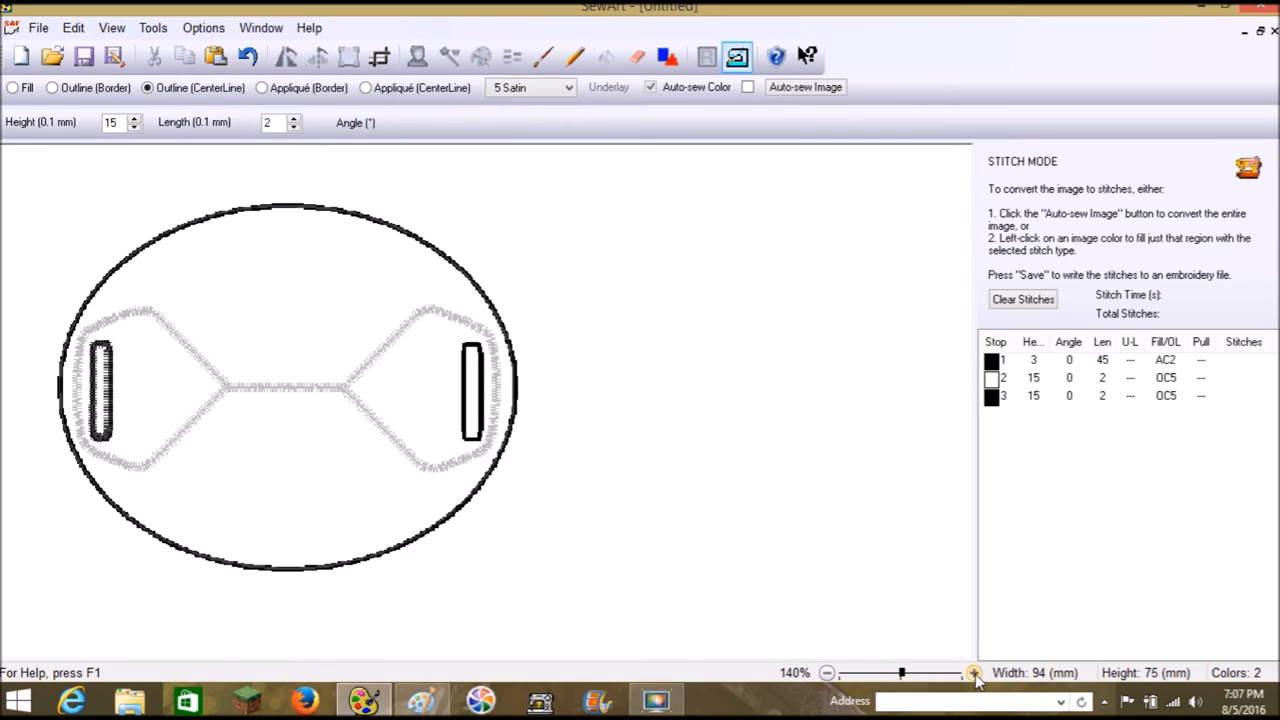
{"action": "left_click", "coordinate": [974, 672]}
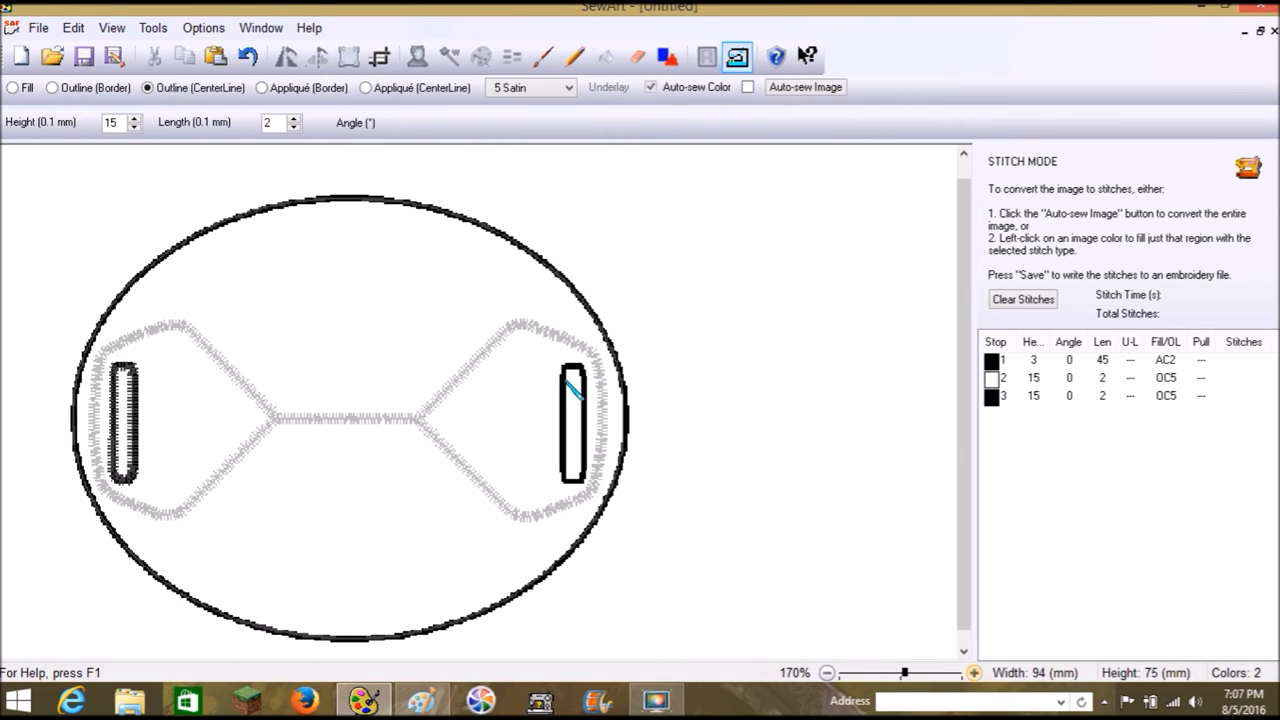
{"action": "left_click", "coordinate": [572, 420]}
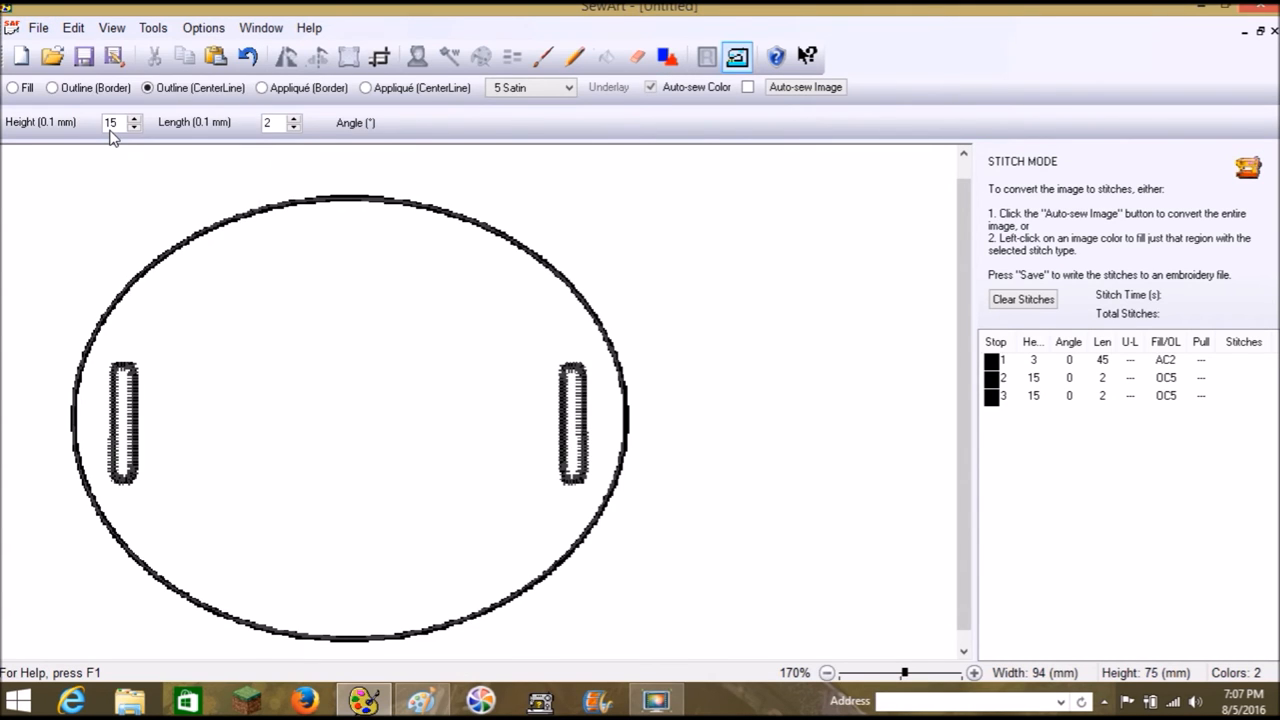
Save the design to Removable Disk (F:) as the Brother PES file 'Jar Label Oval'.
{"action": "left_click", "coordinate": [84, 56]}
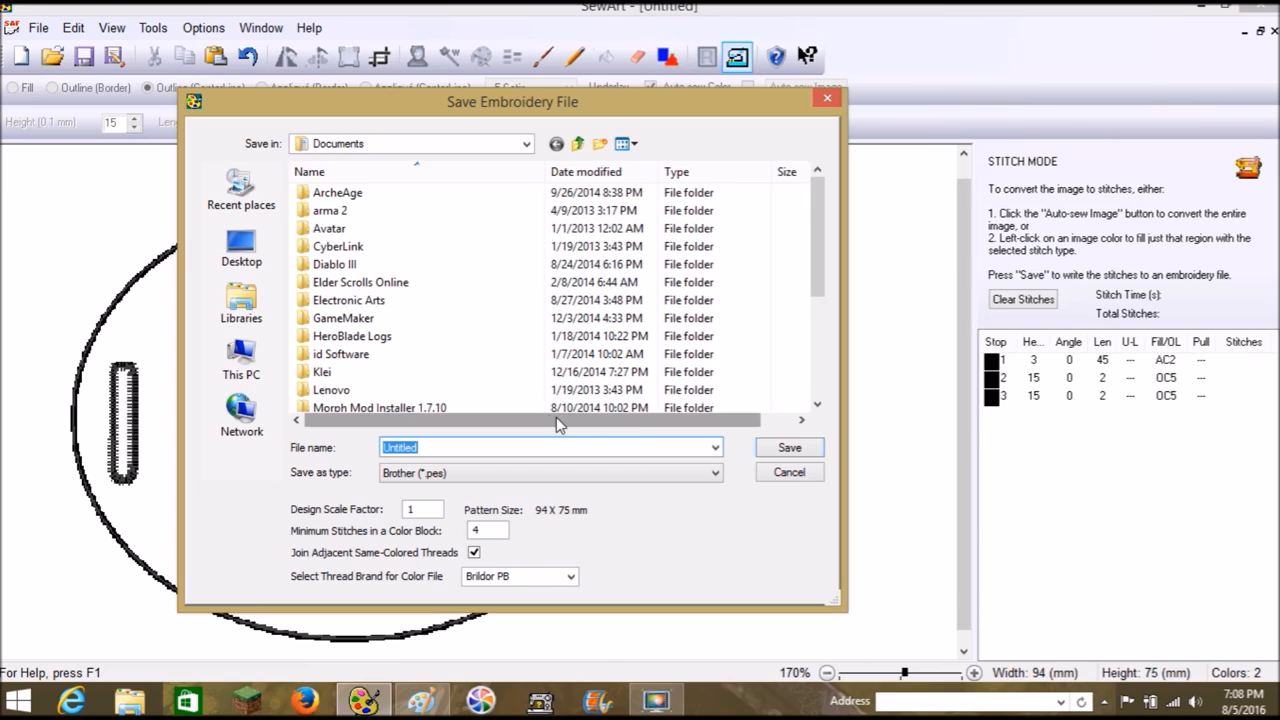
{"action": "left_click", "coordinate": [240, 358]}
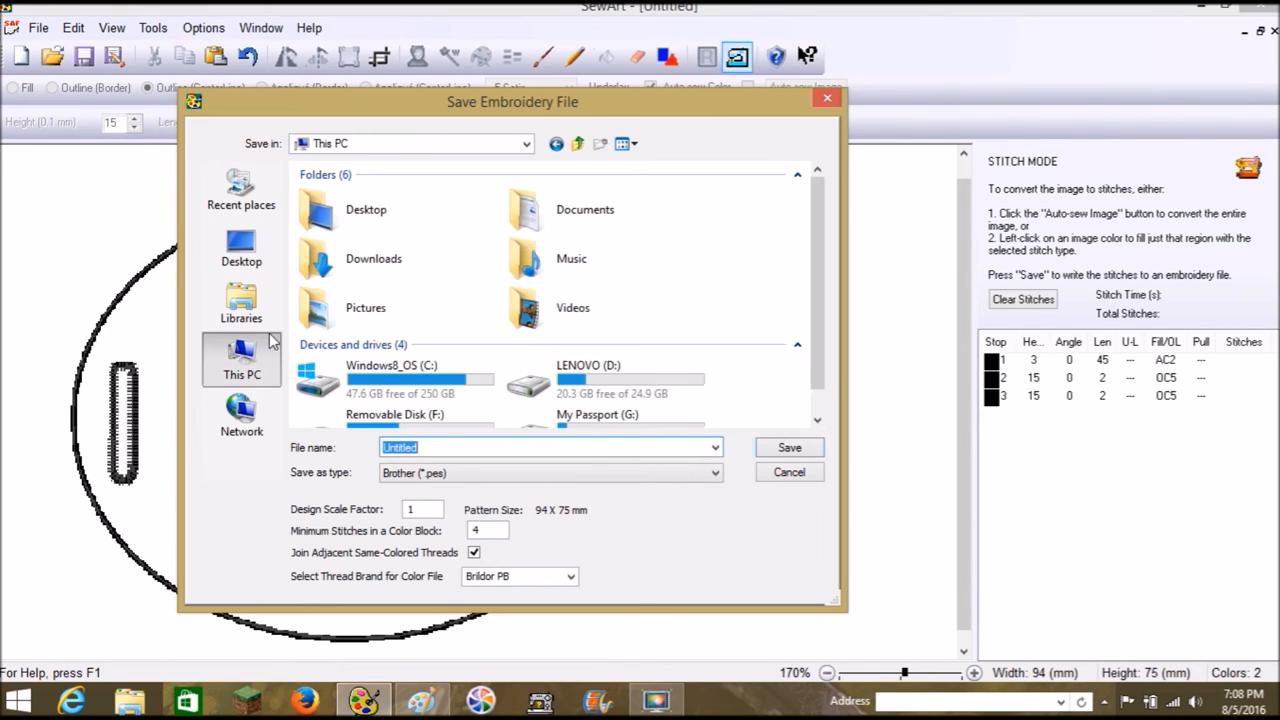
{"action": "double_click", "coordinate": [414, 414]}
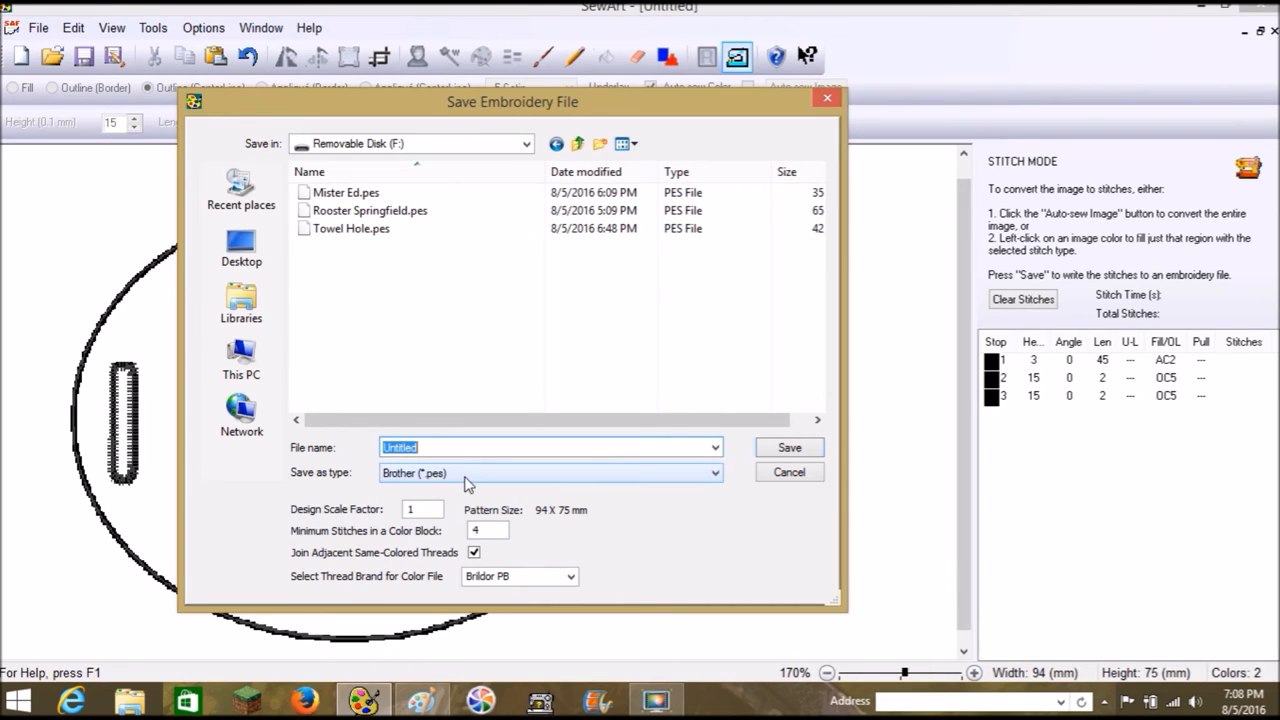
{"action": "type", "text": "Jar"}
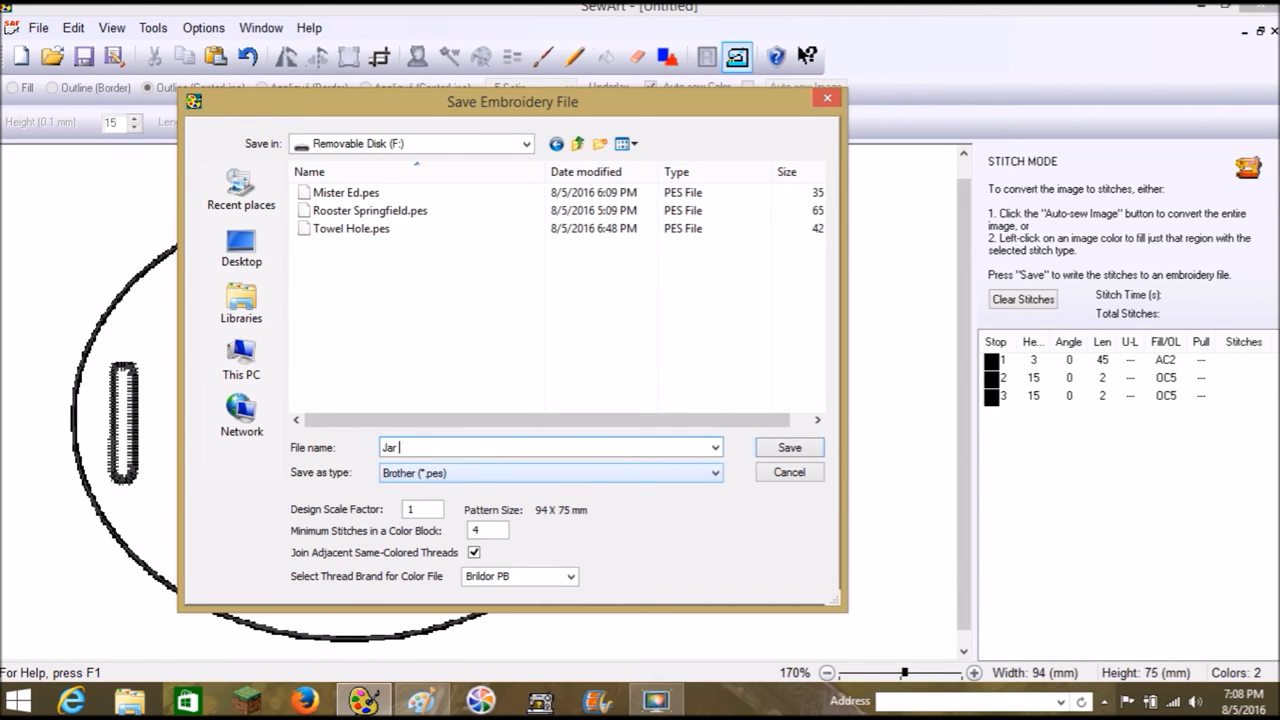
{"action": "type", "text": "Label O"}
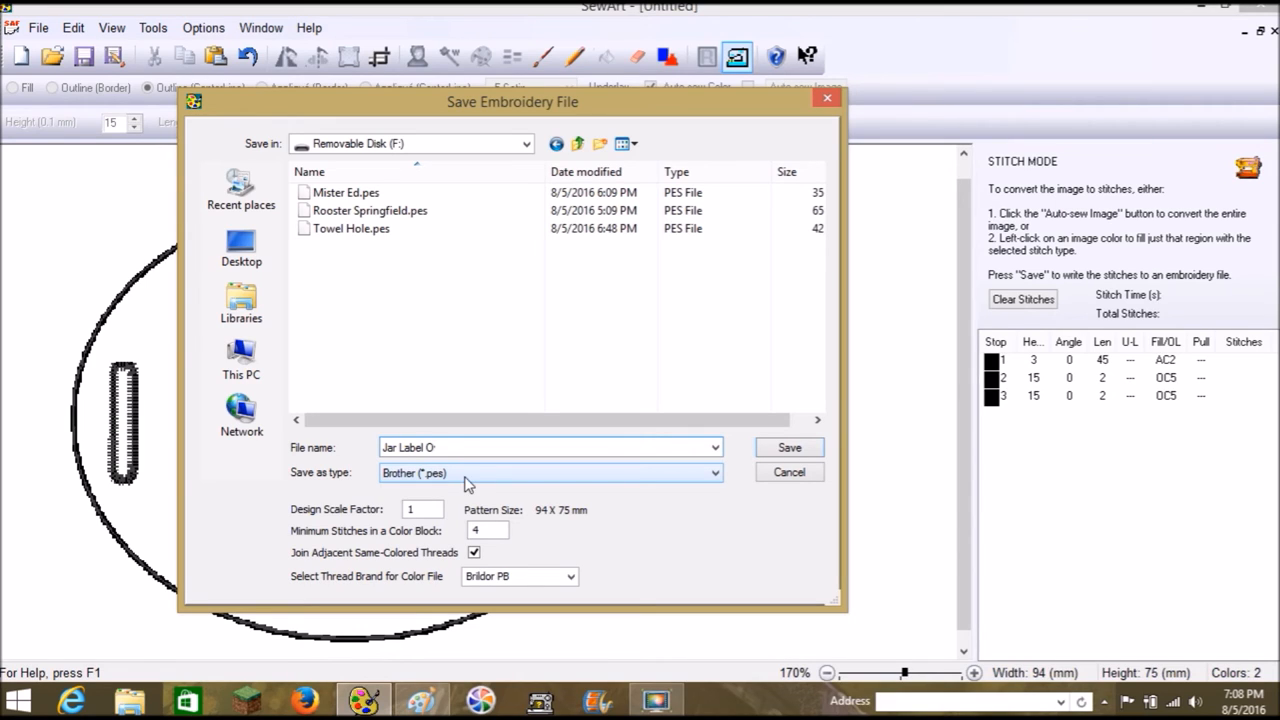
{"action": "type", "text": "val"}
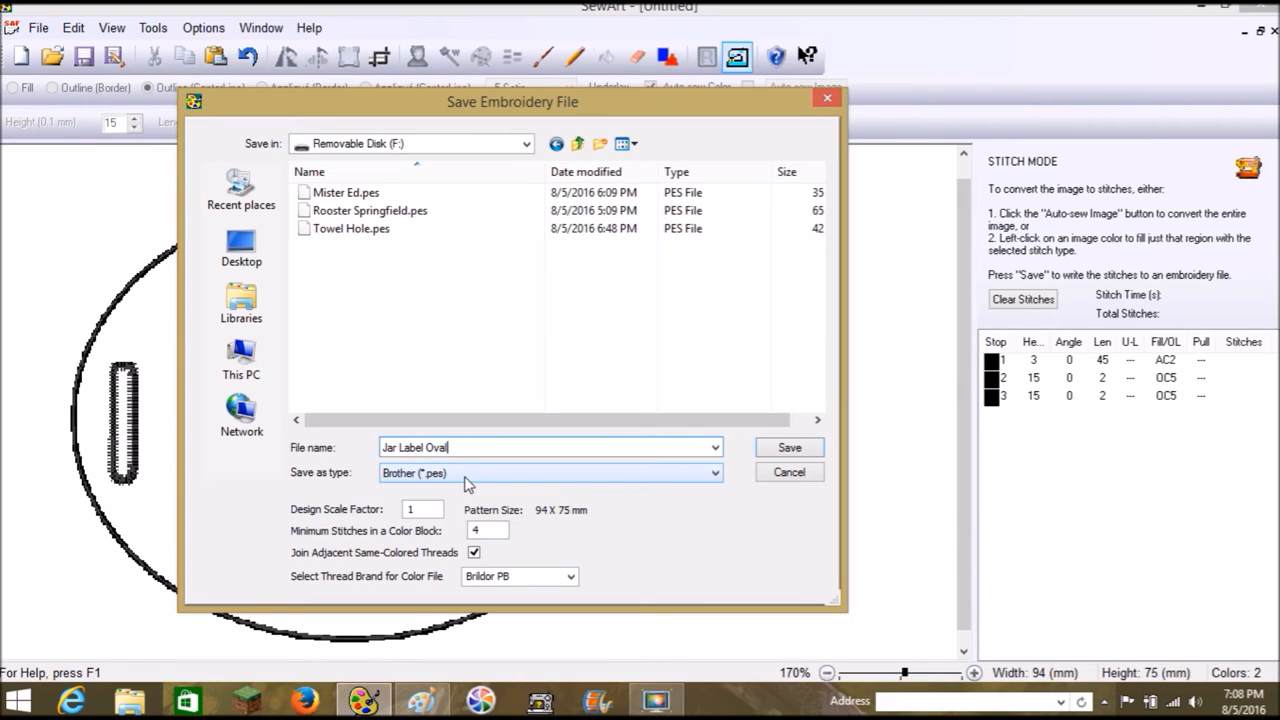
{"action": "mouse_move", "coordinate": [788, 448]}
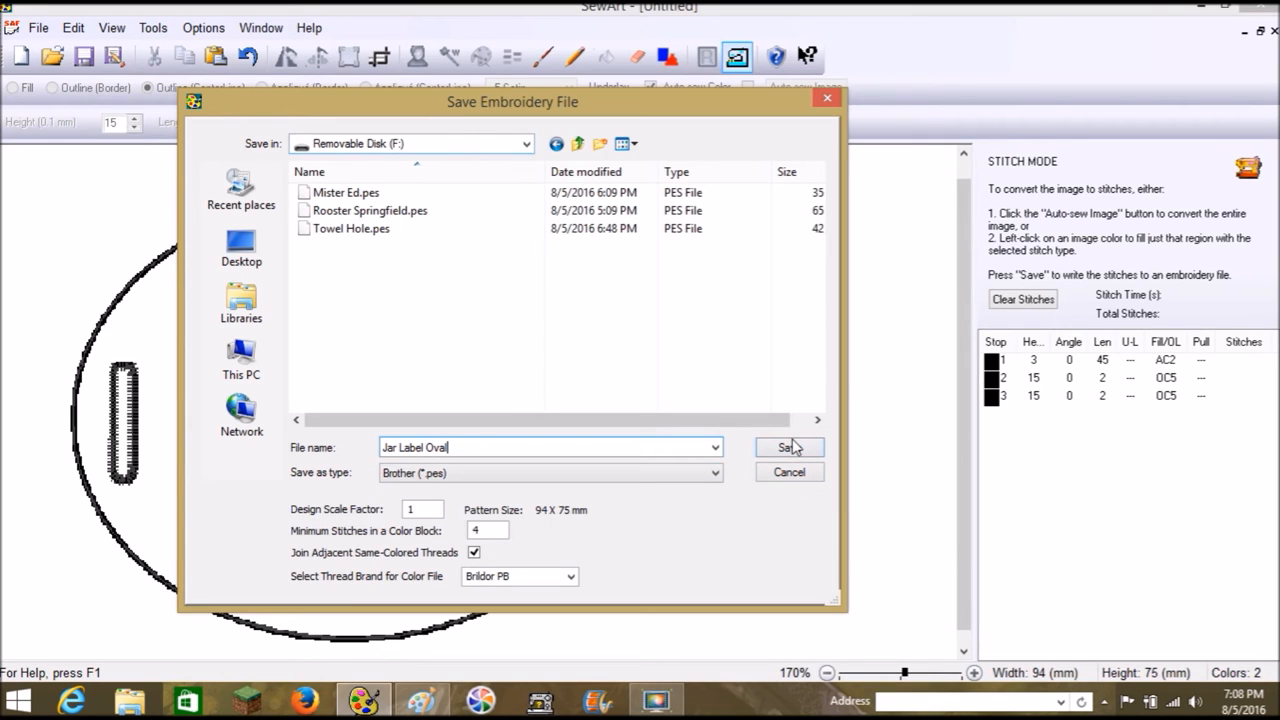
{"action": "left_click", "coordinate": [788, 448]}
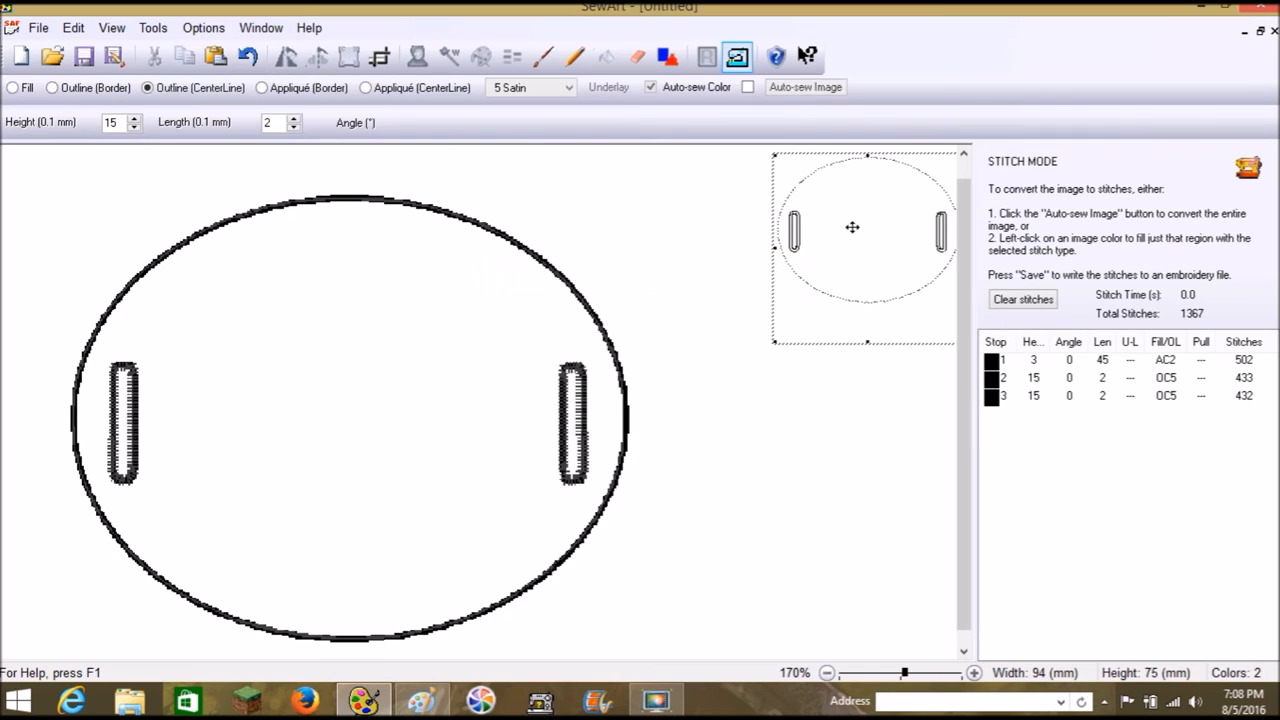
{"action": "mouse_move", "coordinate": [780, 352]}
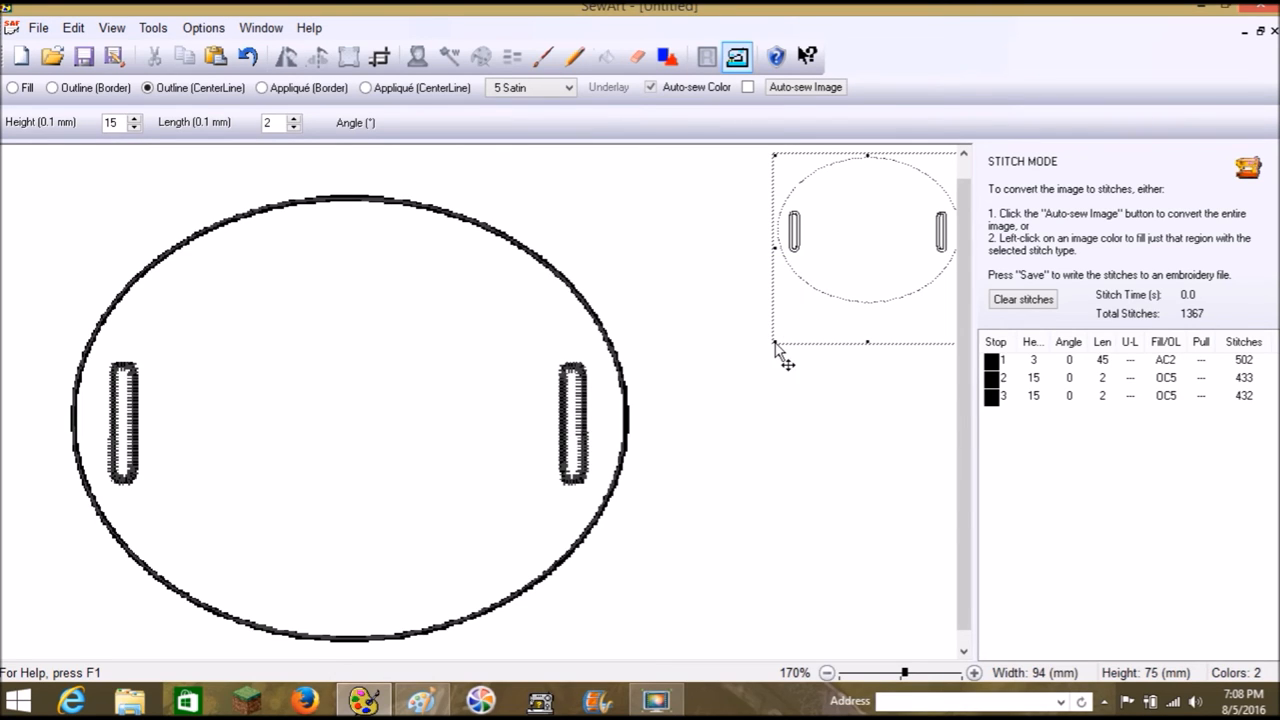
{"action": "mouse_move", "coordinate": [764, 410]}
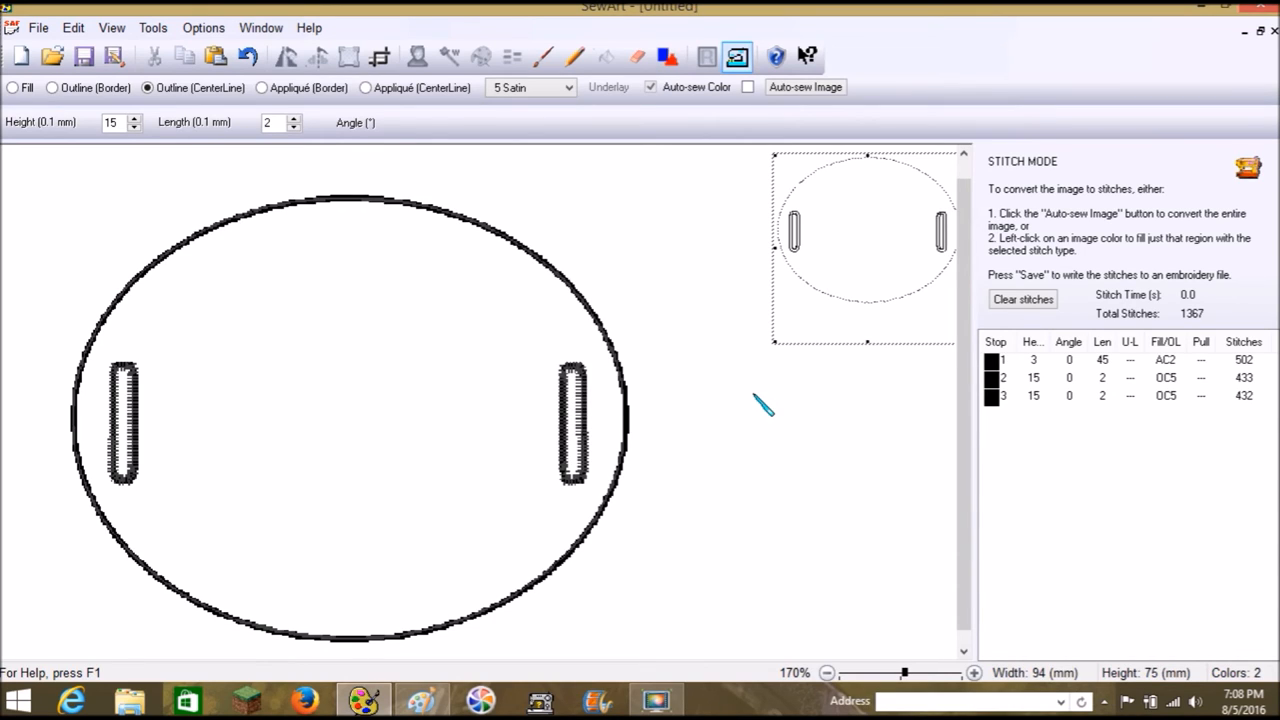
{"action": "mouse_move", "coordinate": [762, 404]}
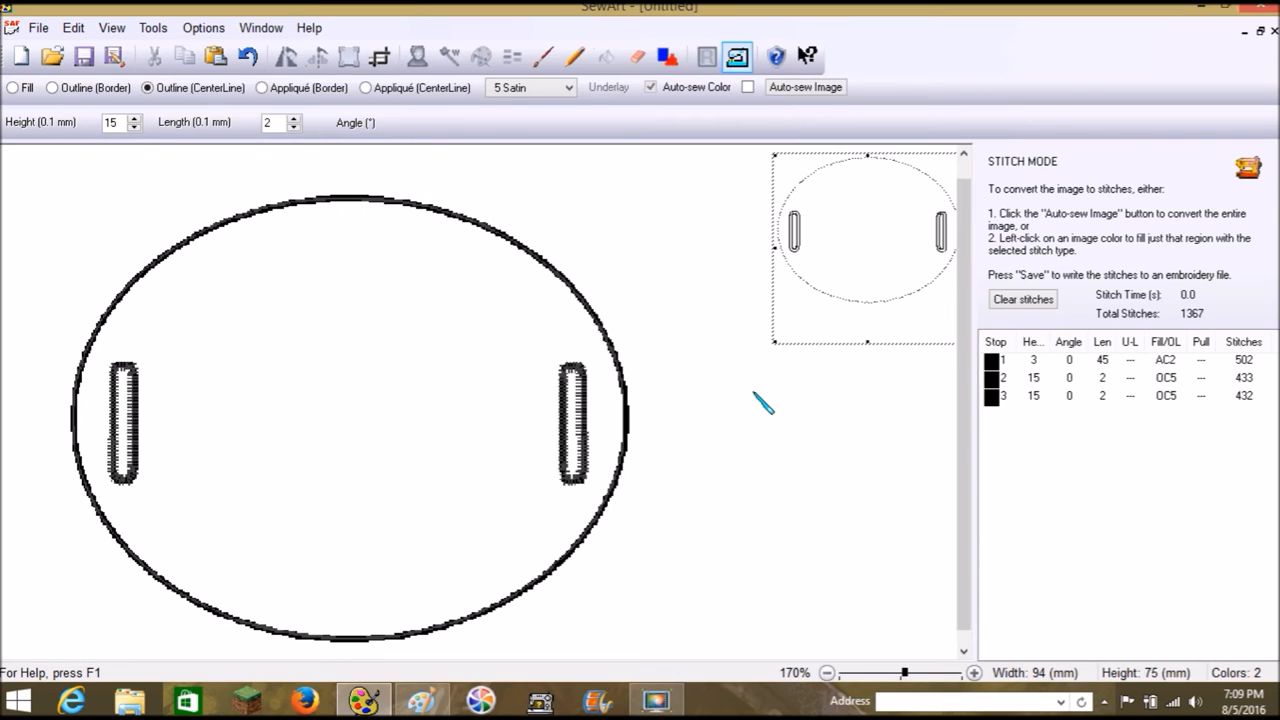
{"action": "mouse_move", "coordinate": [136, 420]}
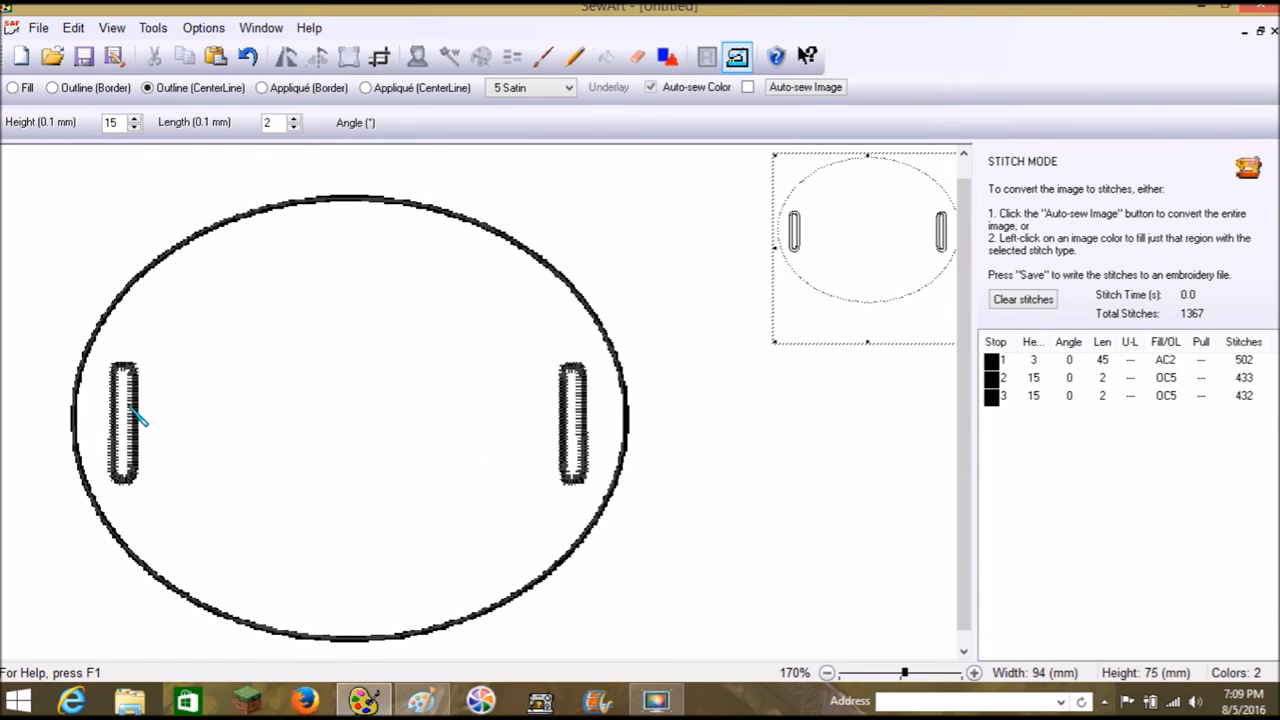
{"action": "mouse_move", "coordinate": [144, 418]}
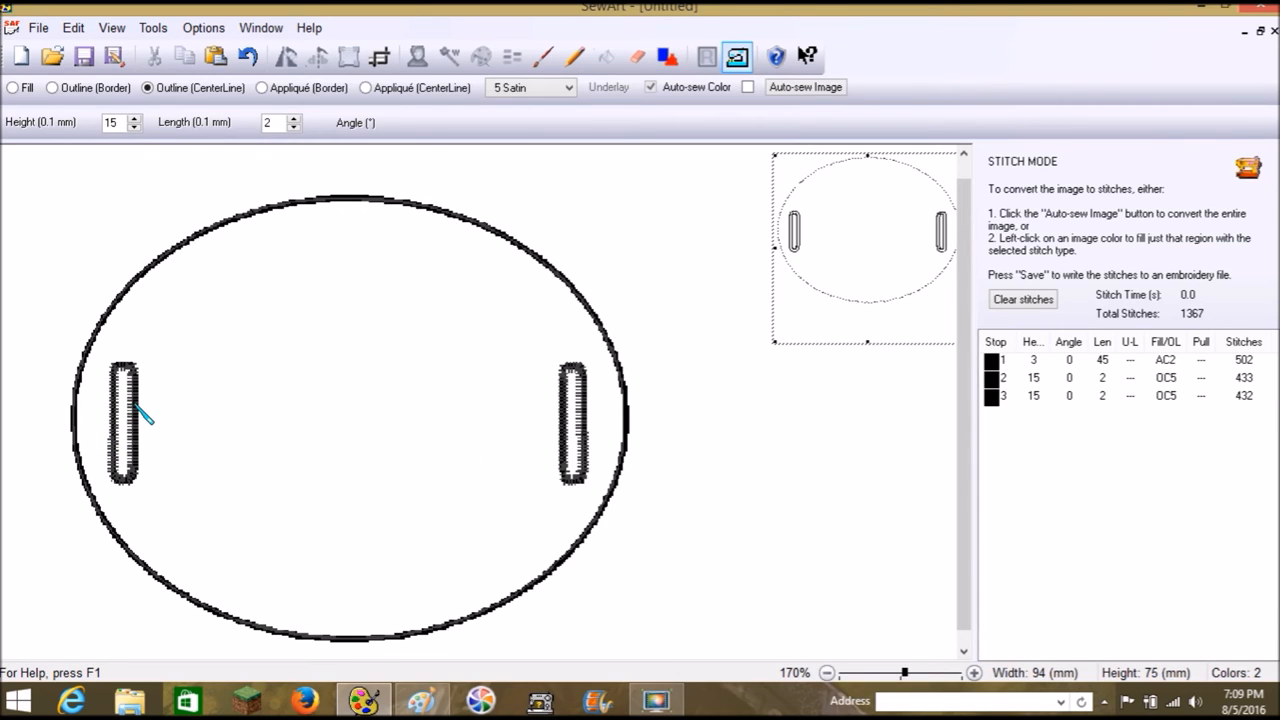
{"action": "mouse_move", "coordinate": [160, 404]}
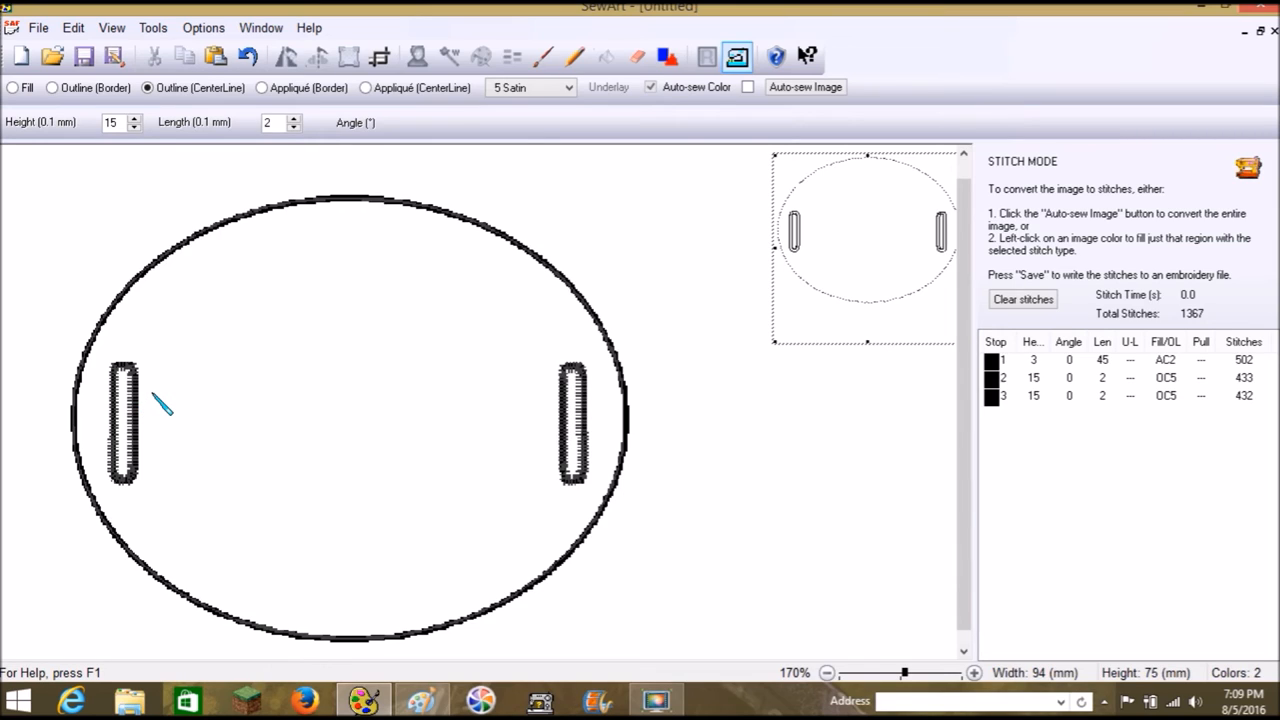
{"action": "mouse_move", "coordinate": [224, 218]}
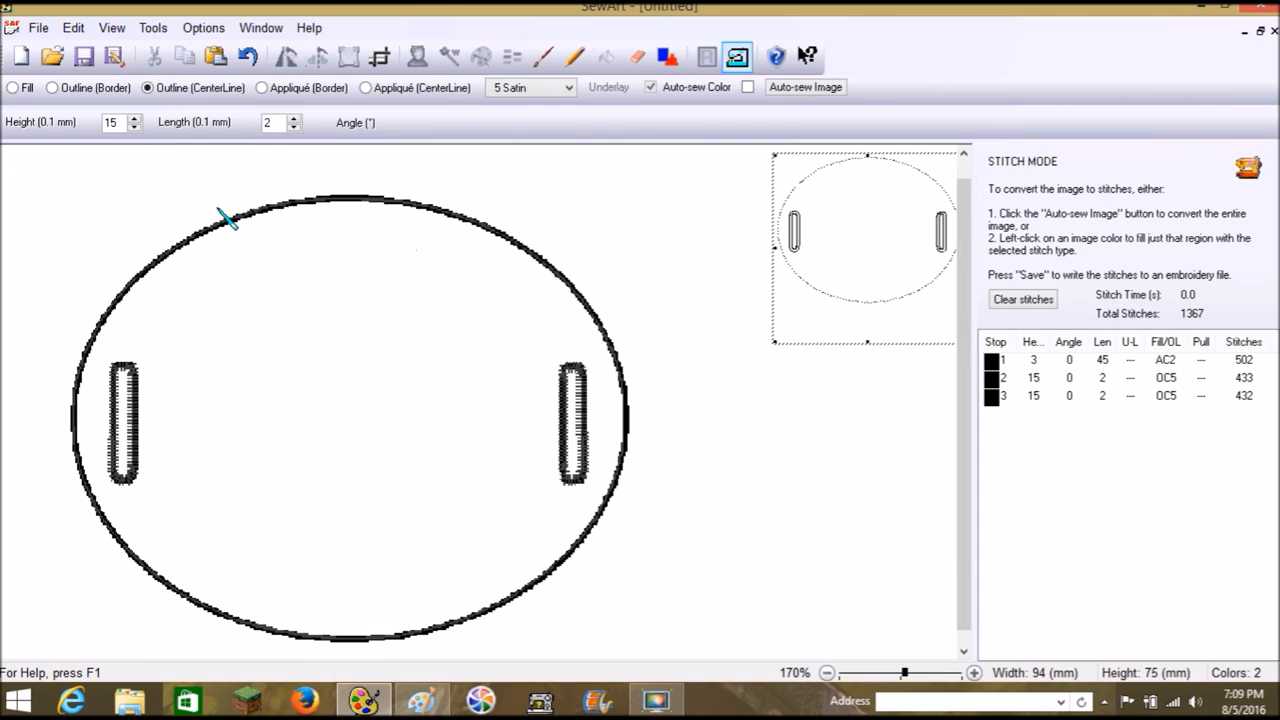
{"action": "mouse_move", "coordinate": [150, 296]}
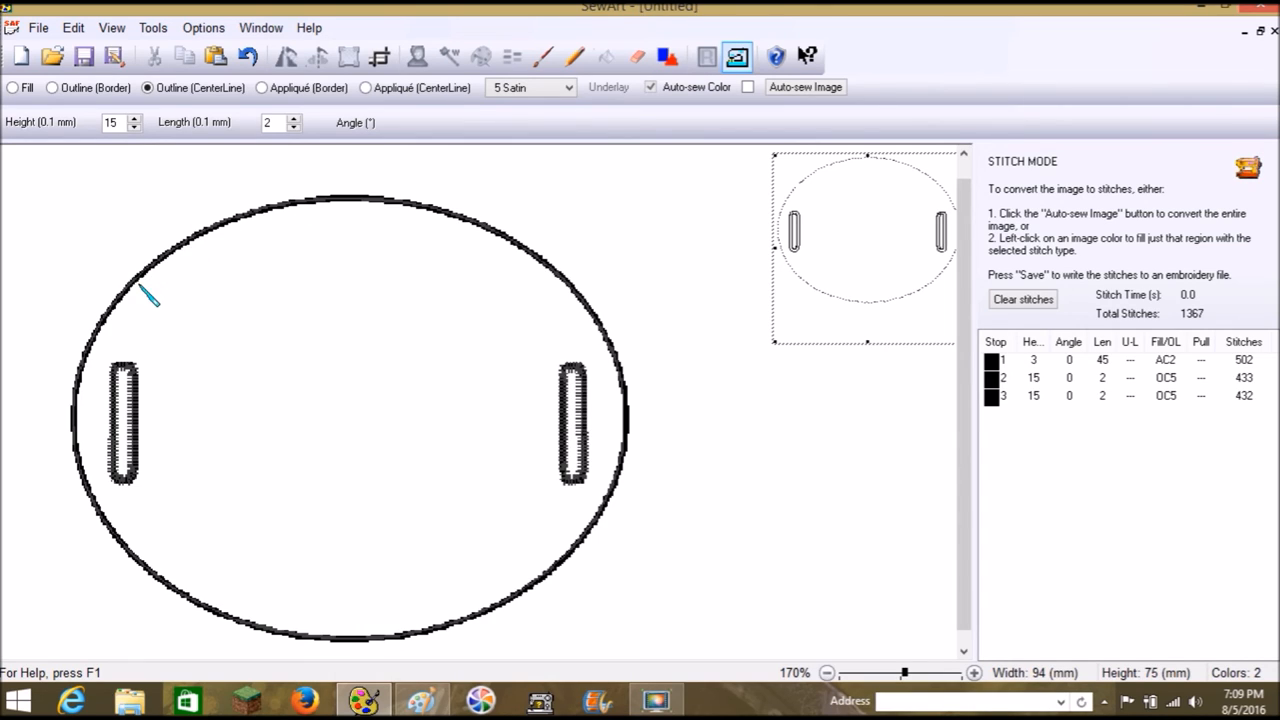
{"action": "mouse_move", "coordinate": [404, 470]}
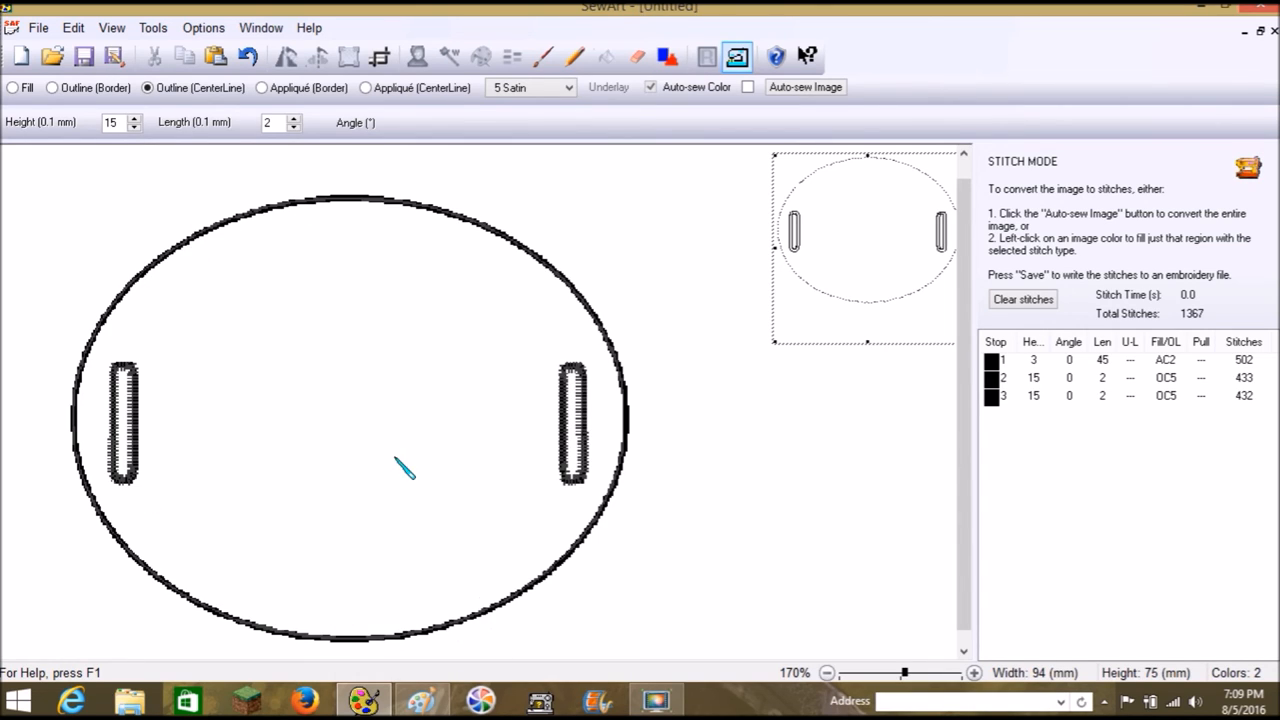
{"action": "mouse_move", "coordinate": [390, 324]}
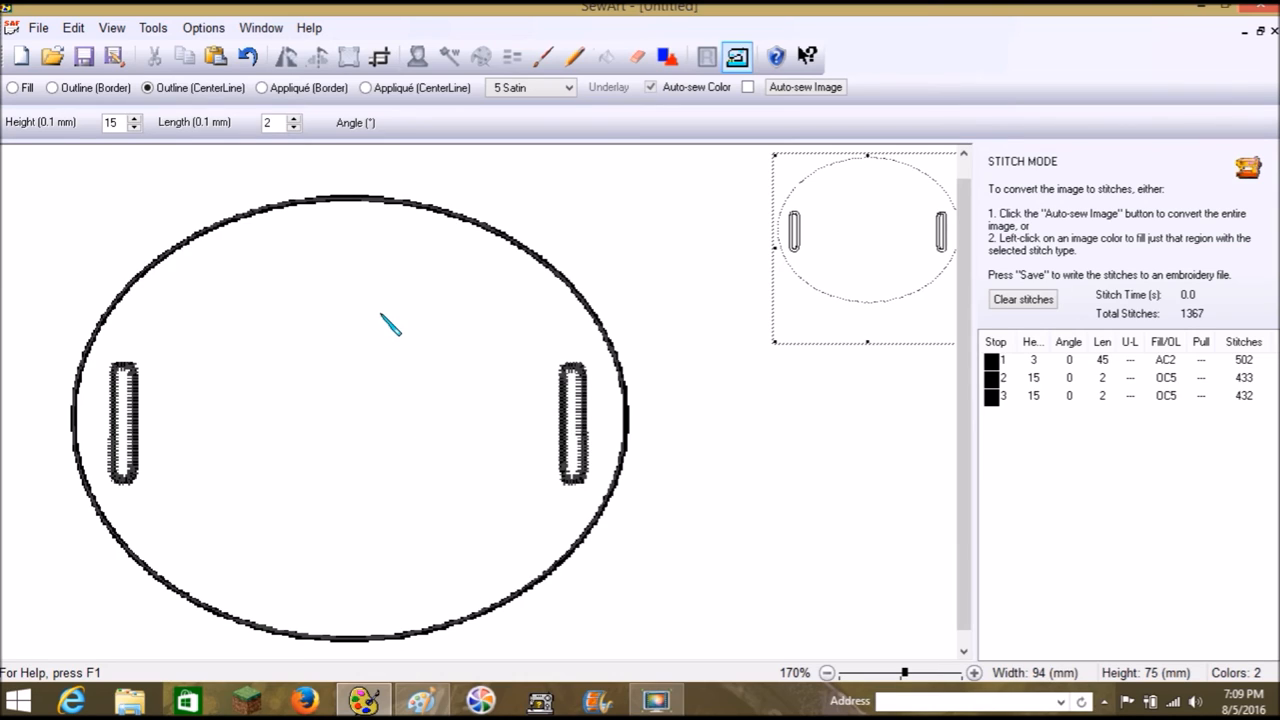
{"action": "mouse_move", "coordinate": [396, 308]}
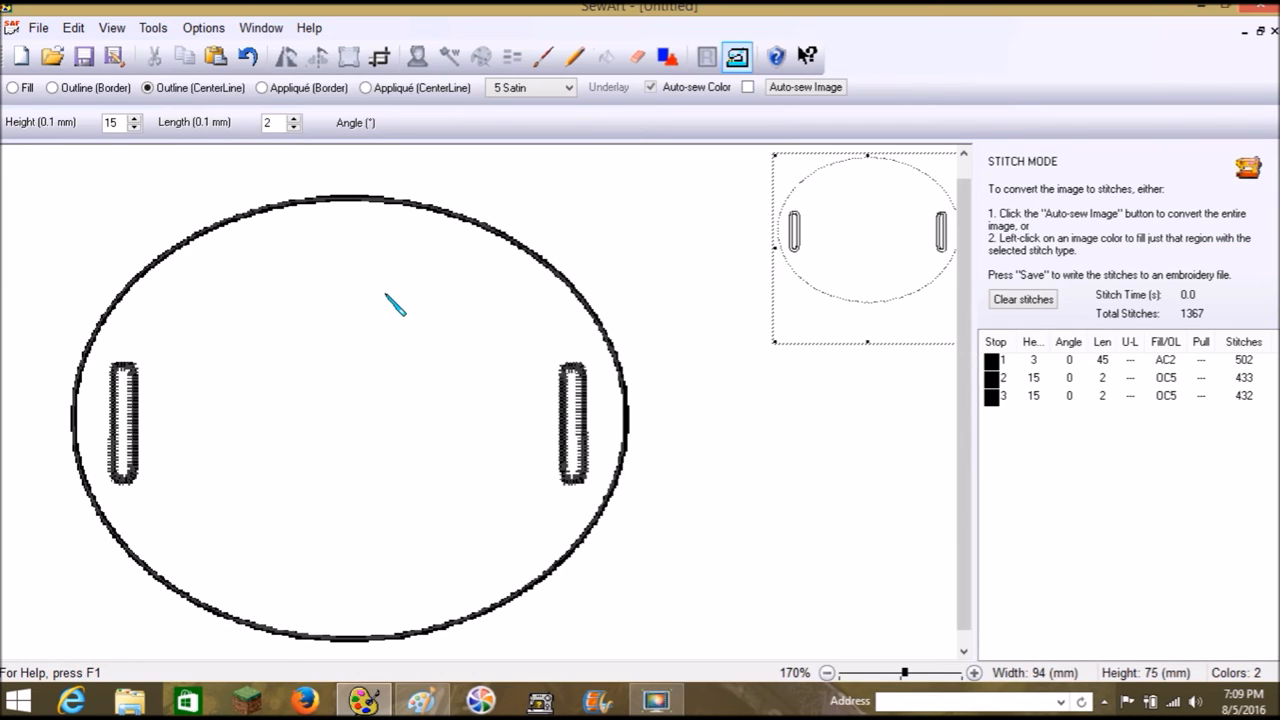
{"action": "mouse_move", "coordinate": [404, 290]}
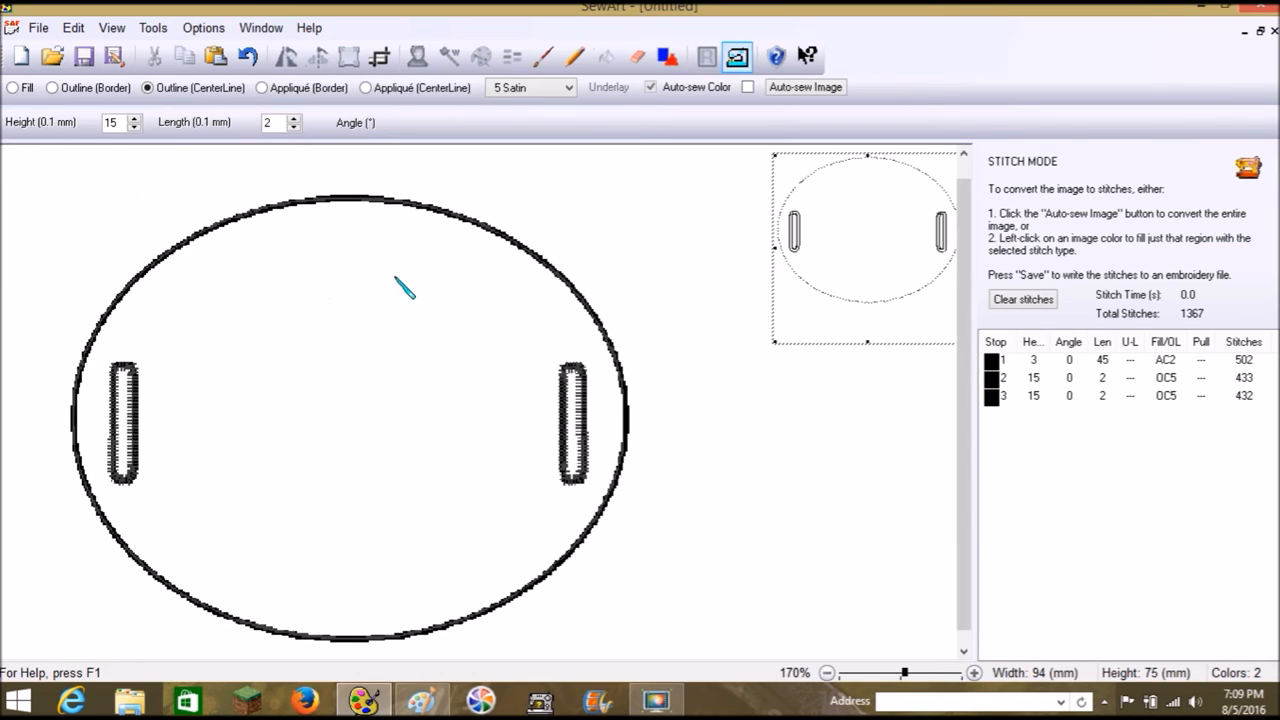
{"action": "mouse_move", "coordinate": [278, 248]}
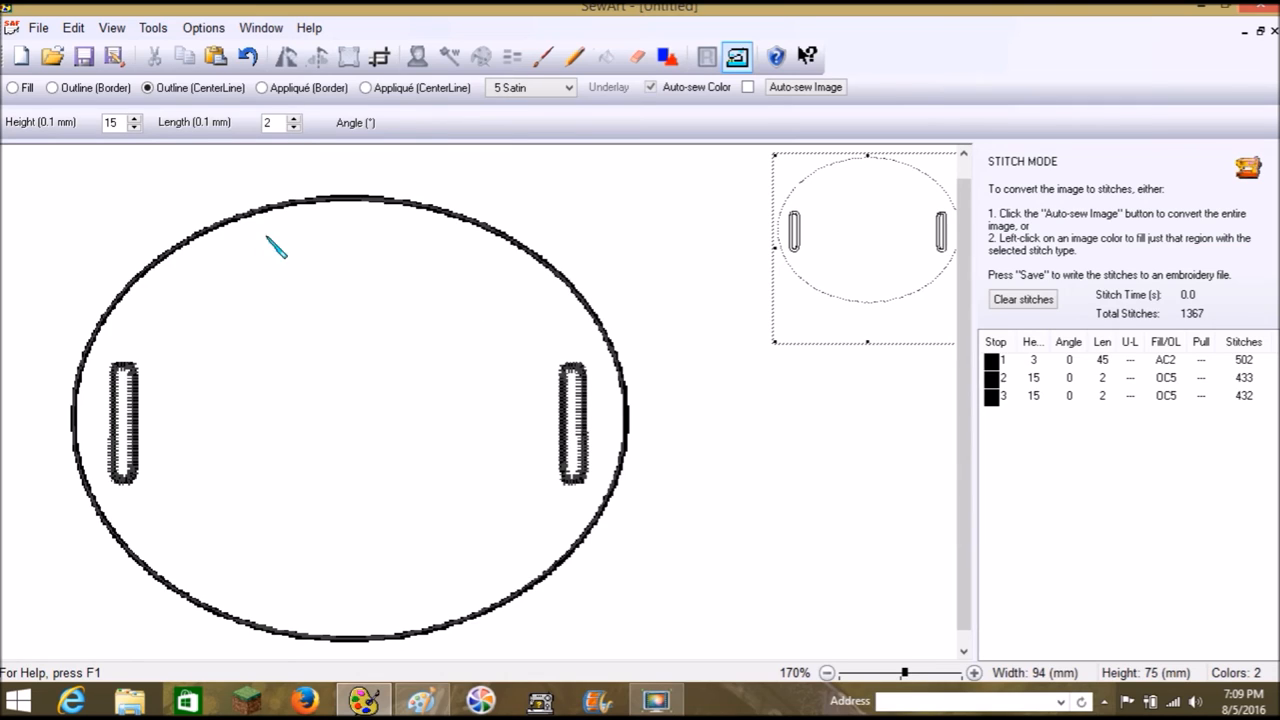
{"action": "mouse_move", "coordinate": [304, 288]}
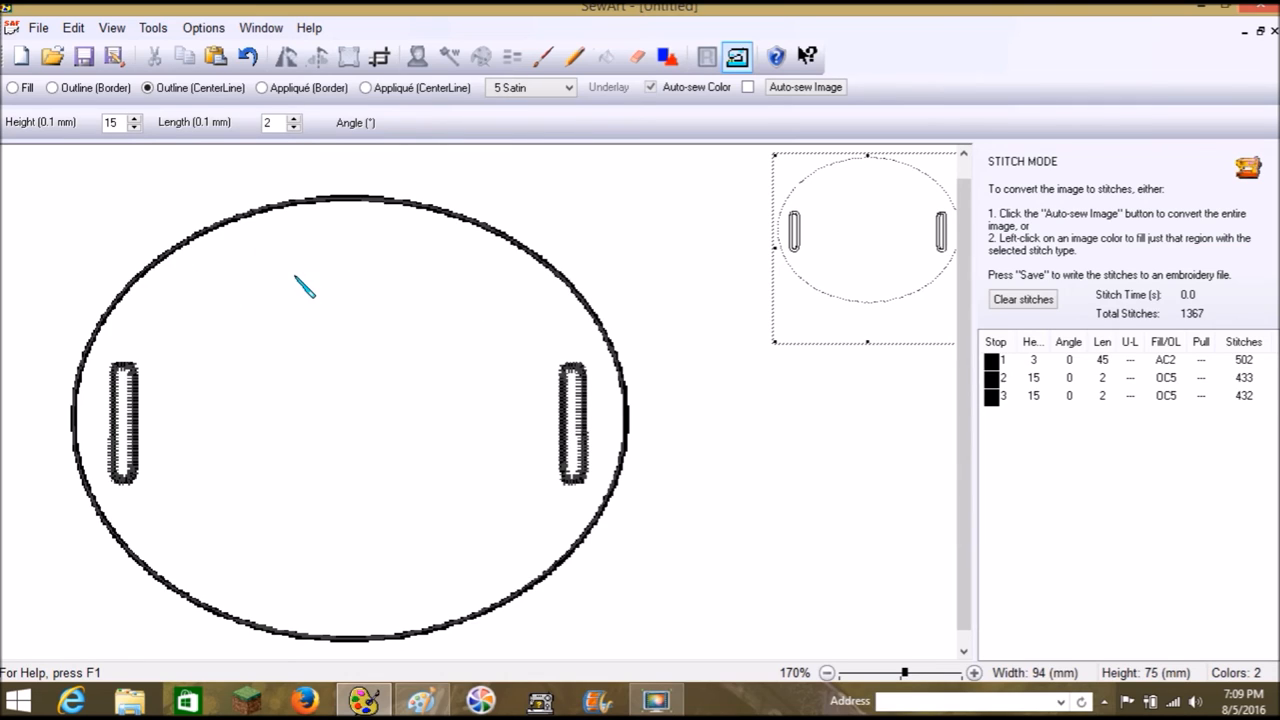
{"action": "mouse_move", "coordinate": [430, 414]}
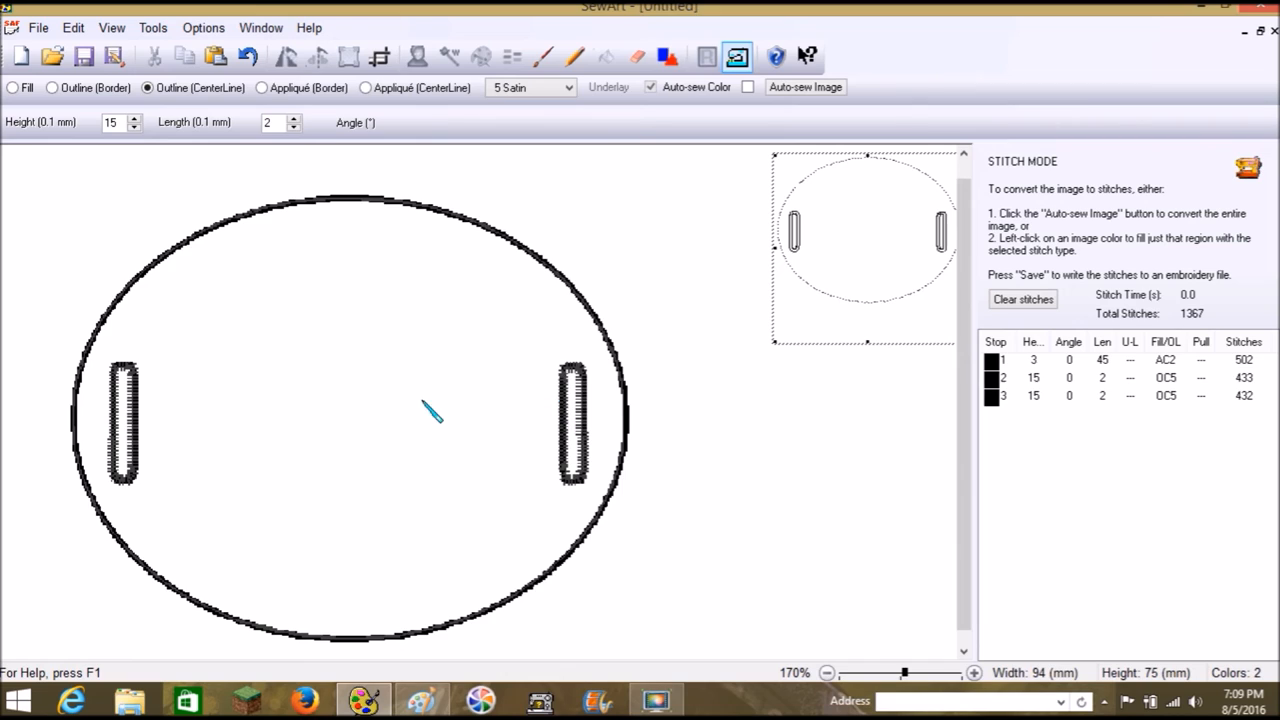
{"action": "mouse_move", "coordinate": [320, 324]}
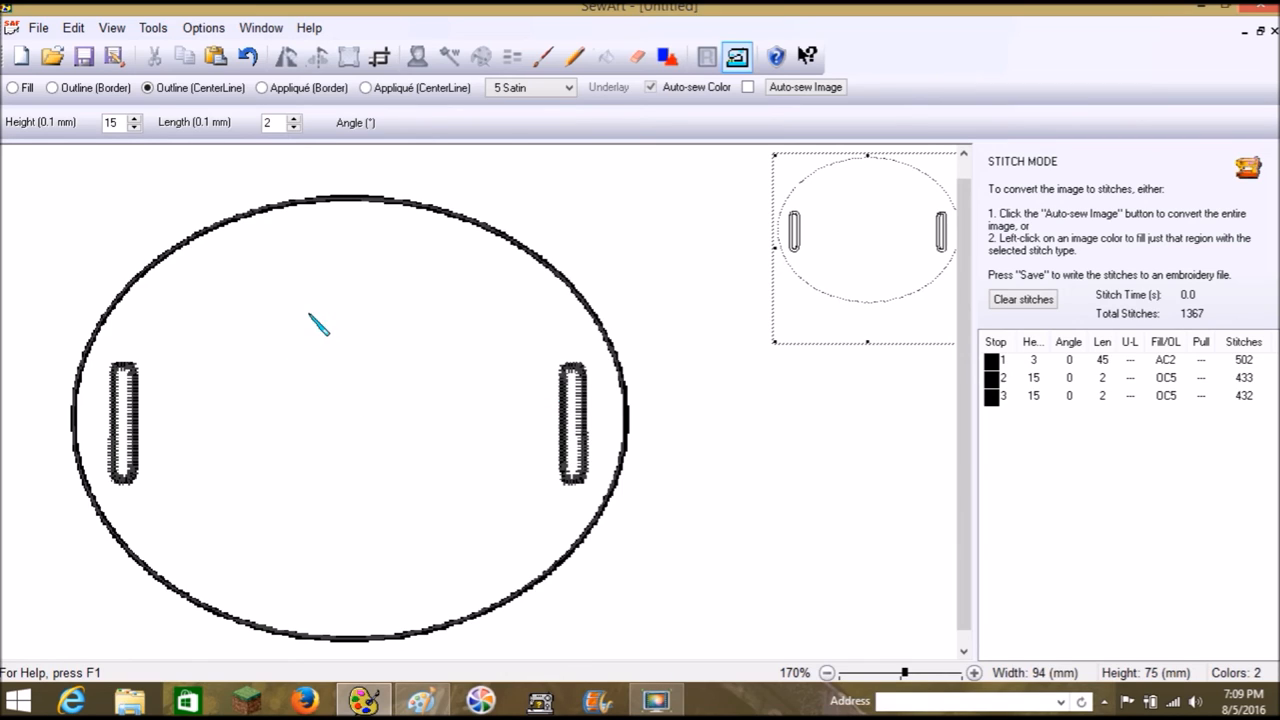
{"action": "mouse_move", "coordinate": [540, 204]}
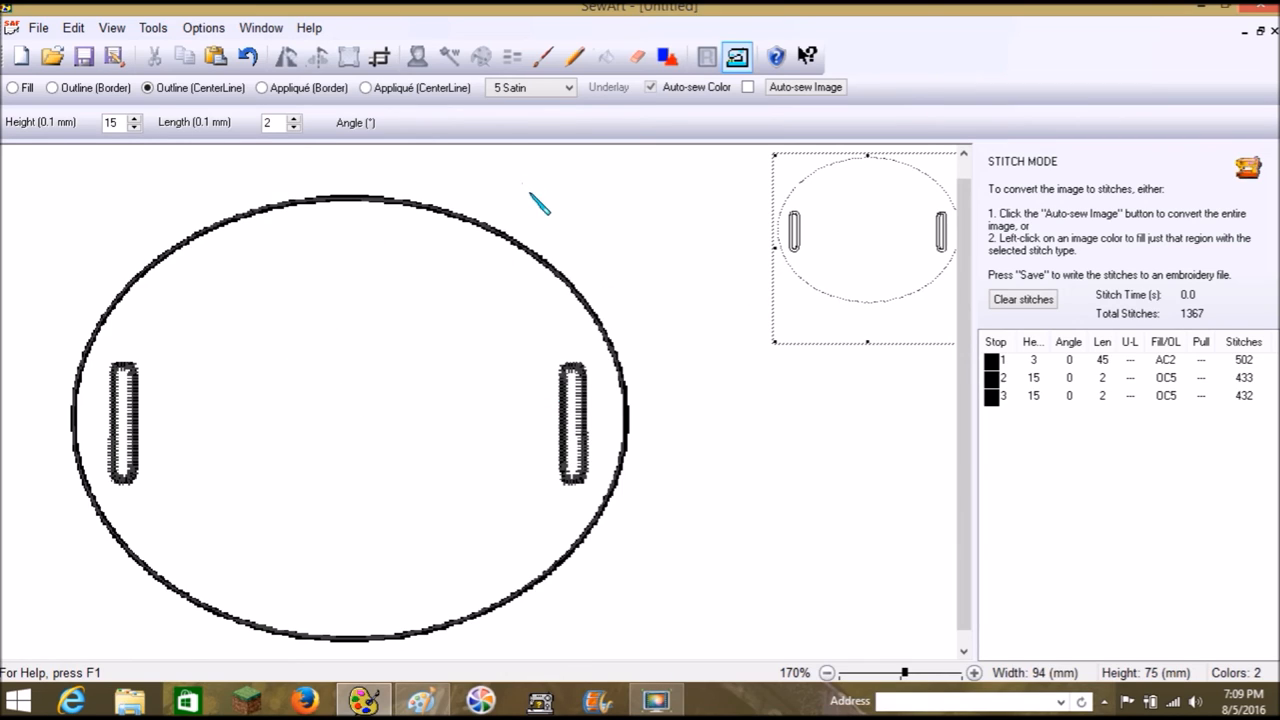
{"action": "mouse_move", "coordinate": [360, 210]}
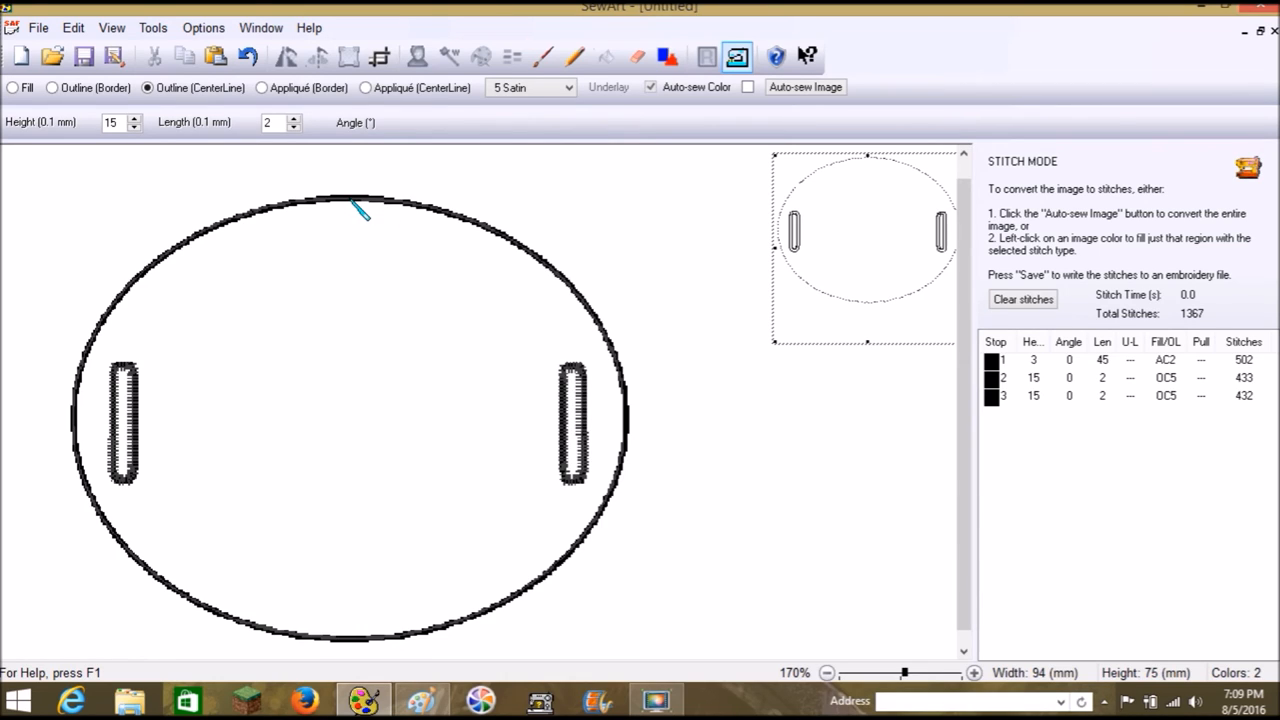
{"action": "mouse_move", "coordinate": [390, 204]}
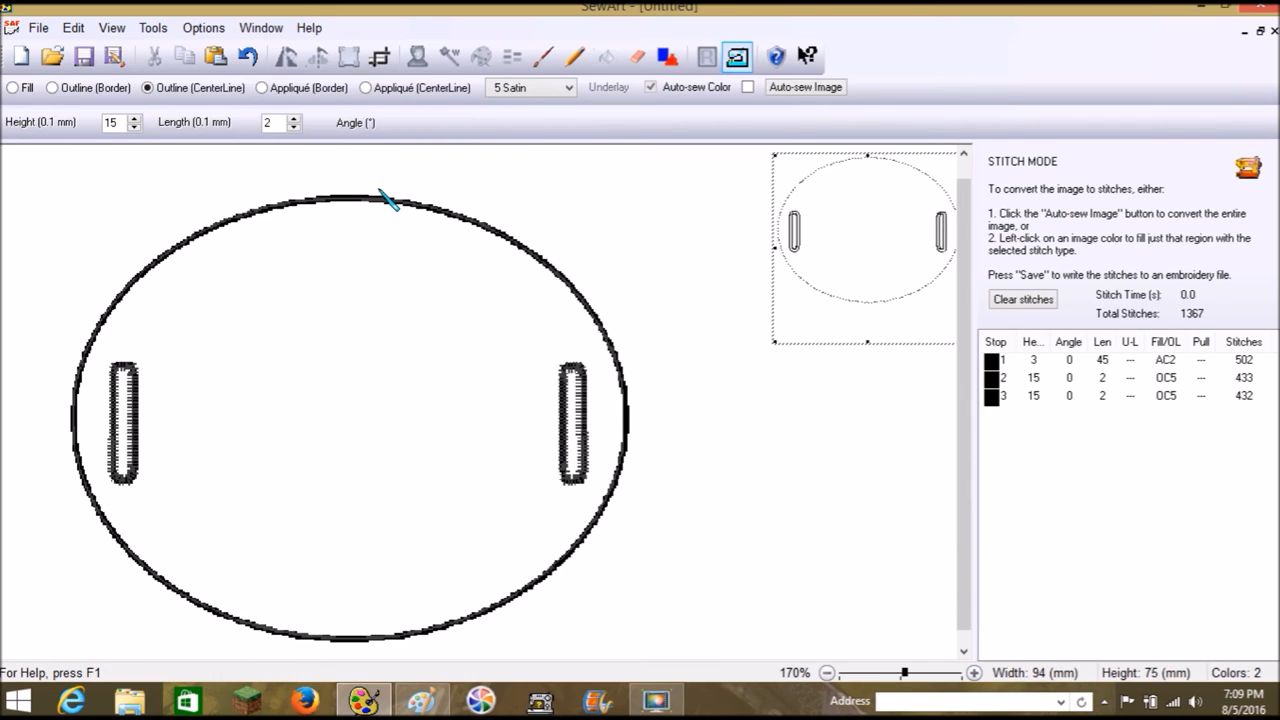
{"action": "mouse_move", "coordinate": [222, 236]}
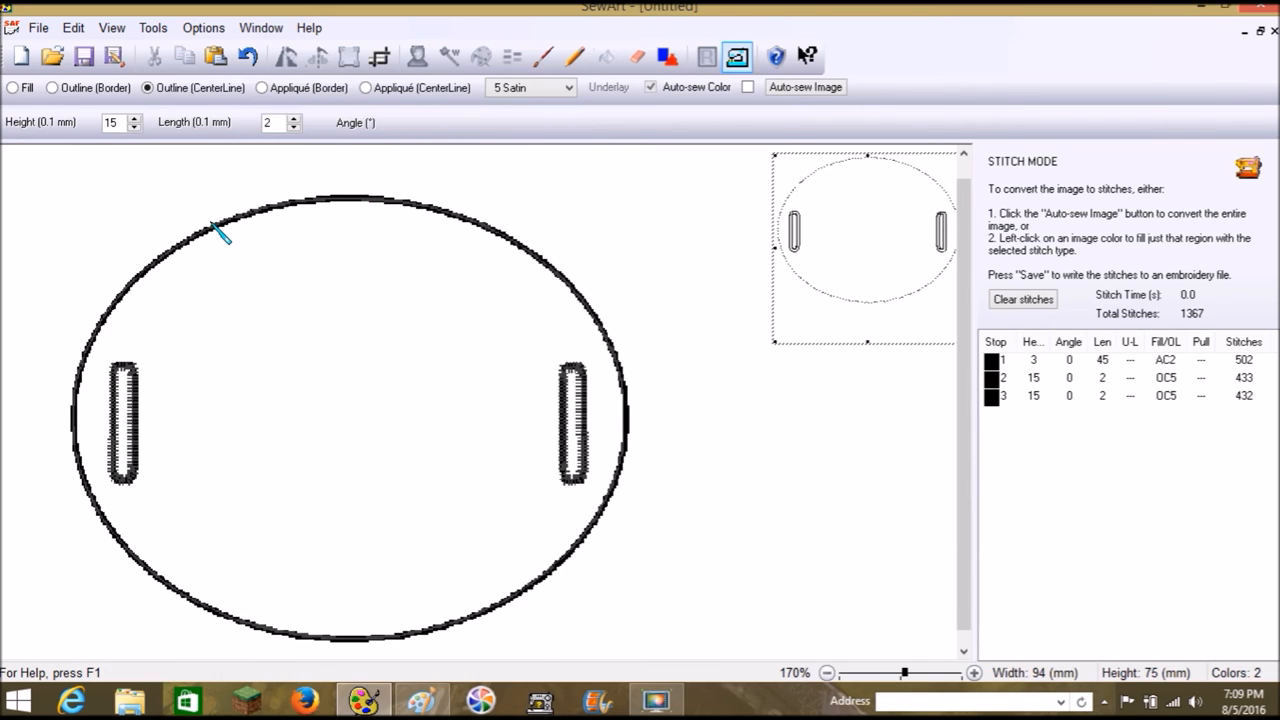
{"action": "mouse_move", "coordinate": [530, 336]}
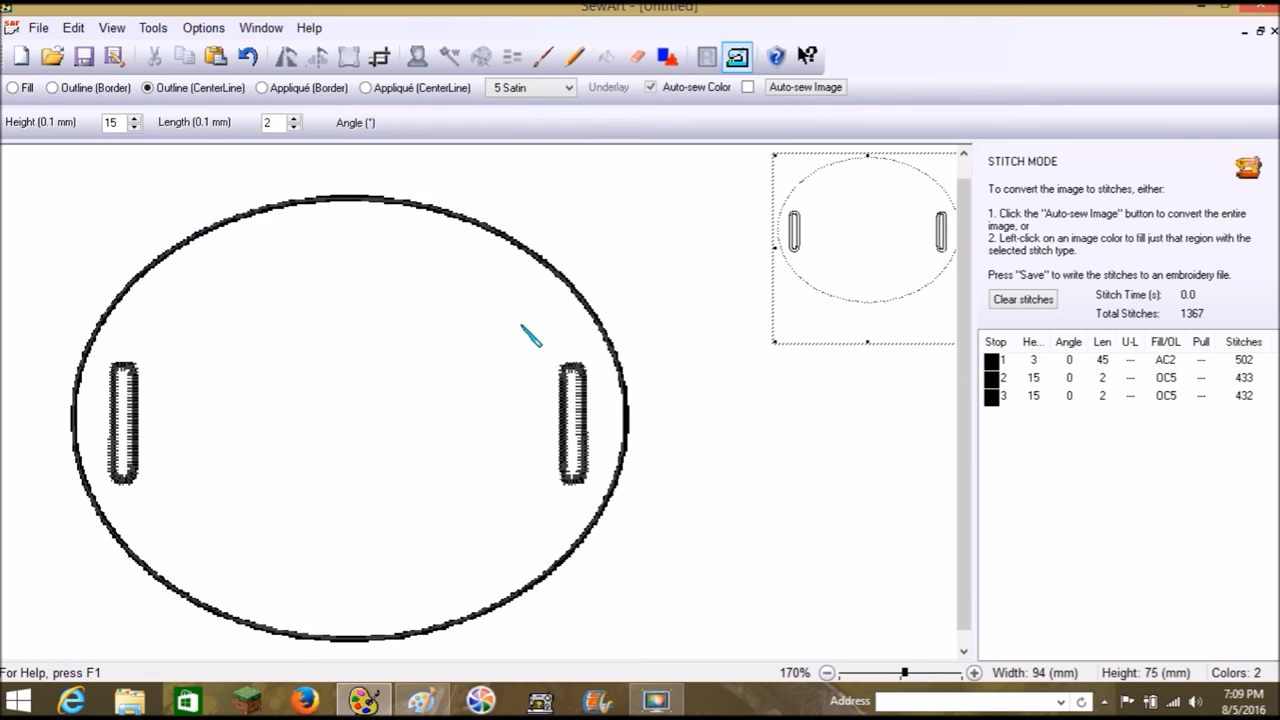
{"action": "mouse_move", "coordinate": [136, 312]}
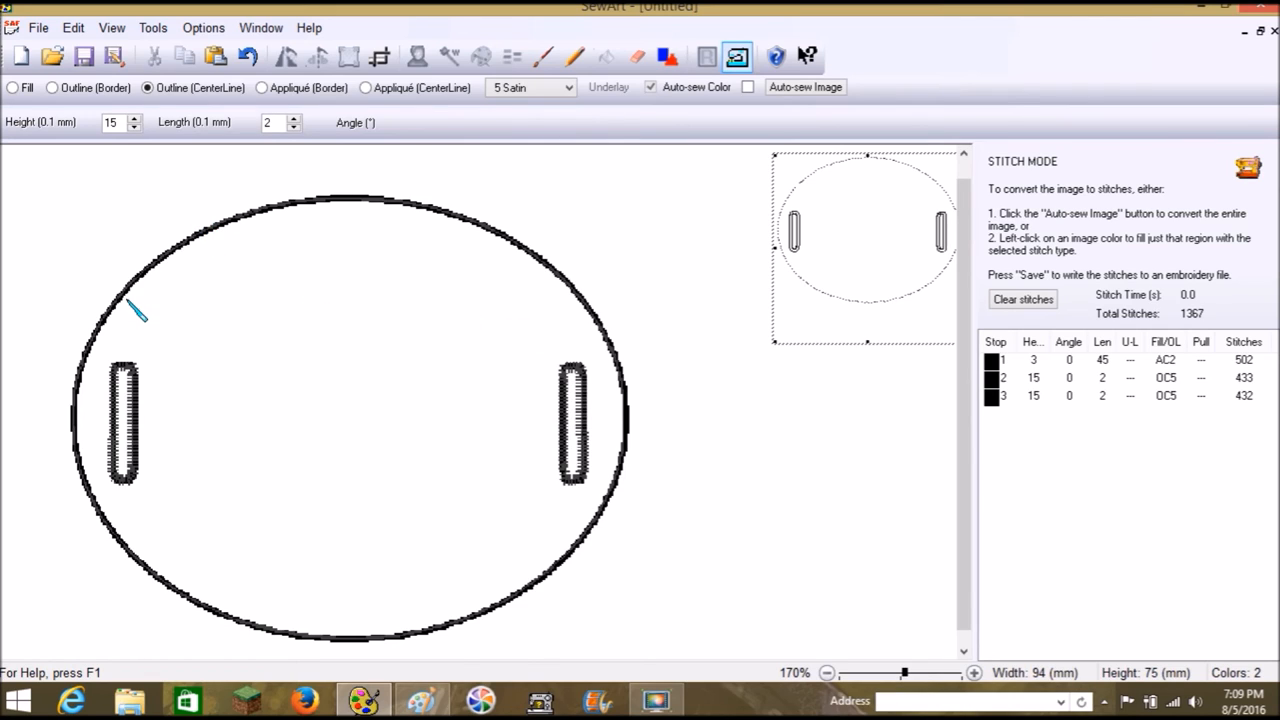
{"action": "mouse_move", "coordinate": [296, 290]}
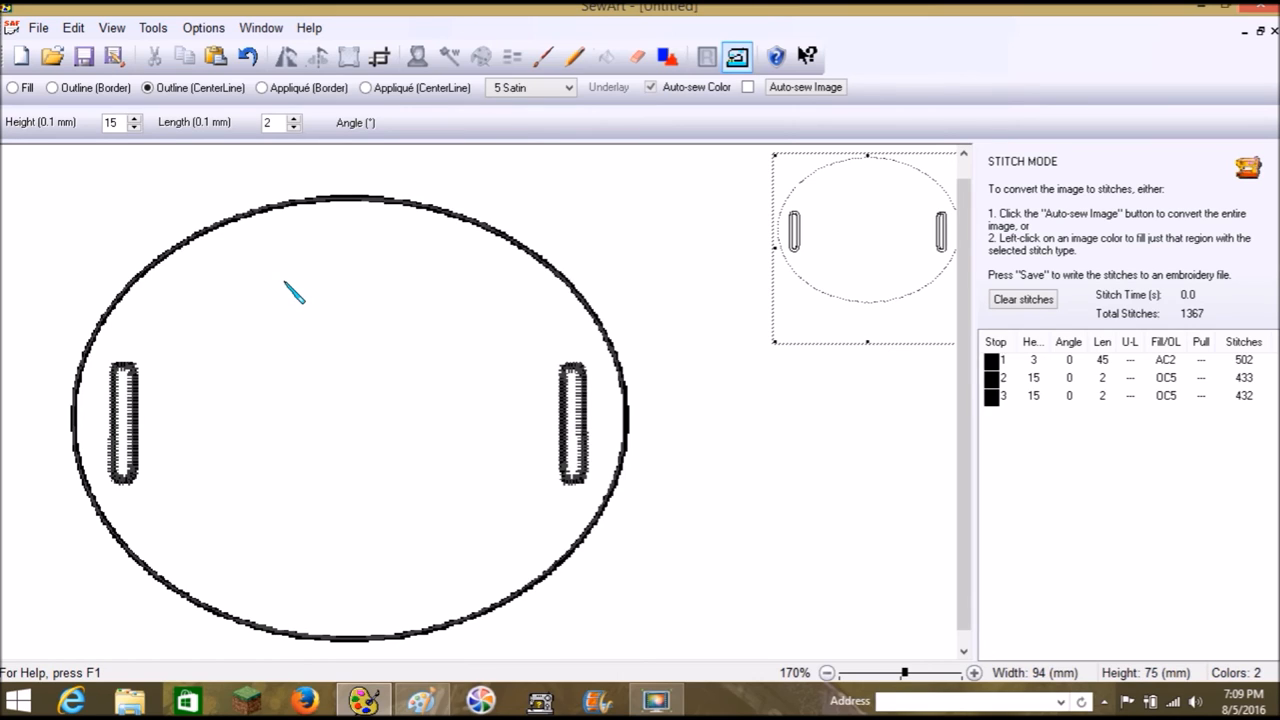
{"action": "mouse_move", "coordinate": [296, 300]}
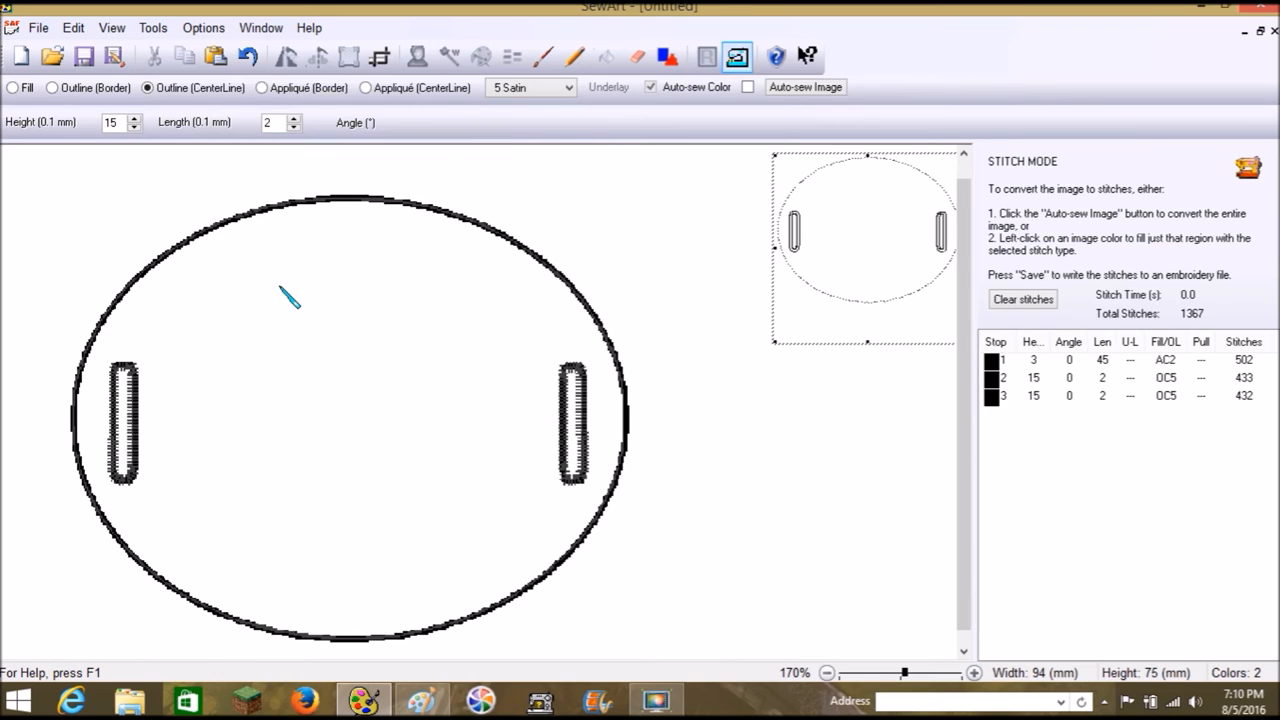
{"action": "mouse_move", "coordinate": [298, 310]}
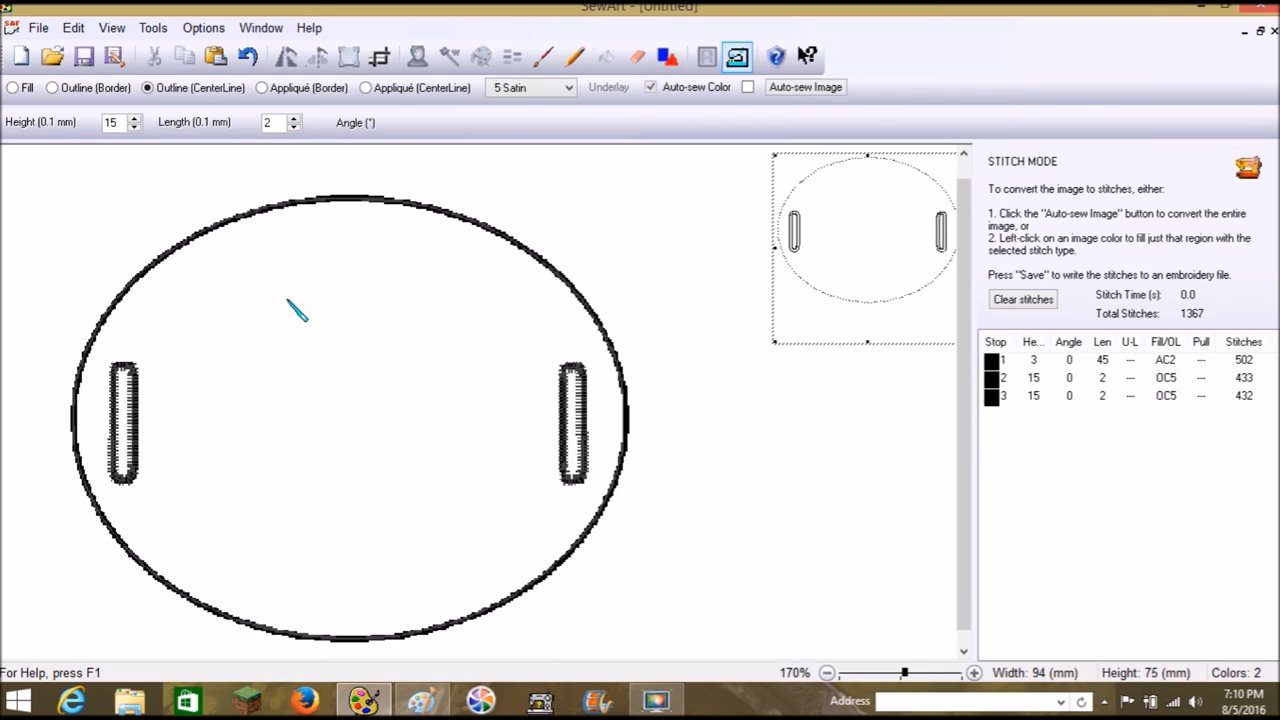
{"action": "mouse_move", "coordinate": [300, 310]}
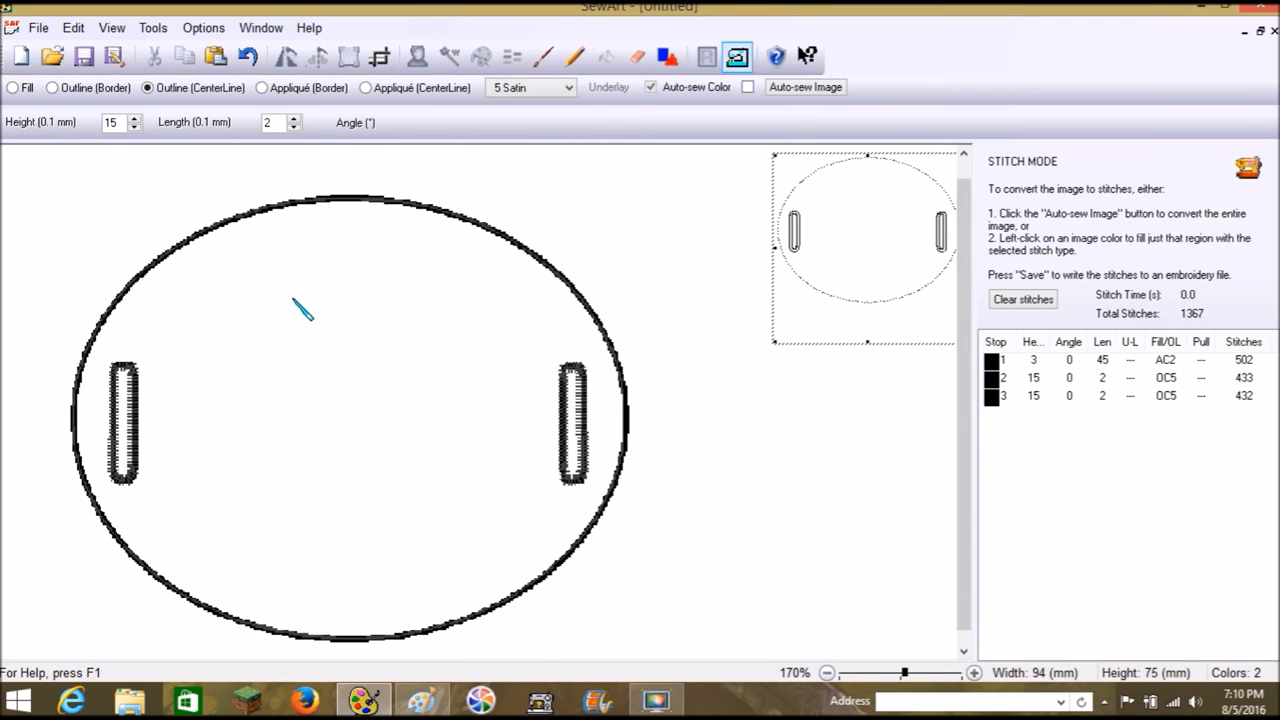
{"action": "mouse_move", "coordinate": [176, 298]}
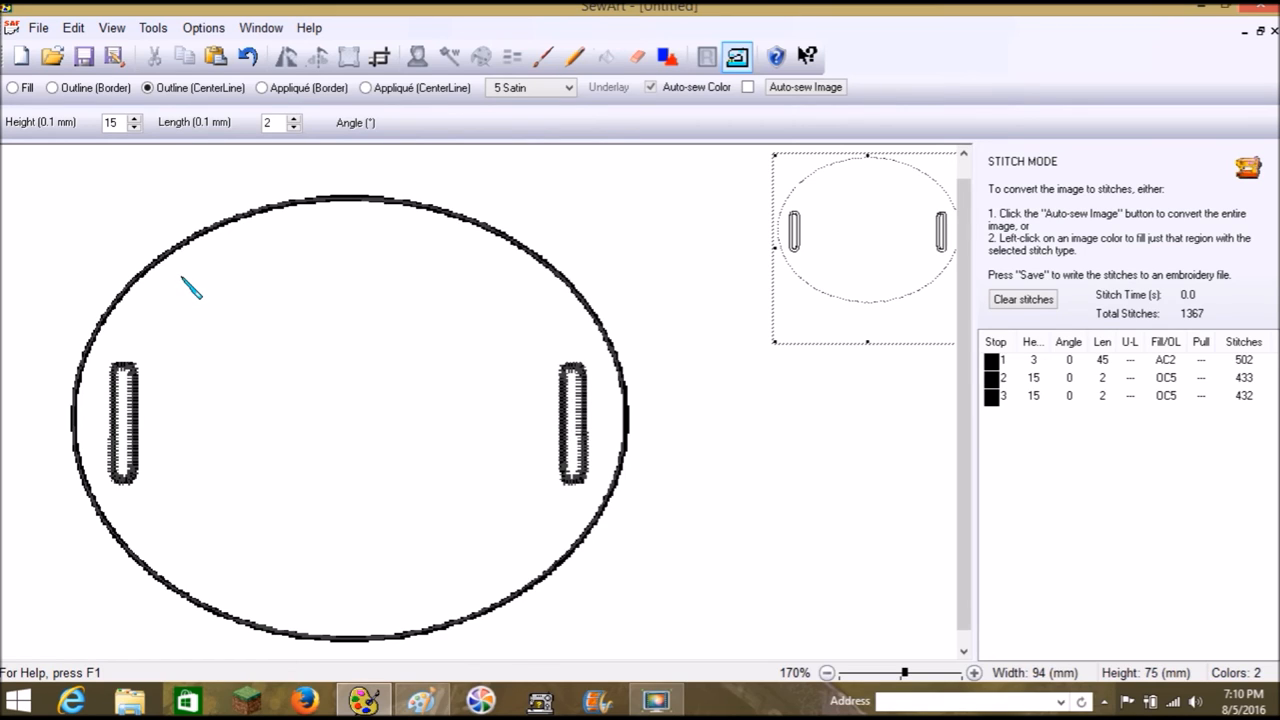
{"action": "mouse_move", "coordinate": [116, 424]}
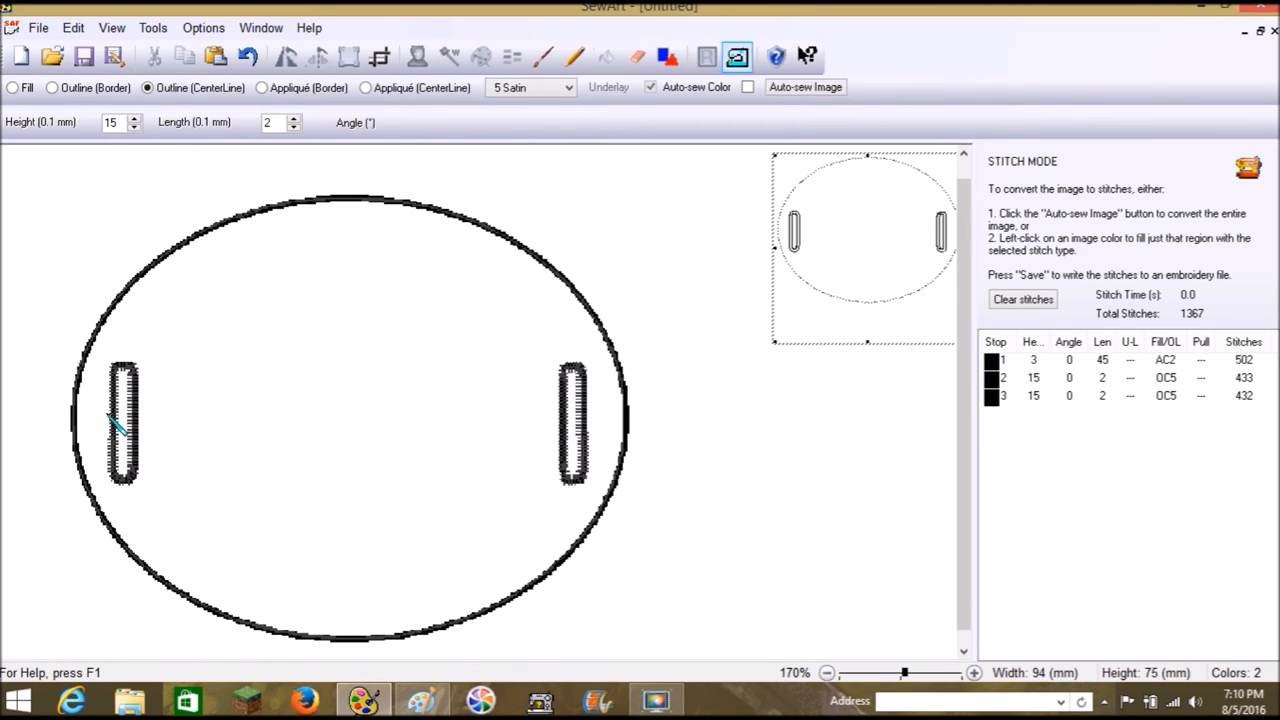
{"action": "mouse_move", "coordinate": [498, 296]}
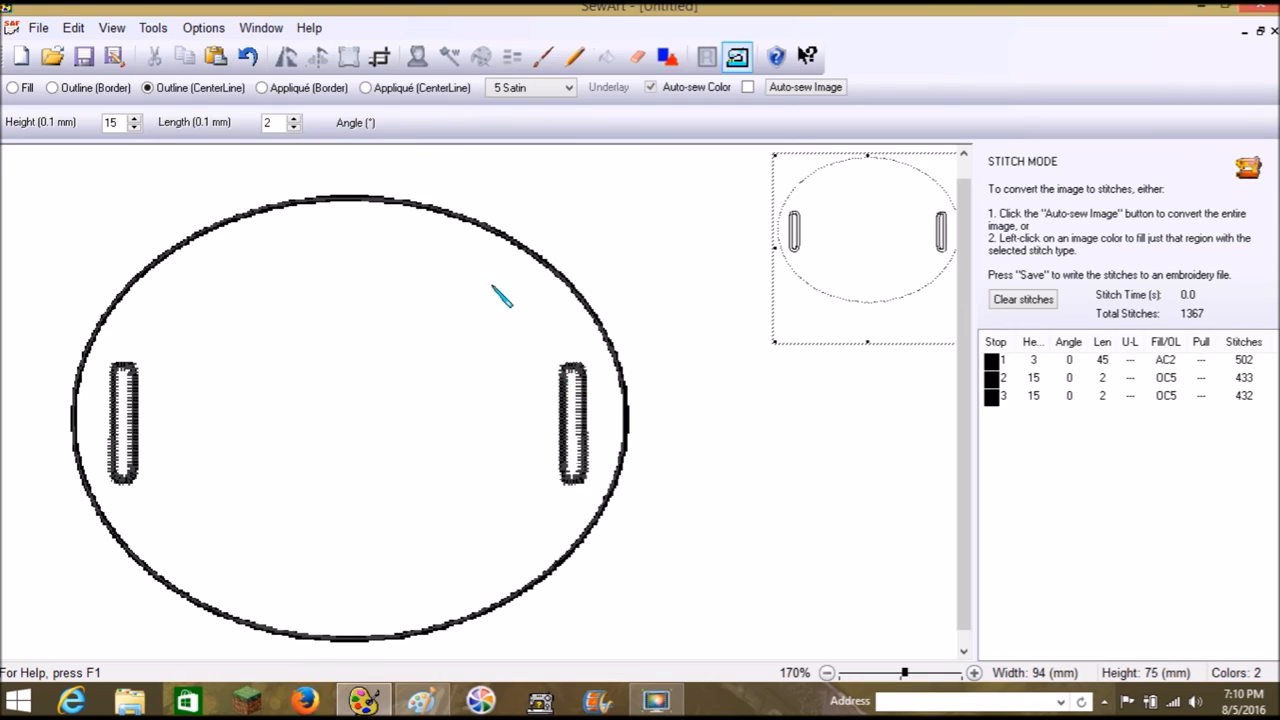
{"action": "mouse_move", "coordinate": [116, 318]}
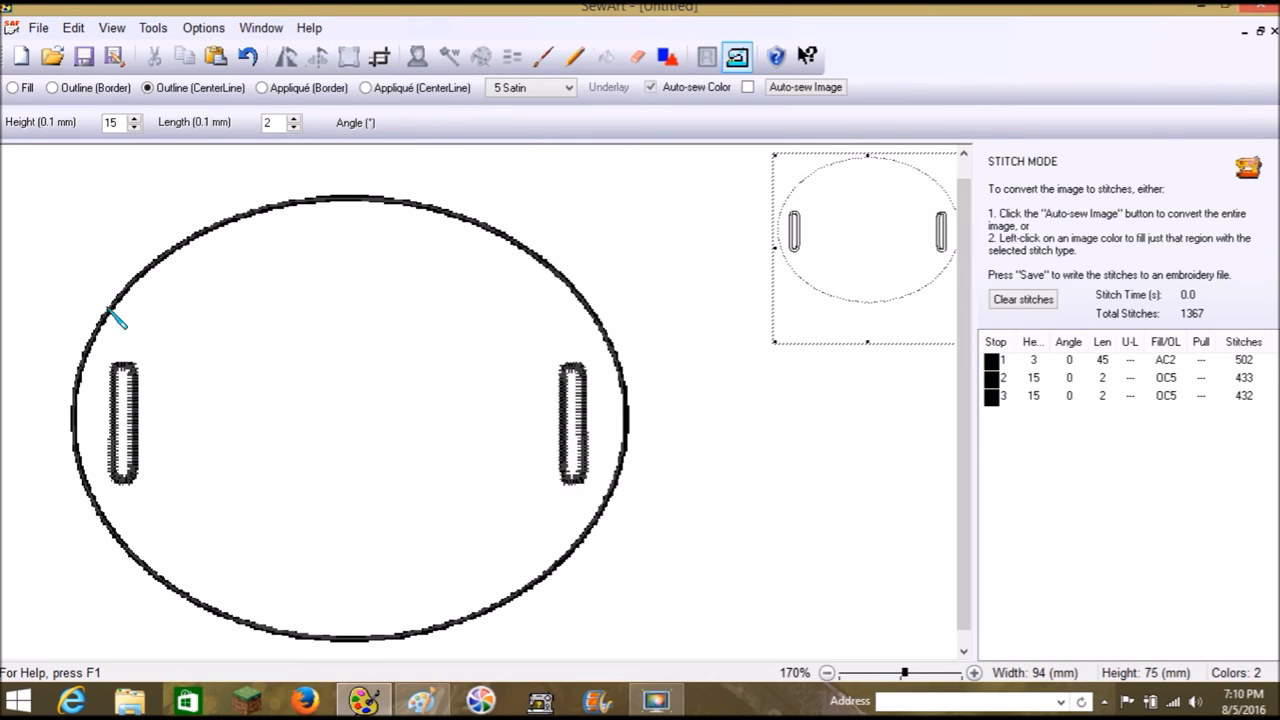
{"action": "mouse_move", "coordinate": [688, 324]}
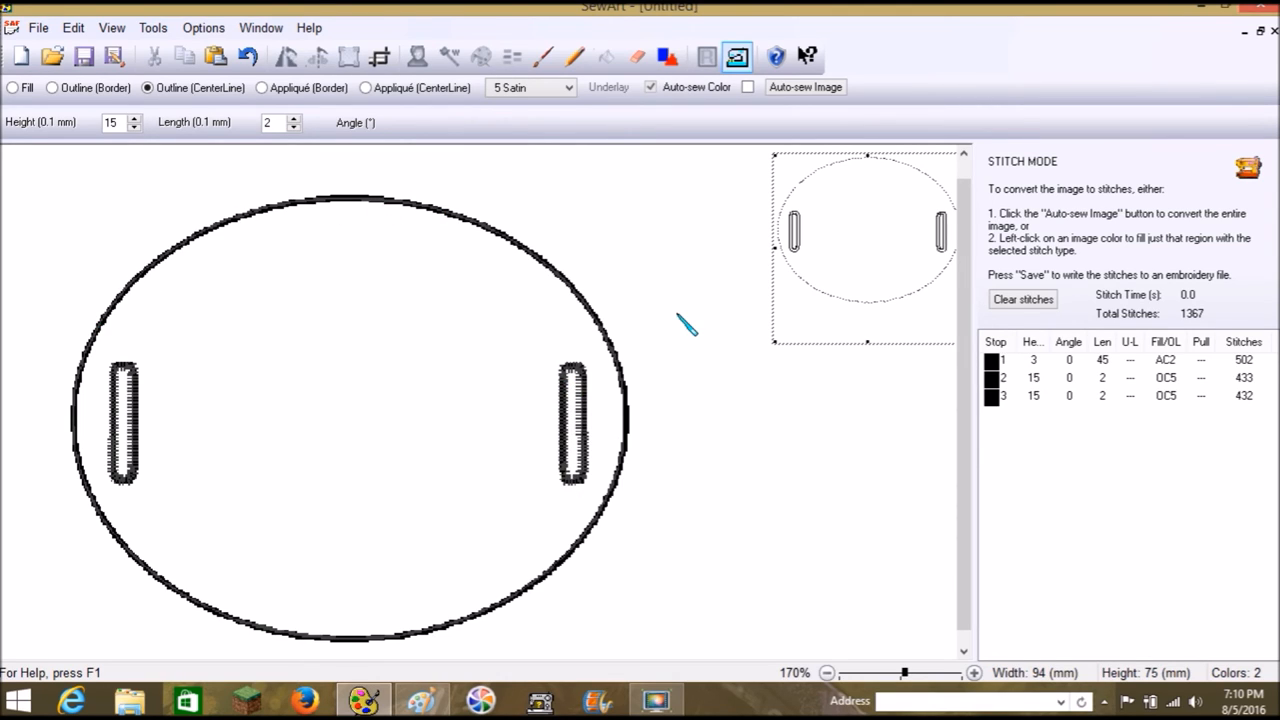
{"action": "mouse_move", "coordinate": [672, 344]}
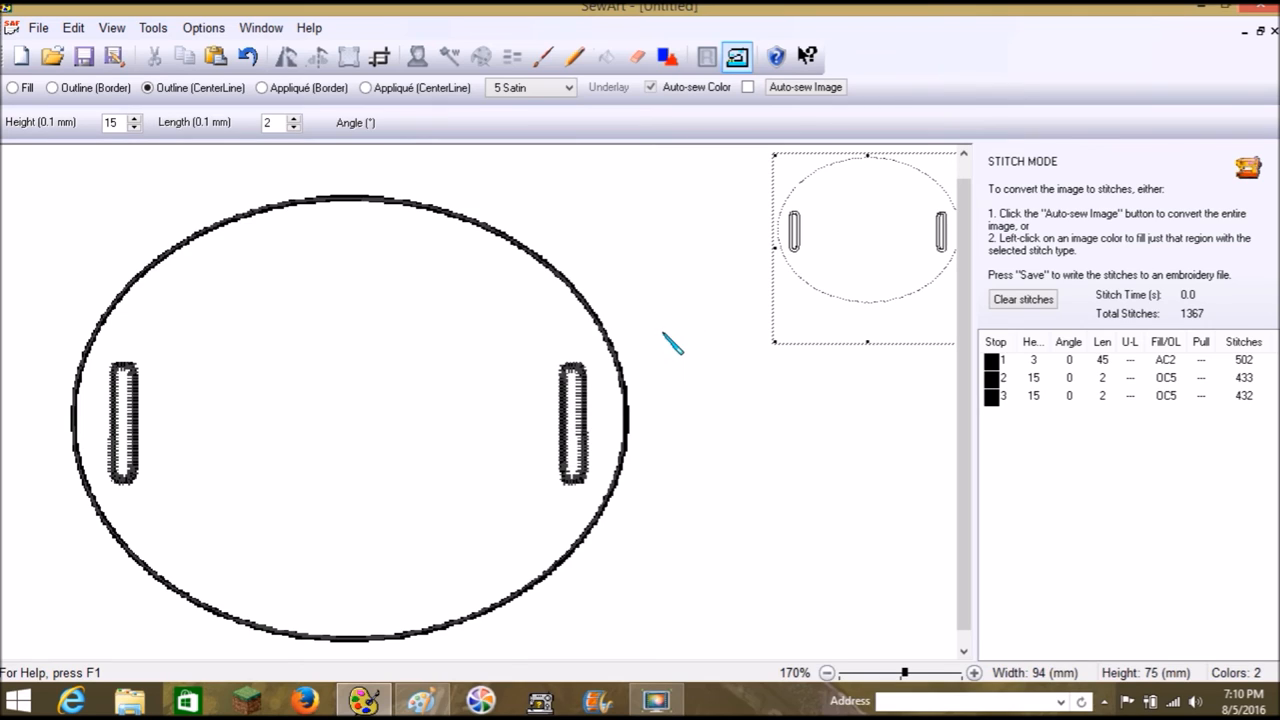
{"action": "mouse_move", "coordinate": [684, 342]}
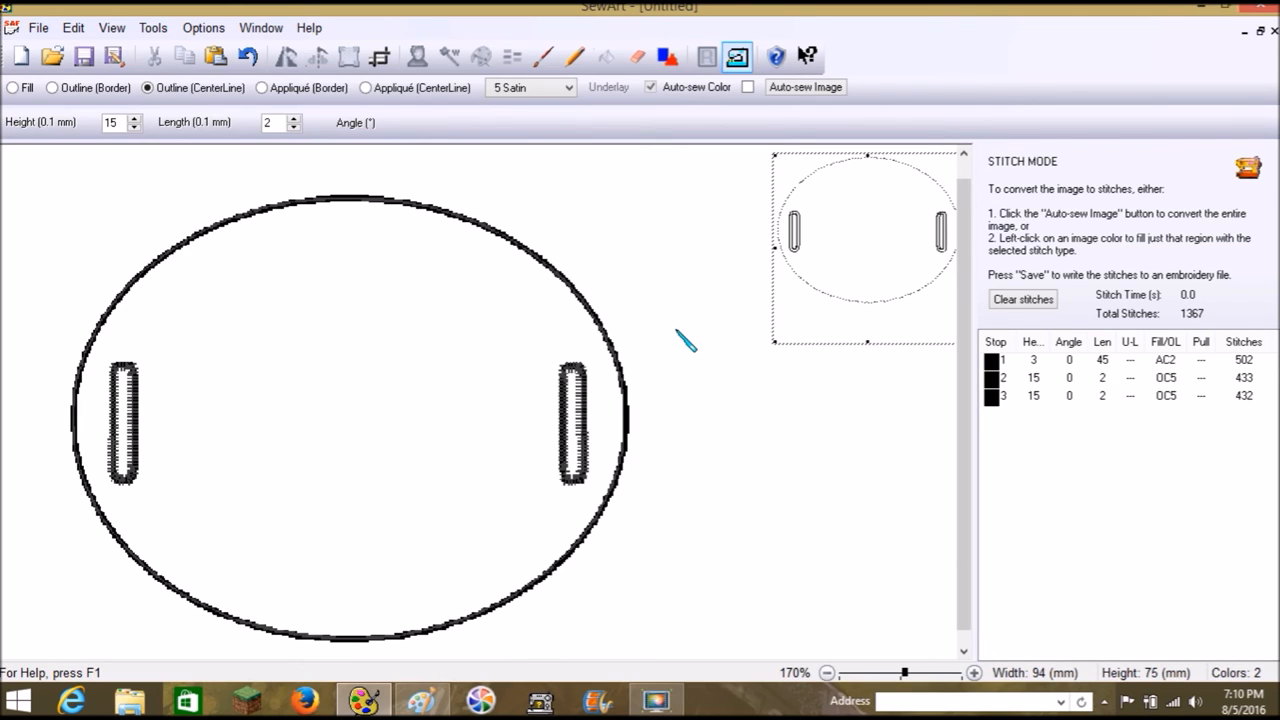
{"action": "mouse_move", "coordinate": [688, 332]}
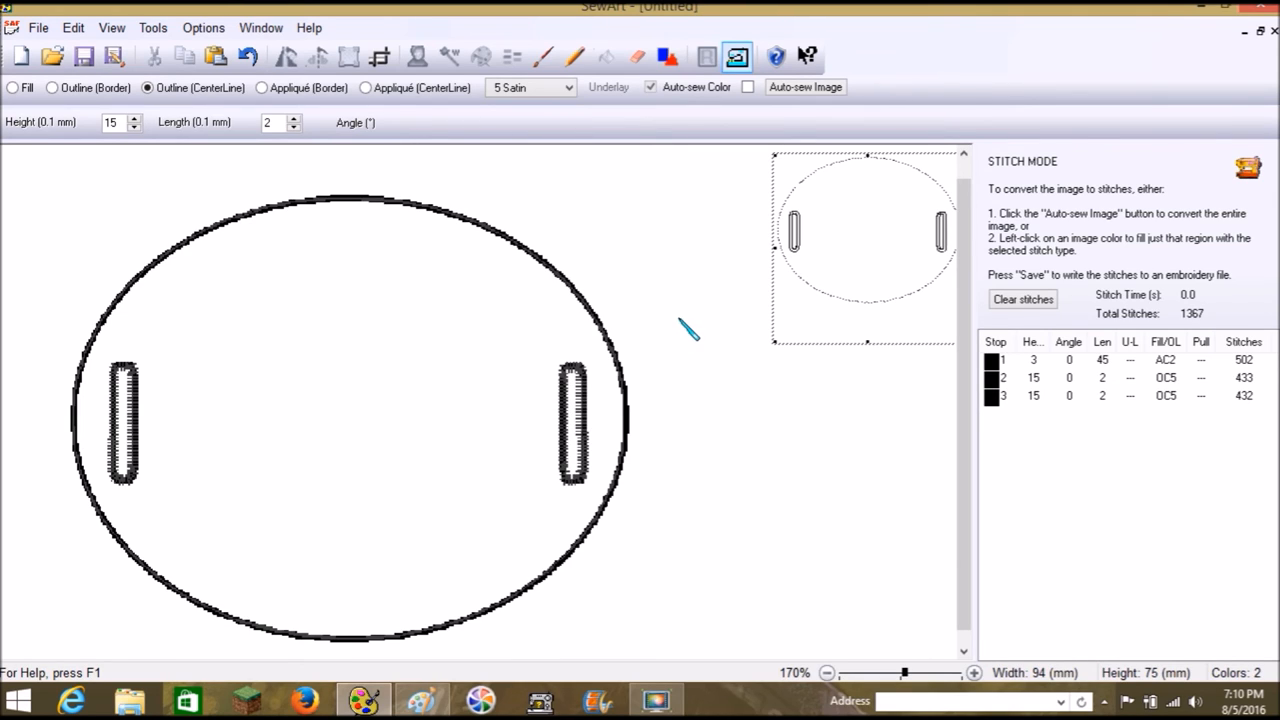
{"action": "mouse_move", "coordinate": [370, 210]}
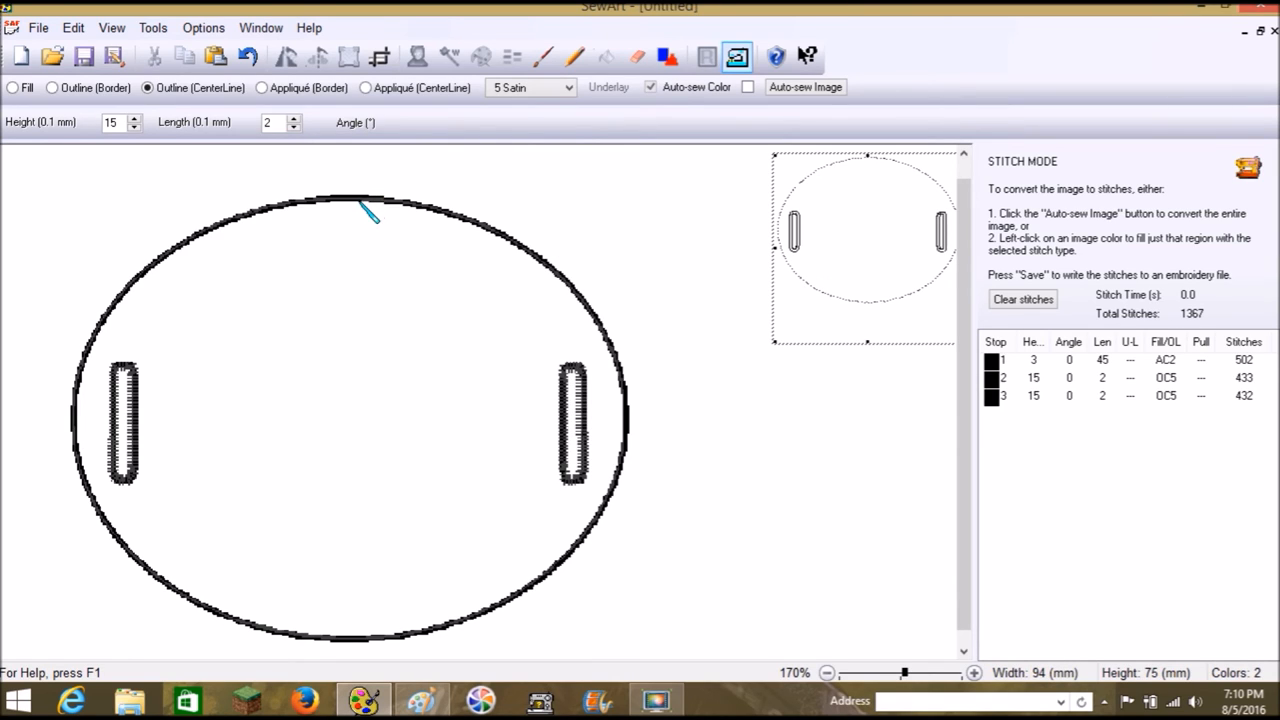
{"action": "mouse_move", "coordinate": [136, 460]}
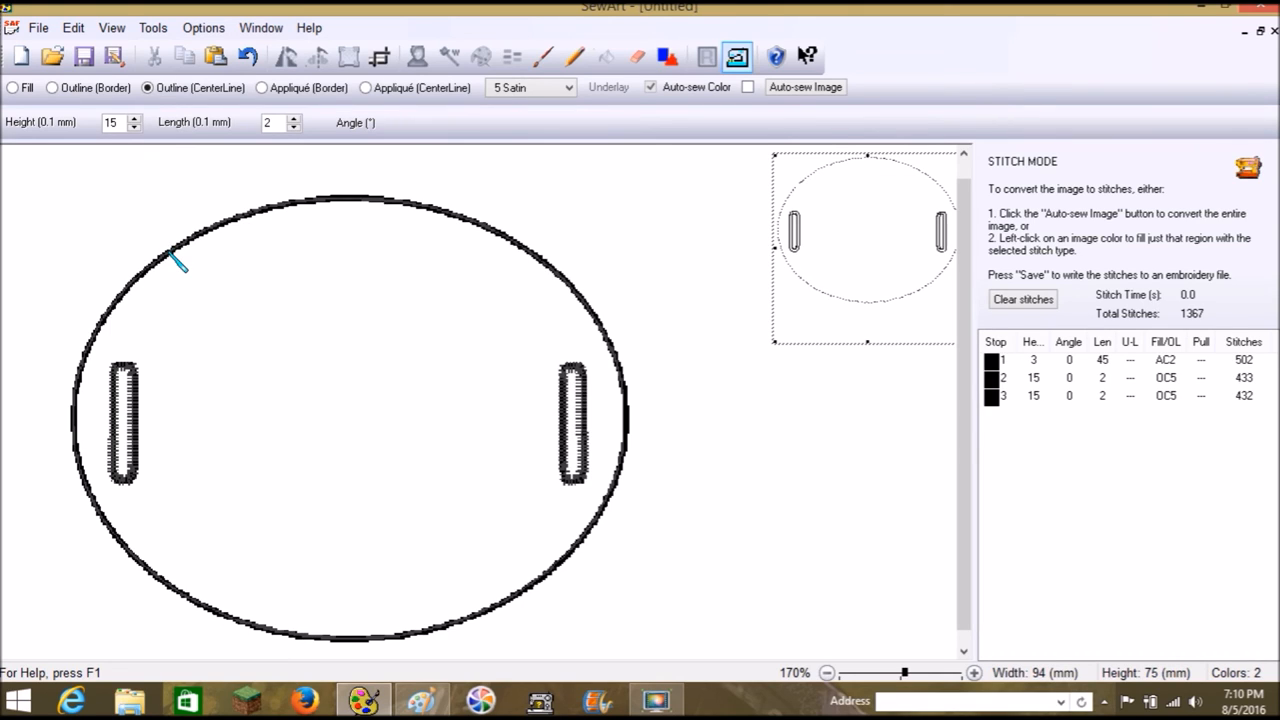
{"action": "mouse_move", "coordinate": [170, 262]}
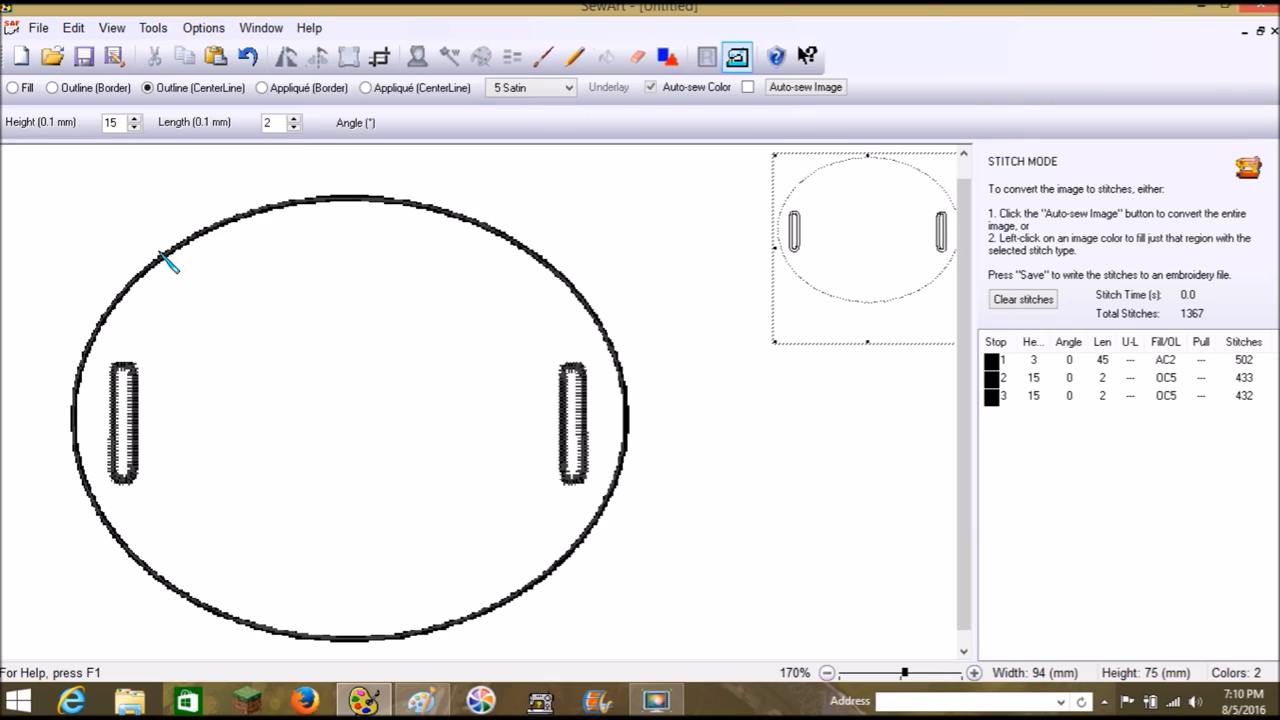
{"action": "mouse_move", "coordinate": [180, 316]}
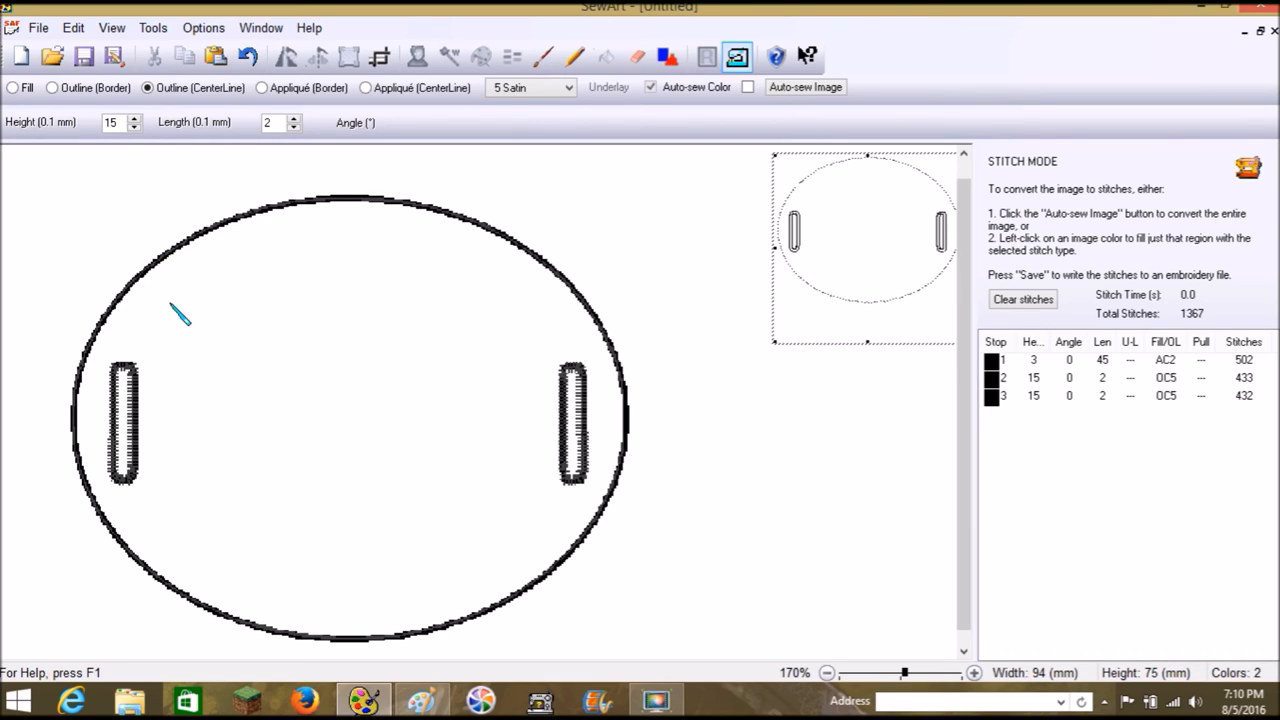
{"action": "mouse_move", "coordinate": [136, 420]}
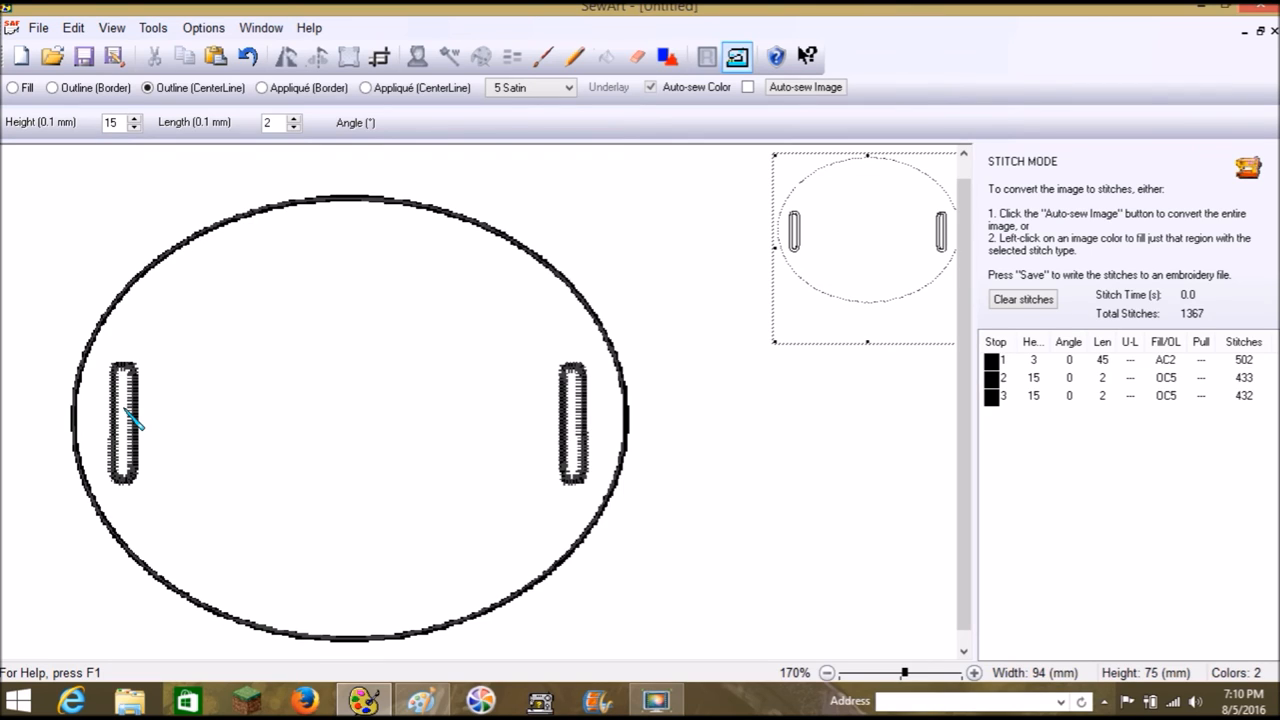
{"action": "mouse_move", "coordinate": [130, 410]}
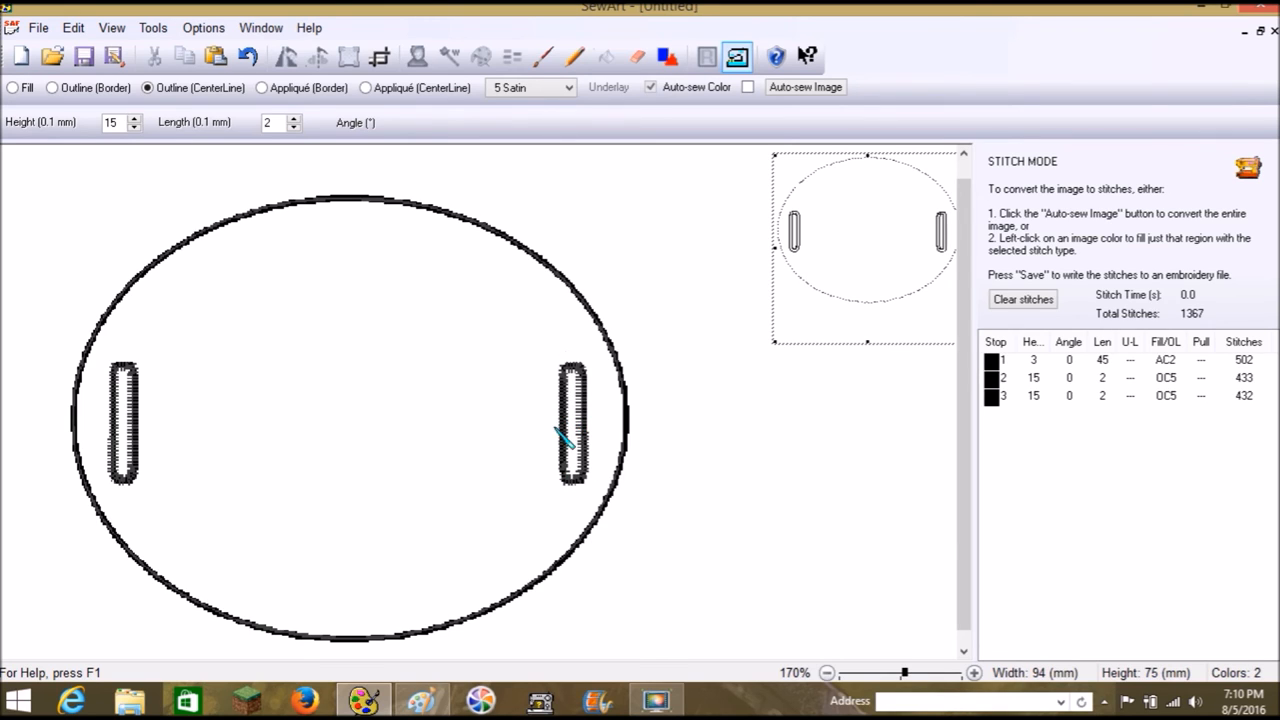
{"action": "mouse_move", "coordinate": [130, 442]}
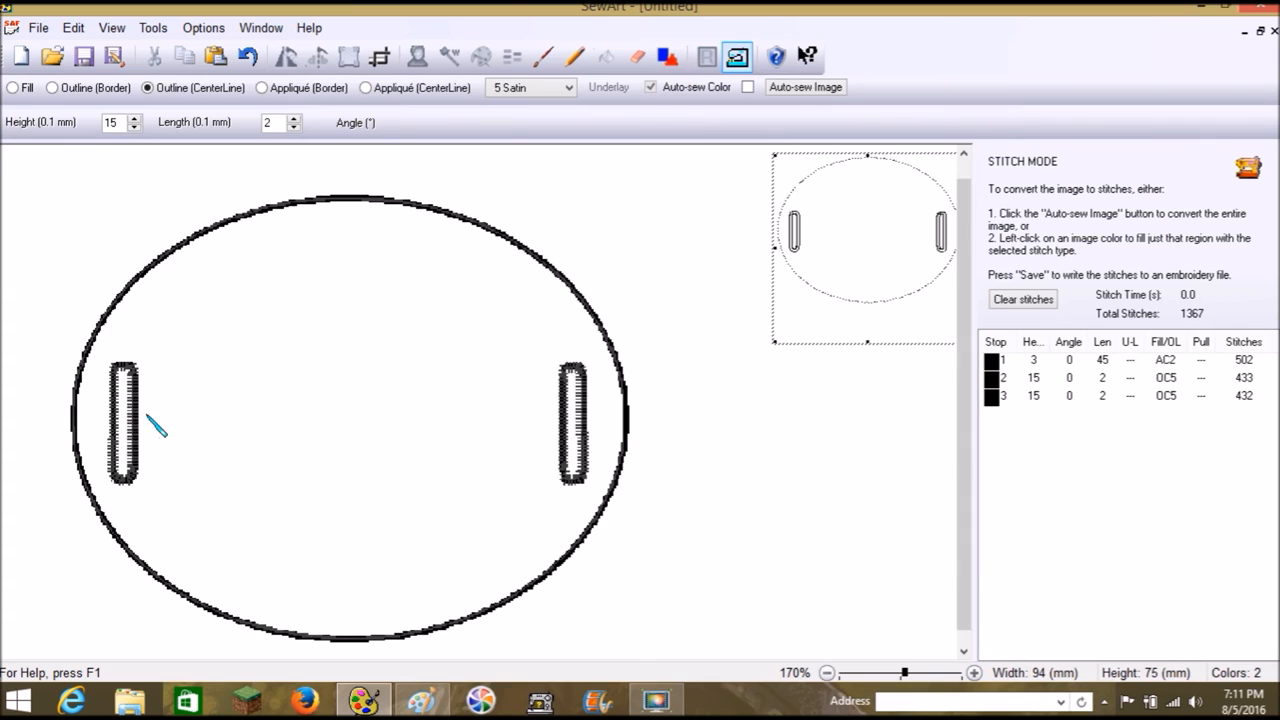
{"action": "mouse_move", "coordinate": [936, 372]}
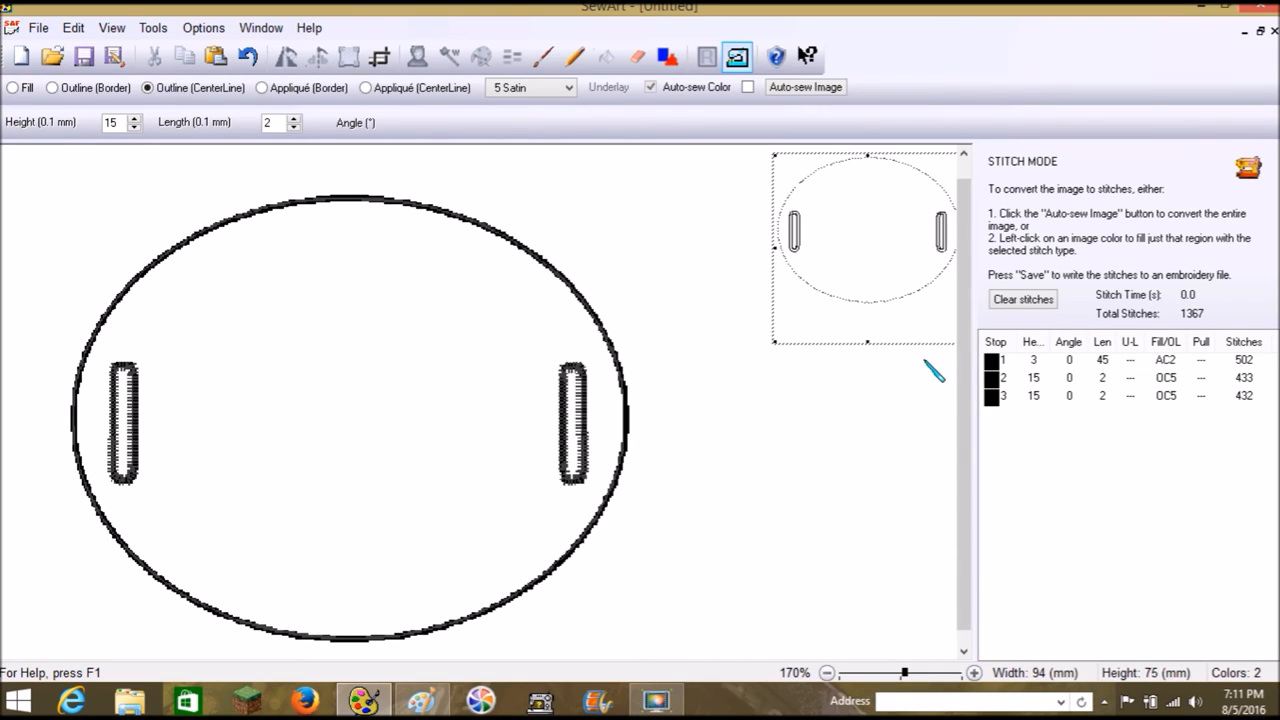
{"action": "mouse_move", "coordinate": [1022, 300]}
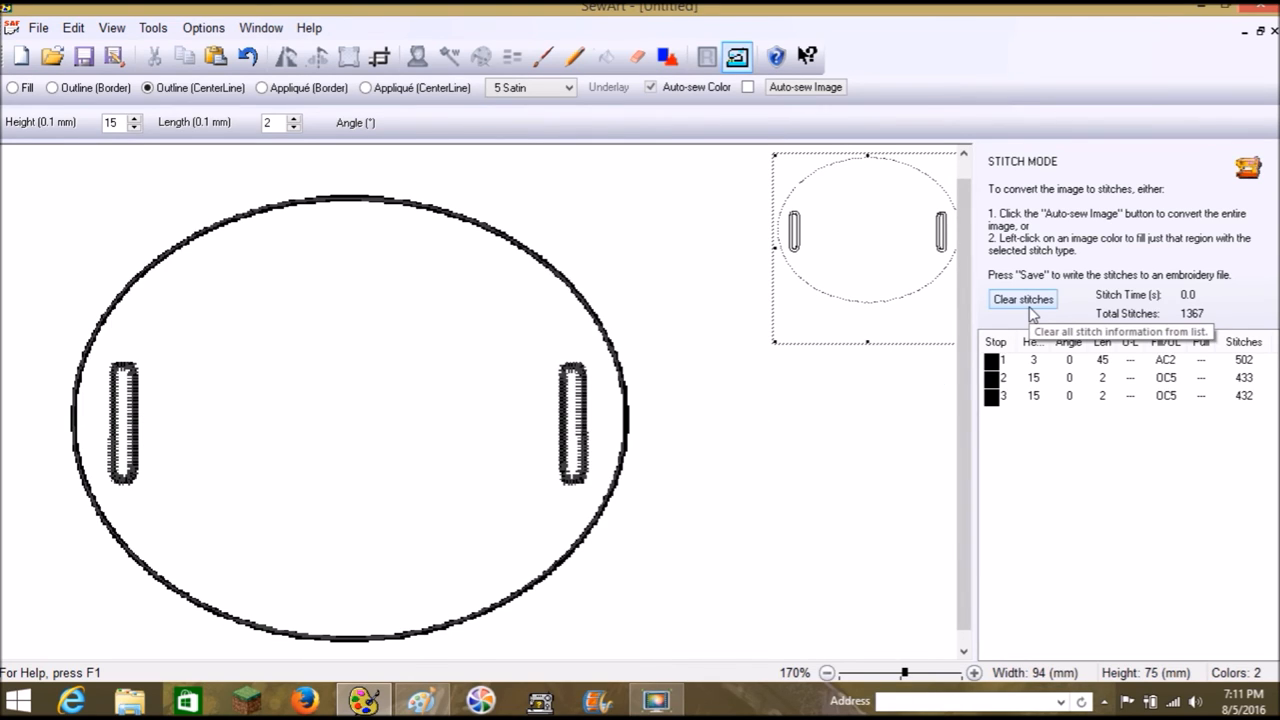